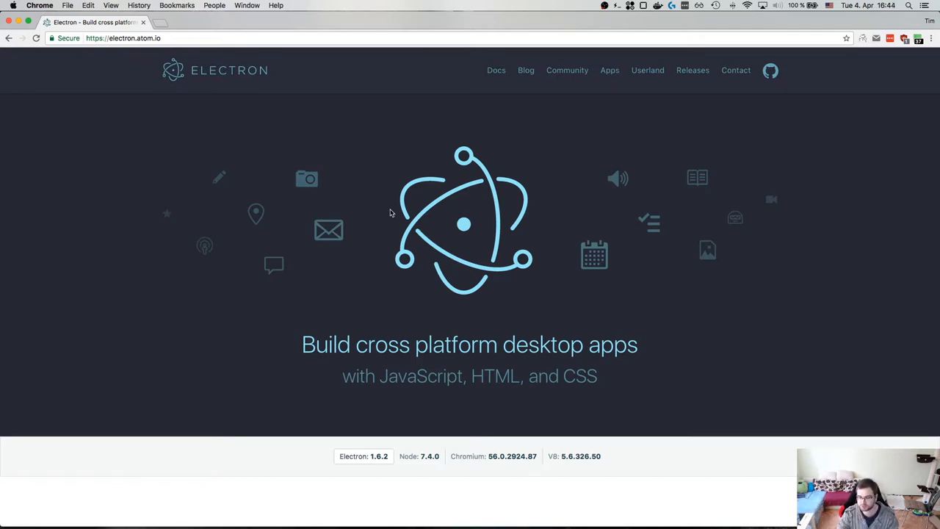
pyautogui.moveTo(341, 173)
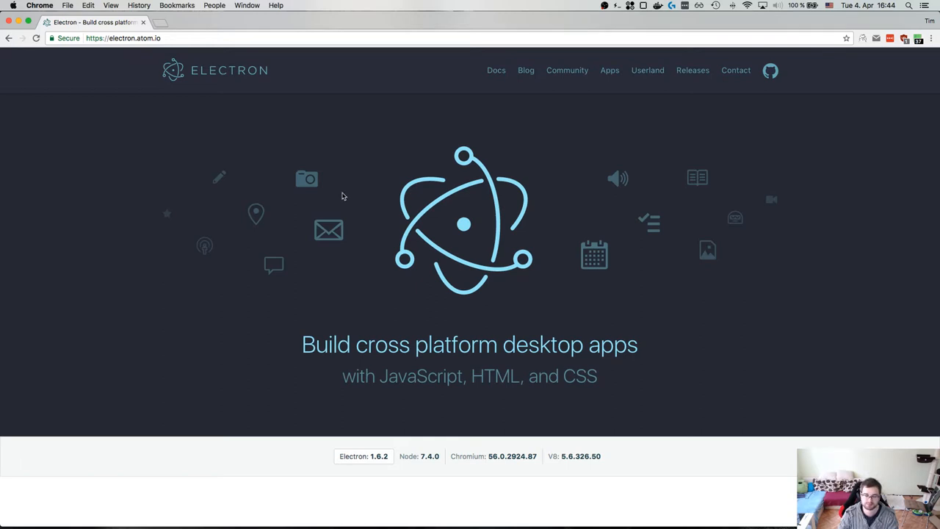
pyautogui.moveTo(341, 196)
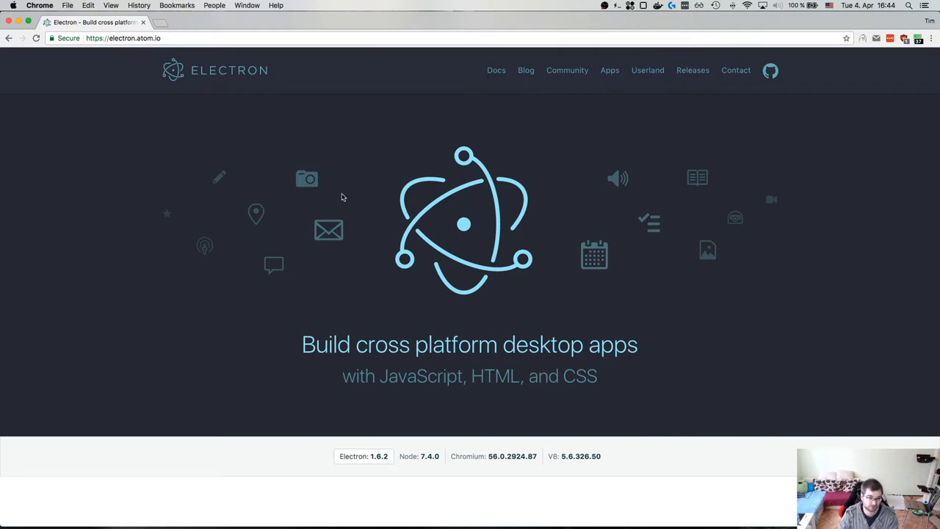
pyautogui.moveTo(347, 194)
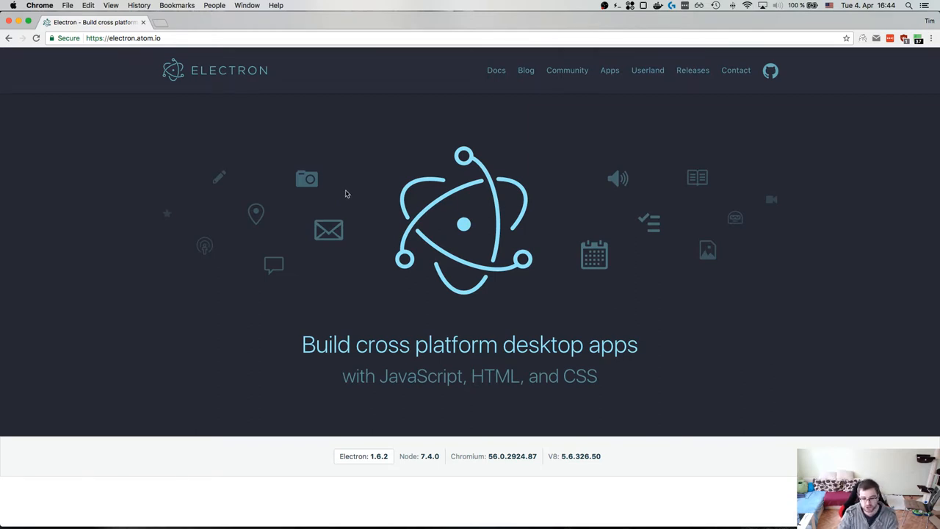
# Step: Note the Node version on electron.atom.io, check it with node -v in Hyper, and reach the Quick Start commands
pyautogui.scroll(-3)
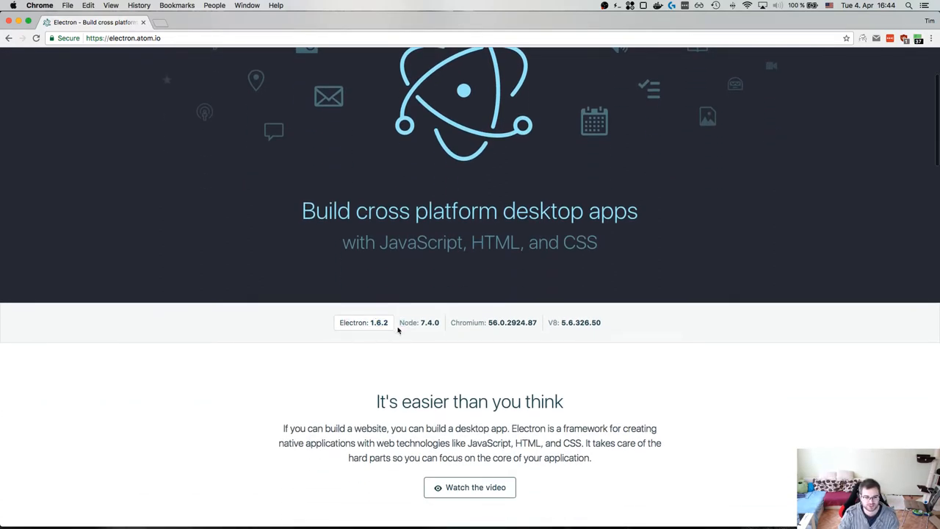
pyautogui.doubleClick(511, 323)
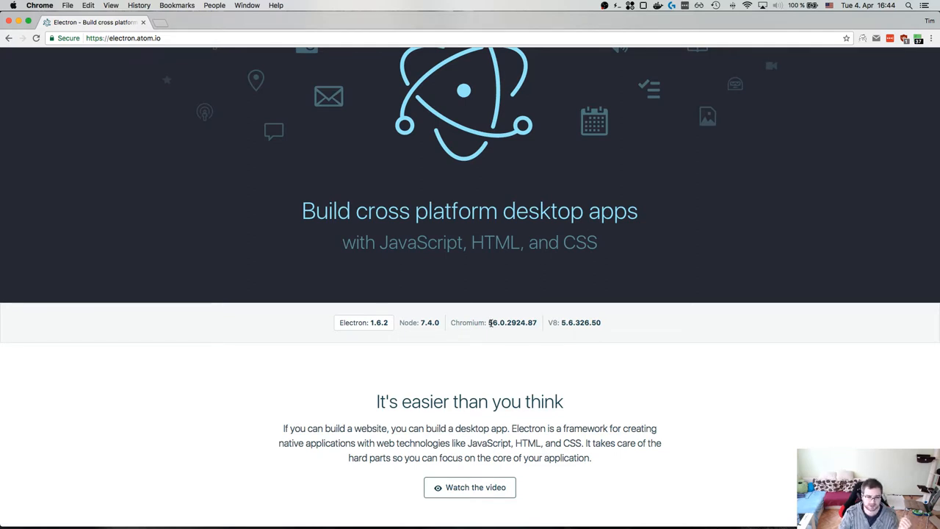
pyautogui.moveTo(432, 320)
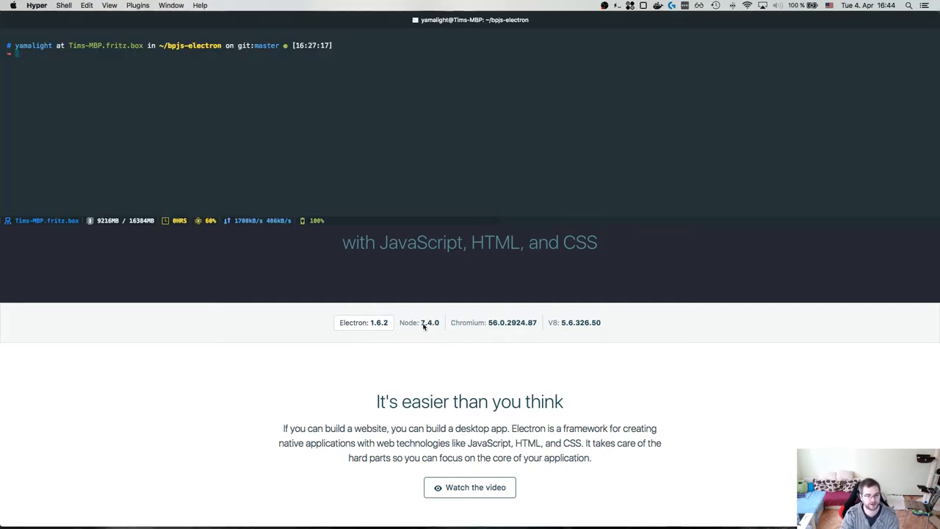
pyautogui.write('node -v')
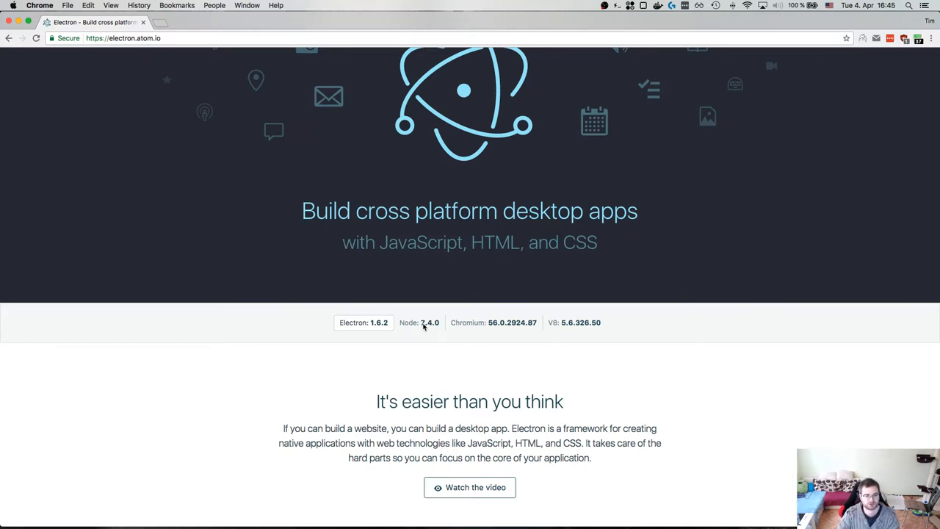
pyautogui.moveTo(420, 317)
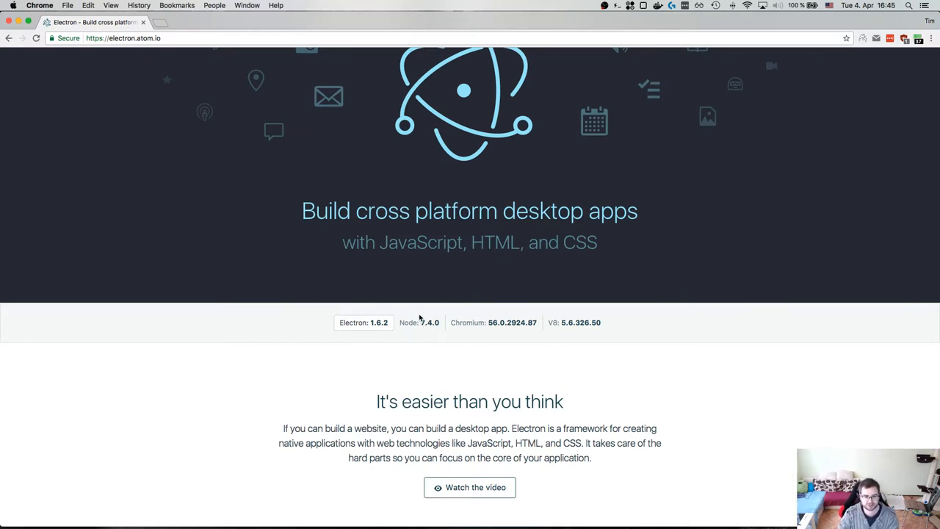
pyautogui.scroll(-3)
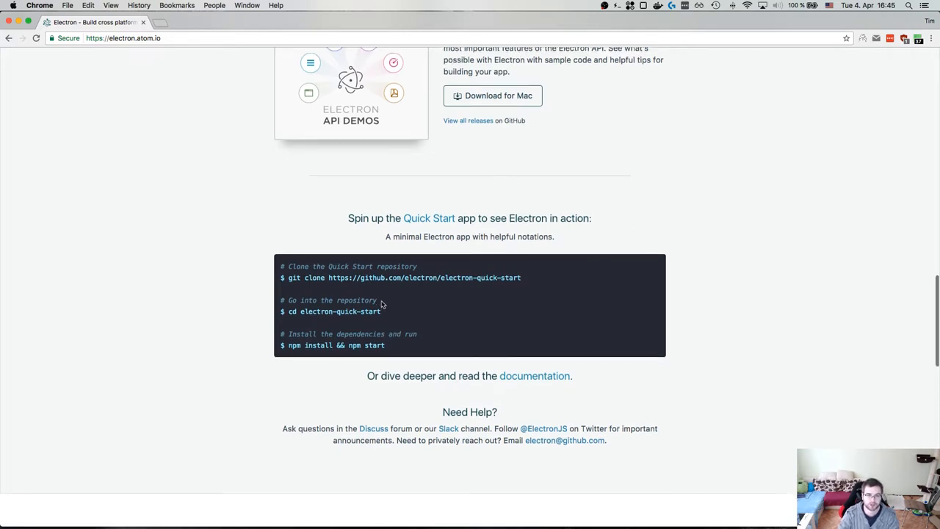
# Step: Browse the electron-quick-start repository's files and README on GitHub
pyautogui.click(430, 218)
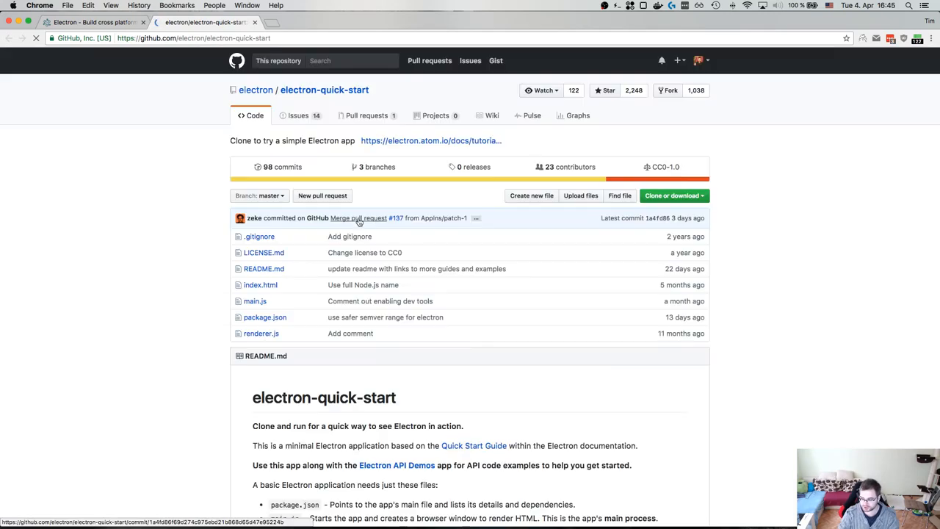
pyautogui.scroll(-3)
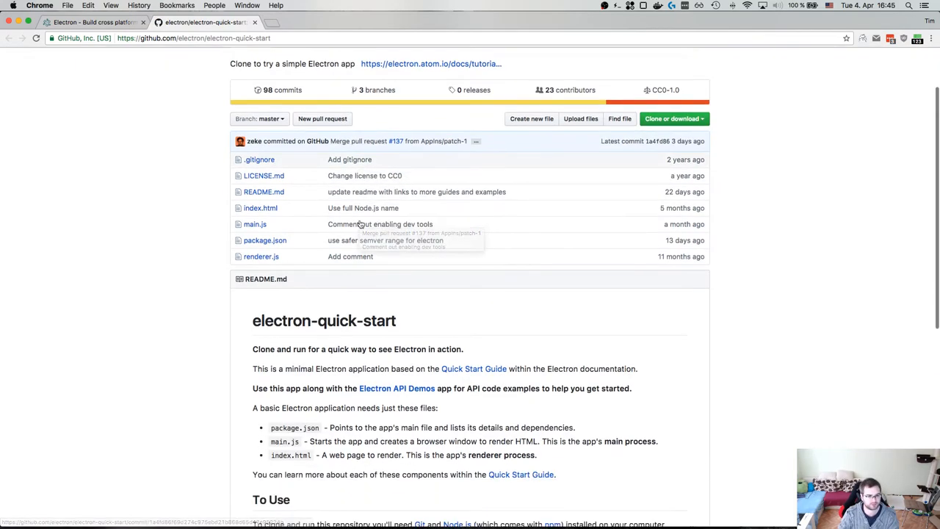
pyautogui.scroll(-3)
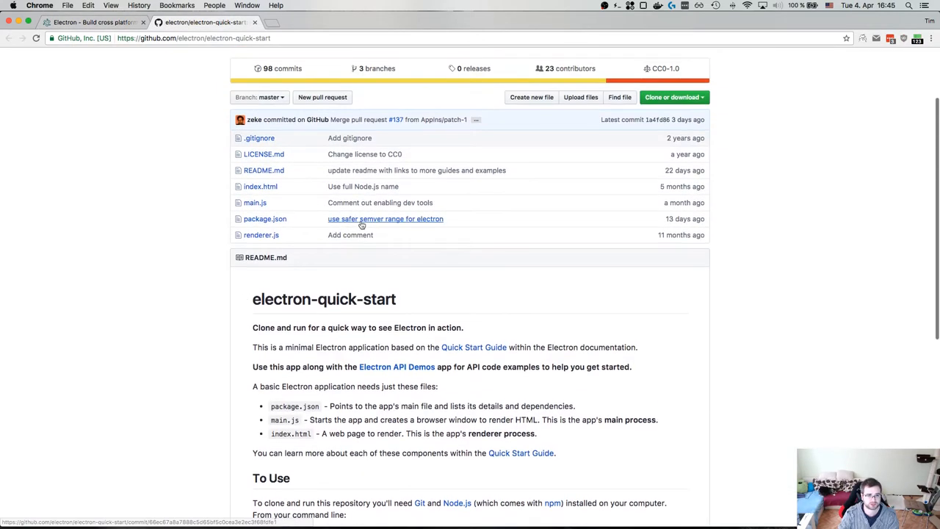
pyautogui.click(265, 218)
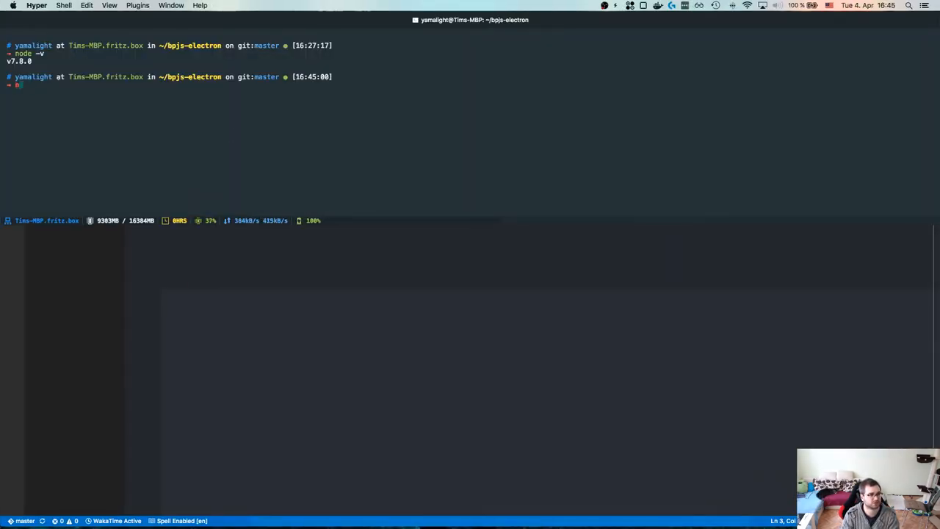
# Step: Generate package.json via yarn init with version 0.1.0 and description 'BPJS Electron app', accepting other defaults
pyautogui.write('npm init')
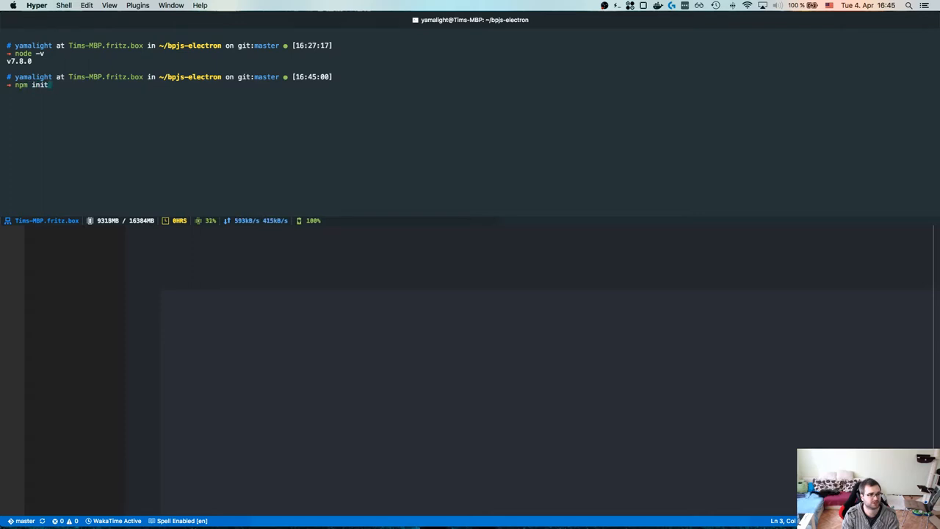
pyautogui.write('yarn init')
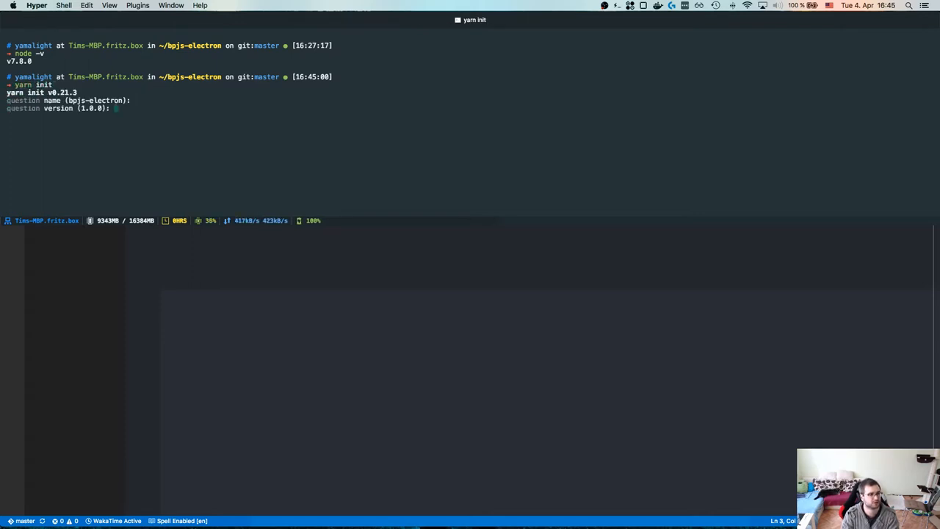
pyautogui.write('0.1.0')
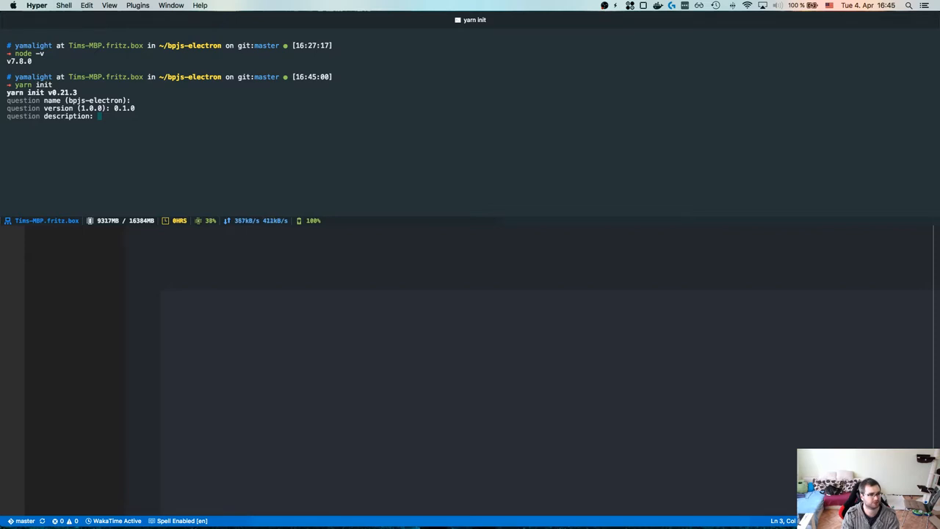
pyautogui.write('BPJS Electron app')
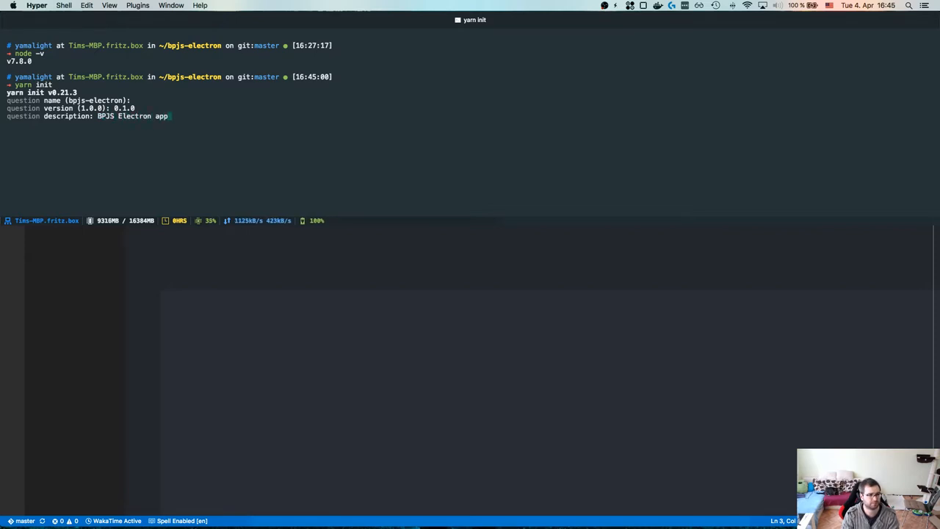
pyautogui.press('enter')
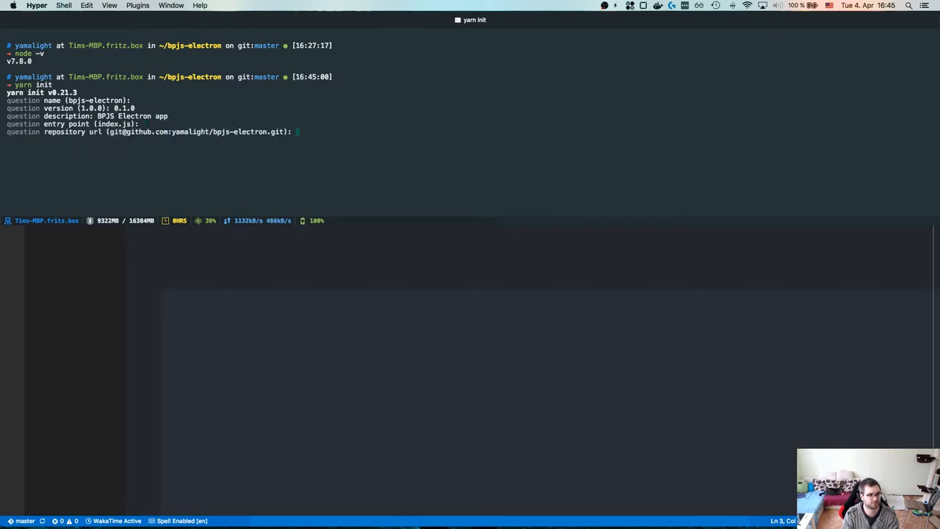
pyautogui.press('enter')
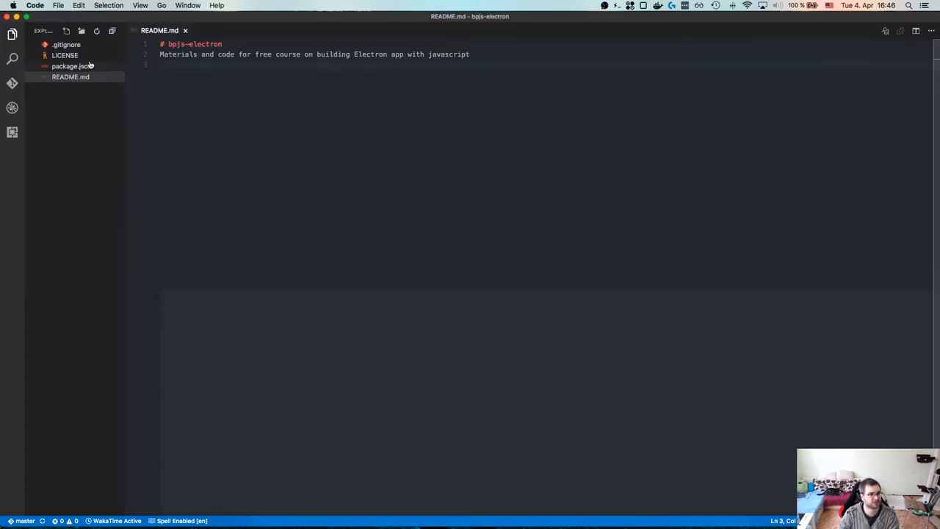
pyautogui.click(70, 66)
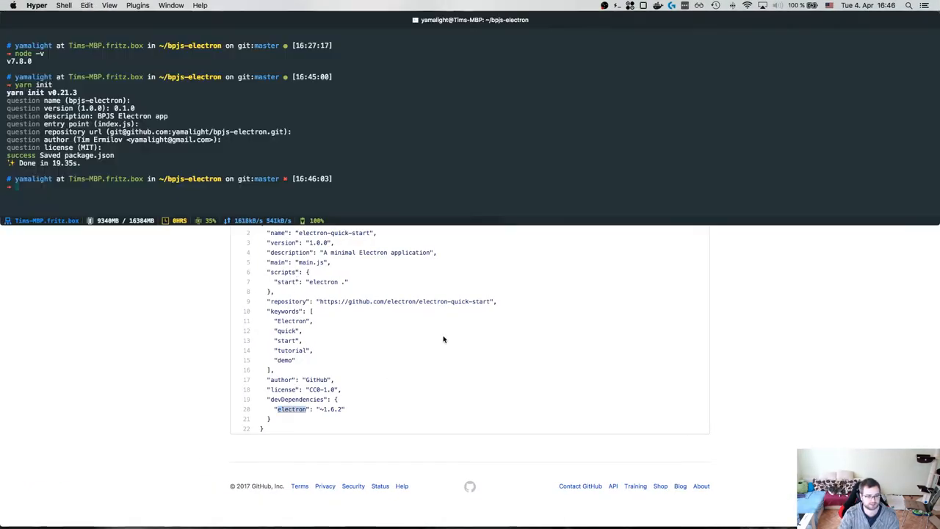
# Step: Install electron as a dev dependency with yarn add --dev electron
pyautogui.write('yarn add')
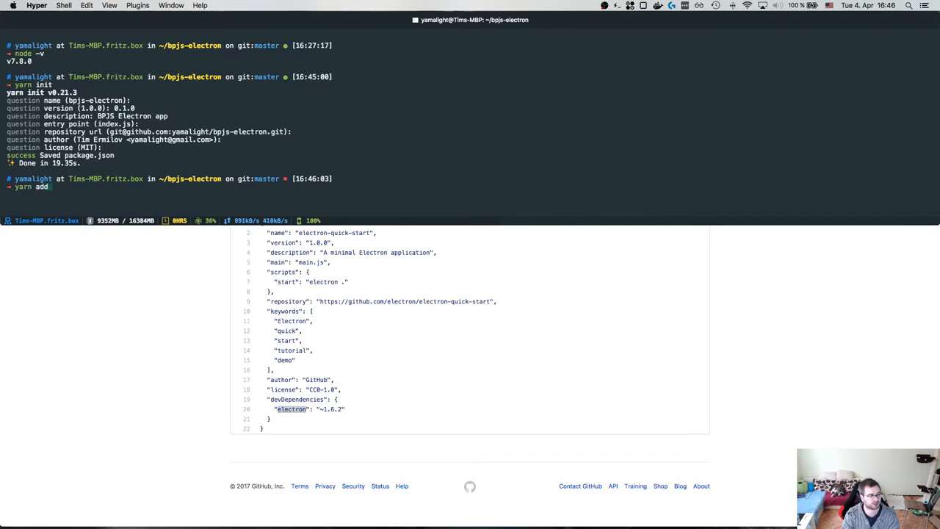
pyautogui.write('--dev electron')
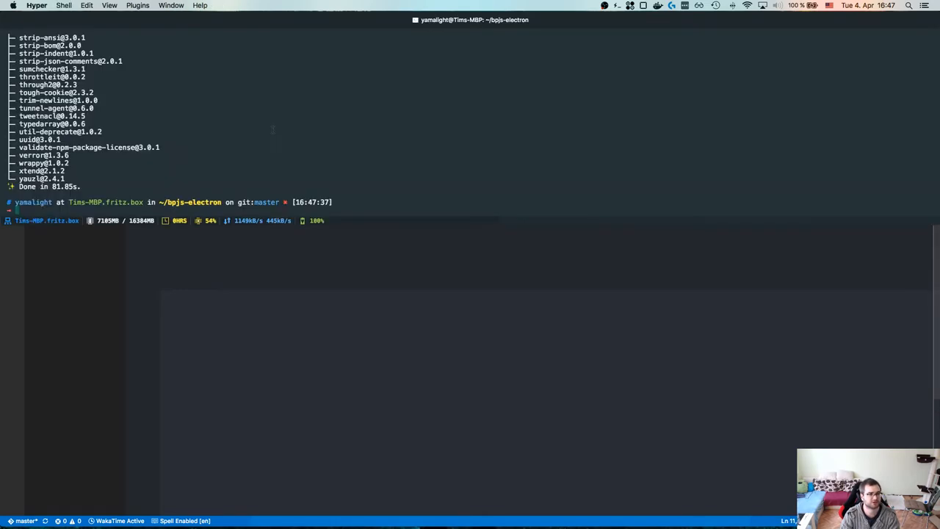
pyautogui.write('npm start')
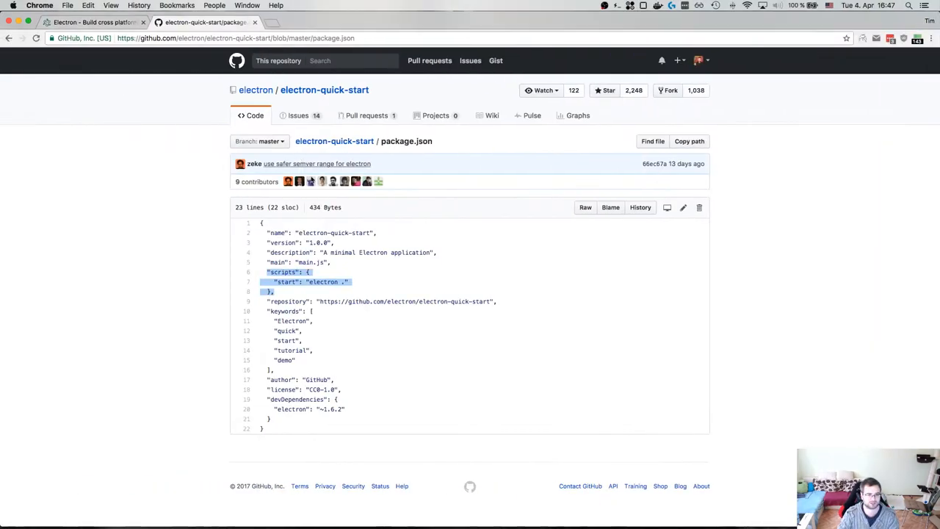
# Step: View the raw source of the sample index.html on GitHub and return to the repo root
pyautogui.click(299, 301)
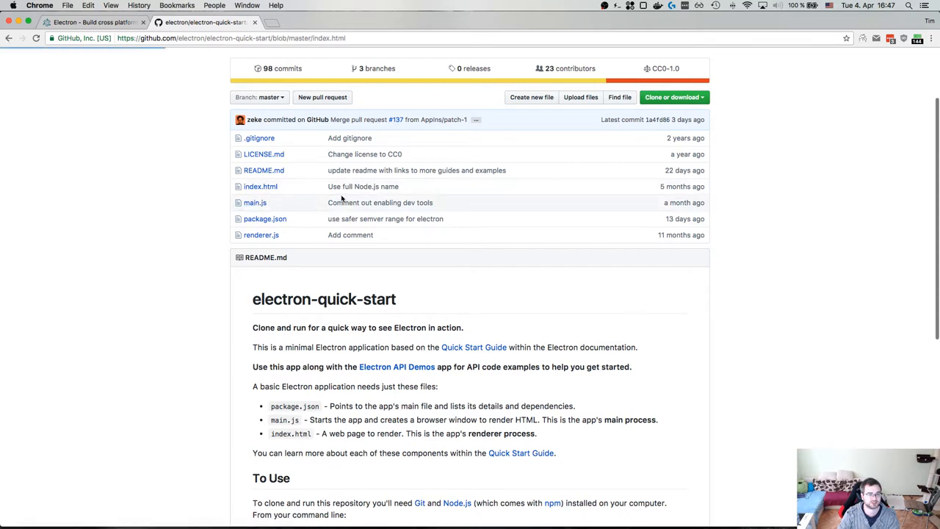
pyautogui.click(261, 185)
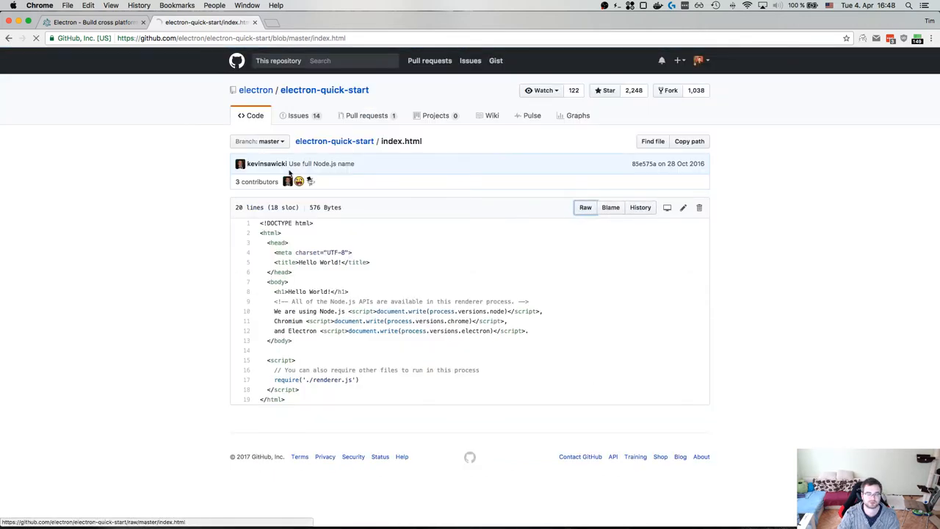
pyautogui.click(585, 207)
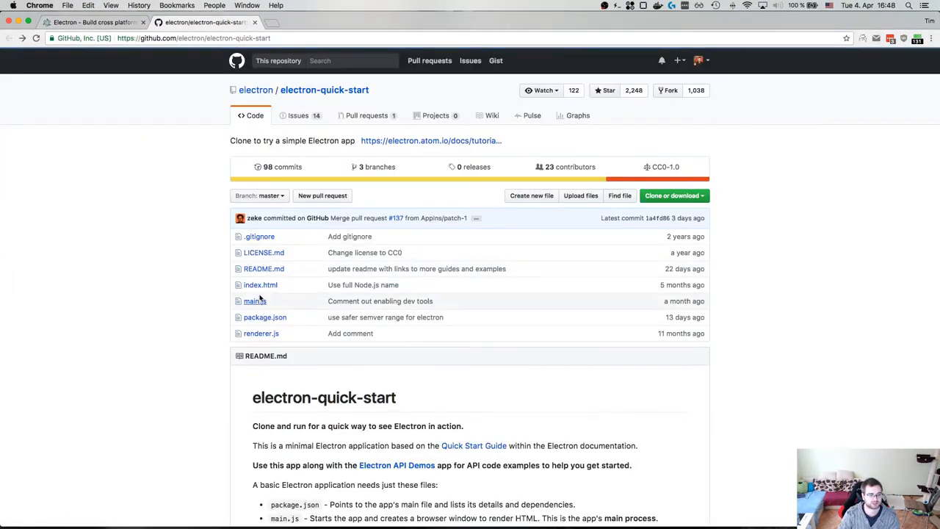
# Step: Copy the sample main.js raw code into index.js and run Format Document on it
pyautogui.click(265, 317)
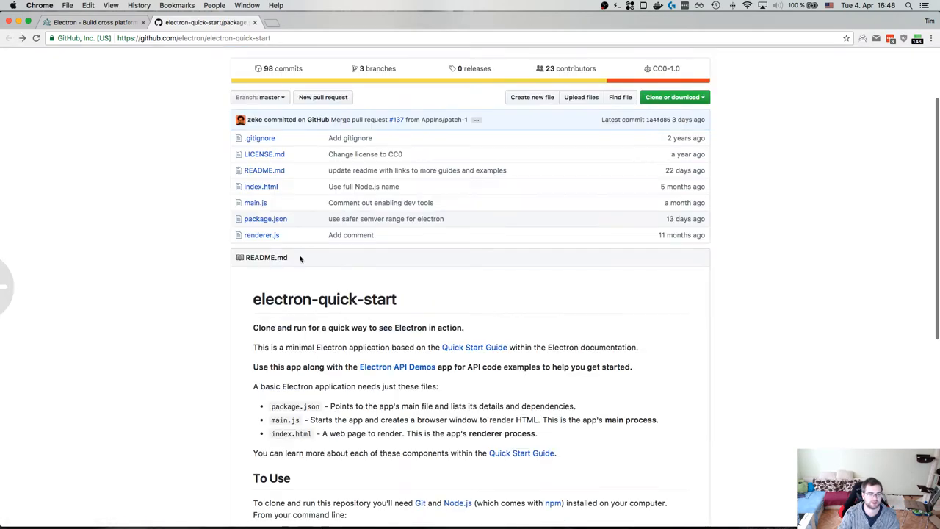
pyautogui.click(256, 202)
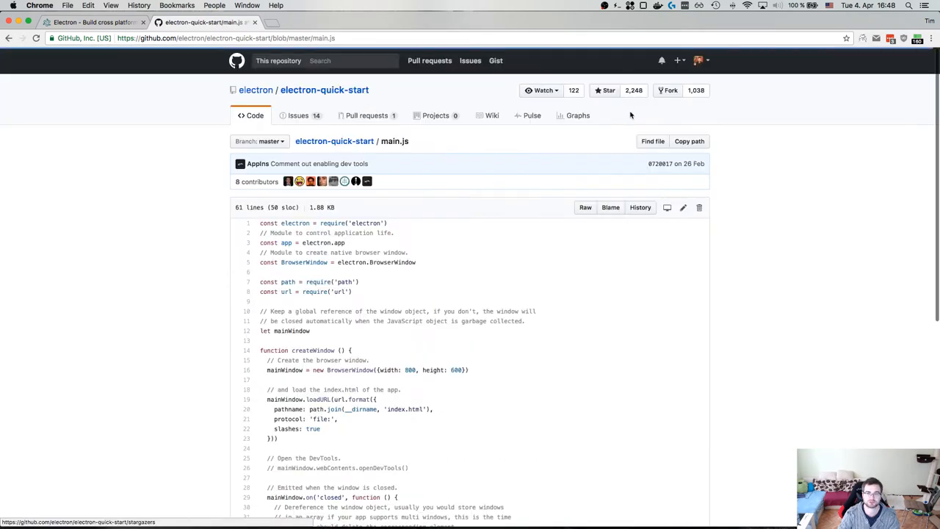
pyautogui.click(585, 207)
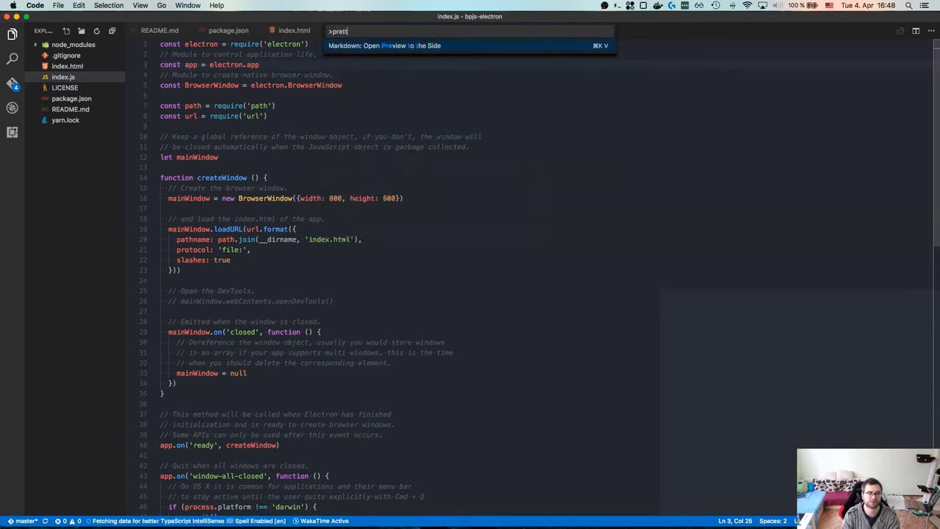
pyautogui.write('forma')
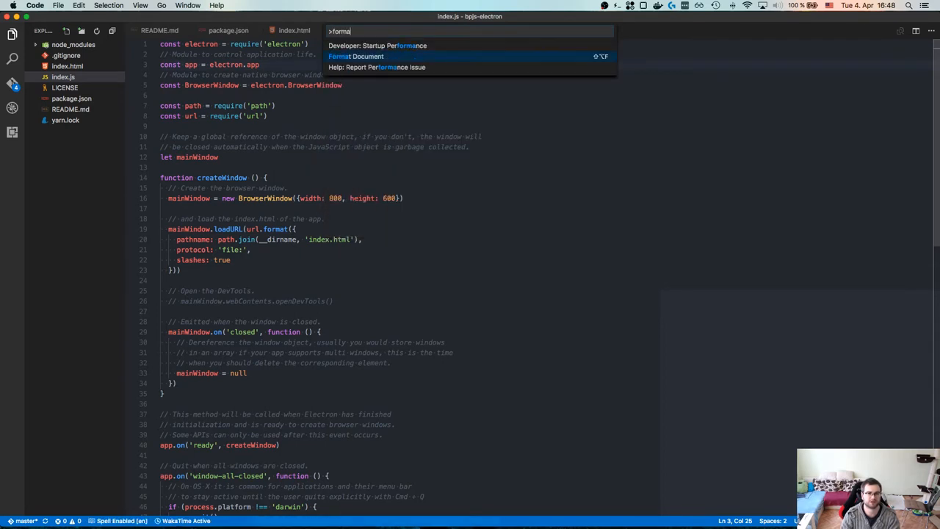
pyautogui.click(355, 55)
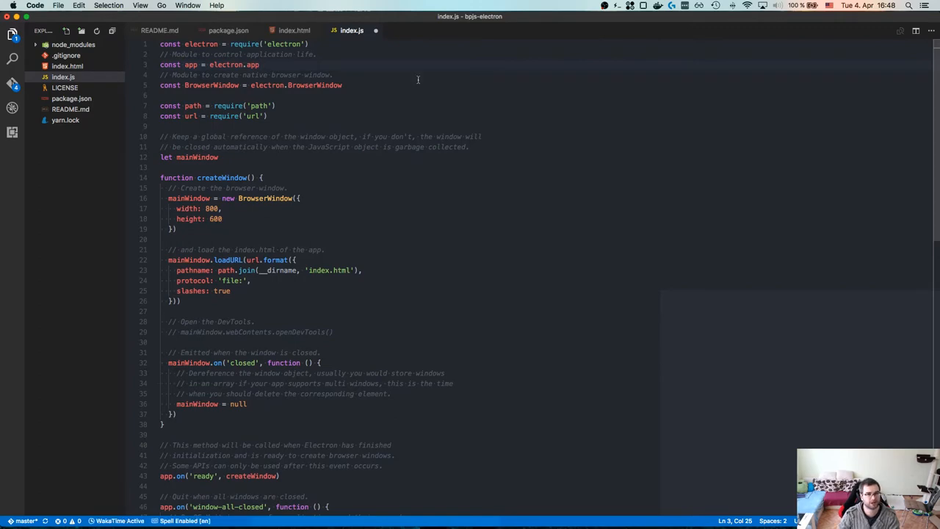
pyautogui.moveTo(326, 127)
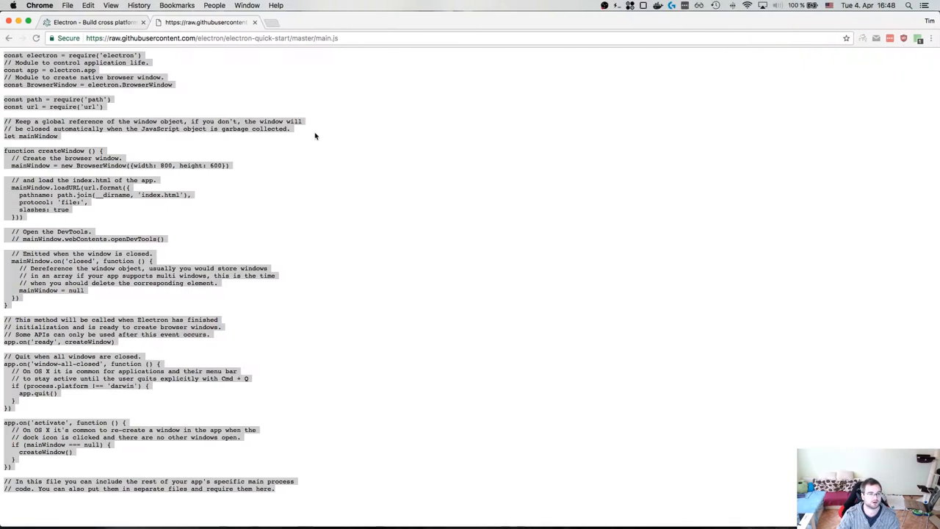
# Step: Read through the prettier README at github.com/prettier/prettier
pyautogui.write('https://github.com/prettier/prettier')
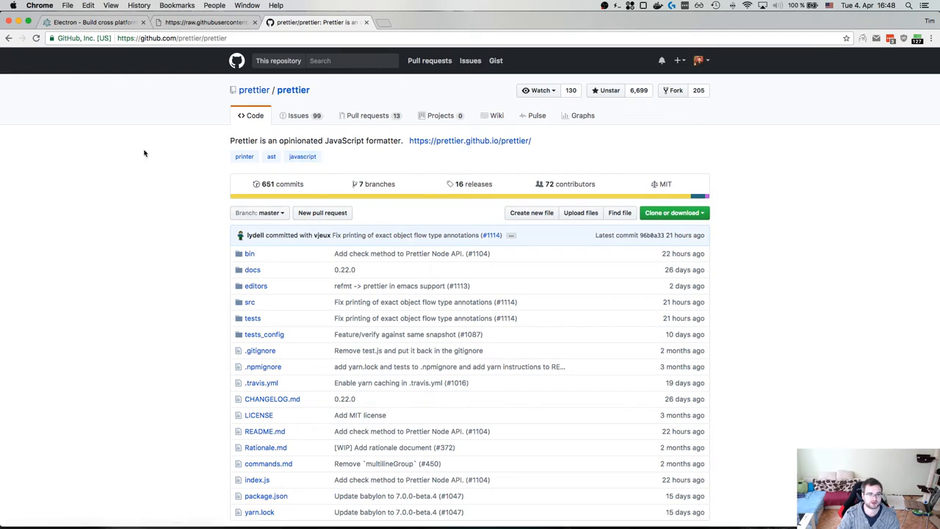
pyautogui.scroll(-3)
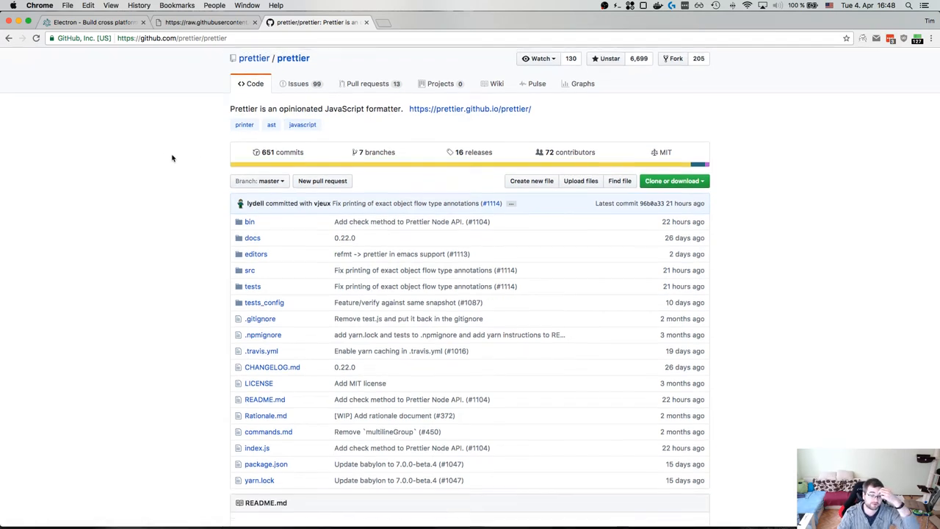
pyautogui.scroll(-3)
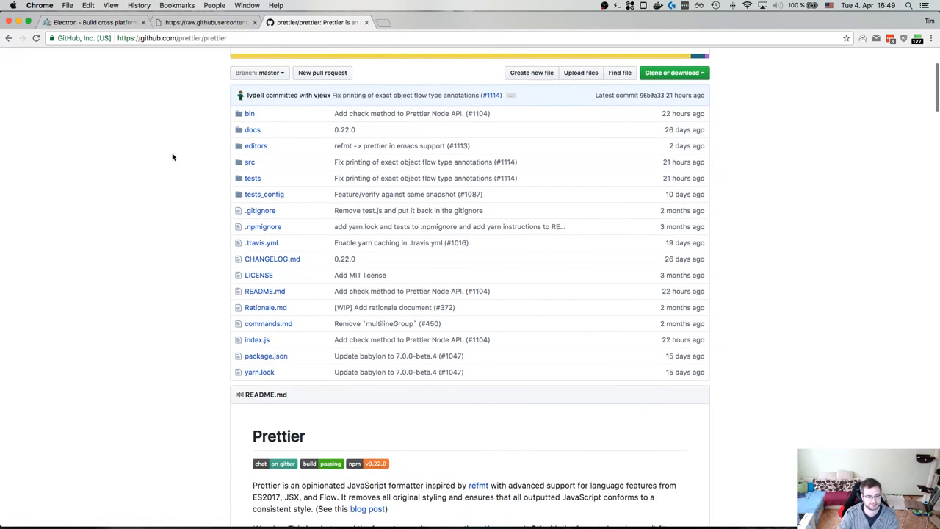
pyautogui.scroll(-3)
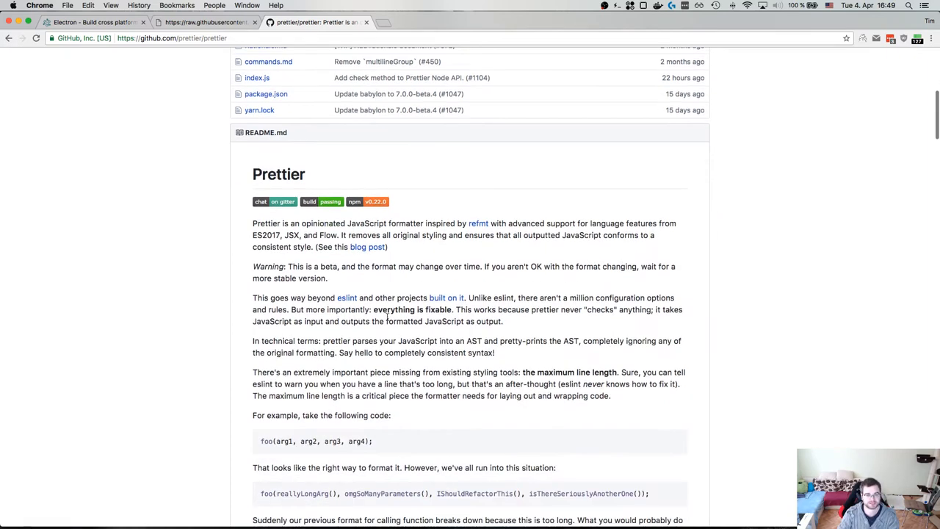
pyautogui.scroll(-3)
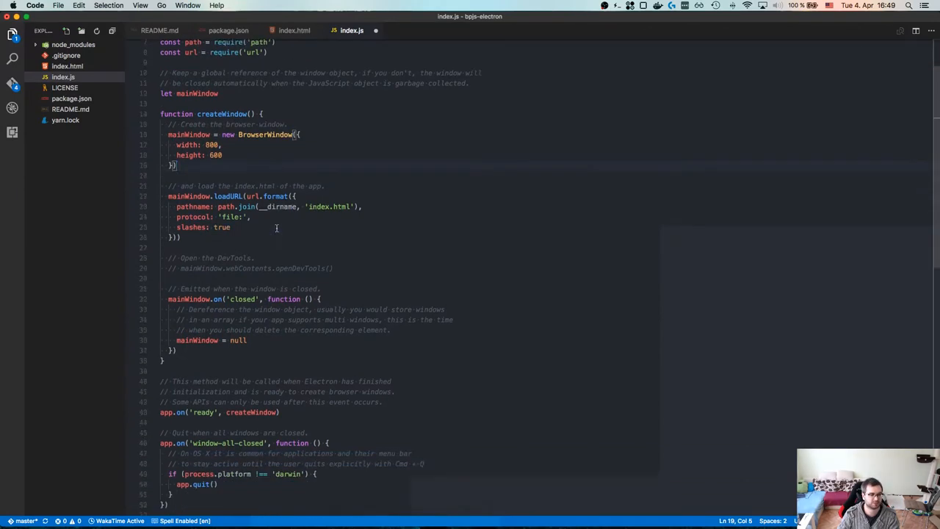
pyautogui.scroll(-3)
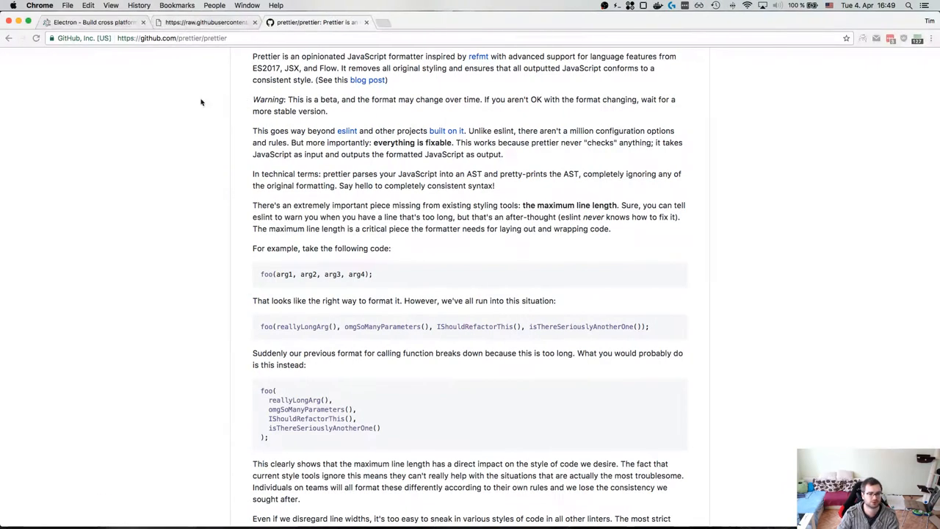
pyautogui.click(382, 22)
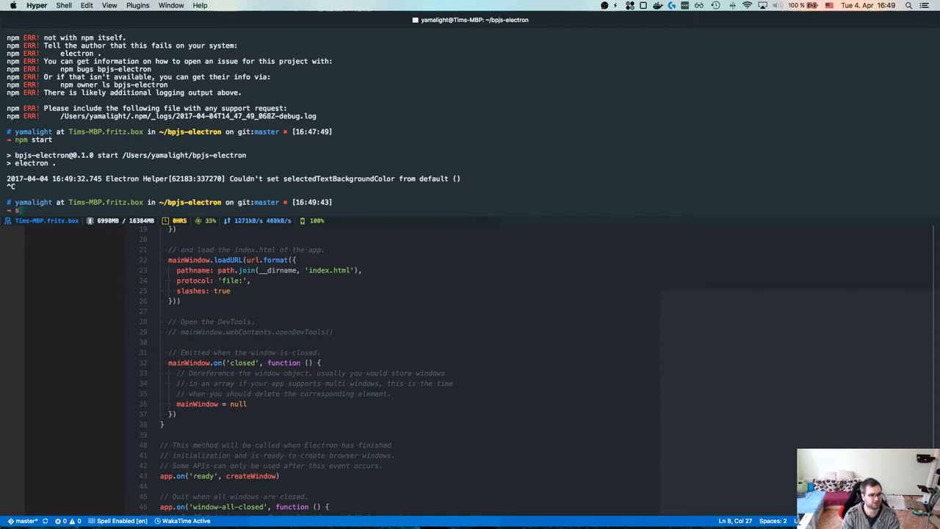
# Step: Review ~/.eslintrc in Sublime and copy it into the project with cp ~/.eslintrc
pyautogui.write('subl ~/.eslintrc')
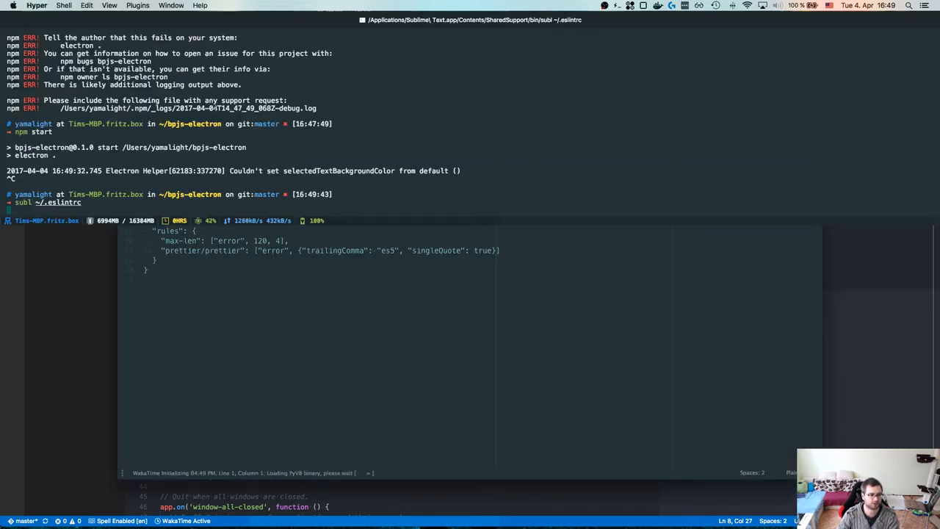
pyautogui.write('cp ~/.eslintrc')
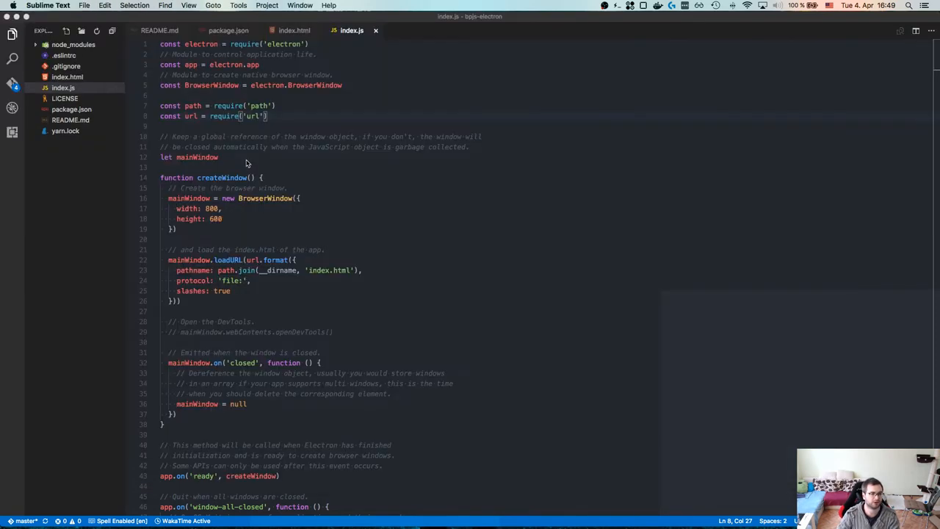
pyautogui.click(70, 108)
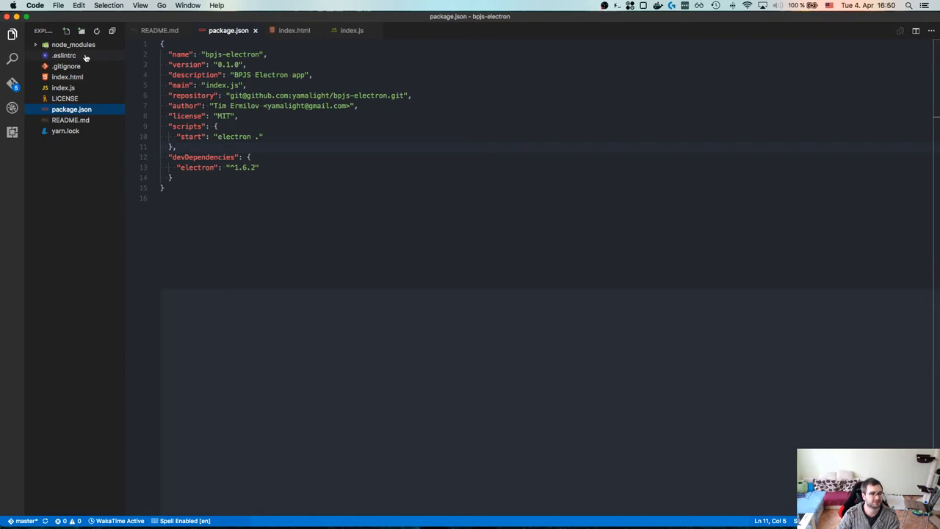
# Step: Add a "lint": "eslint **/*.js" script to package.json
pyautogui.click(65, 56)
pyautogui.write('"lint": "eslint ')
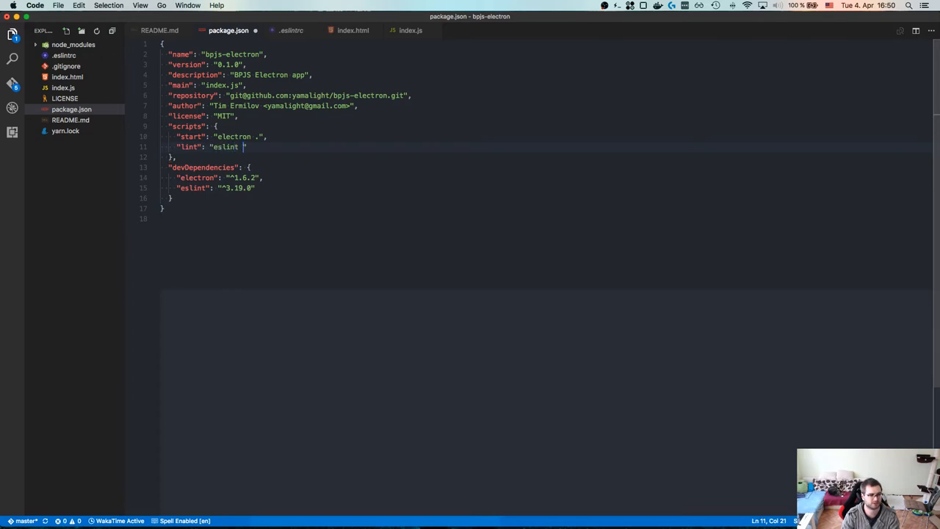
pyautogui.write('**/')
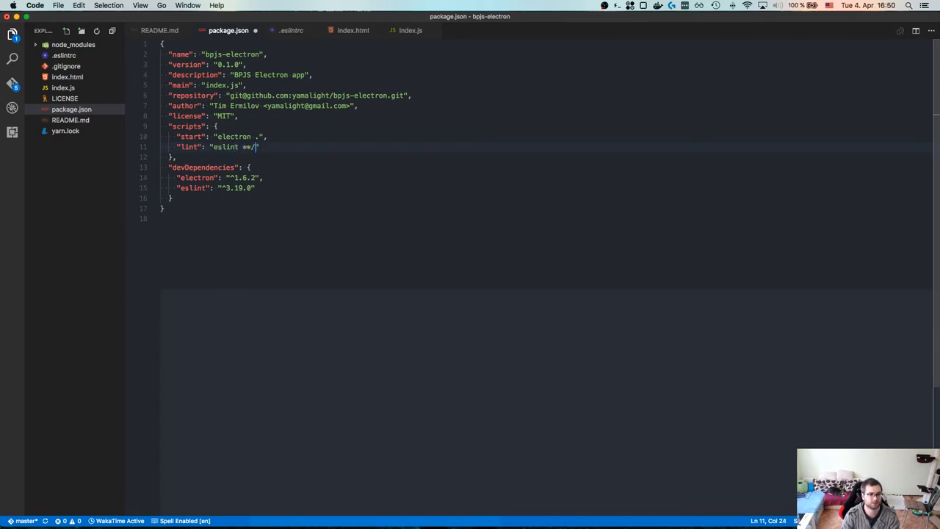
pyautogui.write('*.js",')
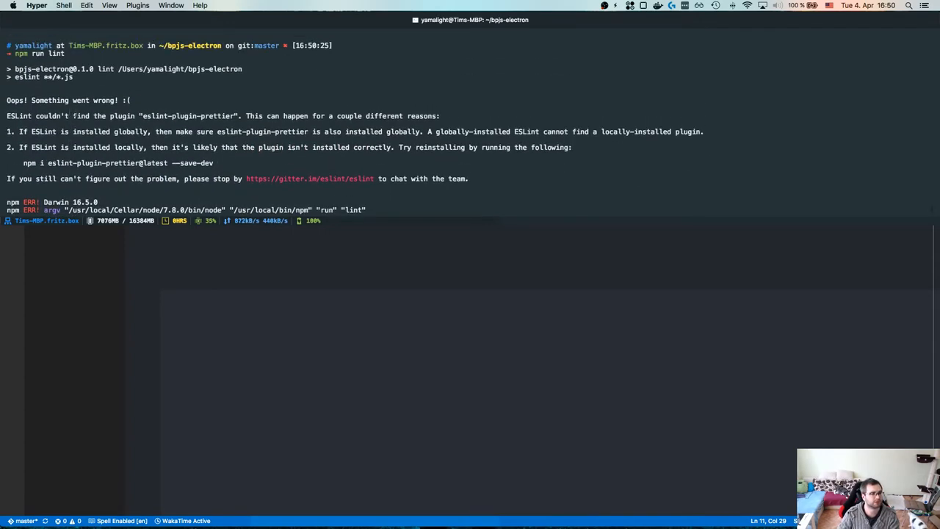
# Step: Run npm run lint, add eslint-plugin-prettier via yarn, rerun lint, then add eslint-config-prettier
pyautogui.doubleClick(188, 114)
pyautogui.write('yarn add --dev eslint-plugin-prettier')
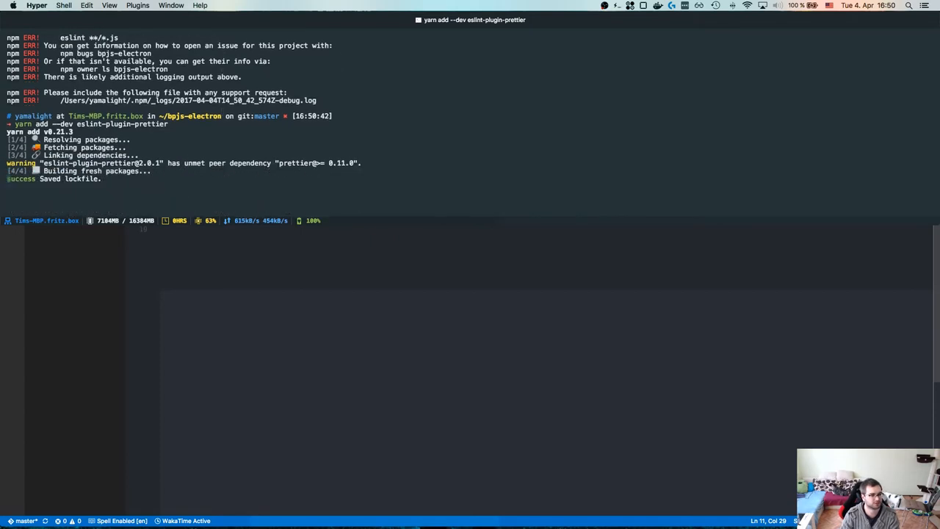
pyautogui.write('npm run lint')
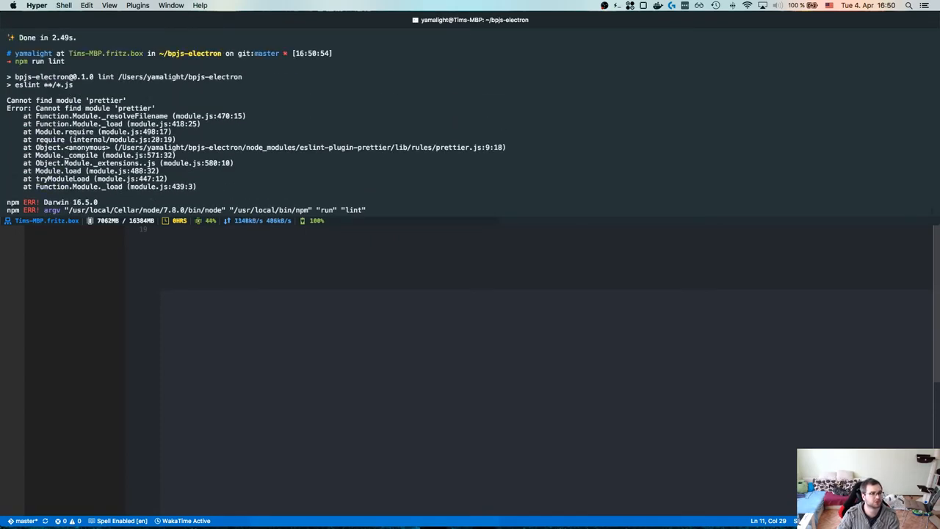
pyautogui.write('yarn')
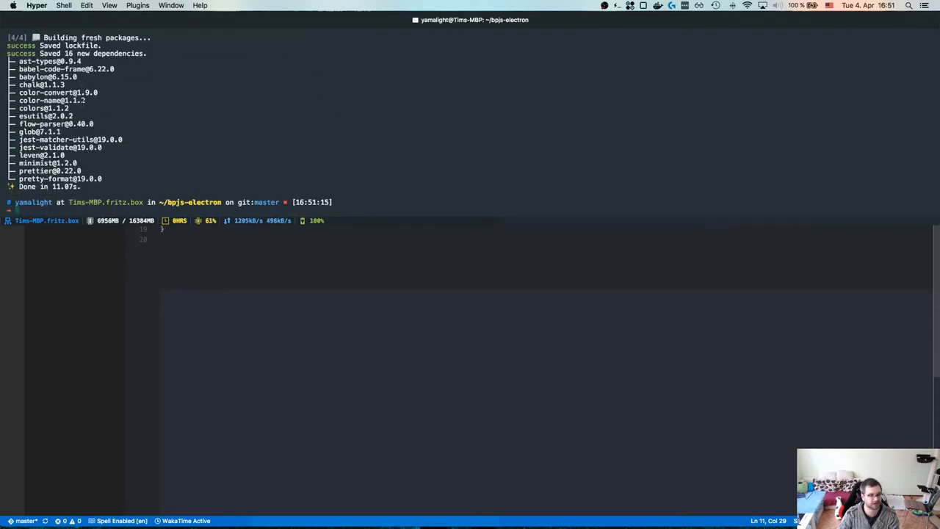
pyautogui.write('npm run lint')
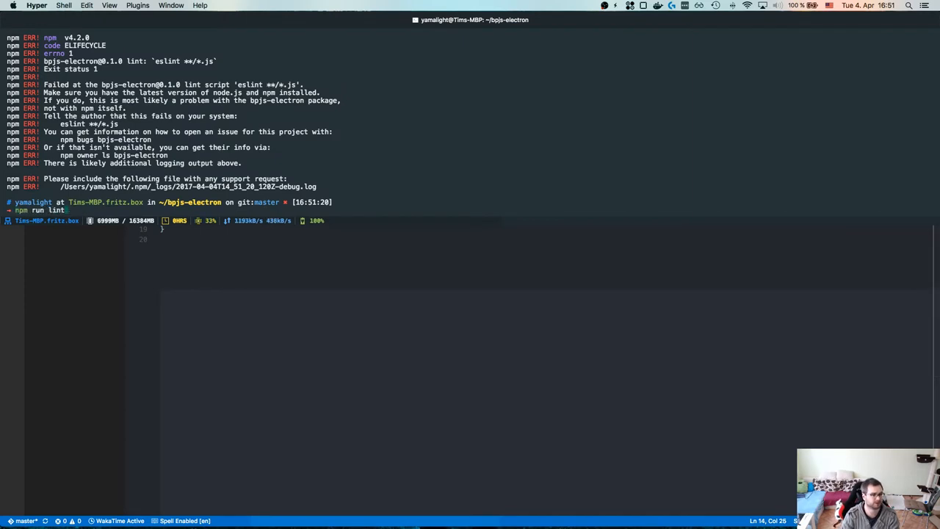
pyautogui.write('yarn add --dev eslint-config-prettier')
pyautogui.write('>forma')
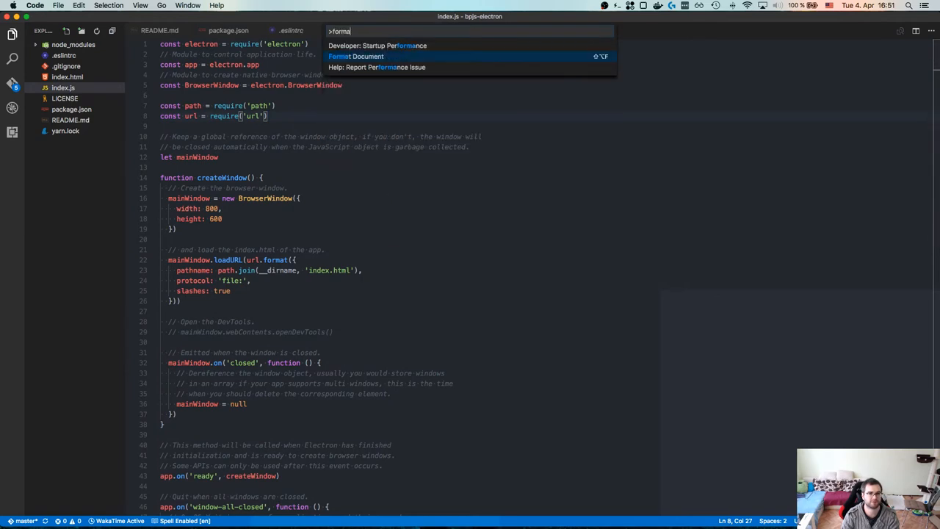
# Step: Reformat index.js in prettier style with semicolons and trailing commas, reviewing the result
pyautogui.click(356, 56)
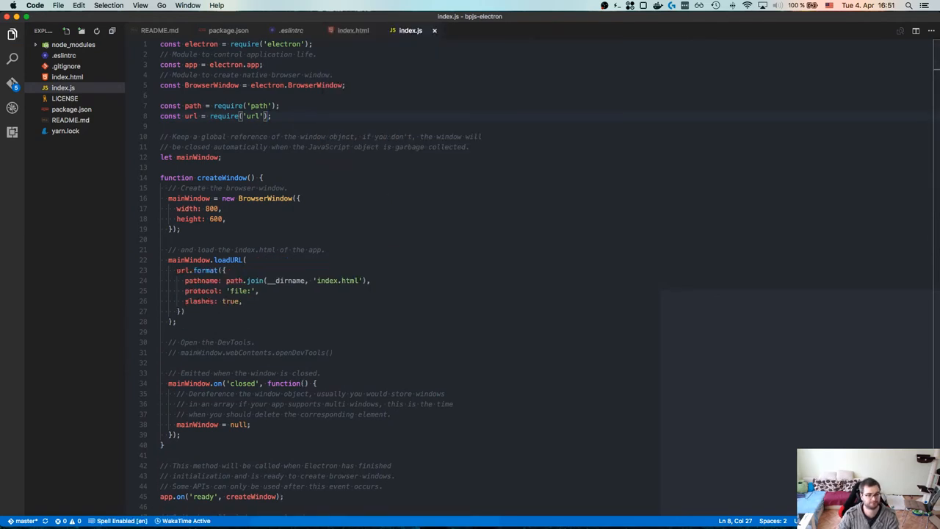
pyautogui.scroll(-3)
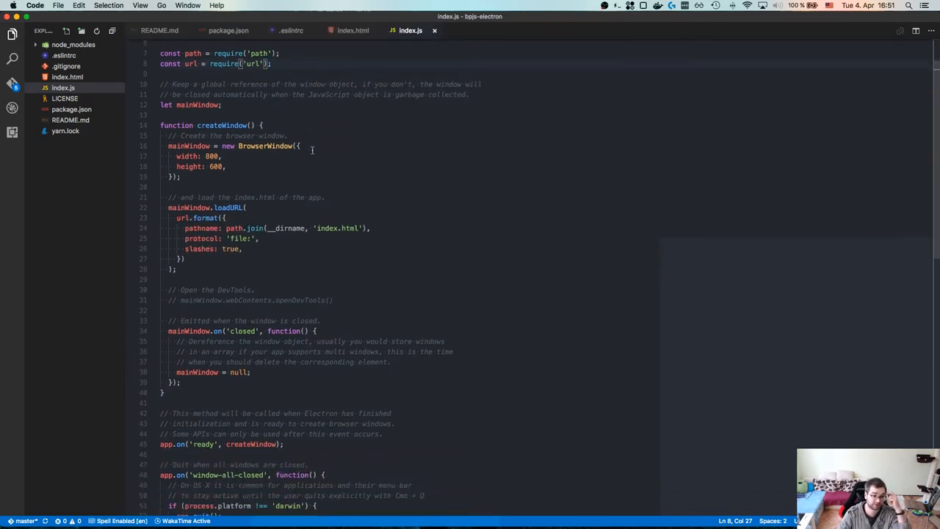
pyautogui.scroll(-3)
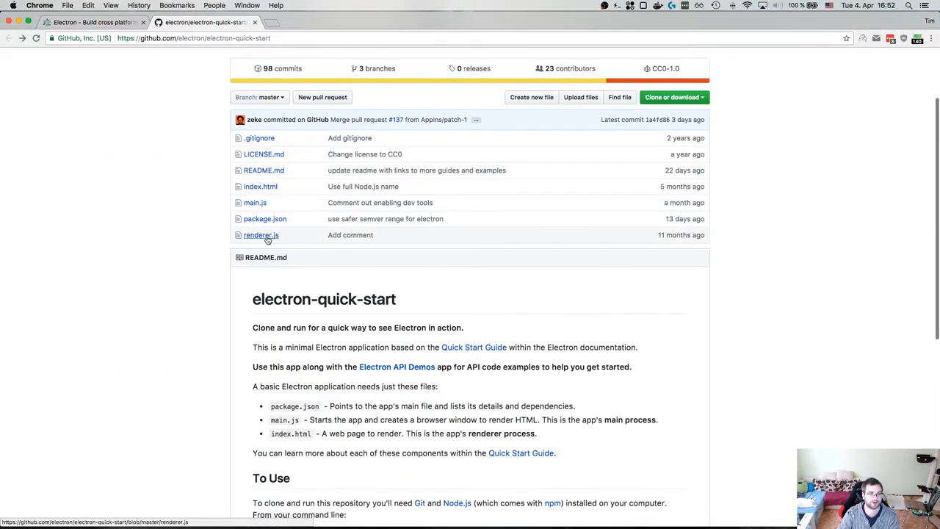
# Step: View renderer.js in the electron-quick-start repo and scroll through the project's index.js
pyautogui.click(262, 235)
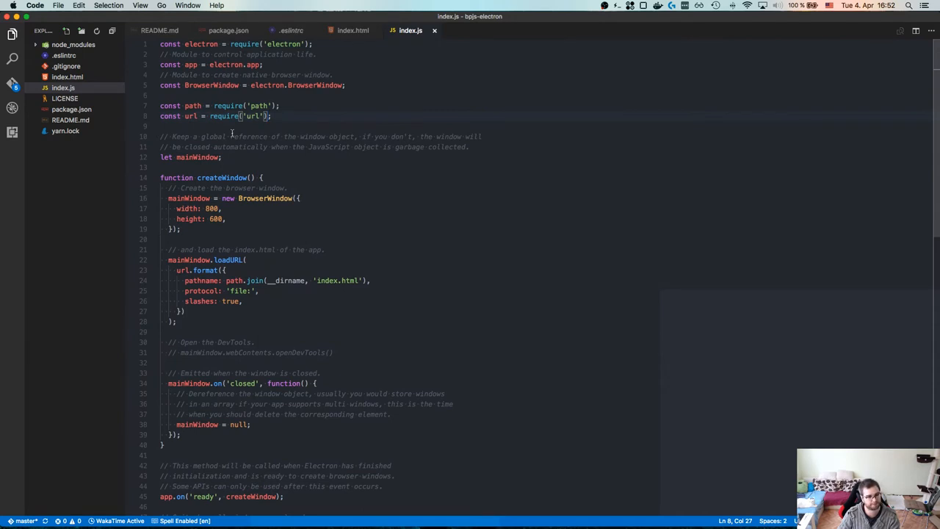
pyautogui.scroll(-3)
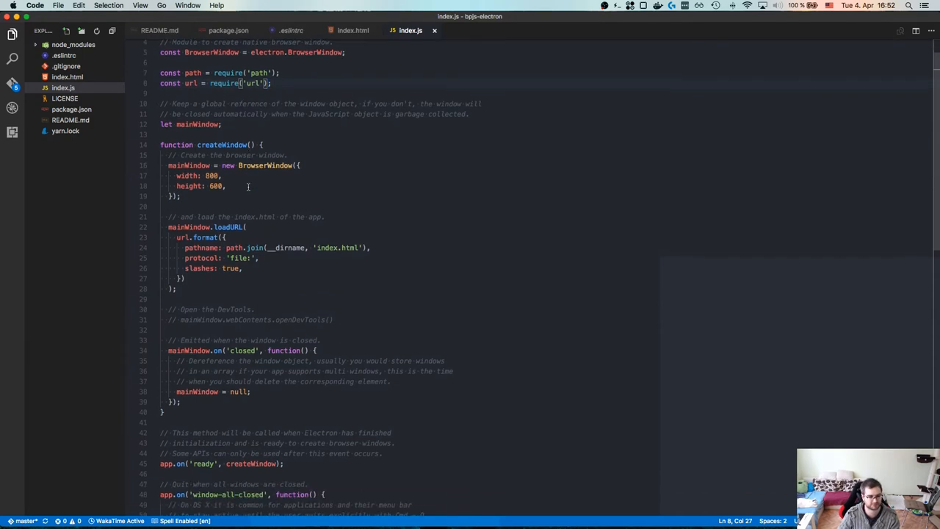
pyautogui.scroll(-3)
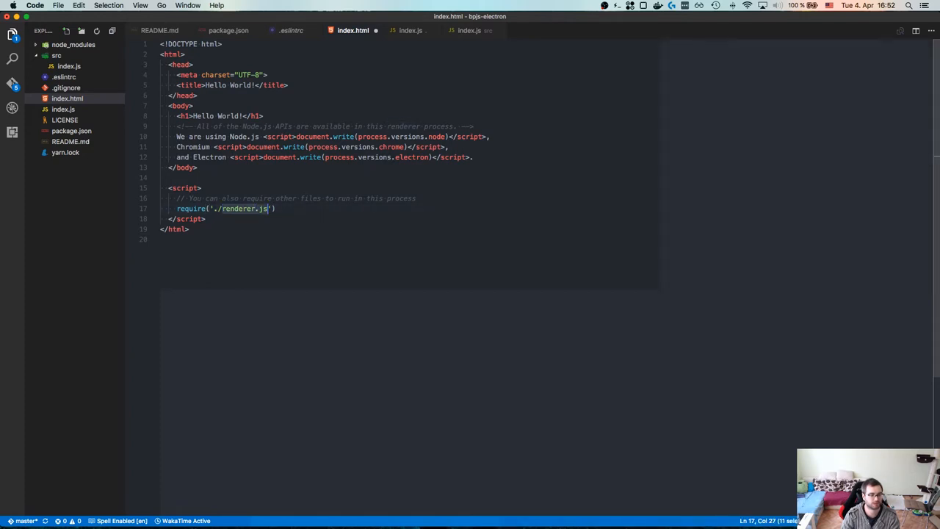
# Step: Point index.html's require at './src/index.js' and save the file
pyautogui.write('./src/inde')
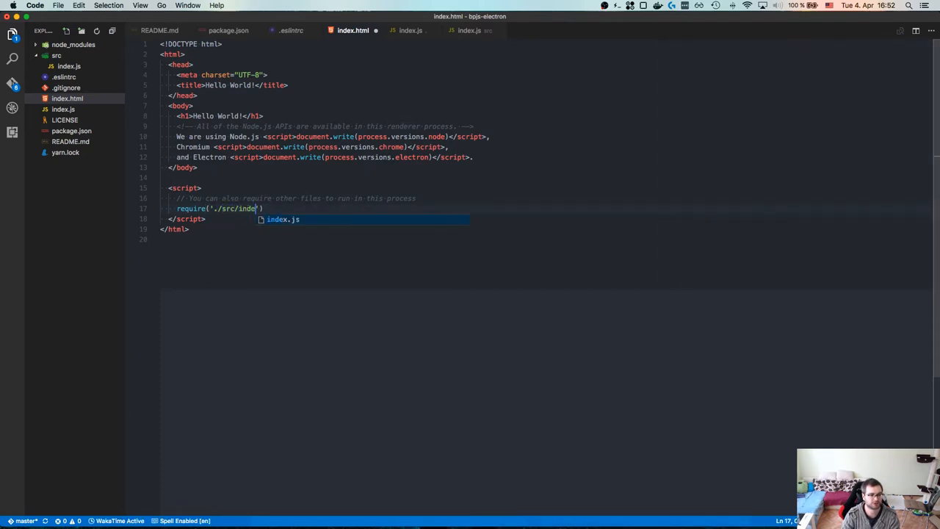
pyautogui.press('Tab')
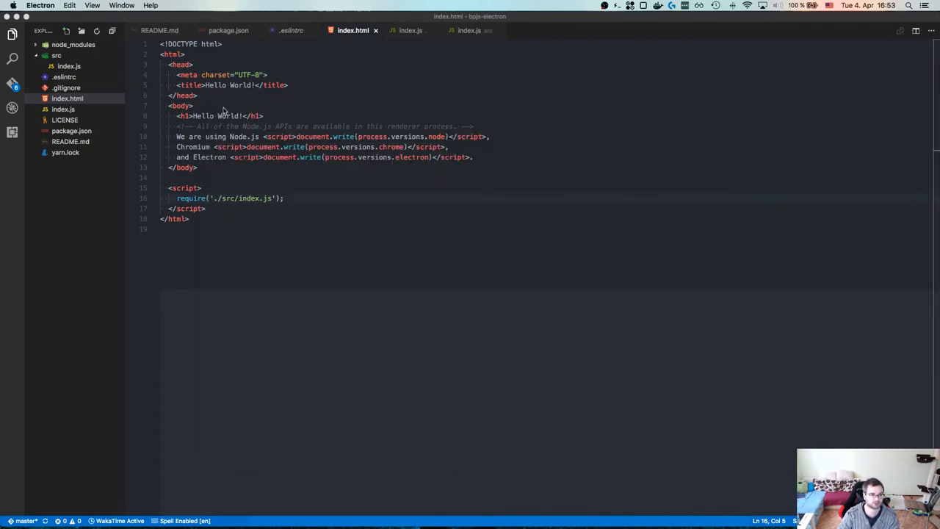
pyautogui.press('cmd+tab')
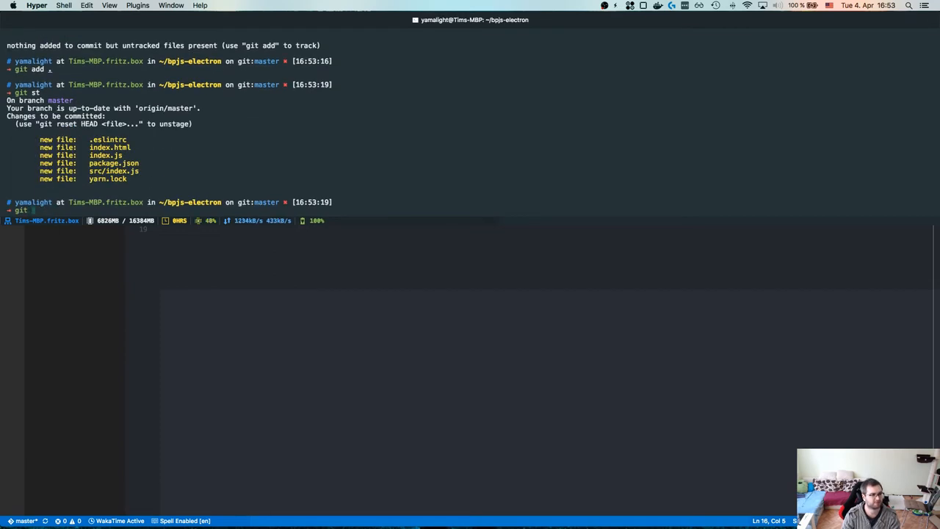
# Step: Commit as 'Basic Electron.js setup with eslint', saving the GPG passphrase in Keychain
pyautogui.write("ci -m 'Basic Electron.j")
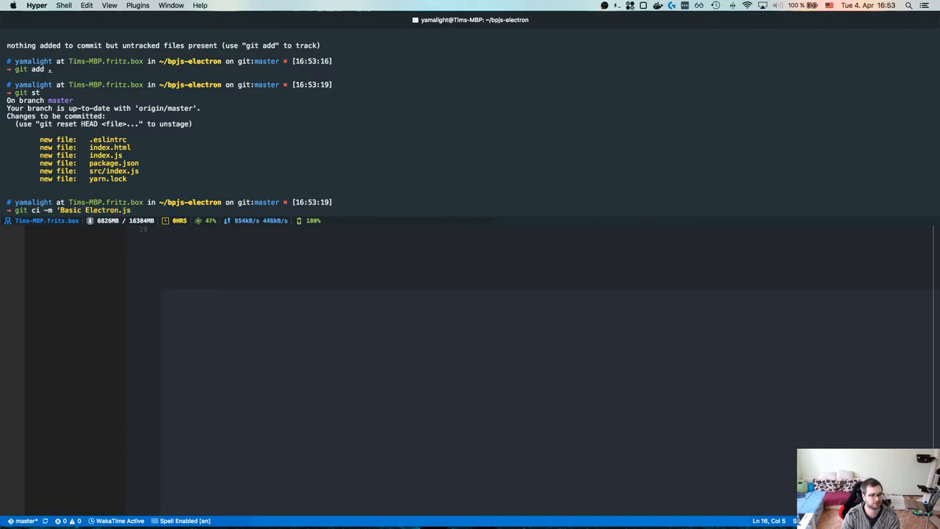
pyautogui.write('setup')
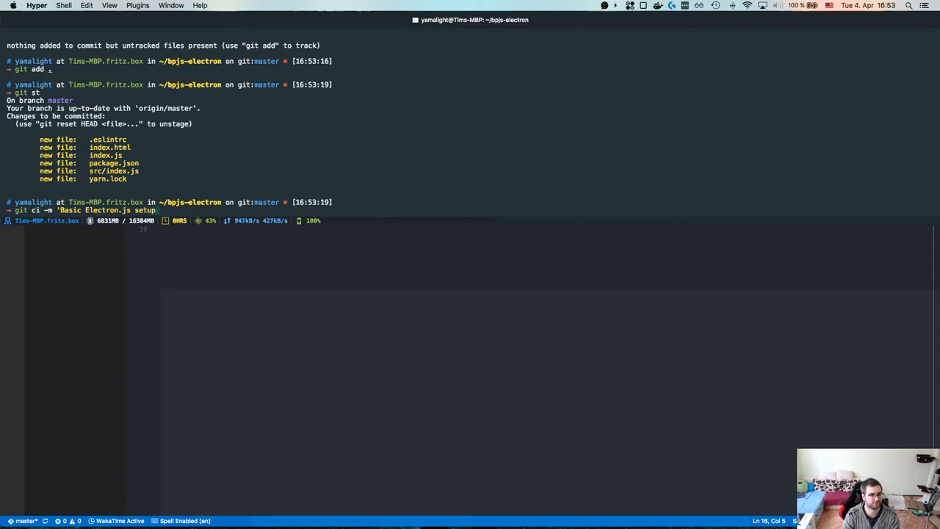
pyautogui.write('with eslint')
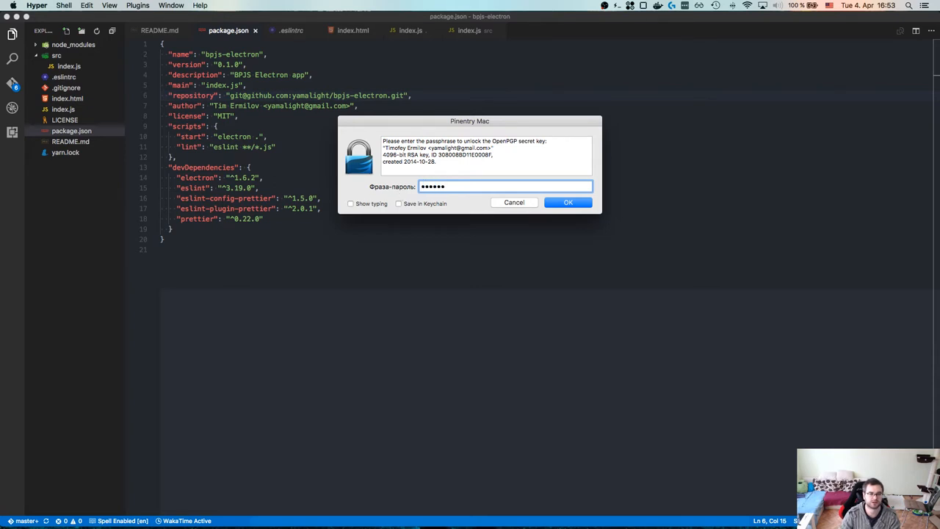
pyautogui.click(398, 203)
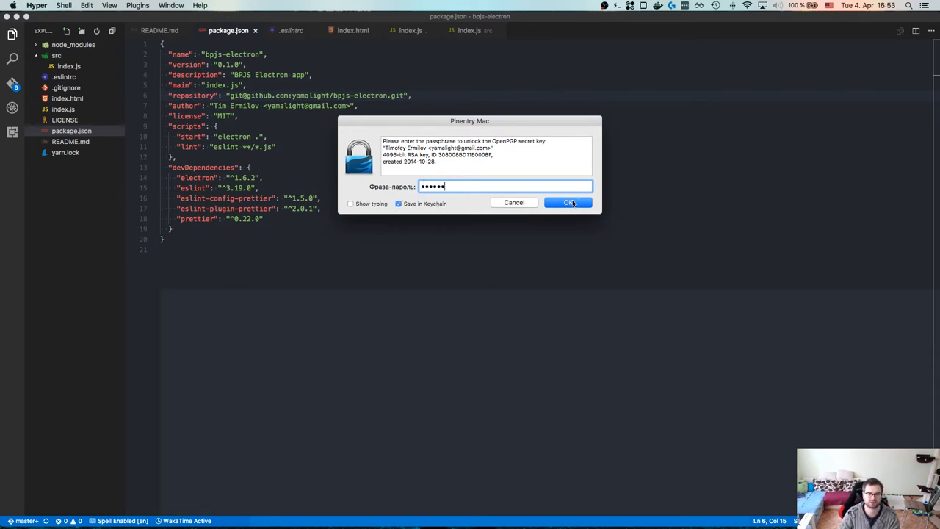
pyautogui.click(568, 203)
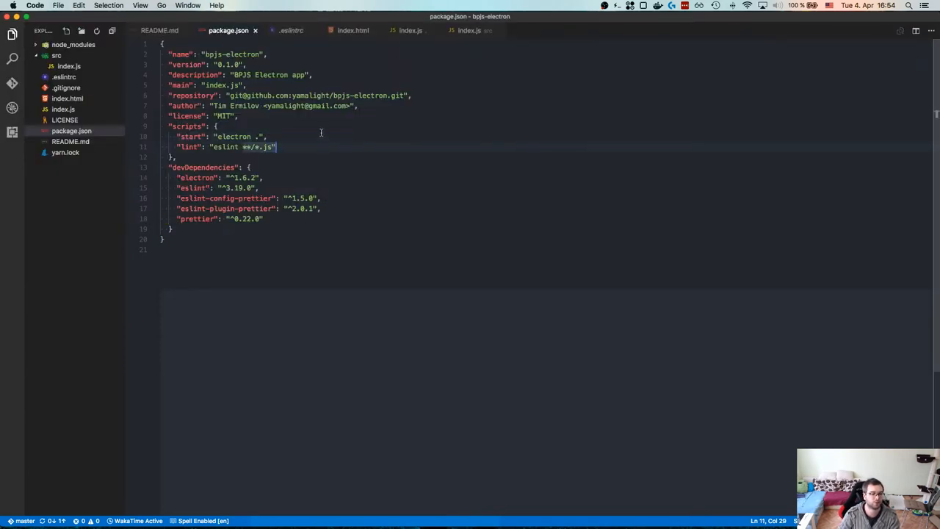
# Step: Review and close the .eslintrc and index.html tabs, returning to the remaining editor tab
pyautogui.click(291, 29)
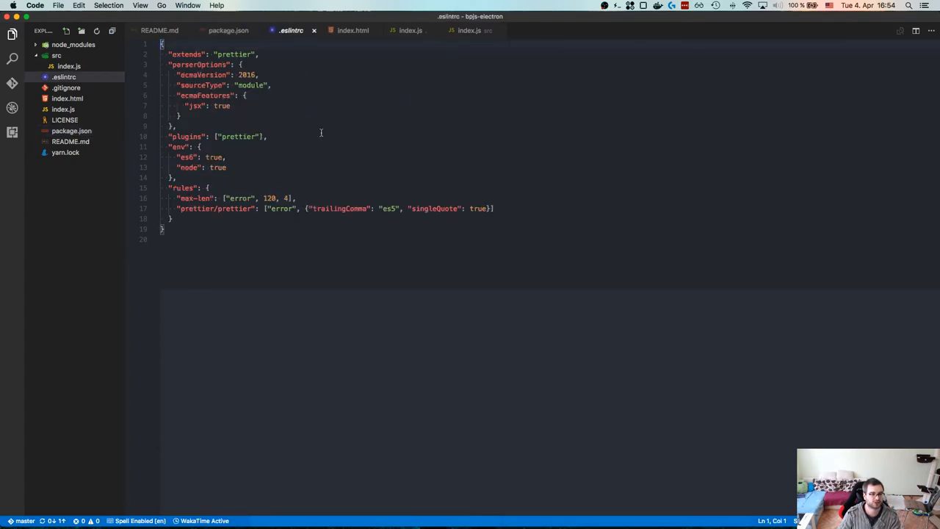
pyautogui.click(228, 29)
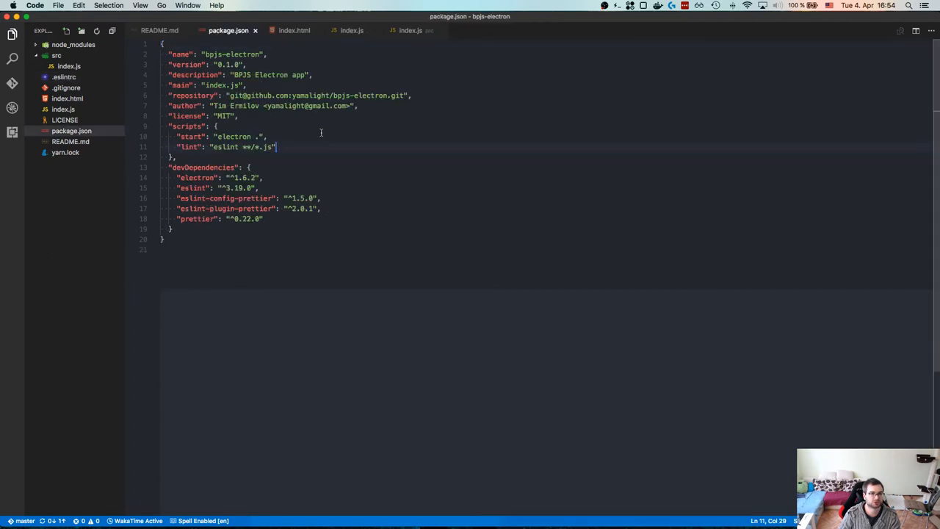
pyautogui.click(350, 29)
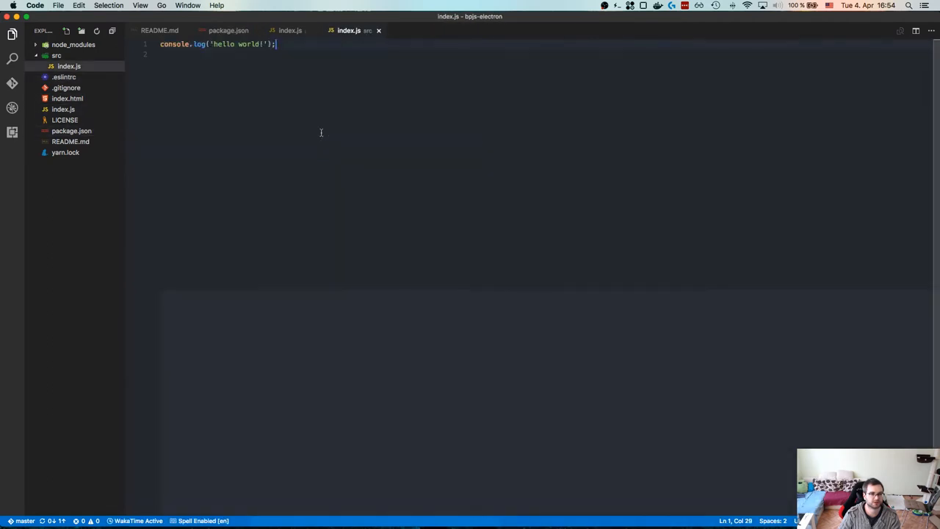
pyautogui.click(159, 30)
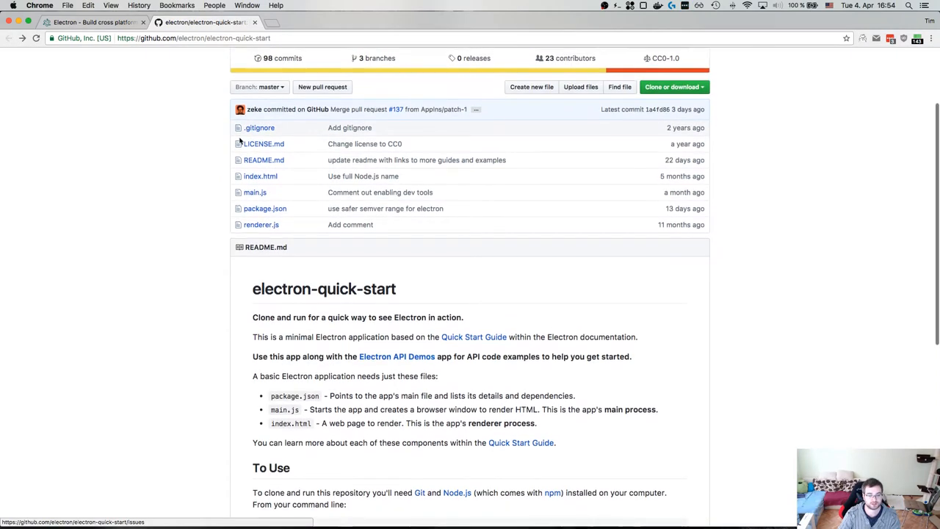
# Step: Browse electron.atom.io and open the Quick Start app's GitHub repository
pyautogui.scroll(-3)
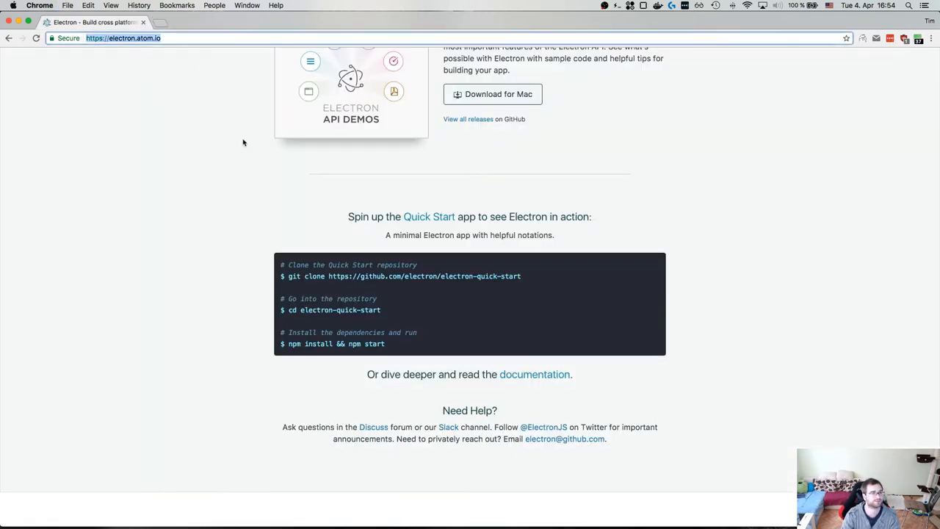
pyautogui.click(429, 216)
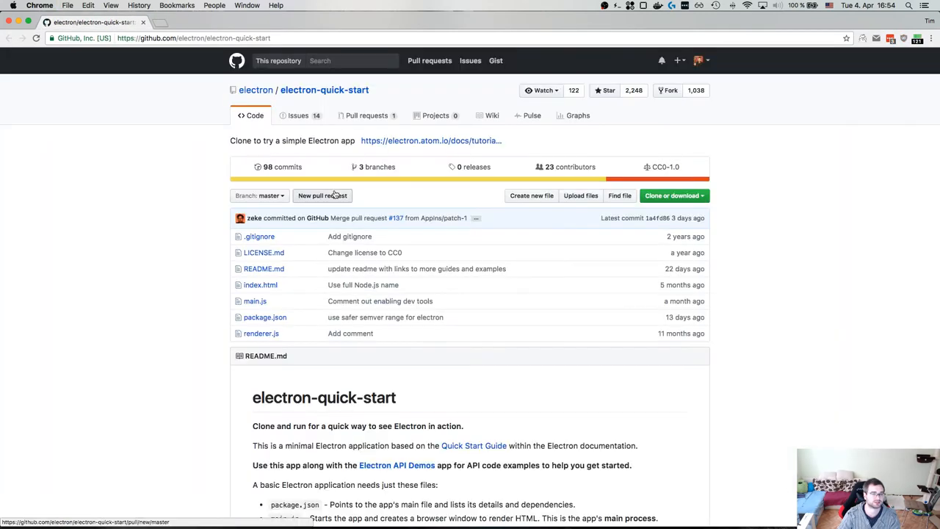
pyautogui.scroll(-3)
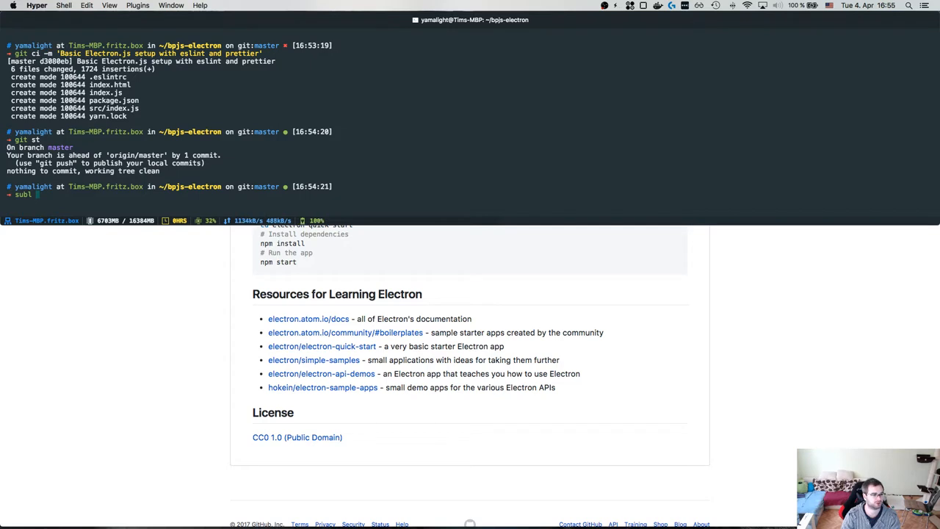
# Step: Open building-products-with-js in Sublime and scroll its package.json to the dependencies
pyautogui.write('../')
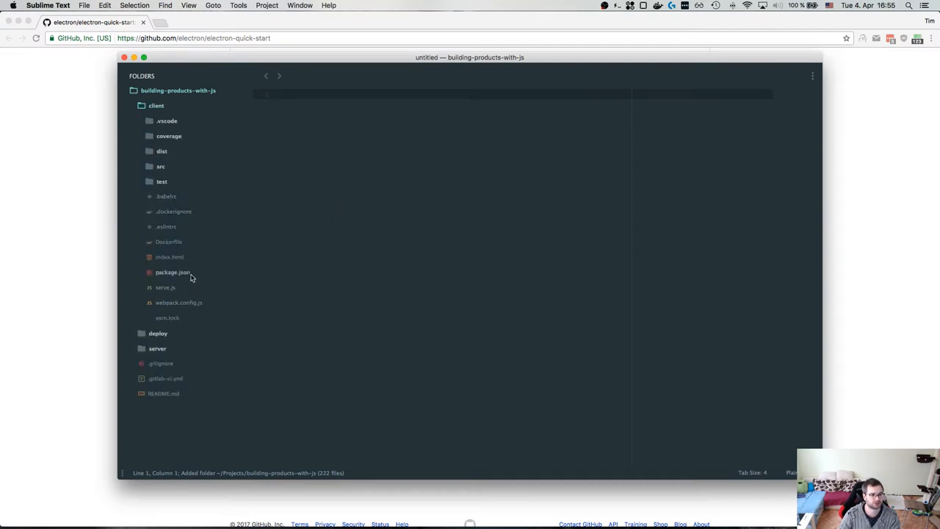
pyautogui.click(173, 272)
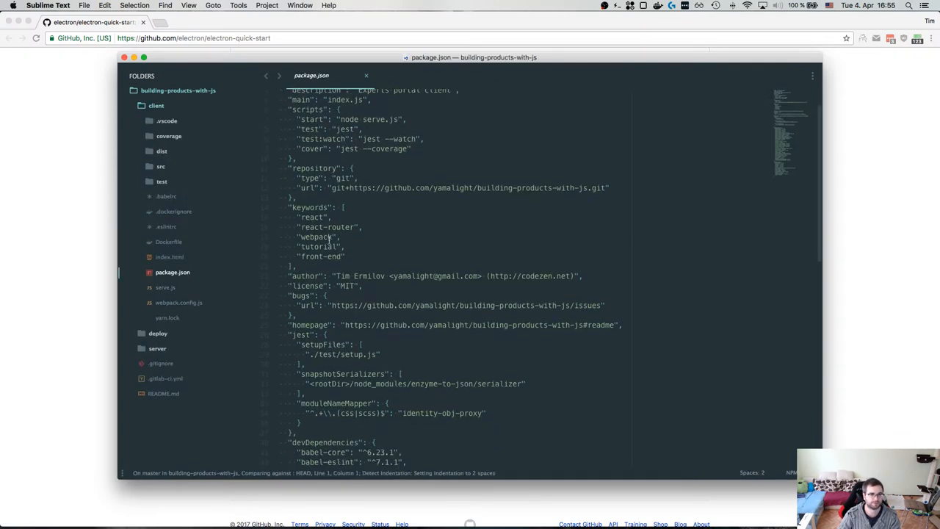
pyautogui.scroll(-3)
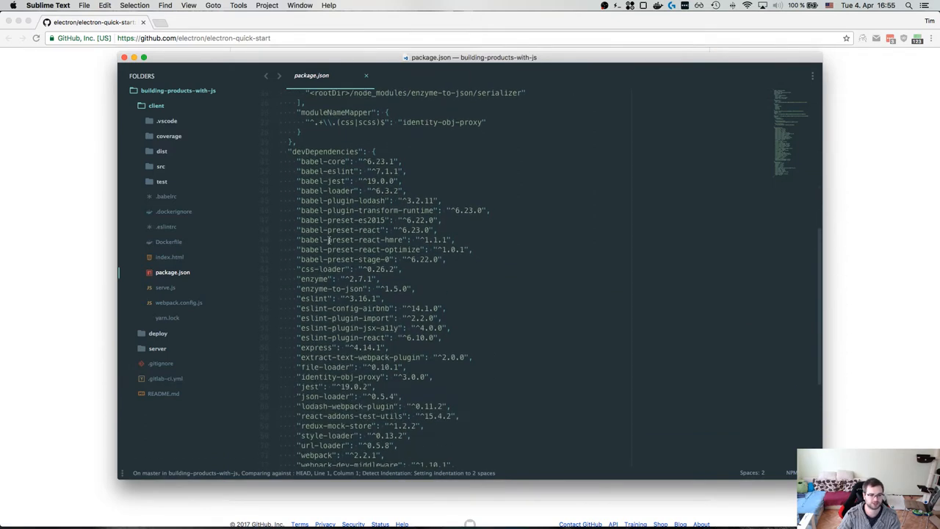
pyautogui.scroll(-3)
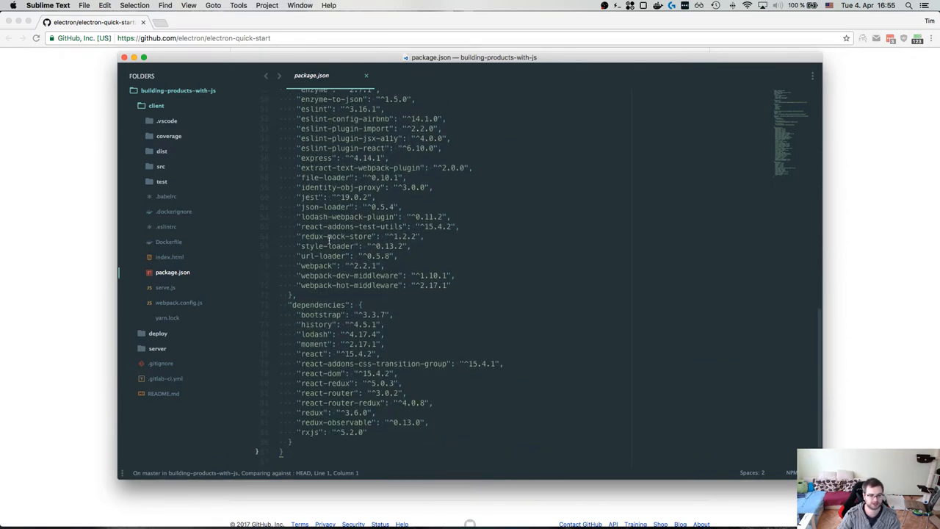
# Step: Copy the react dependency and start composing yarn add react react-dom react-router
pyautogui.doubleClick(311, 352)
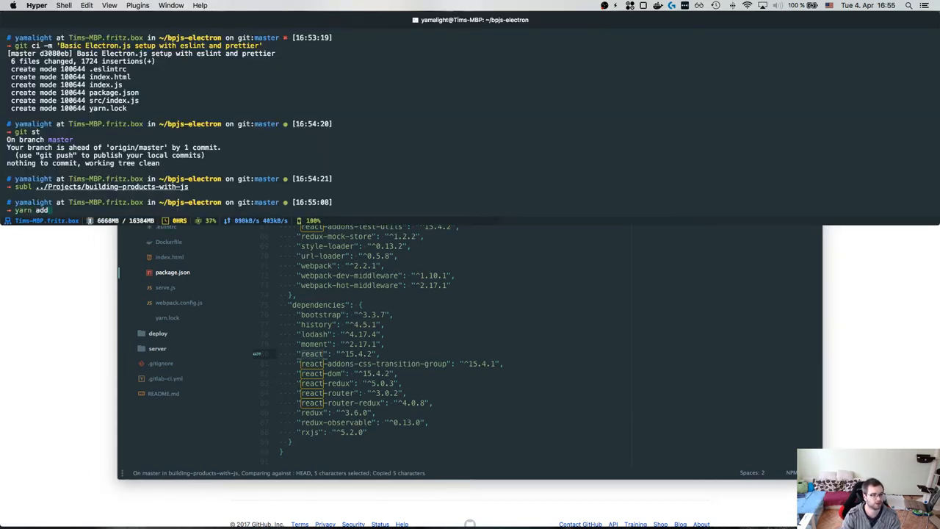
pyautogui.write('react react-dom')
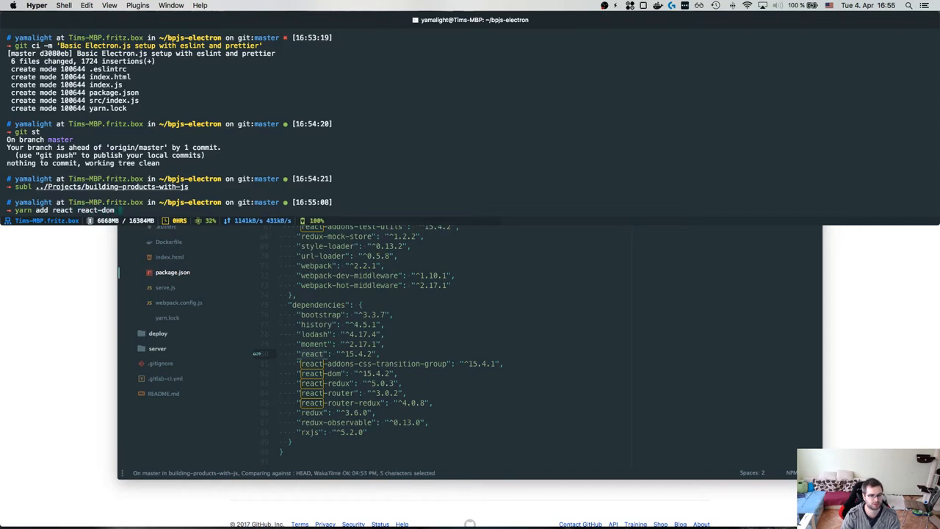
pyautogui.write('--react-rout')
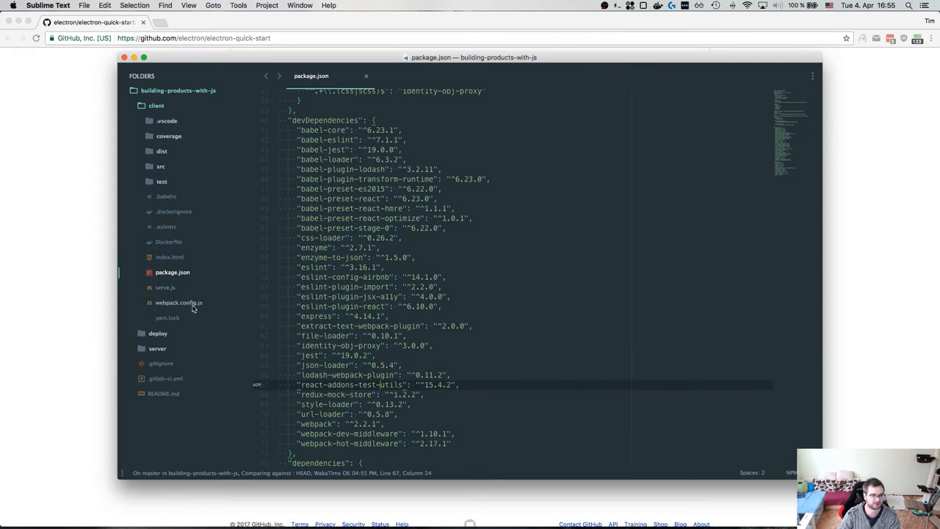
# Step: Read through the reference project's webpack.config.js with its loader rules
pyautogui.click(180, 303)
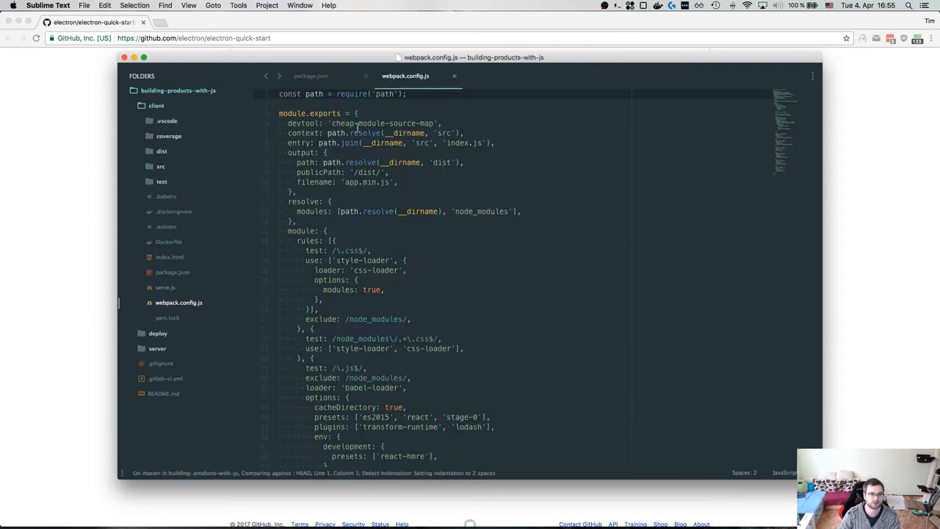
pyautogui.scroll(-3)
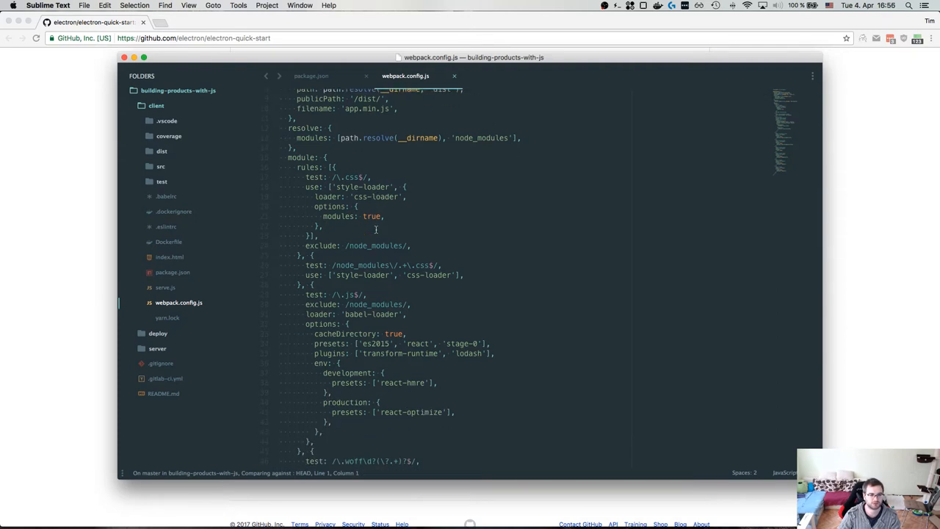
pyautogui.scroll(-3)
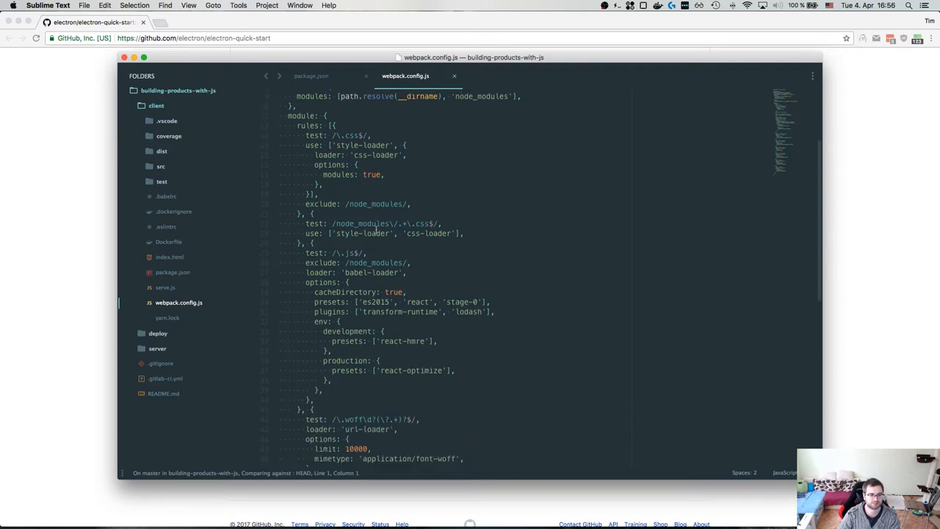
pyautogui.scroll(-3)
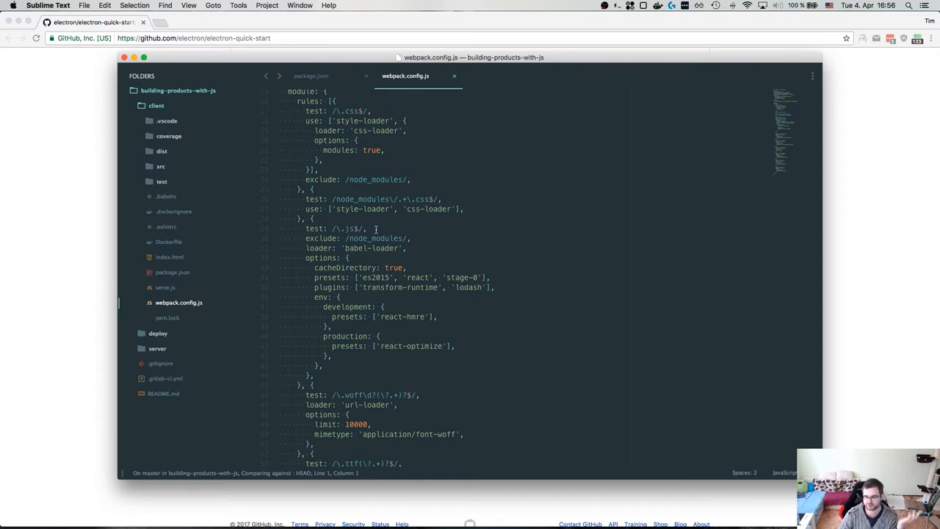
pyautogui.scroll(-3)
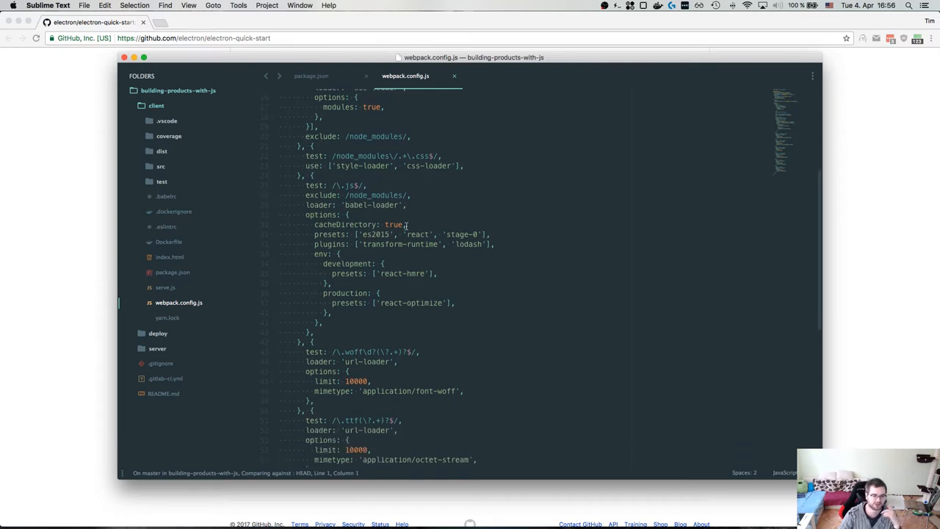
pyautogui.scroll(-3)
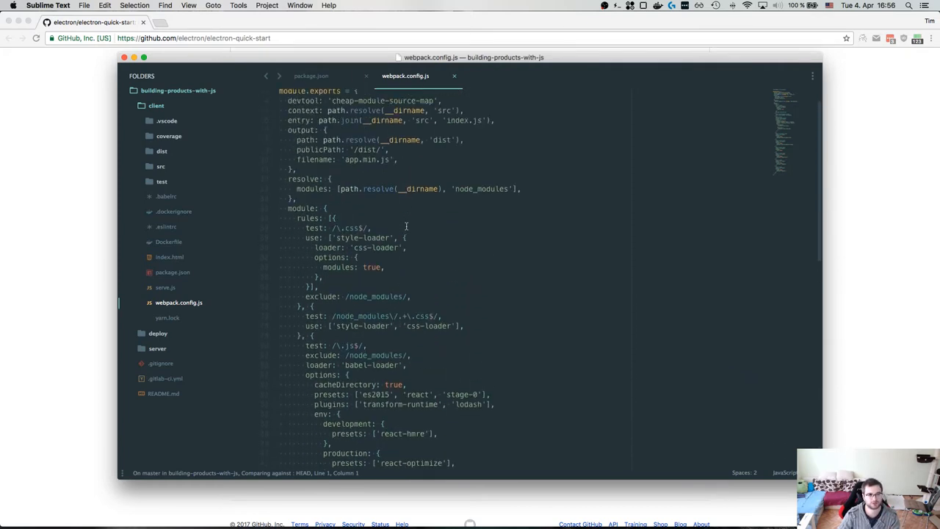
# Step: Carry the config into bpjs-electron's webpack.config.js, reformat it and trim unneeded rules
pyautogui.click(312, 76)
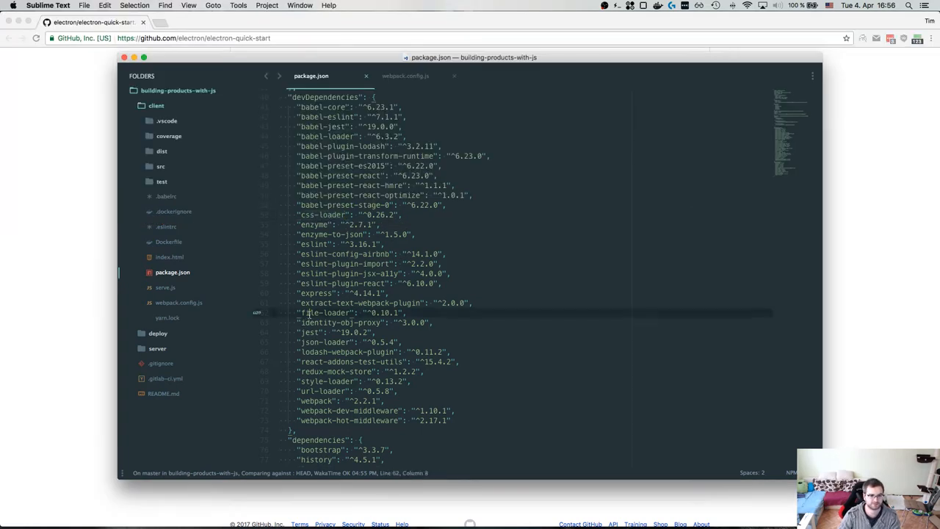
pyautogui.click(405, 76)
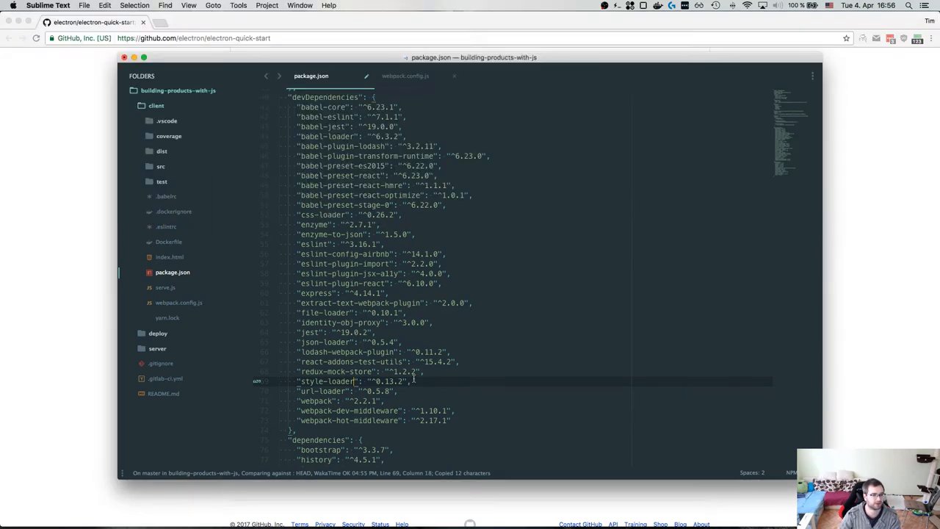
pyautogui.click(406, 76)
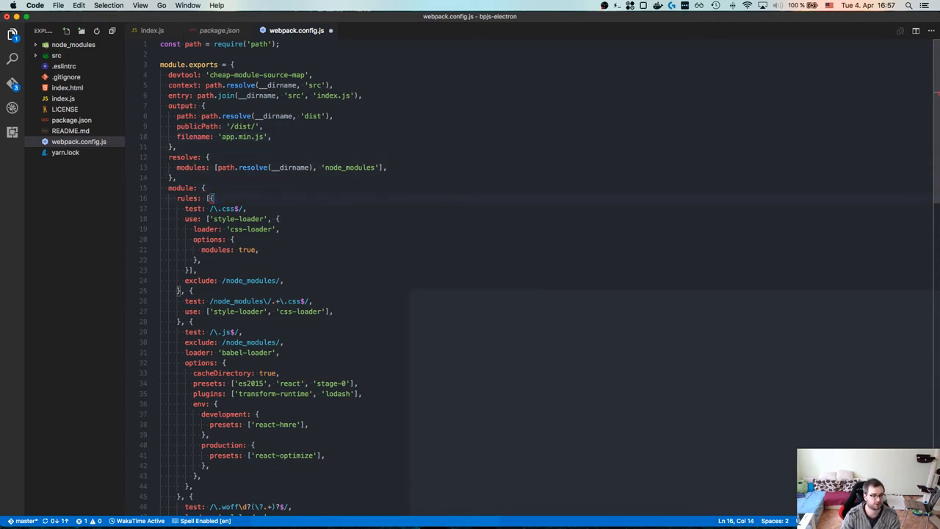
pyautogui.press('cmd+p')
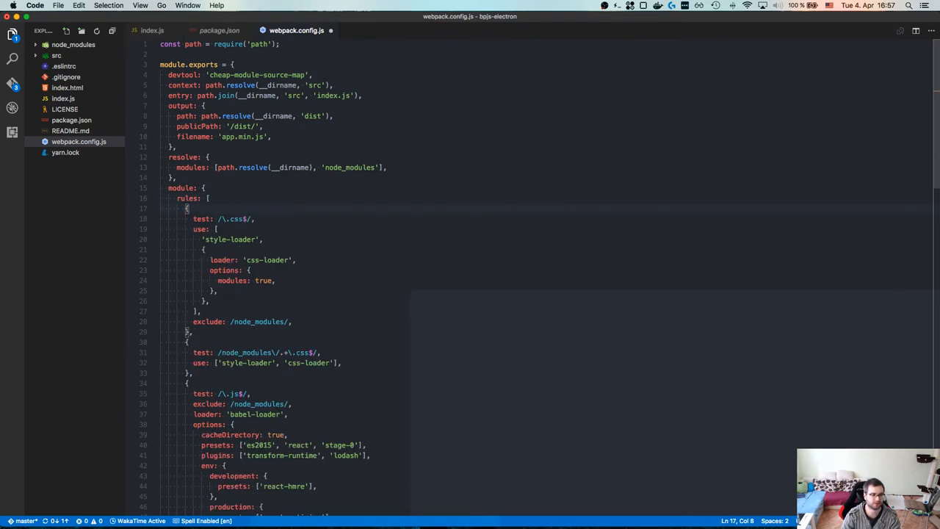
pyautogui.scroll(-3)
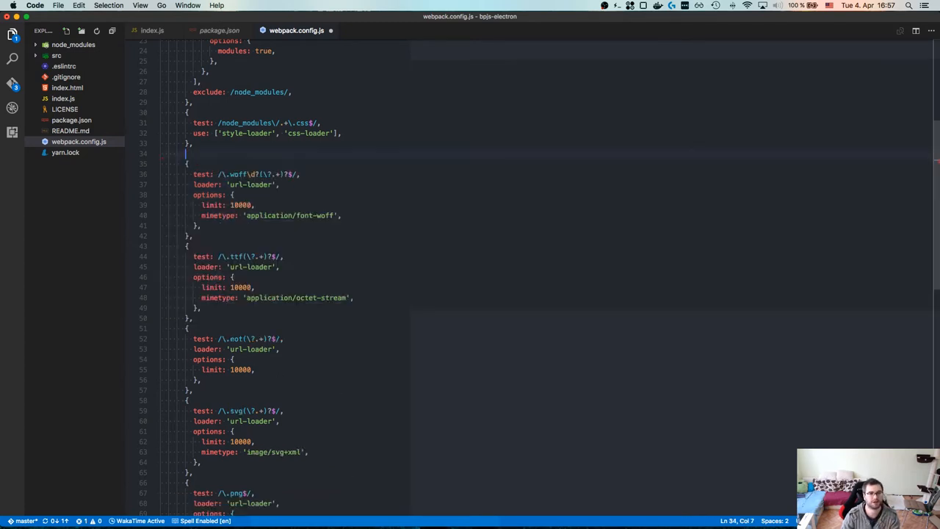
pyautogui.press('Backspace')
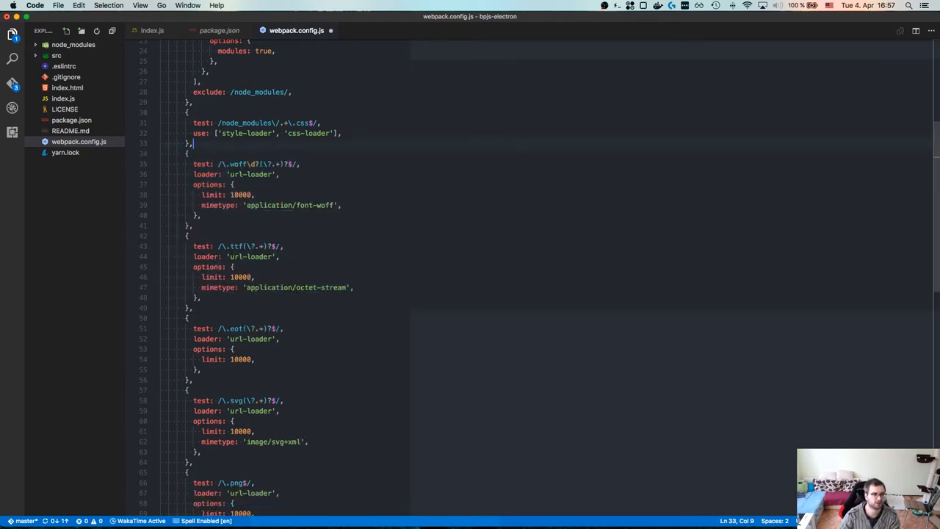
pyautogui.scroll(-3)
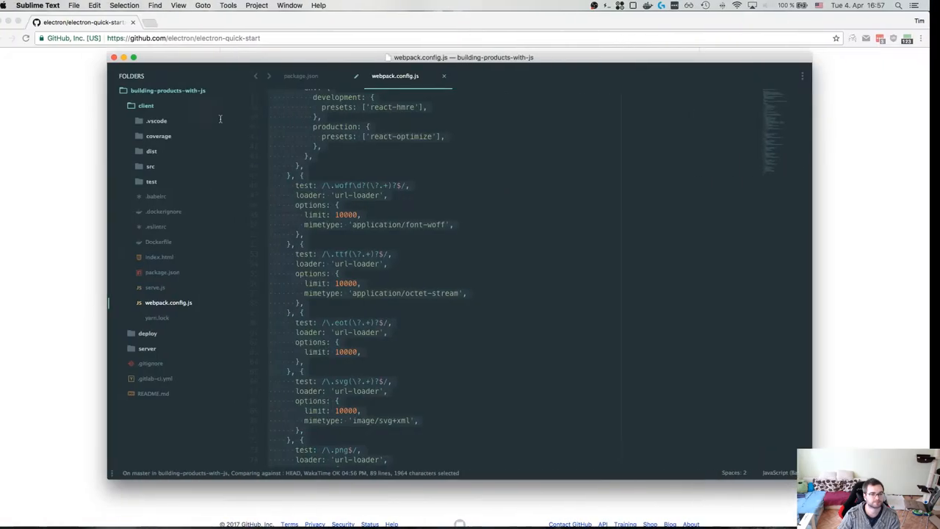
# Step: Finish reading webpack.config.js to its png/gif rules and bring Chrome to the front
pyautogui.scroll(-3)
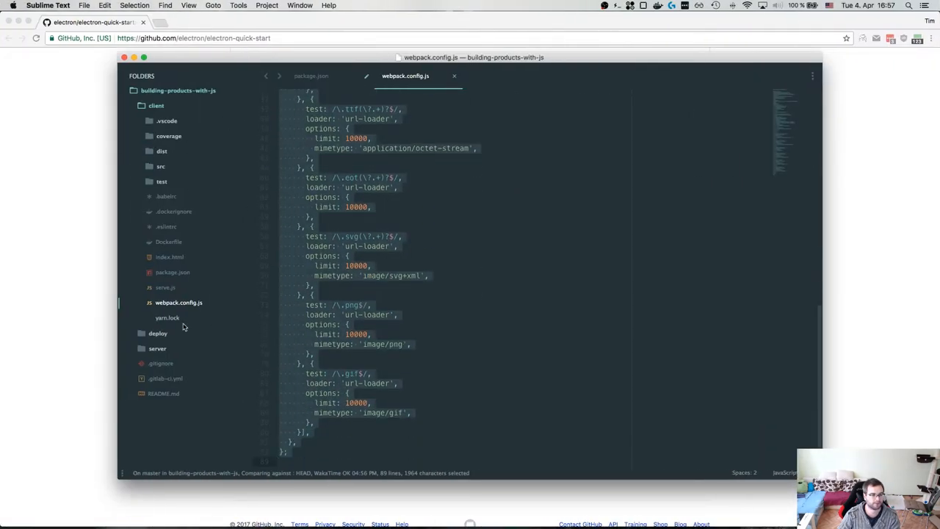
pyautogui.click(311, 76)
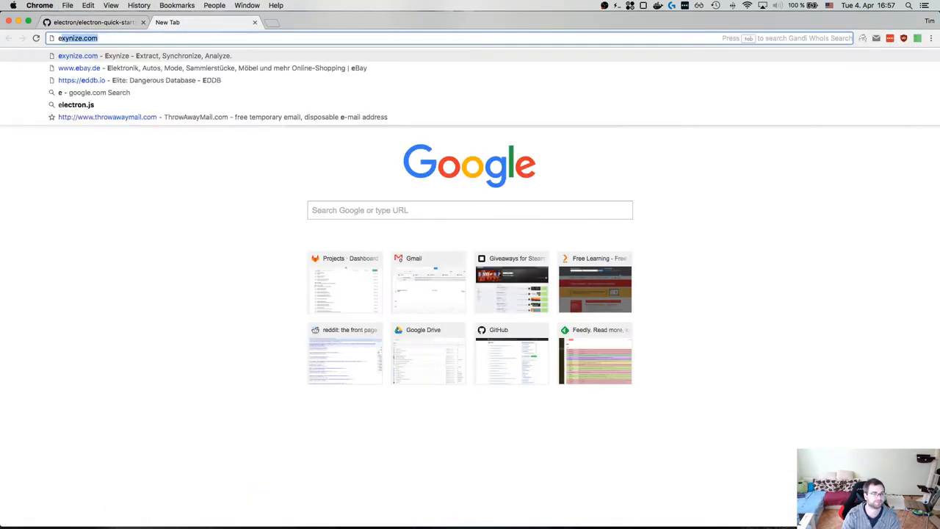
# Step: Search 'electron react' and open electron-react-boilerplate's webpack.config.renderer.dev.js on GitHub
pyautogui.write('electron react')
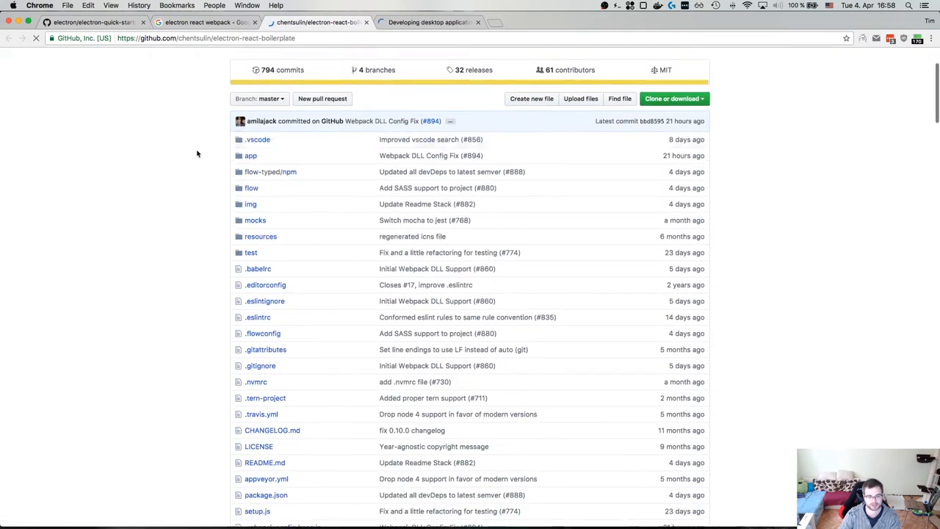
pyautogui.scroll(-3)
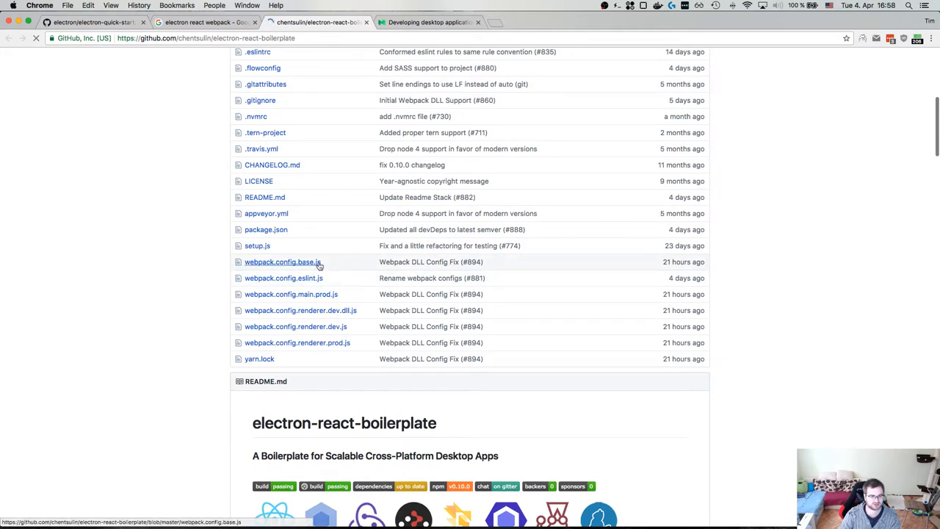
pyautogui.moveTo(297, 342)
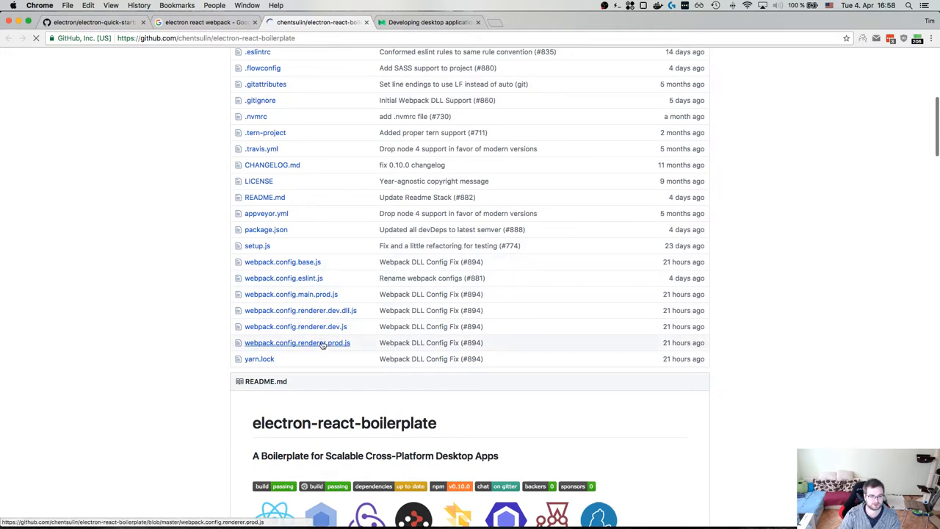
pyautogui.click(296, 326)
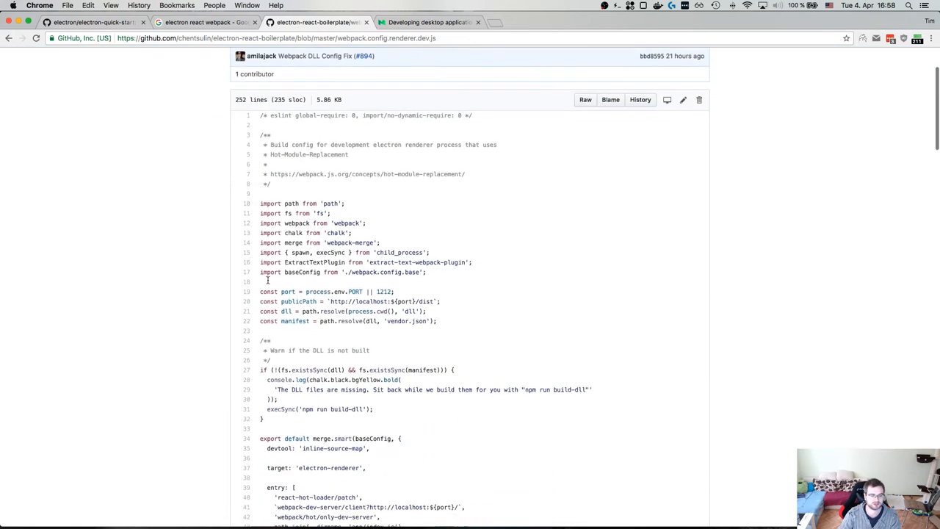
pyautogui.scroll(-3)
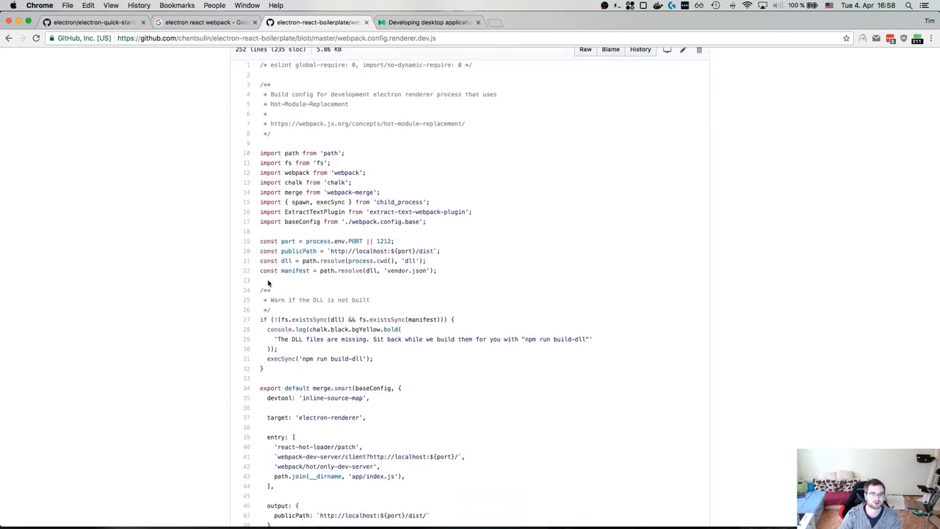
pyautogui.scroll(-3)
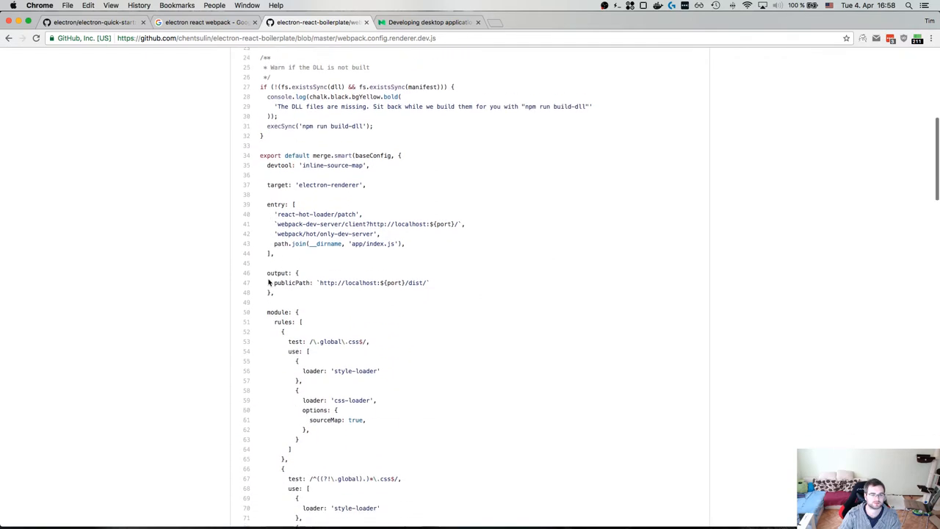
pyautogui.scroll(-3)
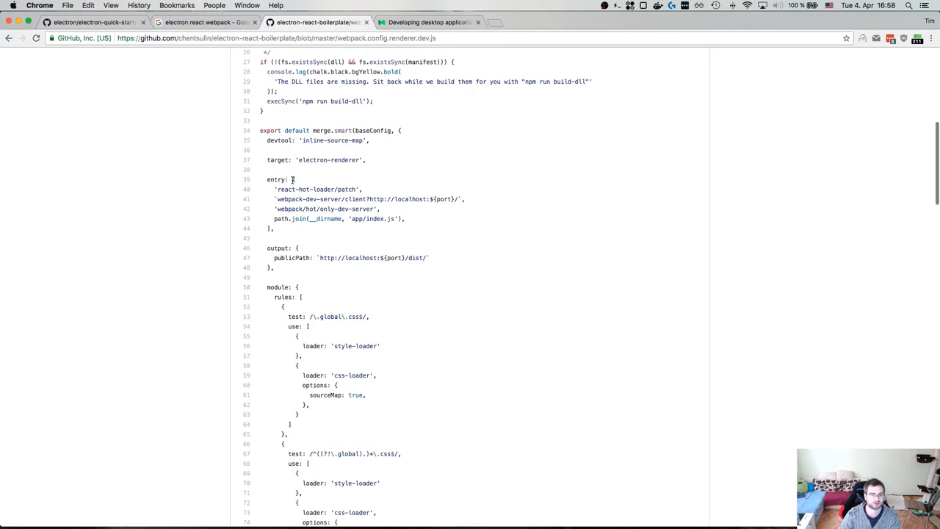
pyautogui.scroll(-3)
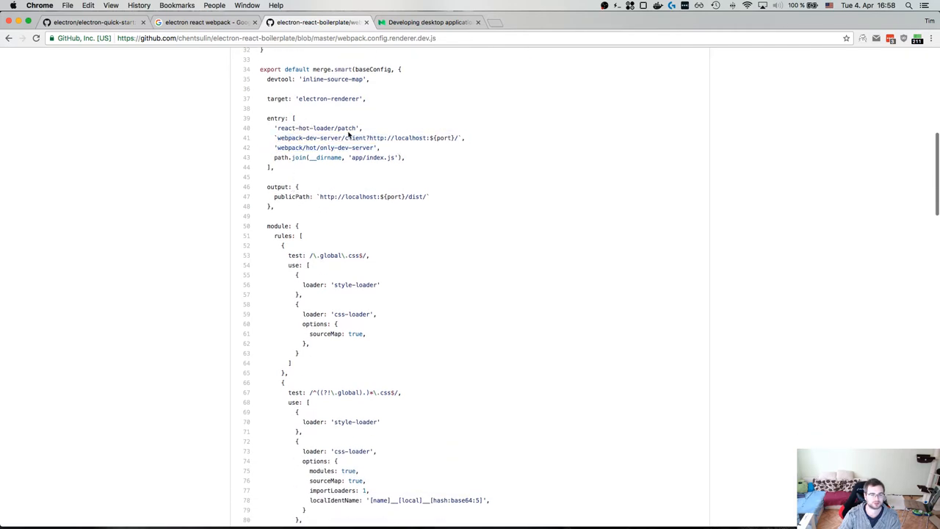
pyautogui.scroll(-3)
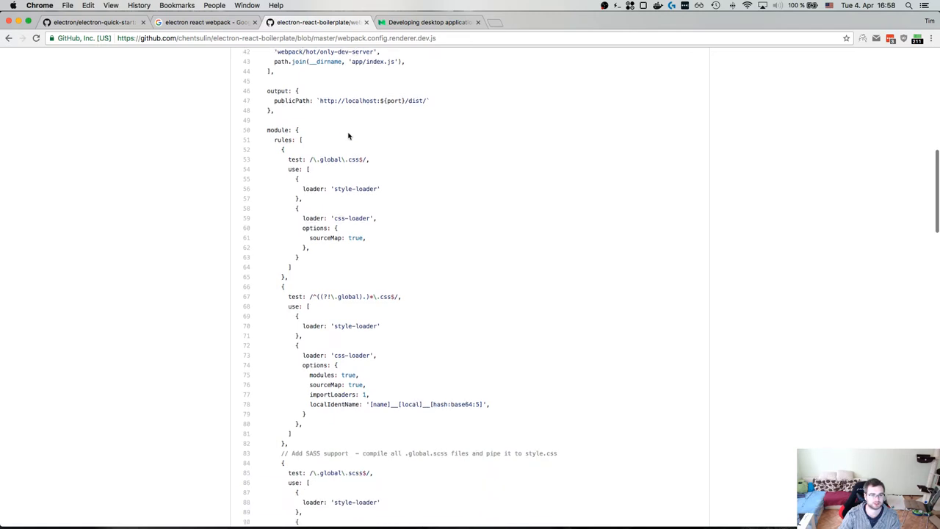
pyautogui.scroll(-3)
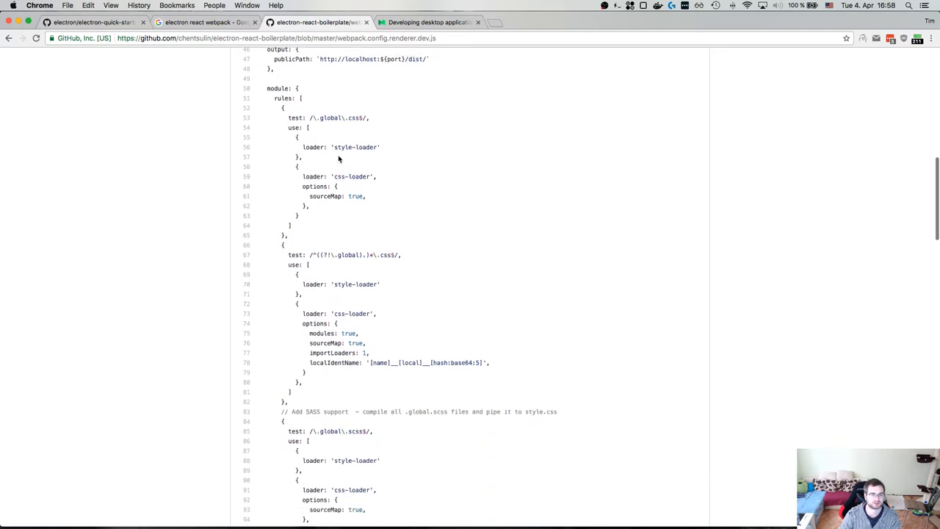
pyautogui.scroll(-3)
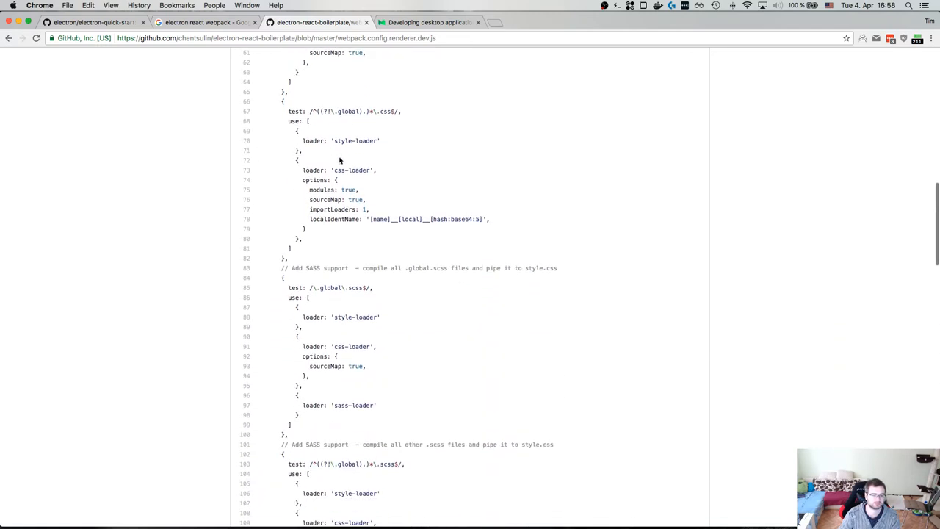
pyautogui.scroll(-3)
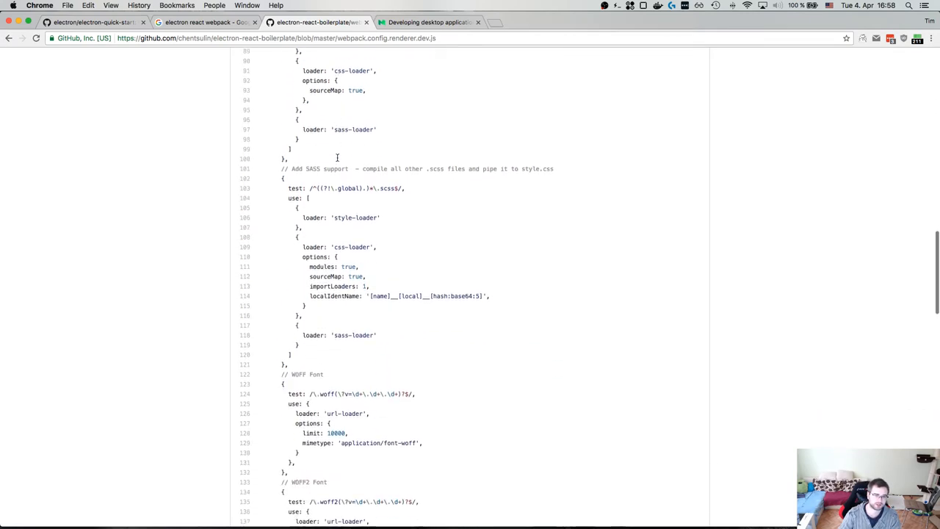
pyautogui.scroll(-3)
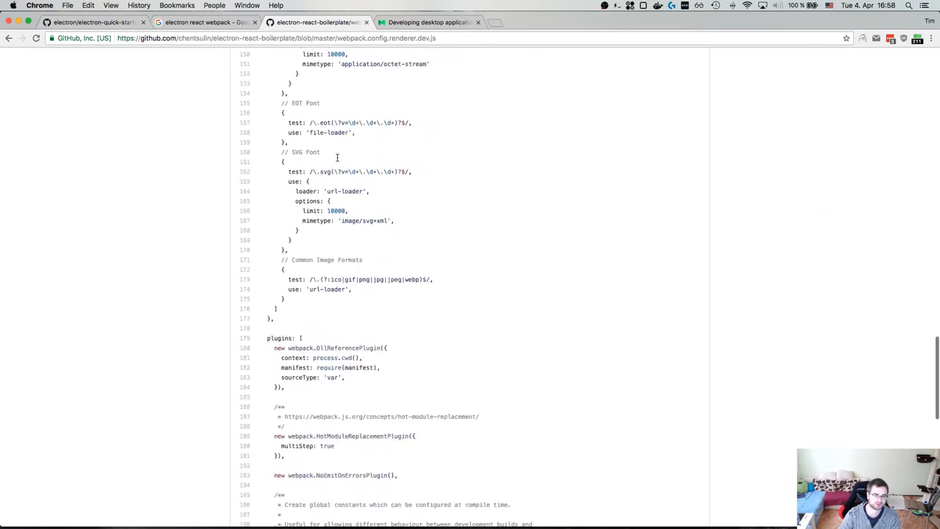
pyautogui.scroll(-3)
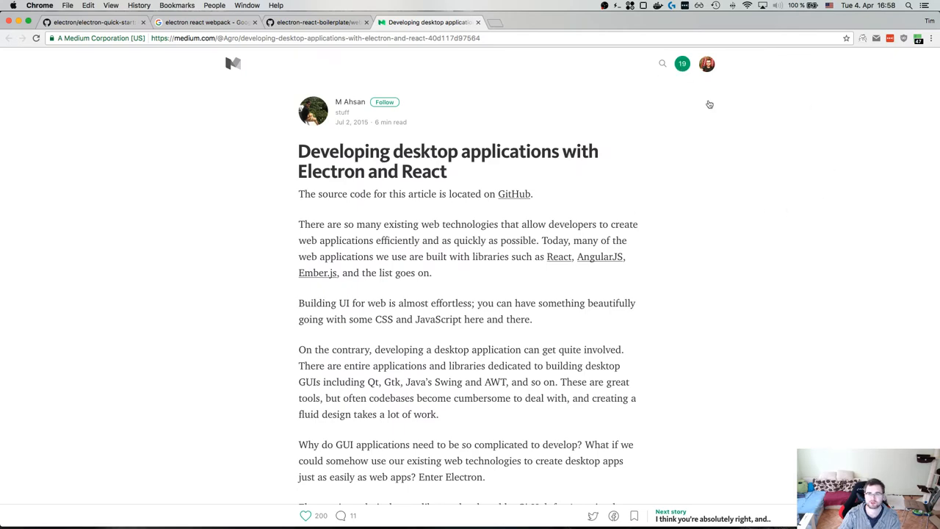
# Step: Read the Medium Electron-and-React article down to its webpack config with hot module replacement
pyautogui.scroll(-3)
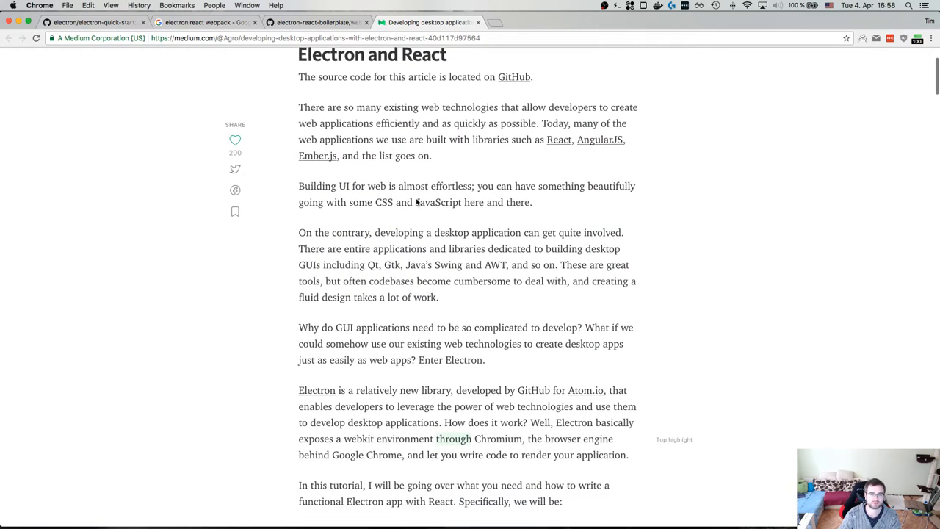
pyautogui.scroll(-3)
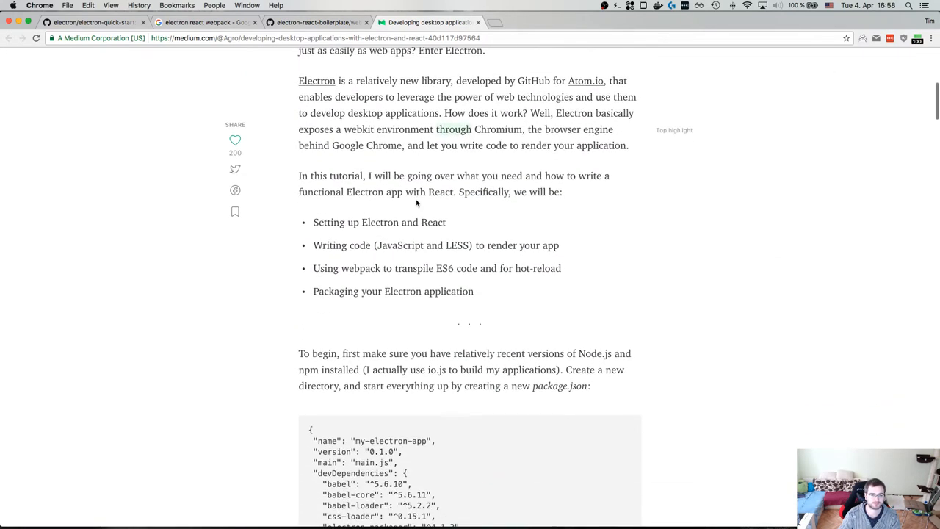
pyautogui.scroll(-3)
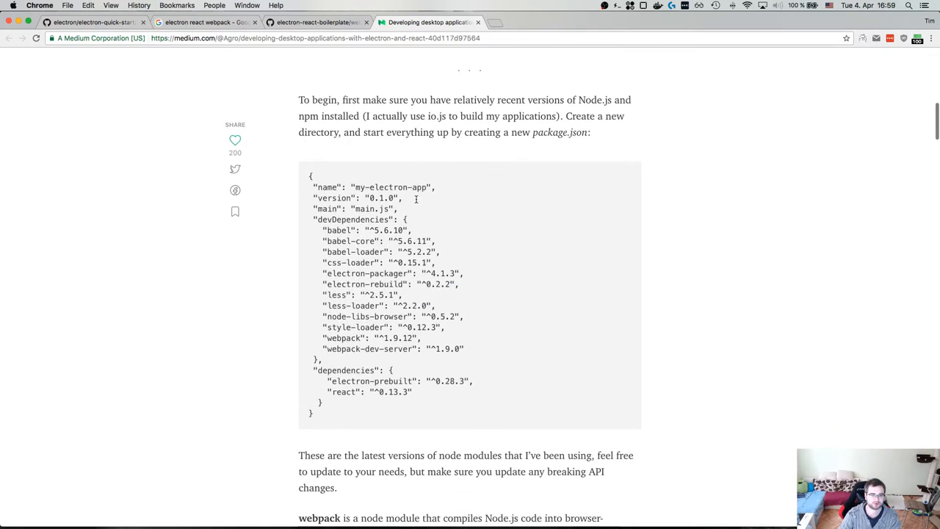
pyautogui.scroll(-3)
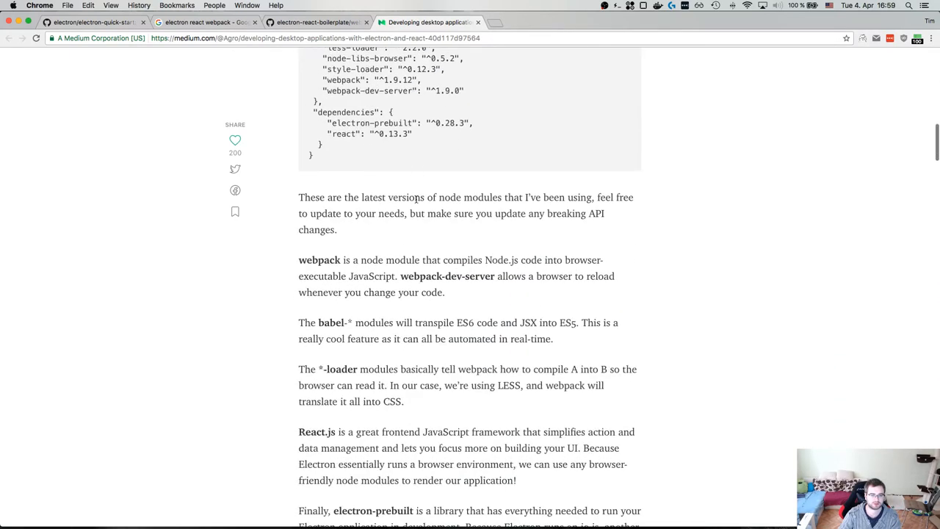
pyautogui.scroll(-3)
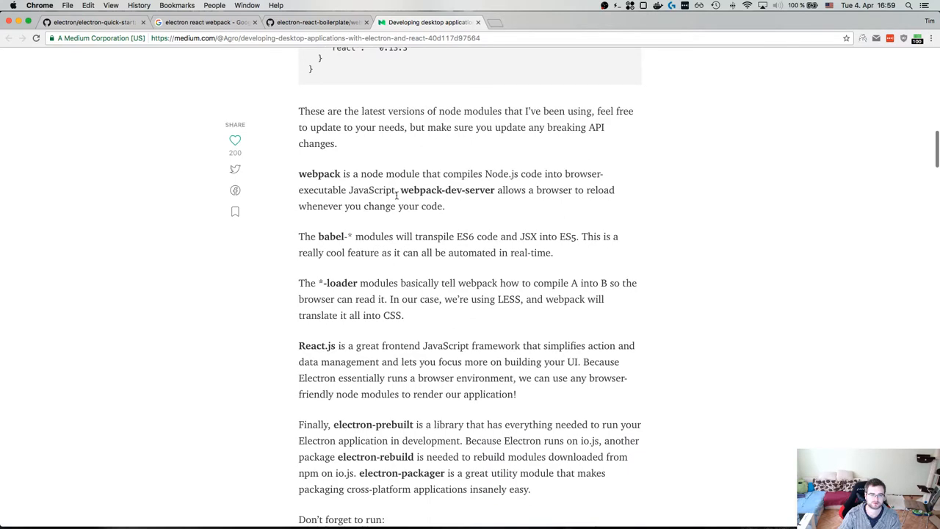
pyautogui.scroll(-3)
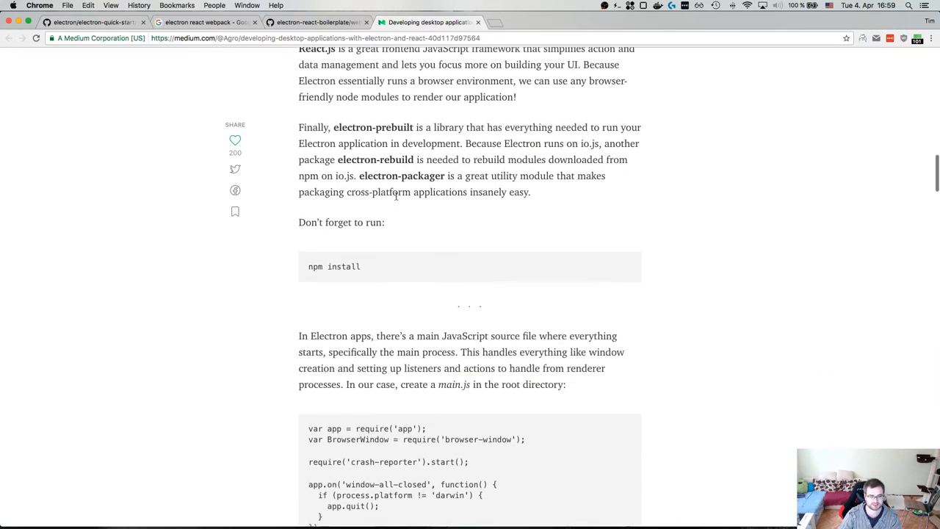
pyautogui.scroll(-3)
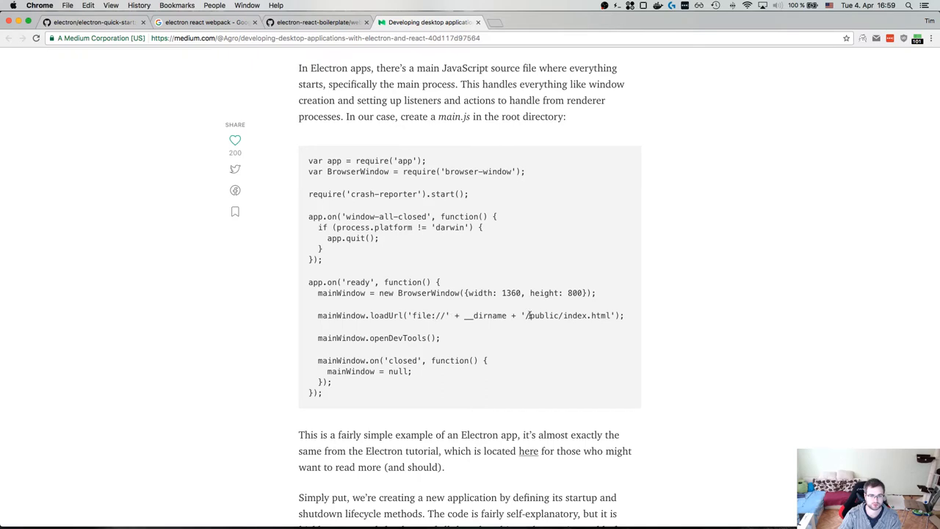
pyautogui.scroll(-3)
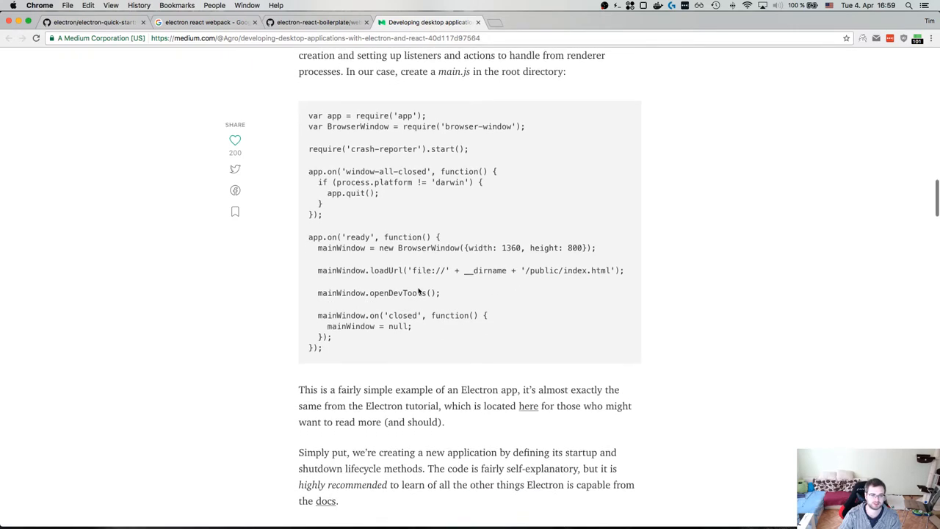
pyautogui.scroll(-3)
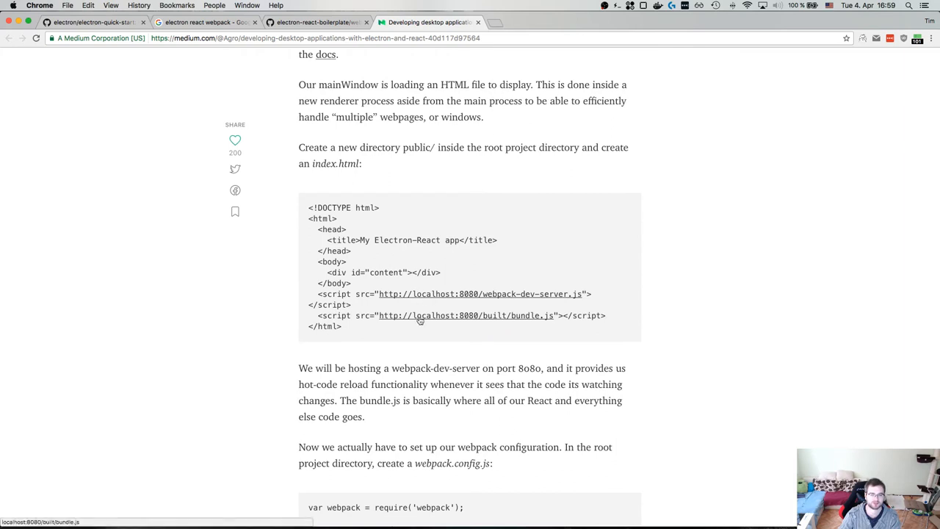
pyautogui.moveTo(391, 269)
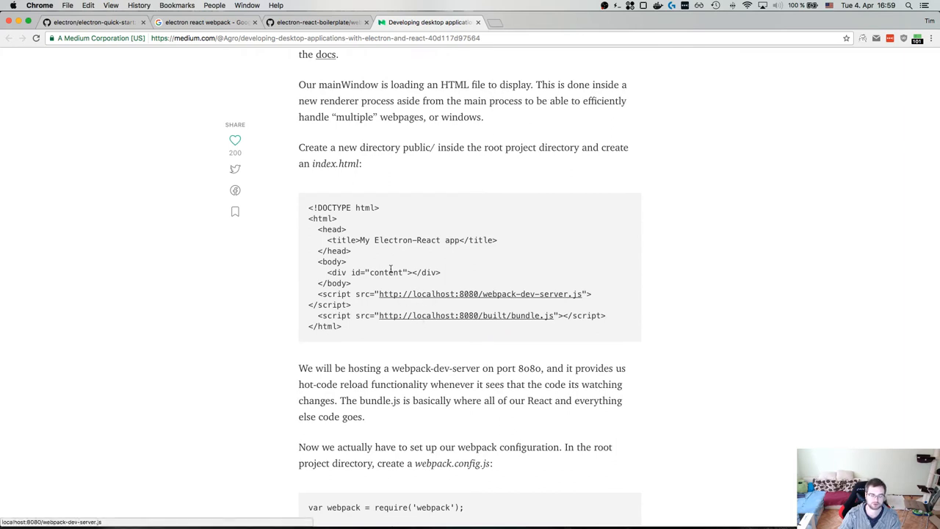
pyautogui.scroll(-3)
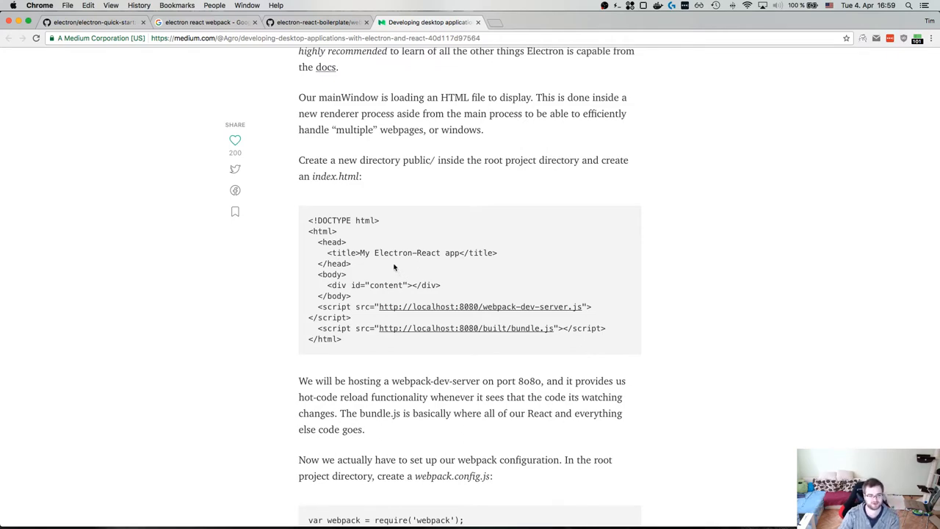
pyautogui.scroll(3)
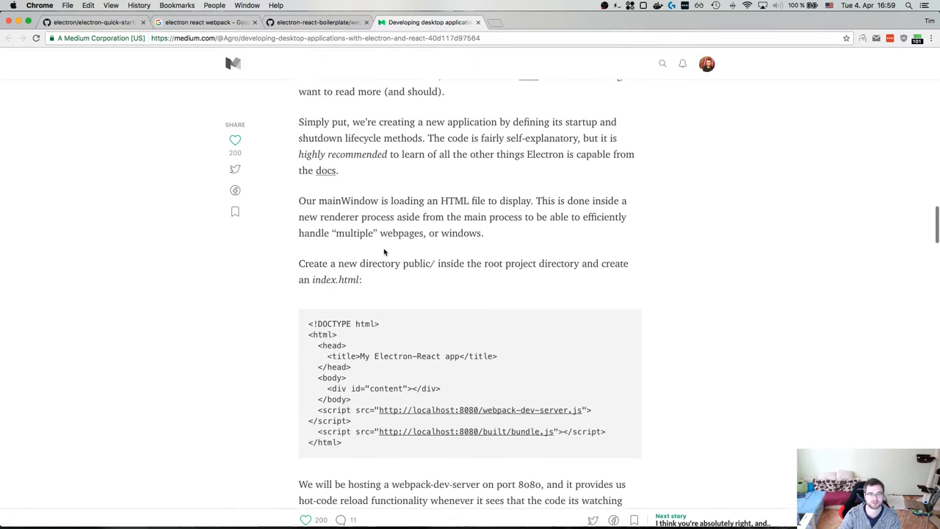
pyautogui.scroll(-3)
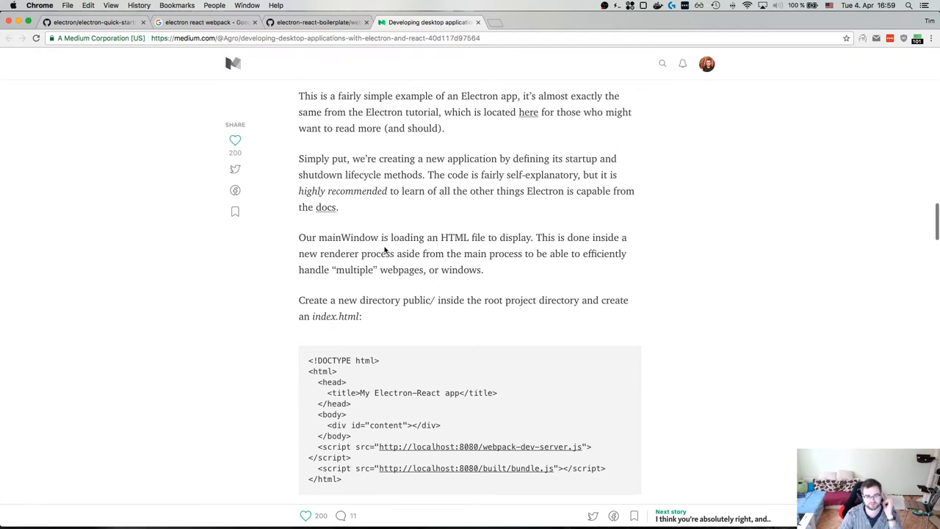
pyautogui.scroll(-3)
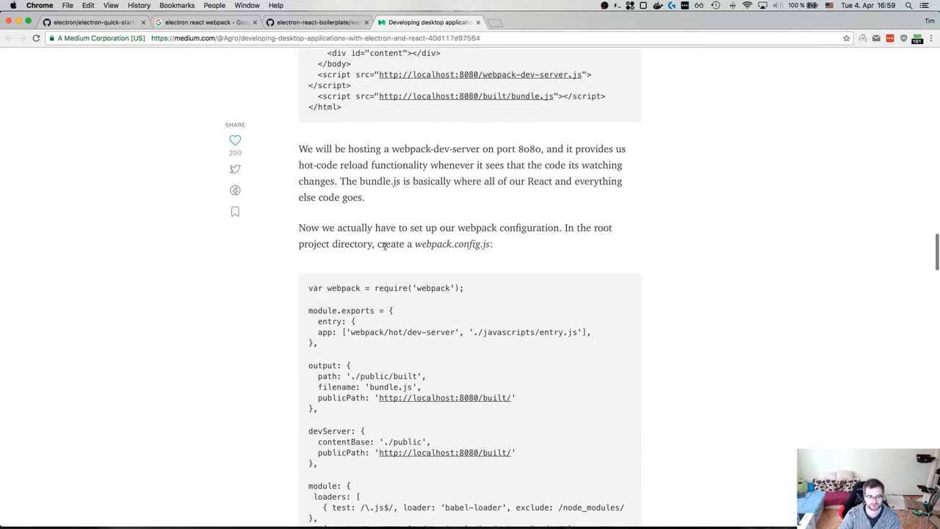
pyautogui.scroll(3)
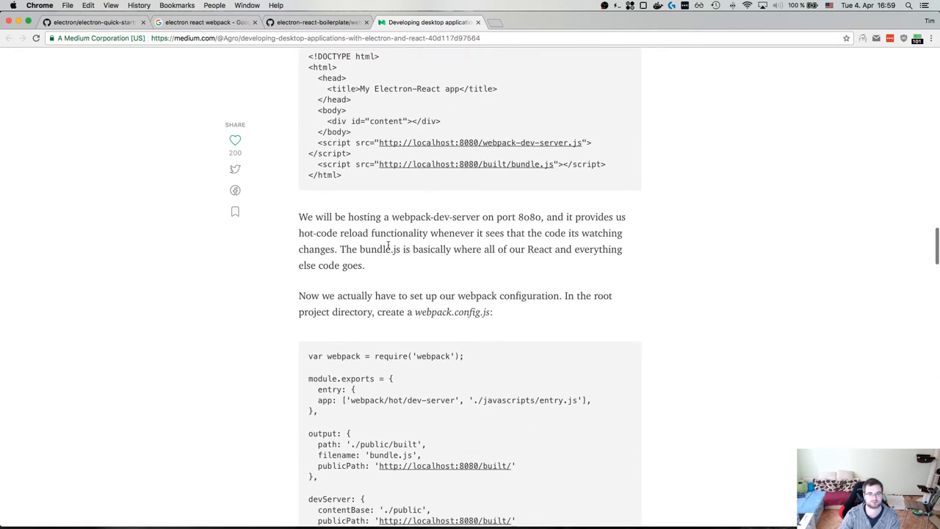
pyautogui.scroll(-3)
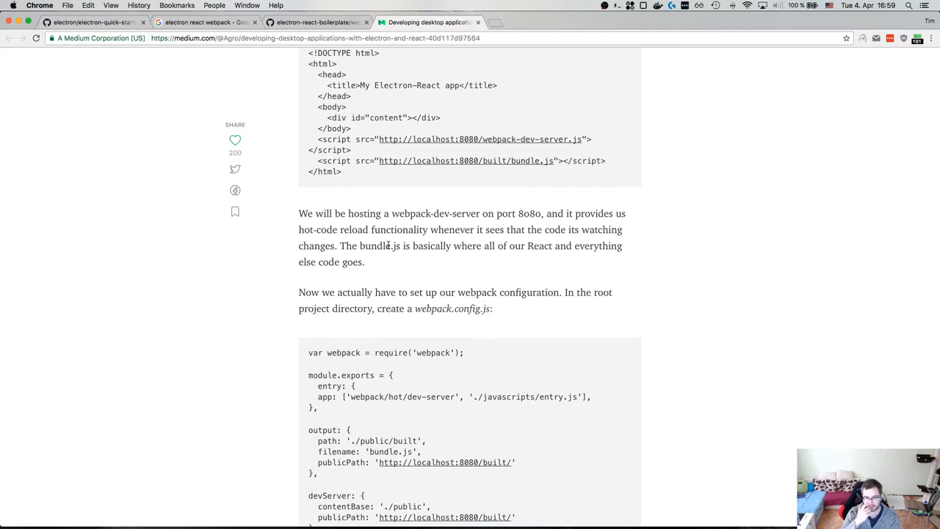
pyautogui.scroll(-3)
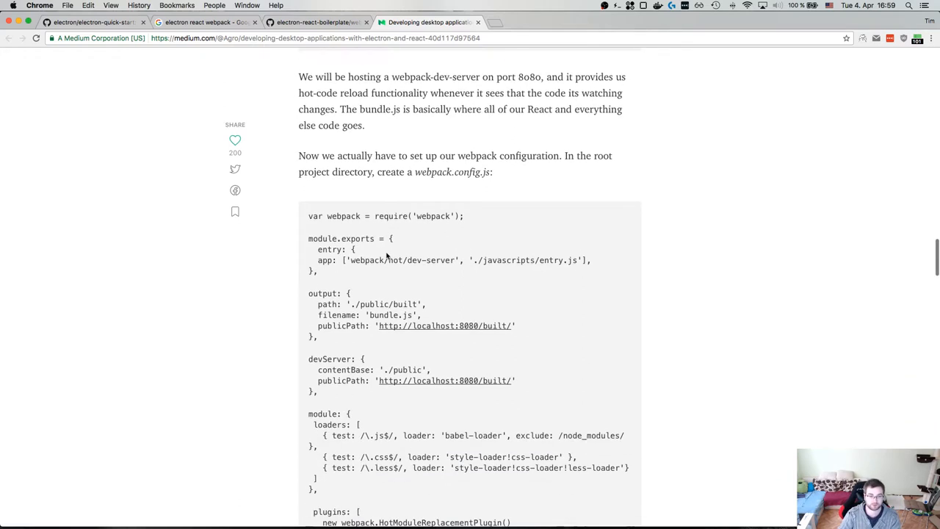
pyautogui.scroll(-3)
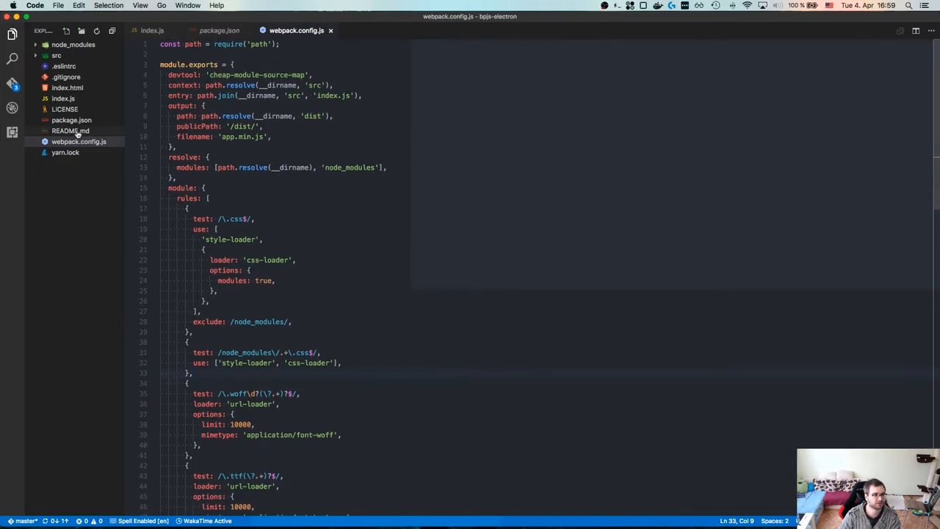
pyautogui.click(56, 56)
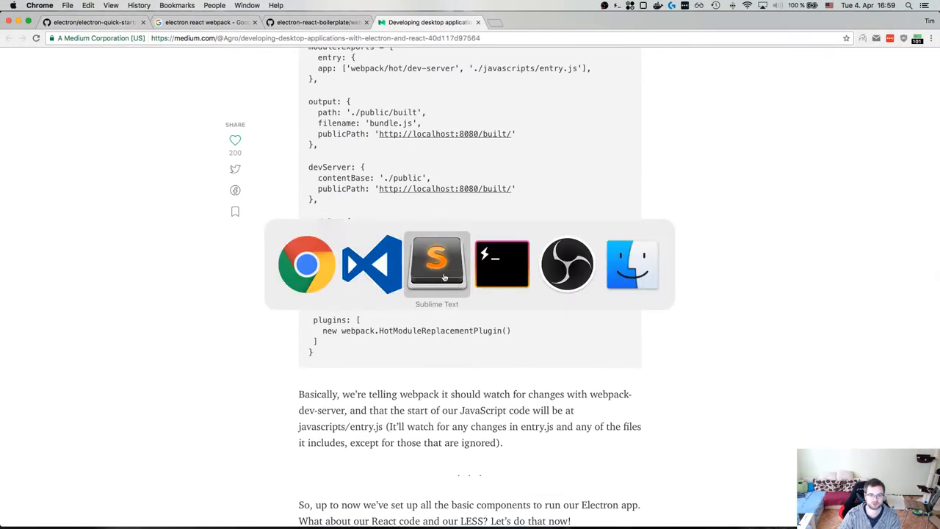
pyautogui.click(437, 263)
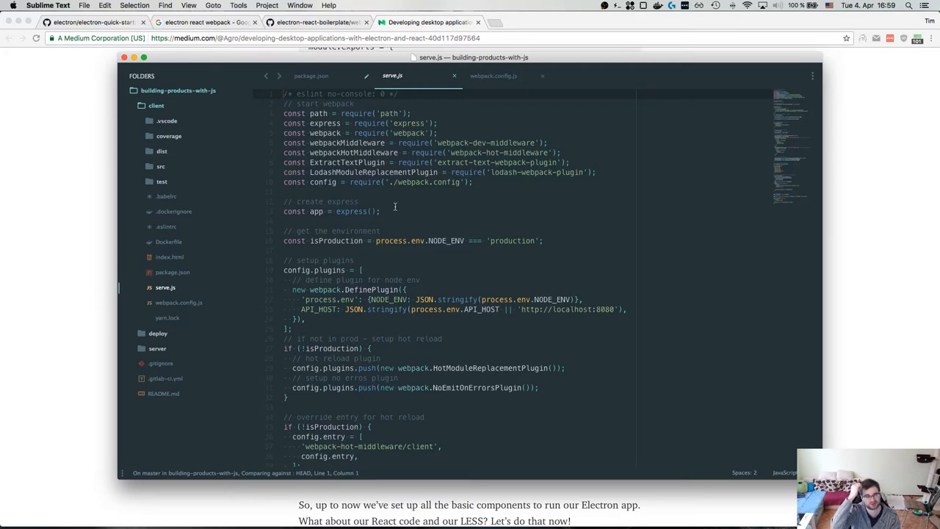
pyautogui.moveTo(394, 203)
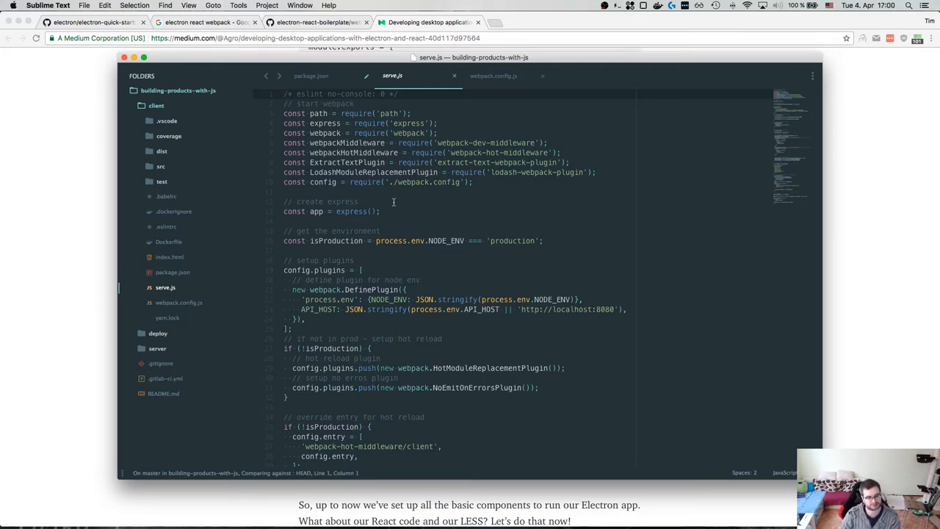
pyautogui.moveTo(388, 191)
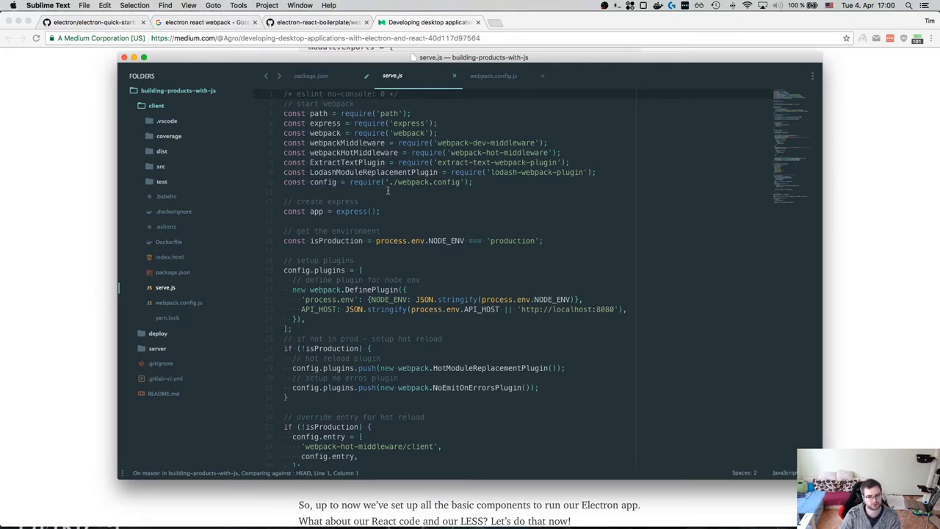
pyautogui.scroll(-3)
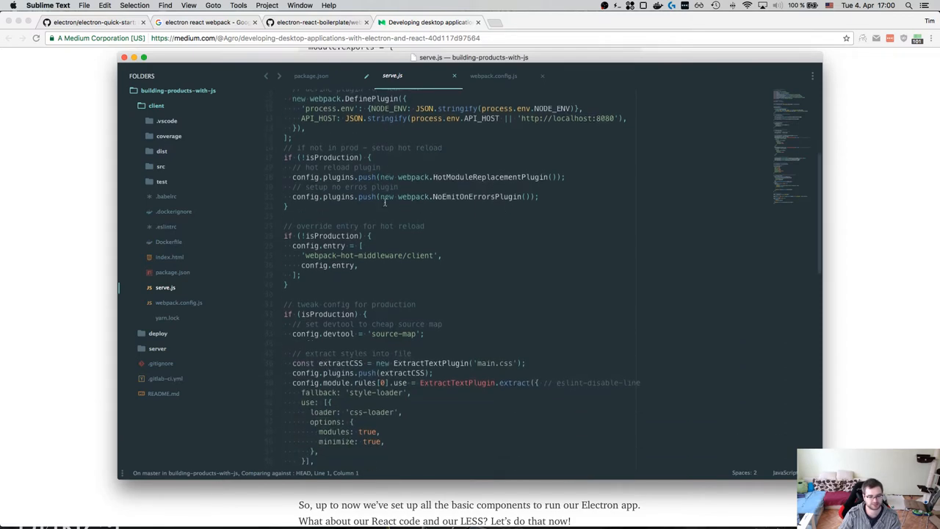
pyautogui.scroll(-3)
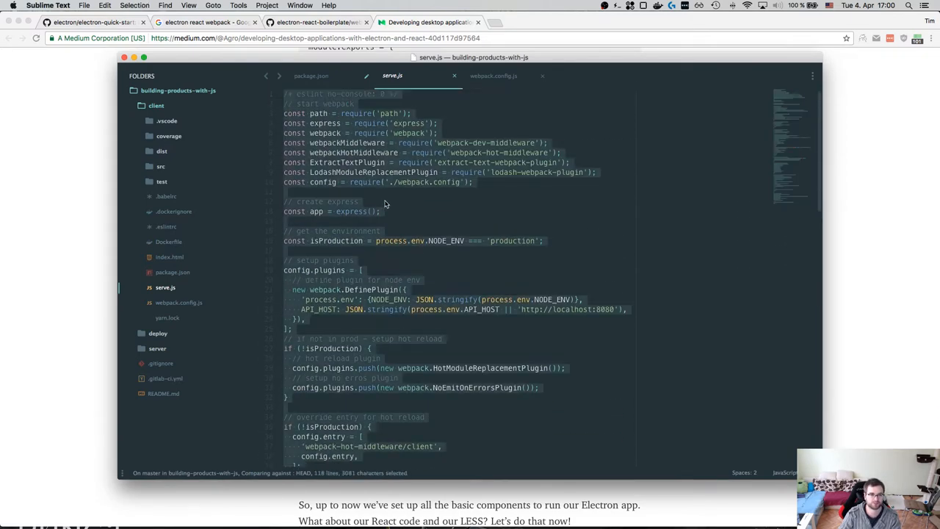
pyautogui.press('cmd+c')
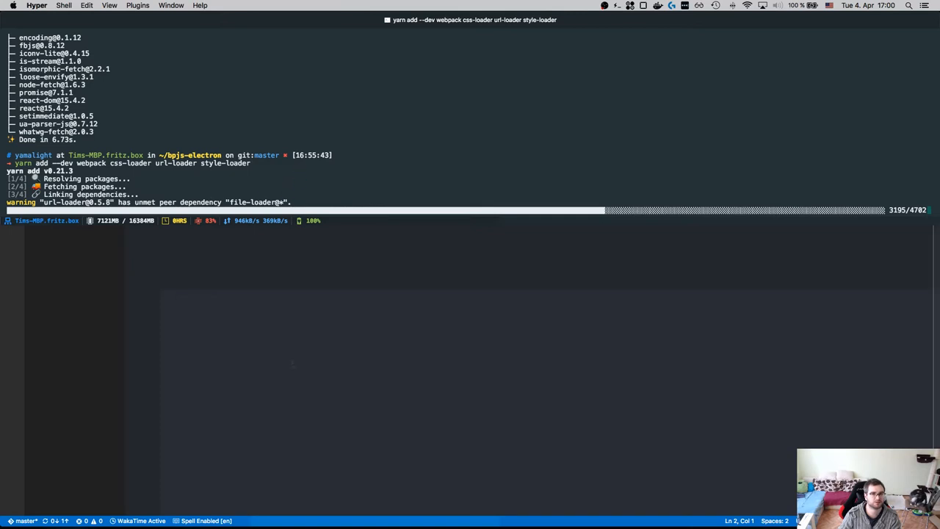
pyautogui.moveTo(412, 514)
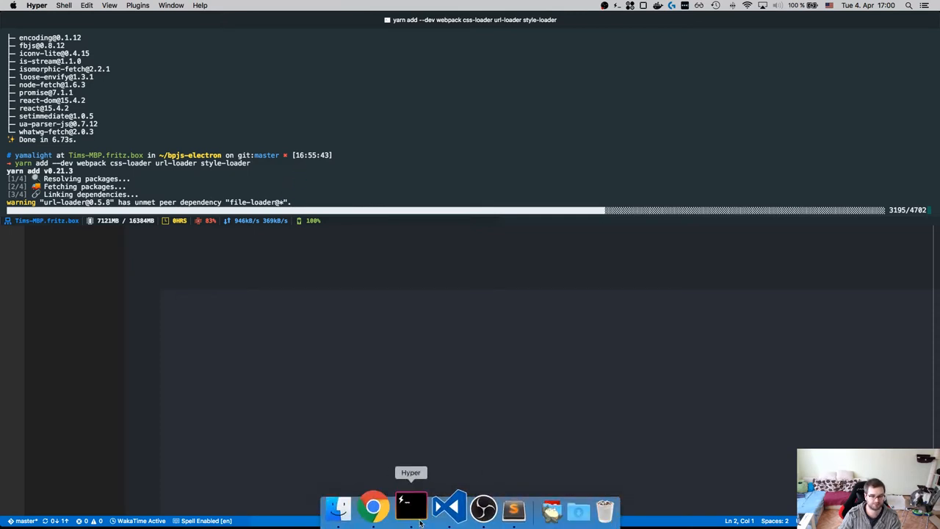
# Step: Quit the Hyper terminal stuck on the webpack install from the Dock and relaunch it
pyautogui.rightClick(411, 506)
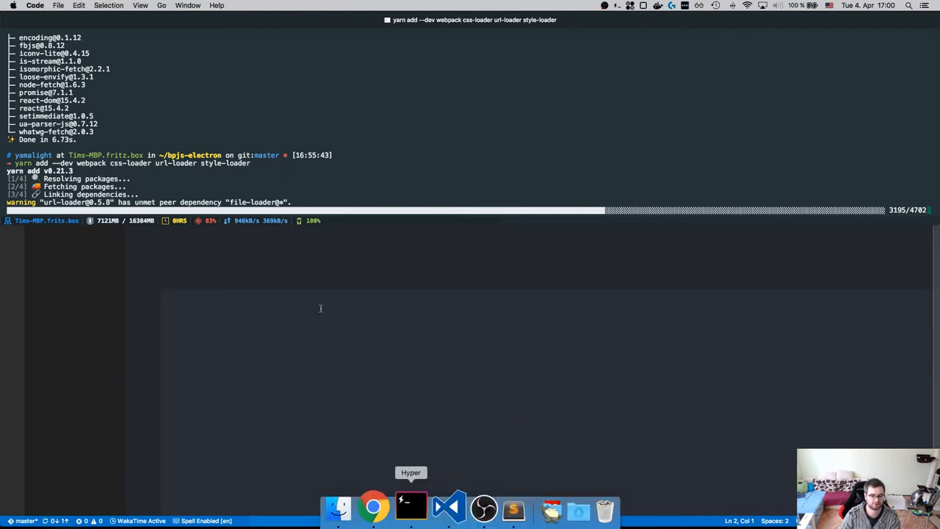
pyautogui.click(447, 507)
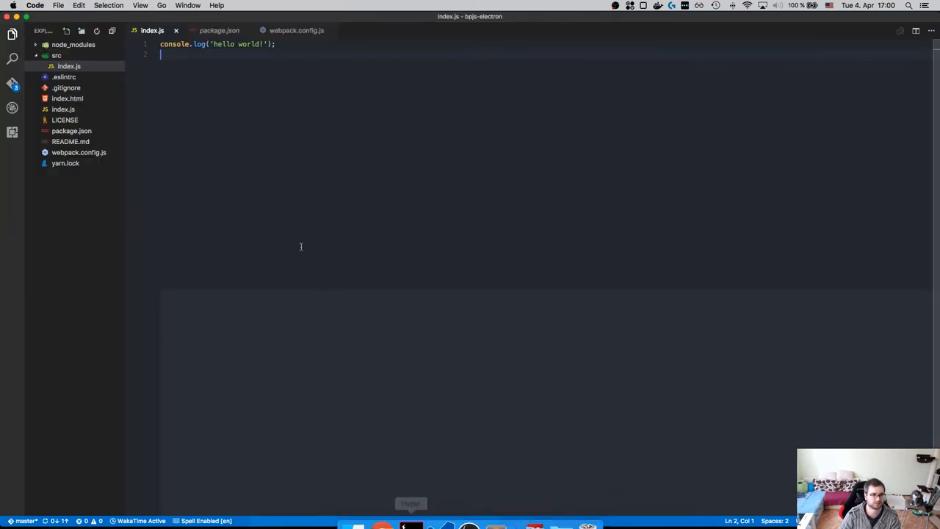
pyautogui.click(64, 163)
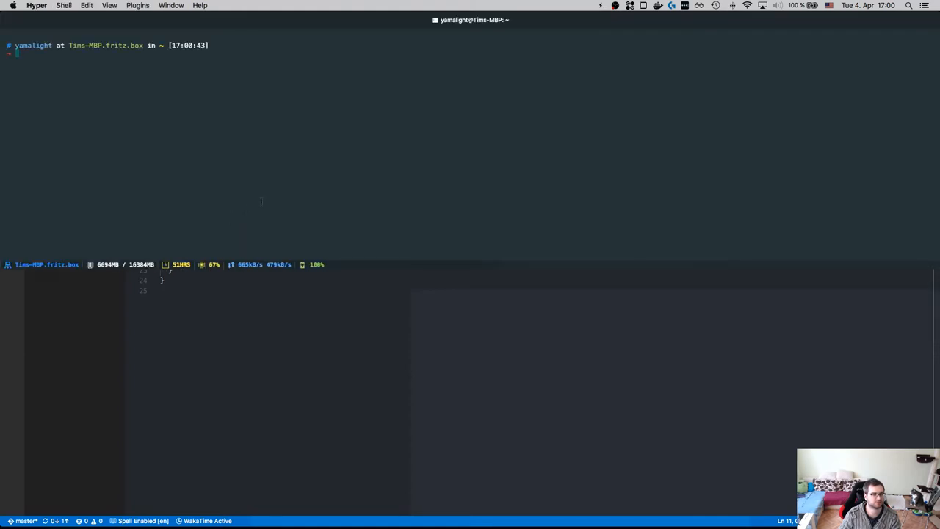
# Step: Change into bpjs-electron and run yarn add --dev webpack css-loader url-loader style-loader
pyautogui.write('cd bpjs-electron/')
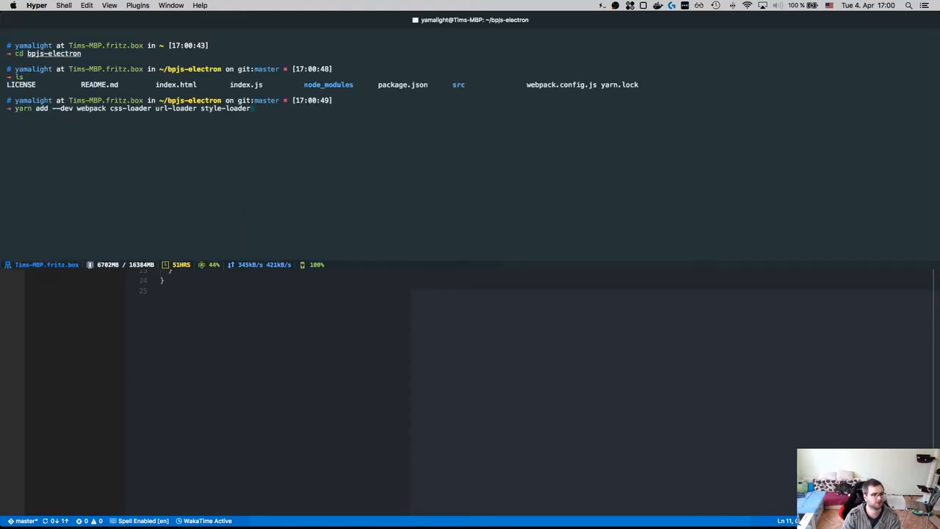
pyautogui.press('enter')
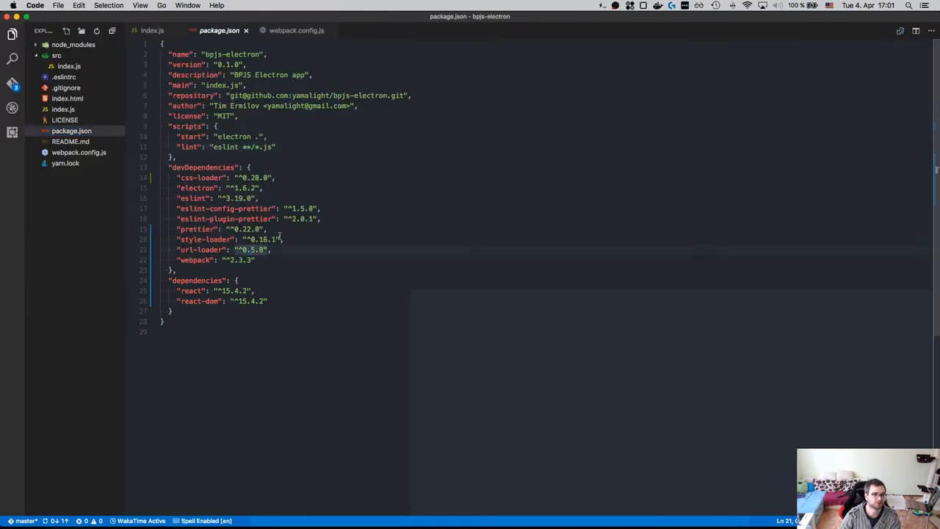
# Step: Return to index.js and review its file options in the Explorer
pyautogui.click(153, 29)
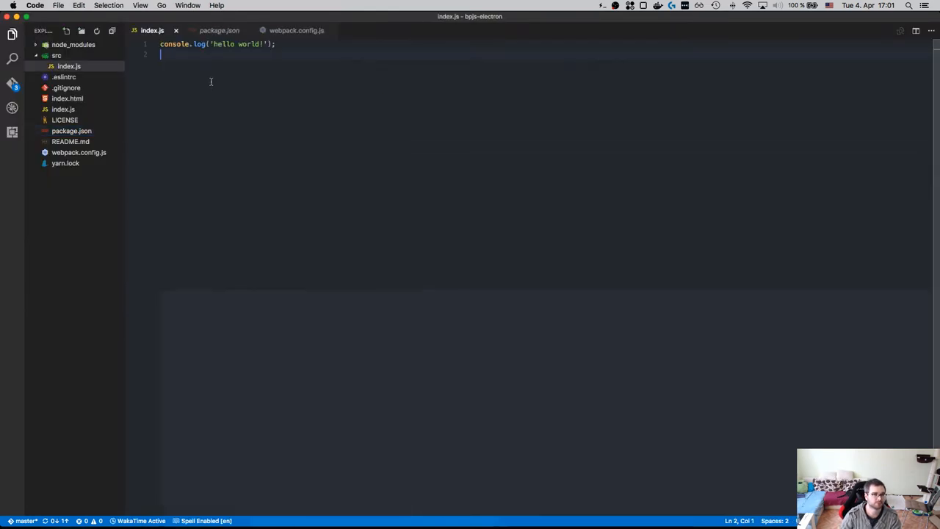
pyautogui.click(67, 66)
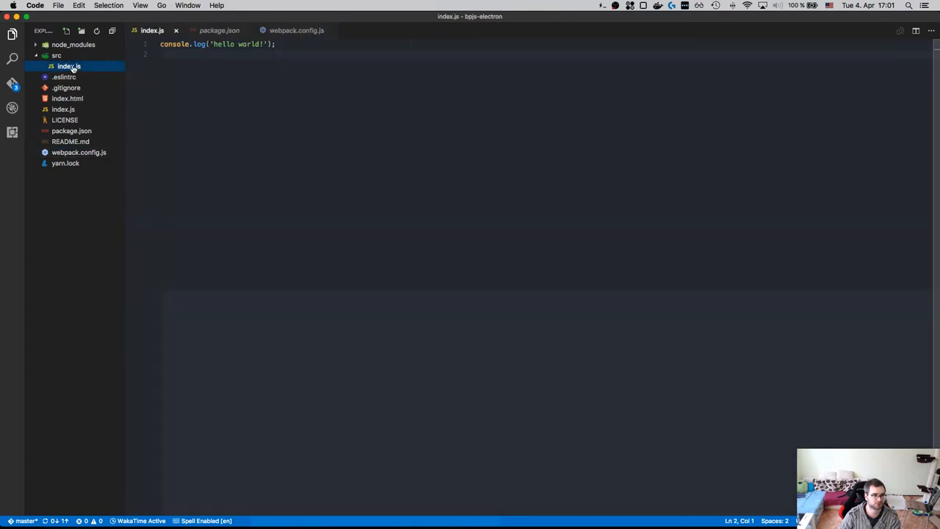
pyautogui.rightClick(68, 66)
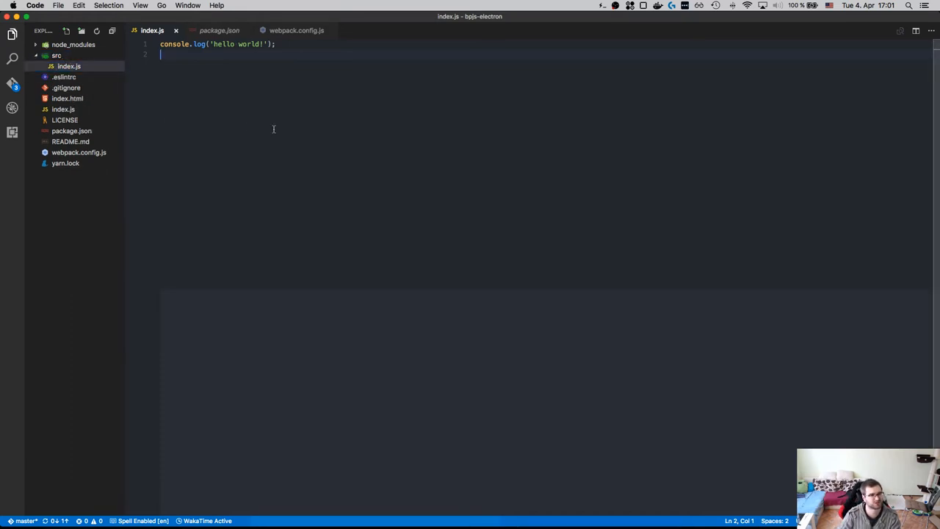
pyautogui.click(219, 29)
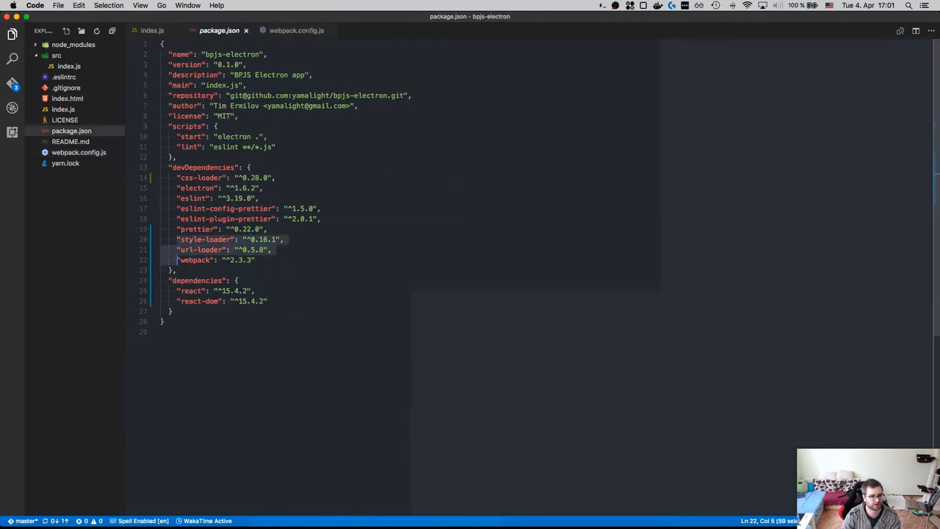
# Step: Delete the webpack and loader devDependencies, then close webpack.config.js and package.json
pyautogui.press('Delete')
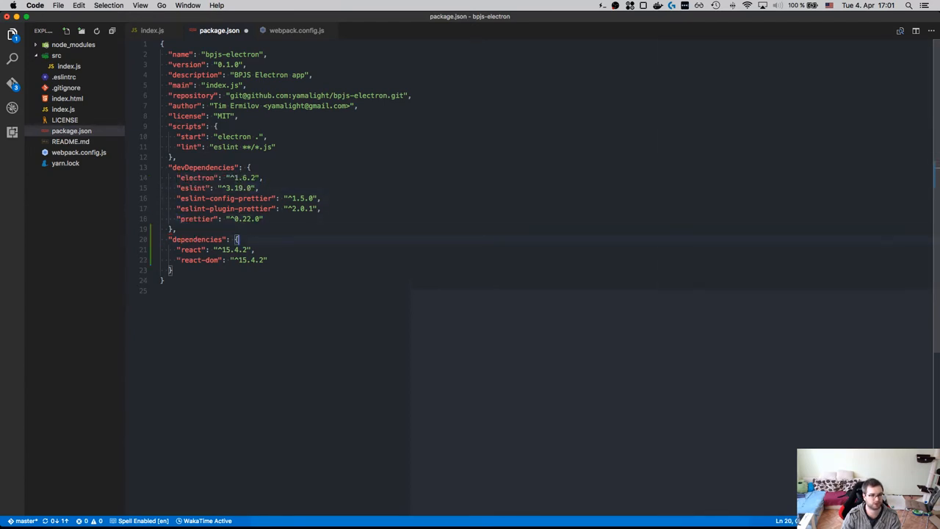
pyautogui.click(297, 29)
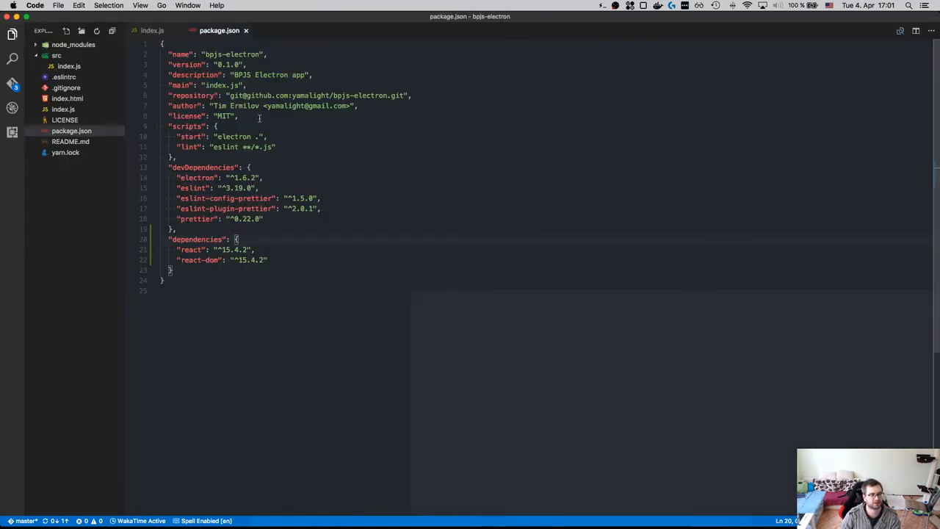
pyautogui.click(69, 67)
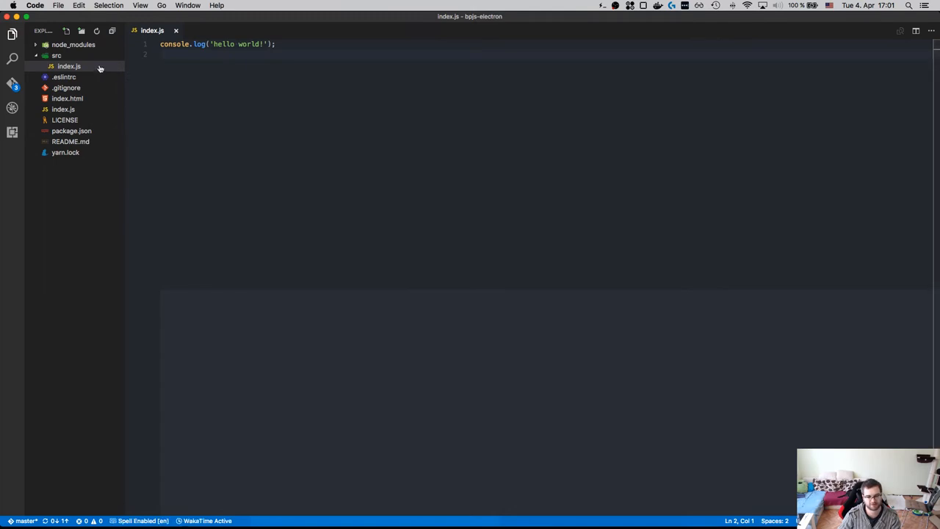
pyautogui.moveTo(69, 66)
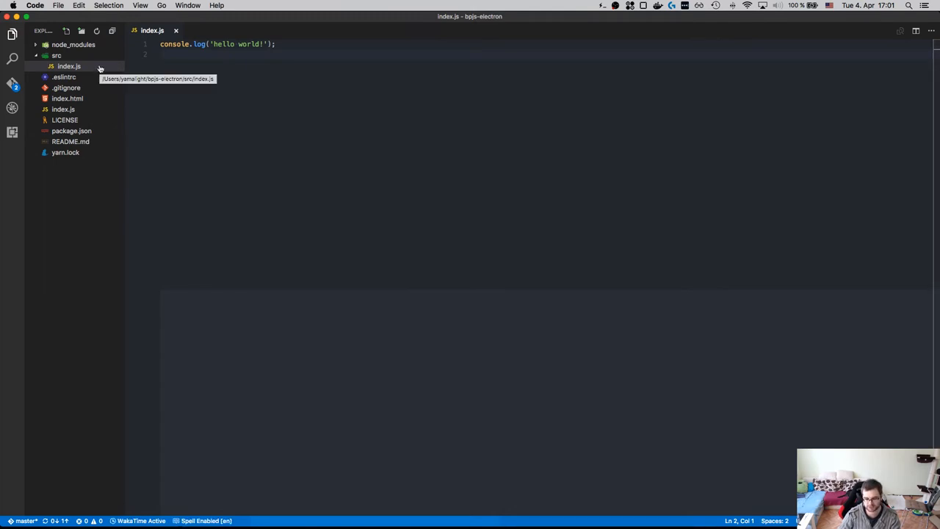
pyautogui.moveTo(55, 56)
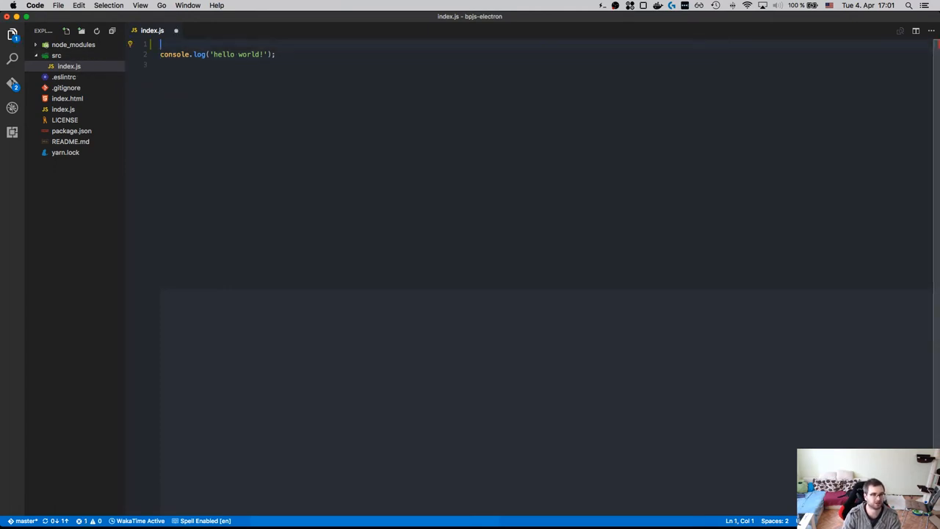
# Step: Require React and ReactDOM in index.js and render <h1>Hello world</h1> into the app element
pyautogui.write("const React = require('react');")
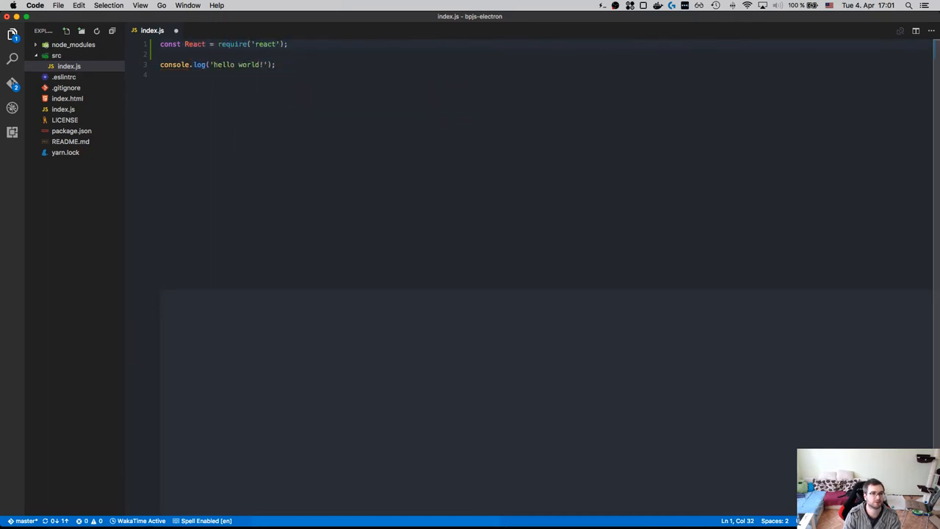
pyautogui.write('const Re')
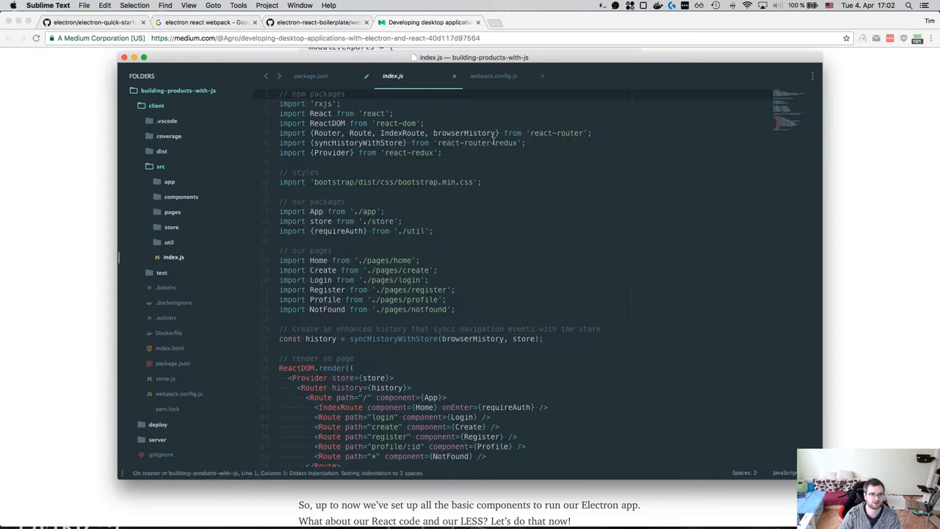
pyautogui.scroll(-3)
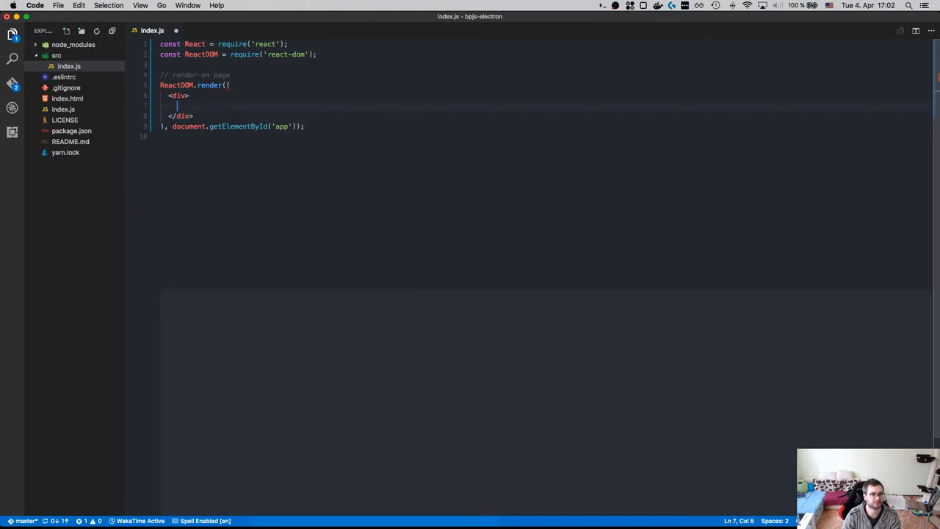
pyautogui.write('<h1>Hell o')
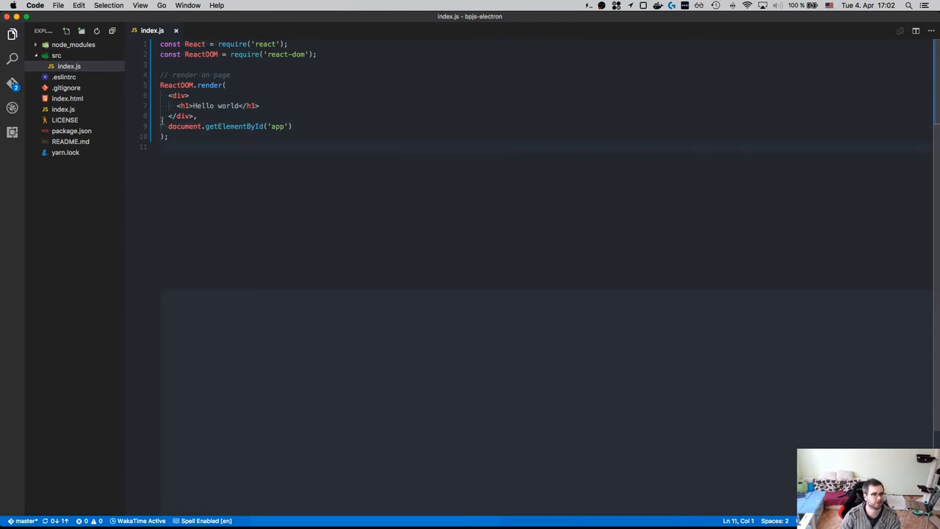
pyautogui.click(68, 99)
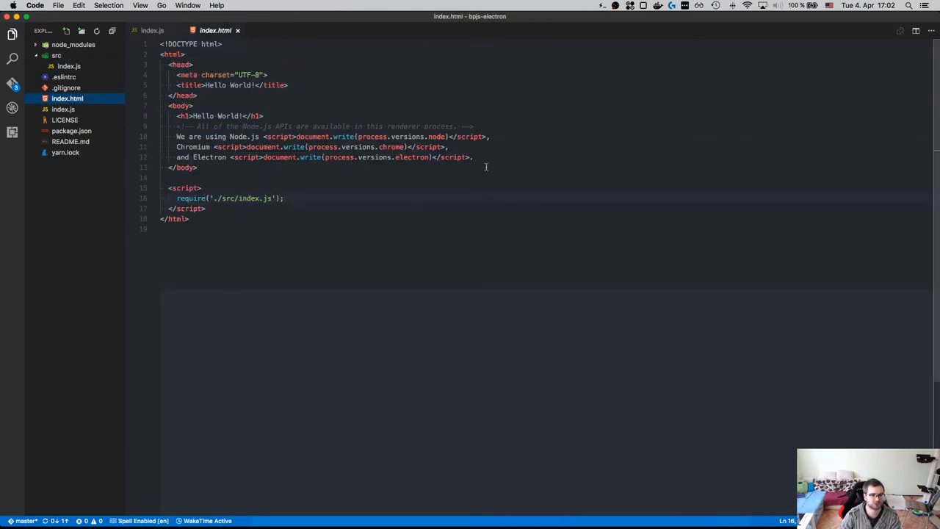
# Step: Add <div id="app"></div> to index.html's body, then start the app with npm start in Hyper
pyautogui.write('<')
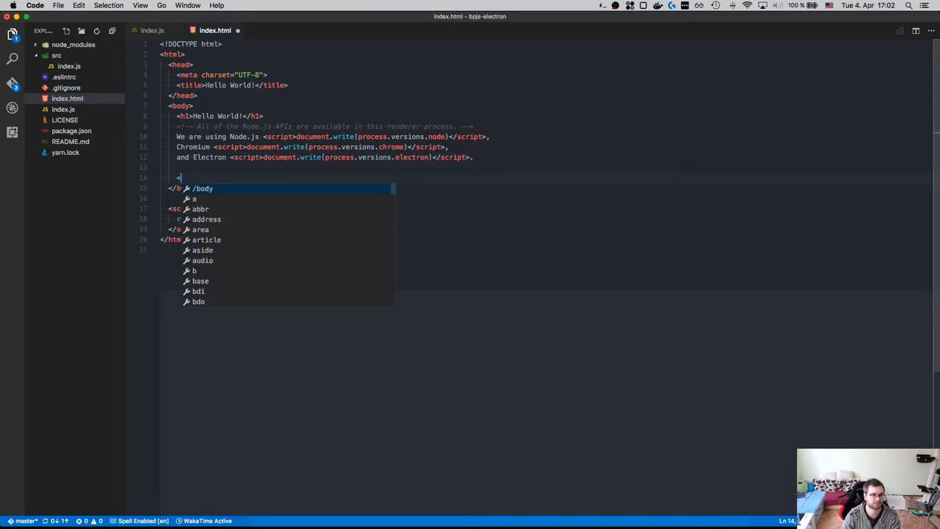
pyautogui.write('div id=')
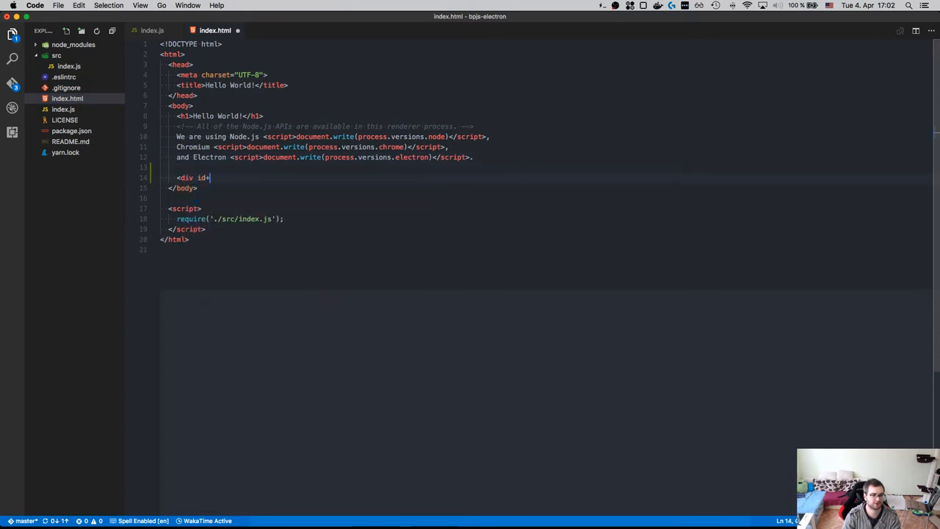
pyautogui.write('"app"')
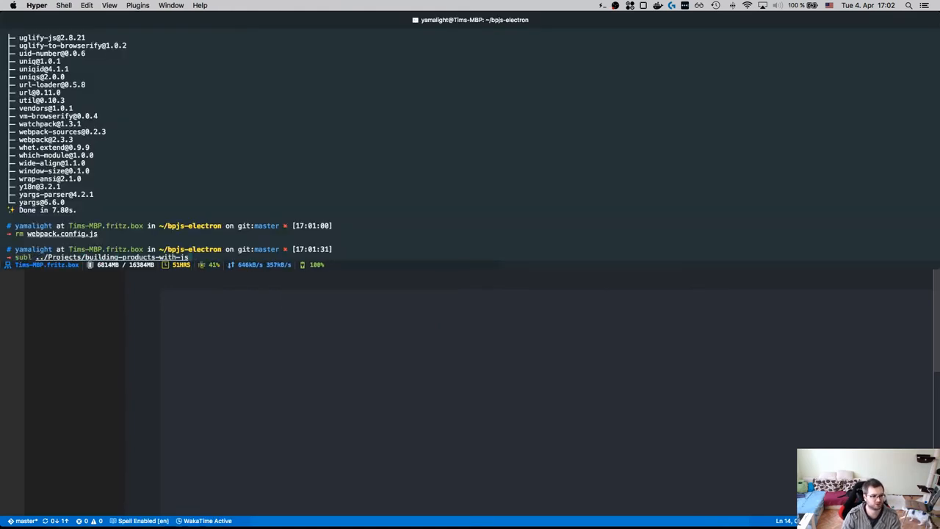
pyautogui.write('npm start')
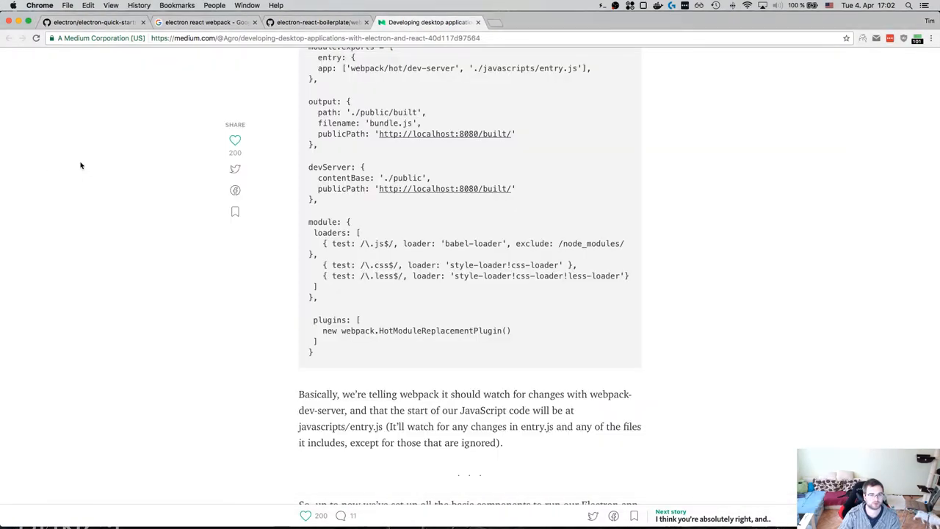
# Step: Scroll the Medium Electron and React article through its run scripts and back to the title
pyautogui.scroll(-3)
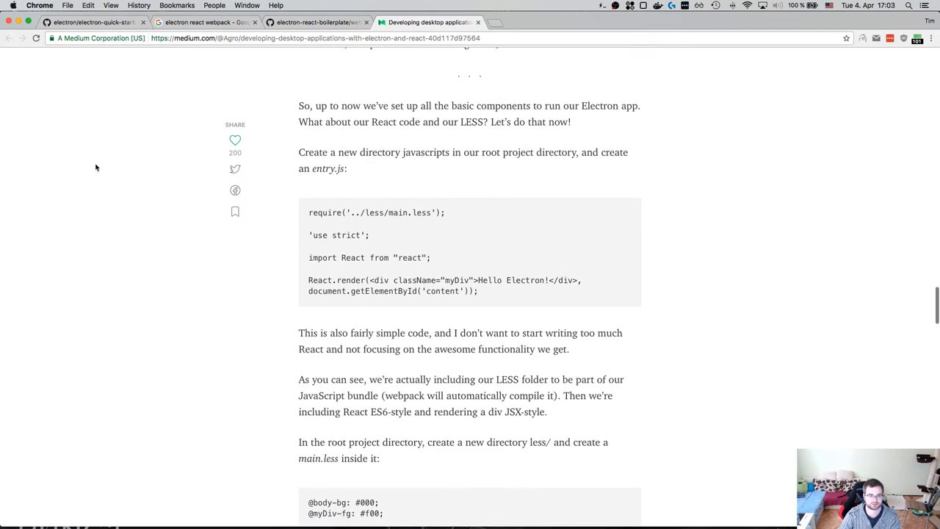
pyautogui.scroll(-3)
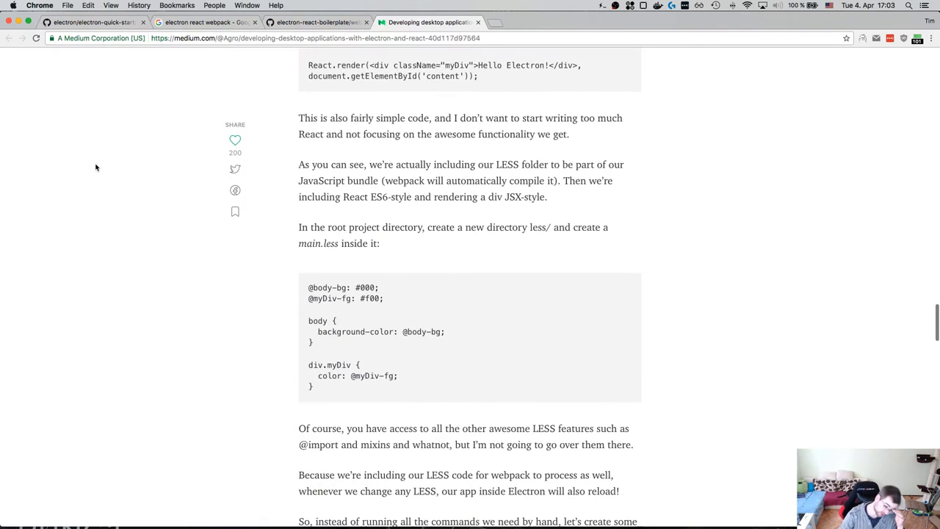
pyautogui.scroll(-3)
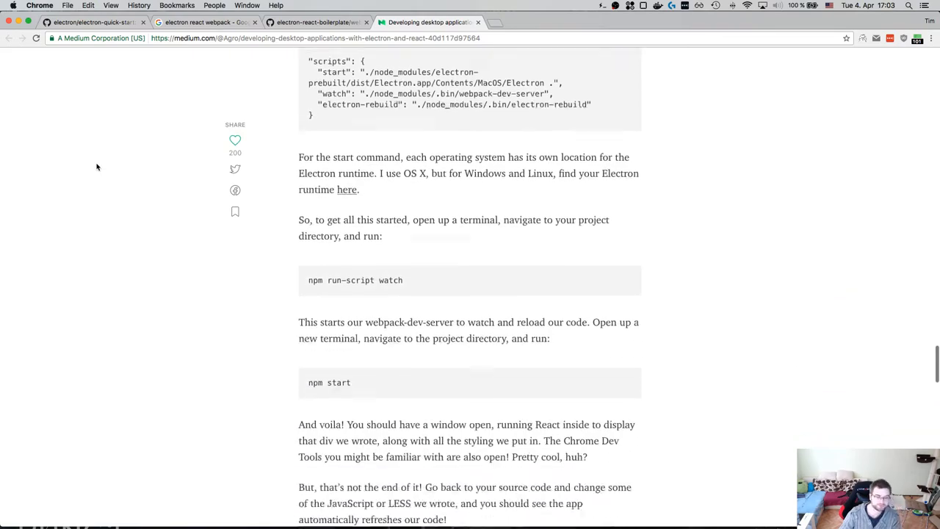
pyautogui.scroll(-3)
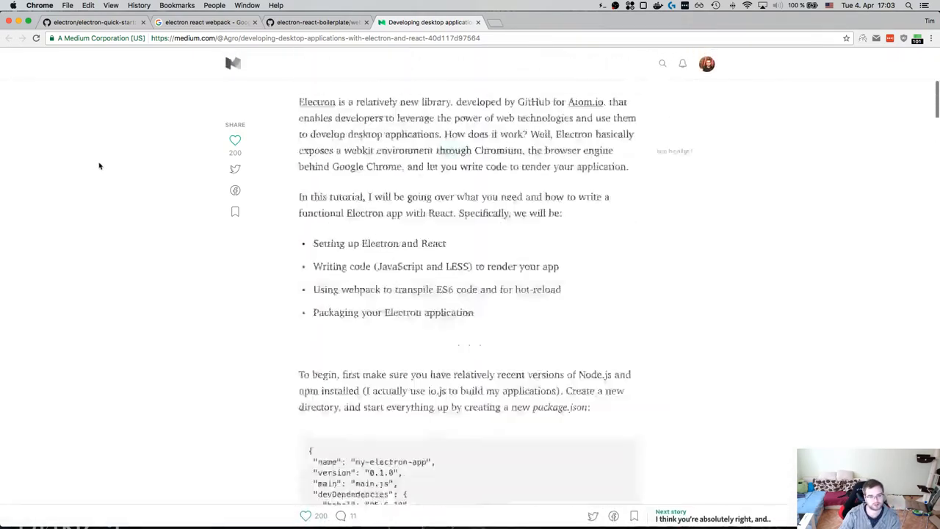
pyautogui.scroll(3)
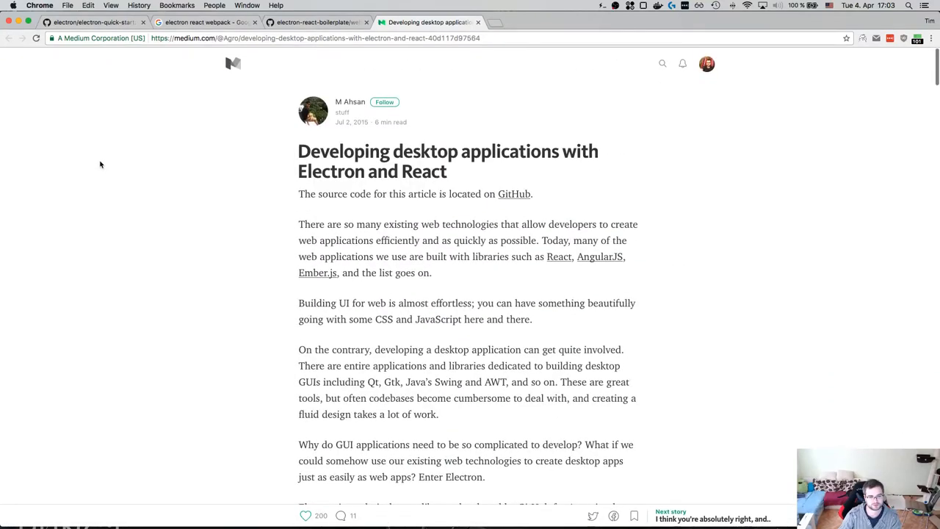
pyautogui.scroll(-3)
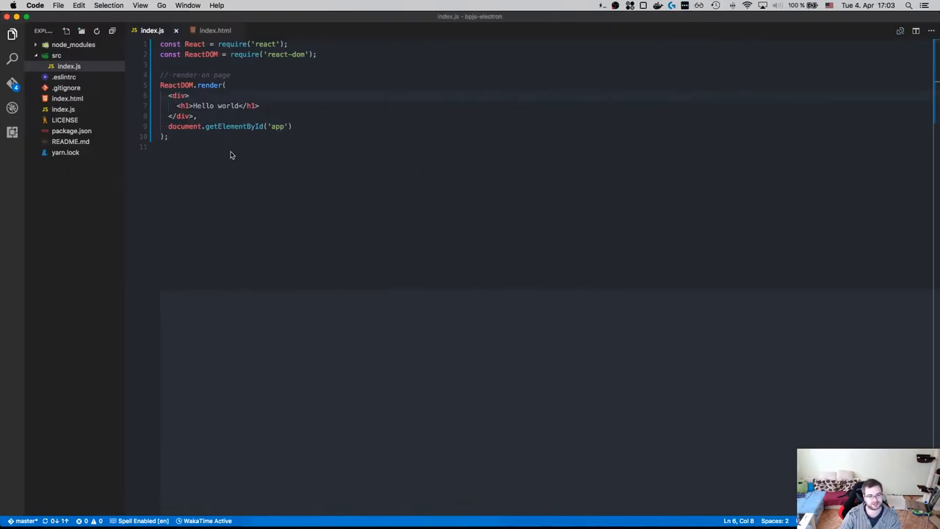
# Step: Create serve.js with the Express and webpack dev/hot middleware server code from the reference project
pyautogui.click(238, 120)
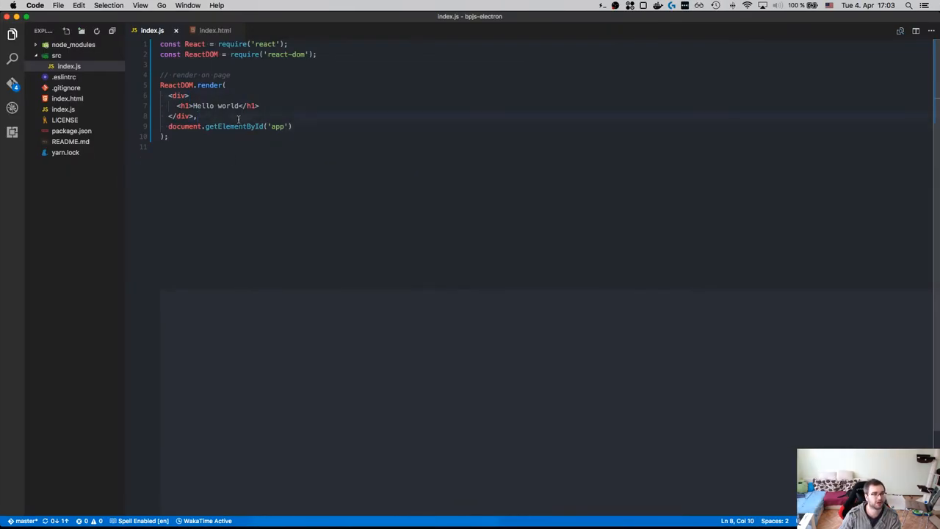
pyautogui.click(215, 29)
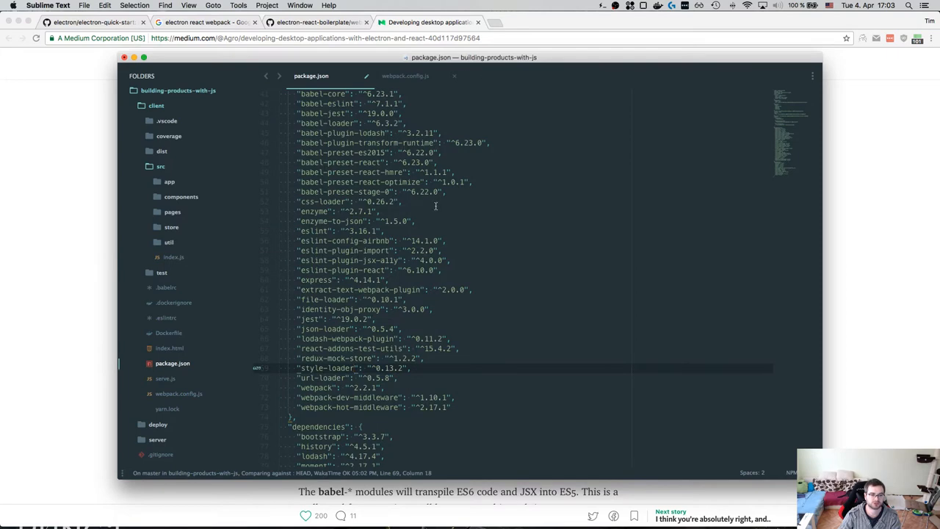
pyautogui.click(406, 76)
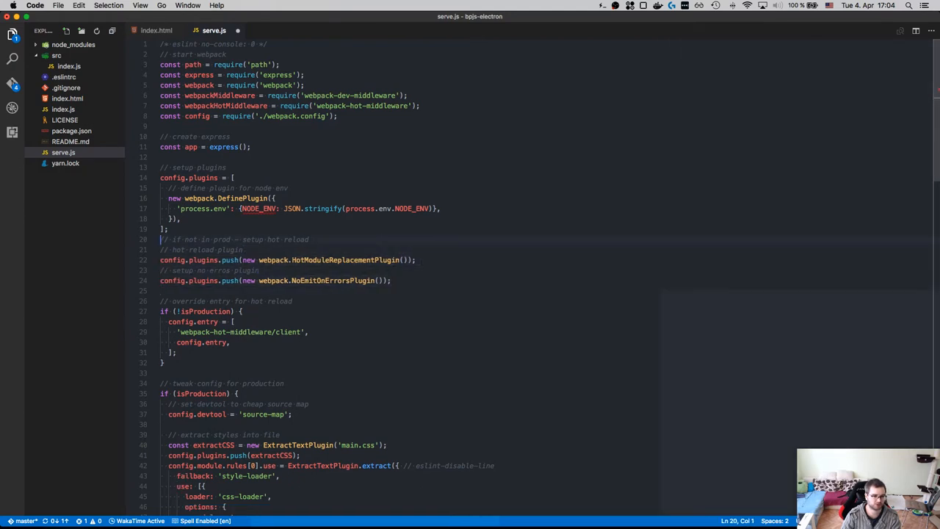
# Step: Remove serve.js's isProduction checks and else branch, then run Format Document
pyautogui.press('Backspace')
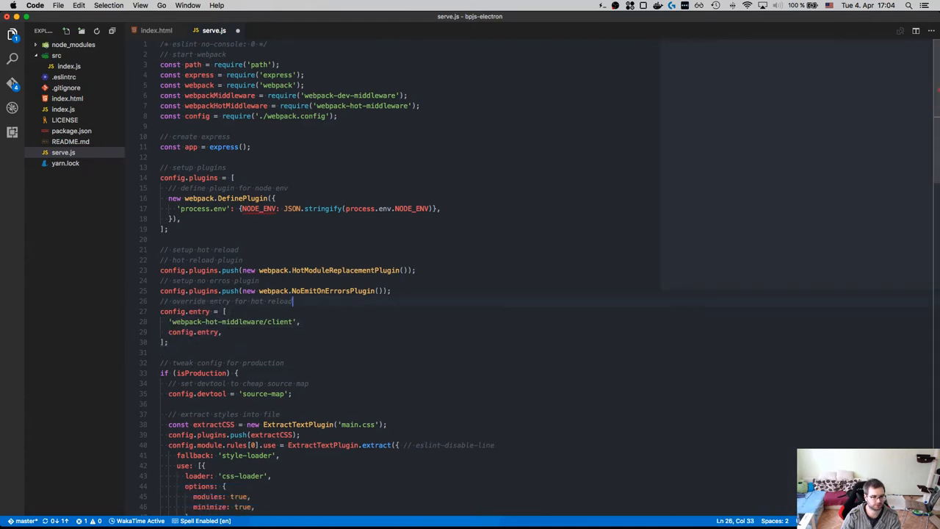
pyautogui.click(183, 361)
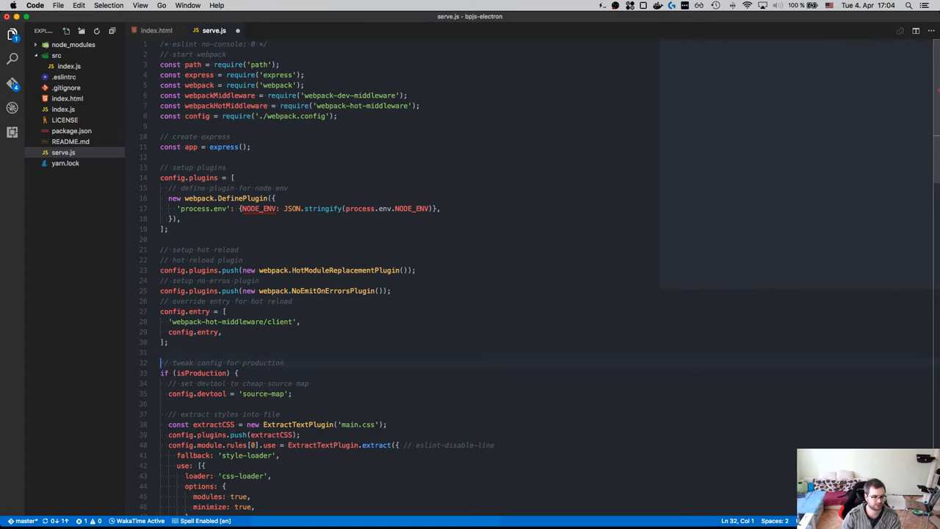
pyautogui.scroll(-3)
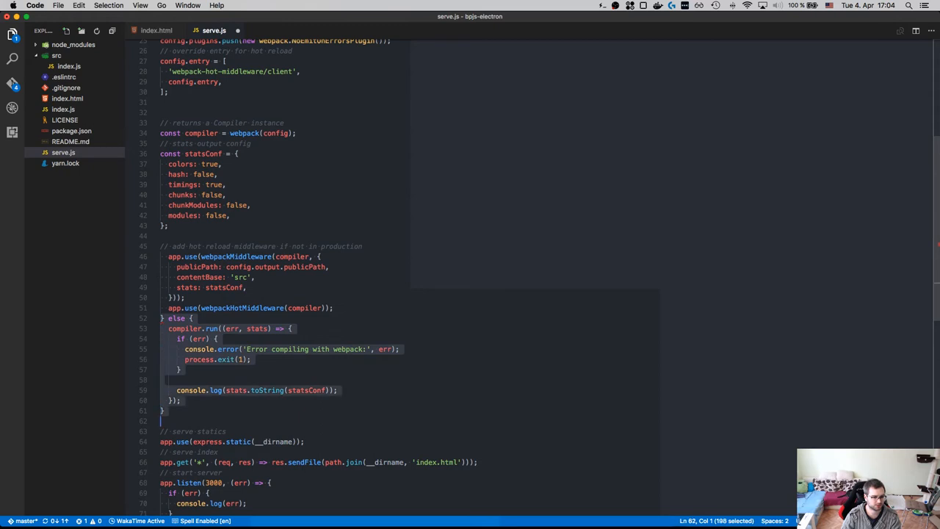
pyautogui.write('form')
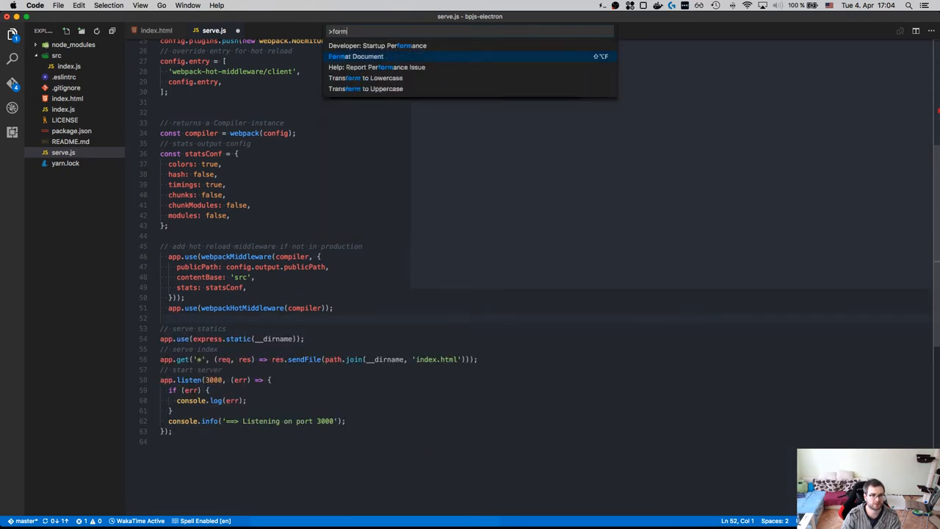
pyautogui.click(356, 56)
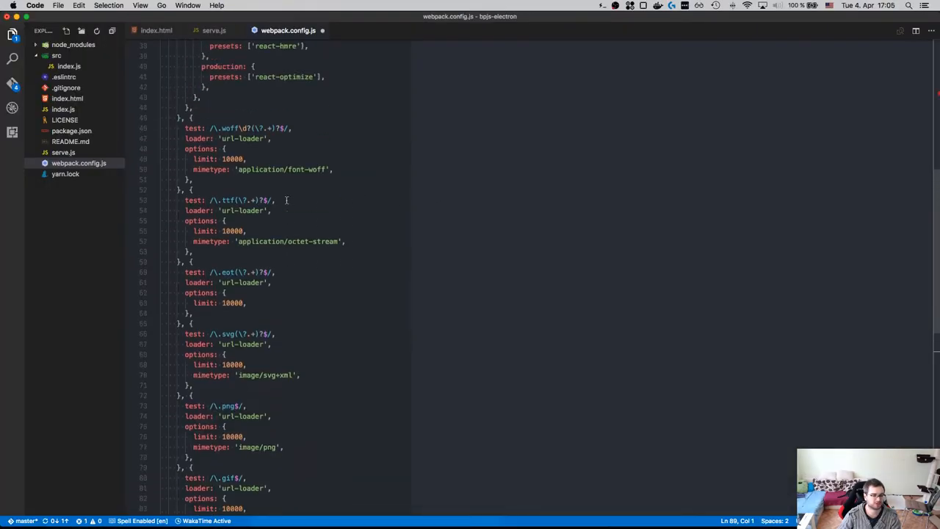
# Step: Scroll through webpack.config.js's module rules for CSS, JavaScript, fonts and images
pyautogui.scroll(3)
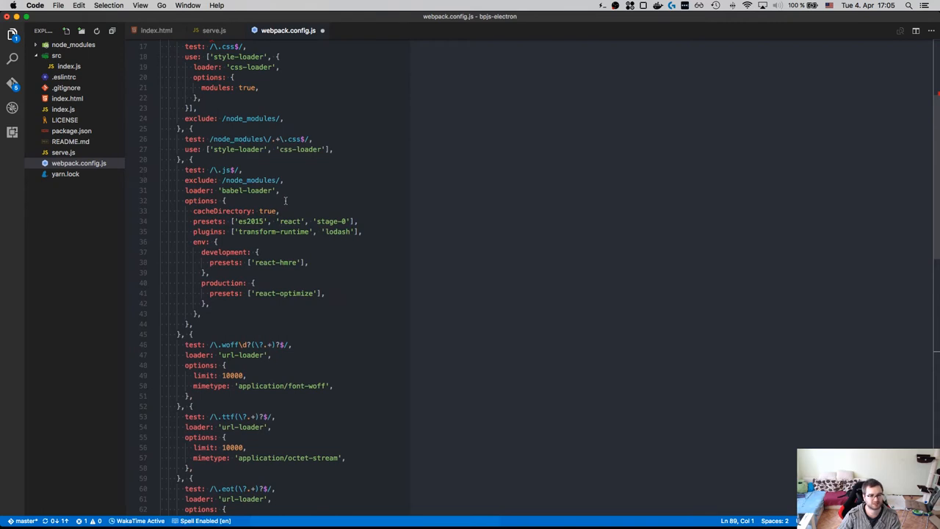
pyautogui.moveTo(297, 217)
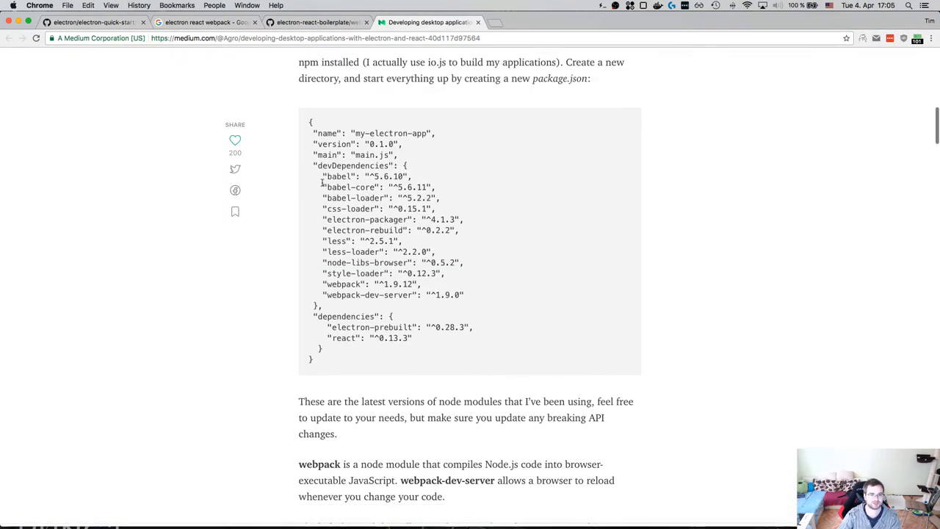
# Step: Search for babel-env and read the babel-preset-env GitHub README from the top
pyautogui.click(316, 22)
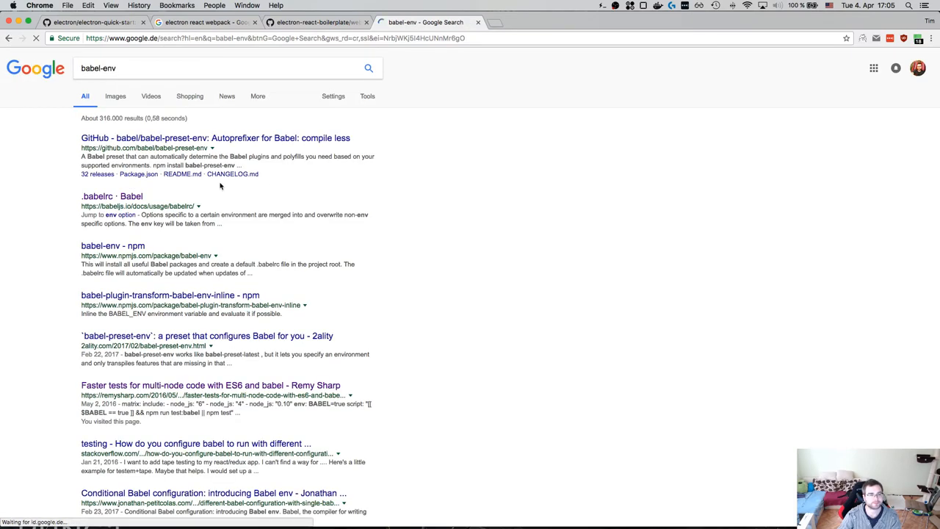
pyautogui.click(215, 138)
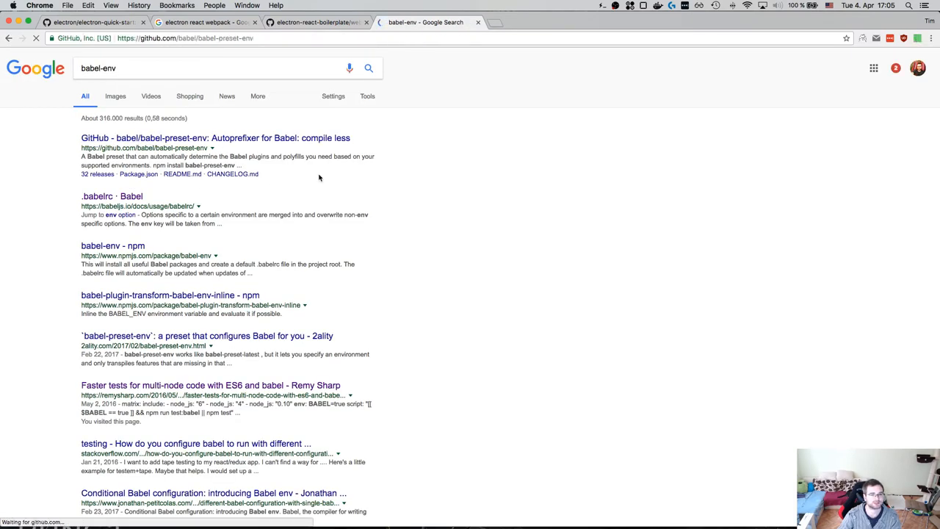
pyautogui.click(215, 139)
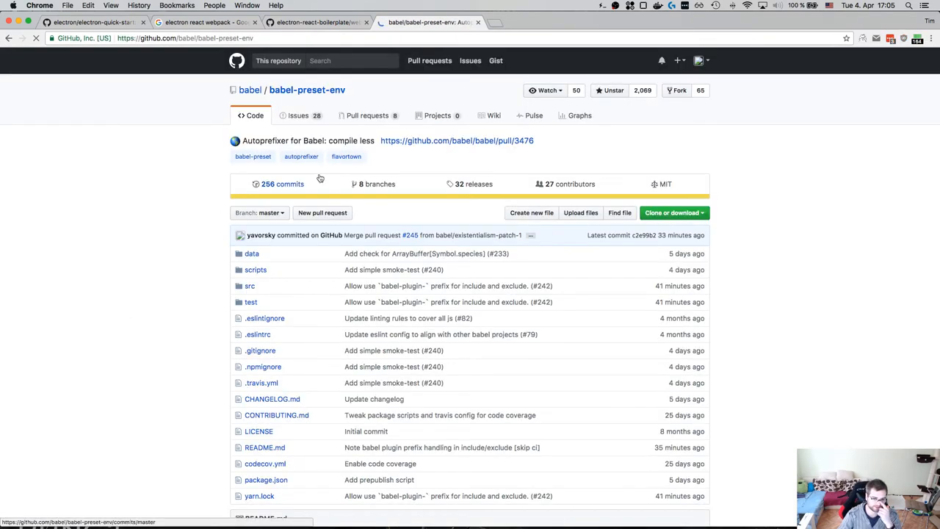
pyautogui.scroll(-3)
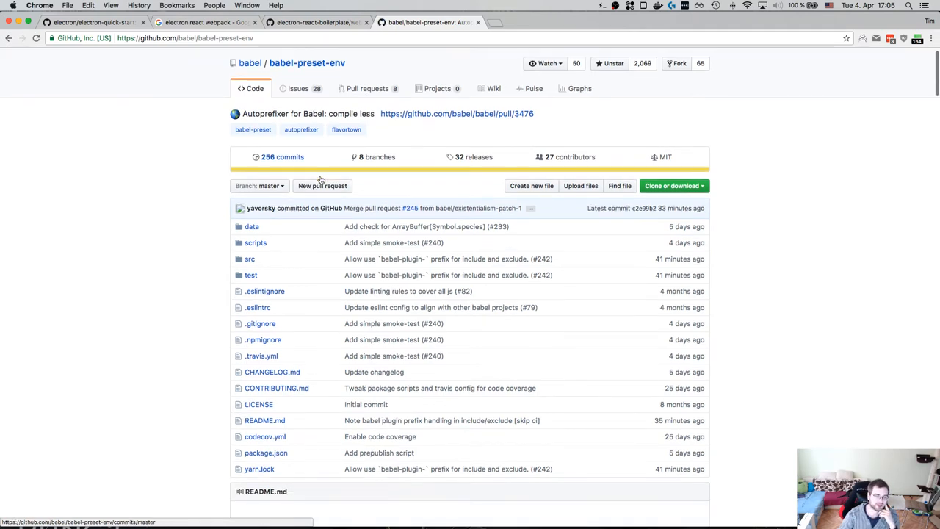
pyautogui.scroll(-3)
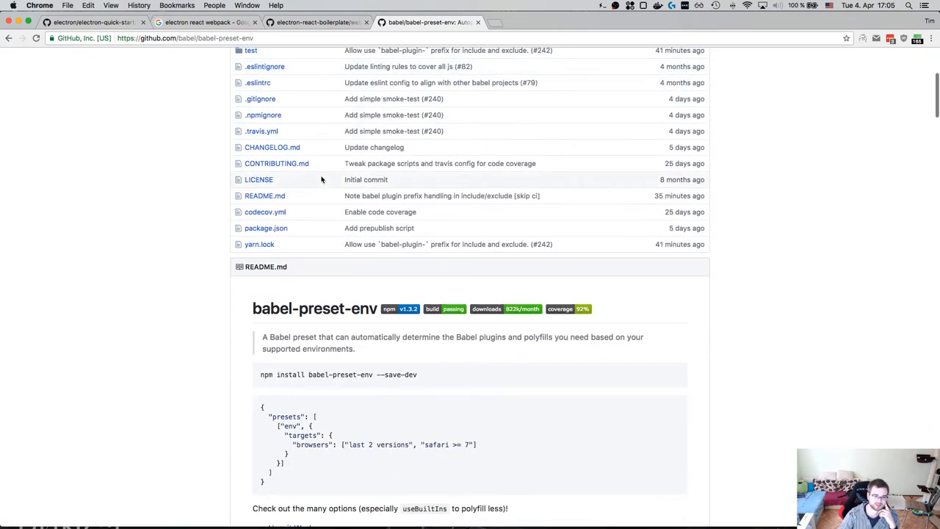
pyautogui.scroll(-3)
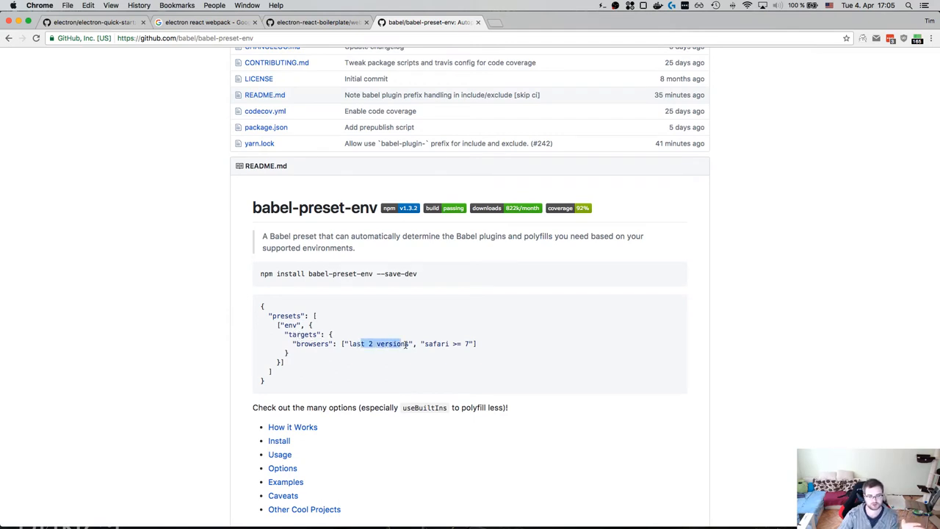
pyautogui.scroll(-3)
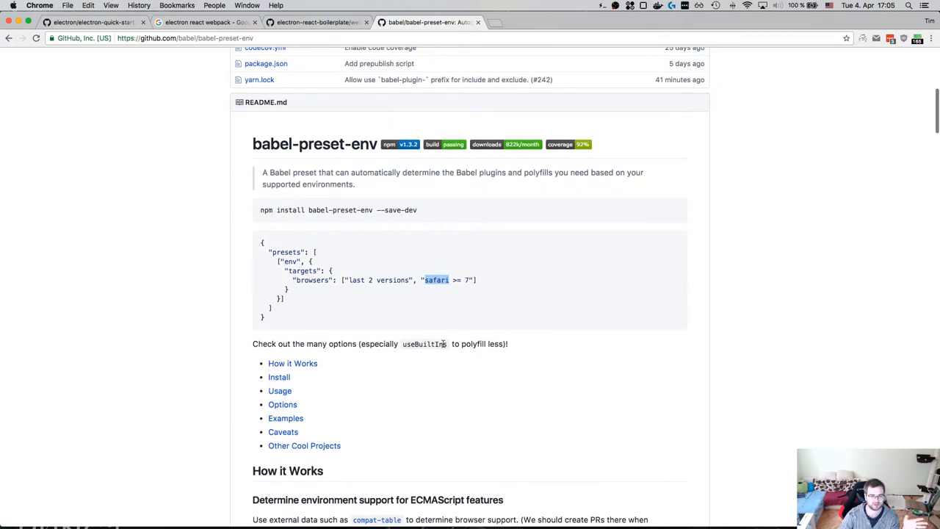
pyautogui.scroll(-3)
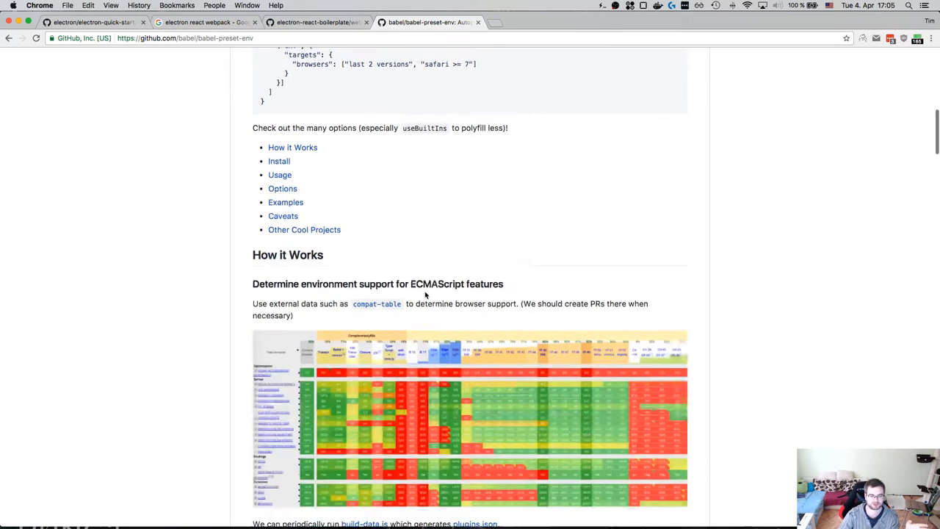
pyautogui.scroll(-3)
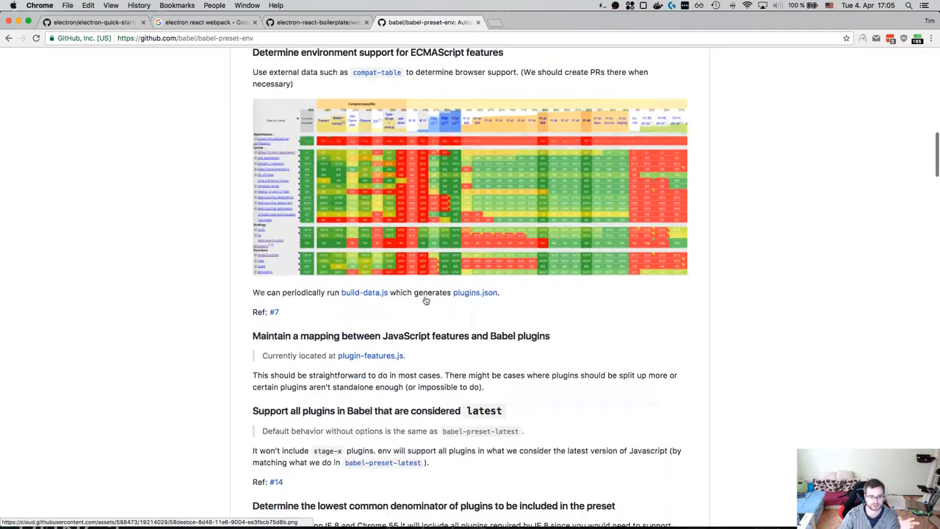
pyautogui.scroll(-3)
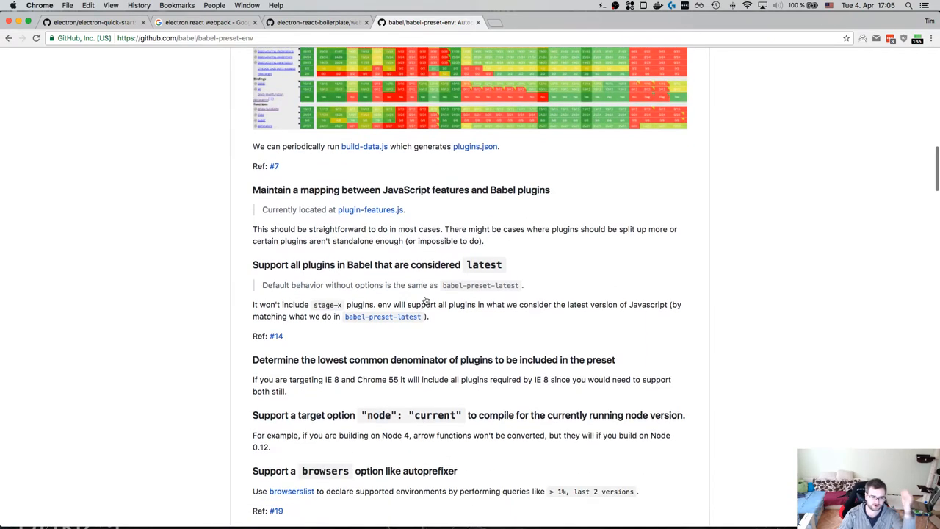
pyautogui.moveTo(420, 300)
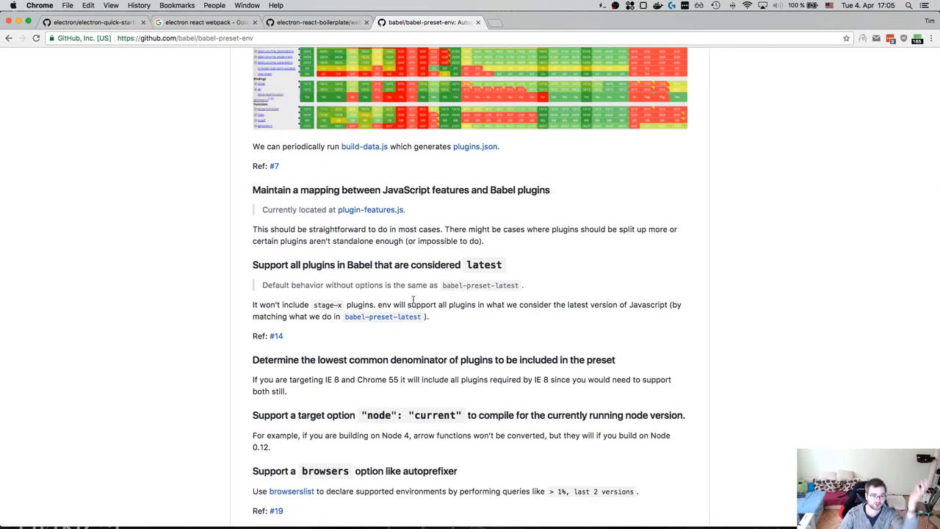
# Step: Highlight the stage-x note and read on through the install and usage sections
pyautogui.doubleClick(326, 304)
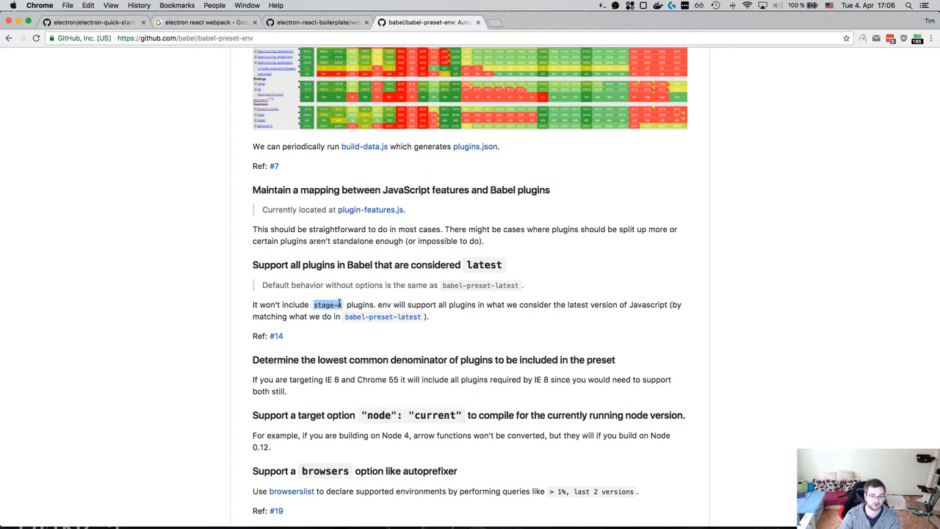
pyautogui.scroll(-3)
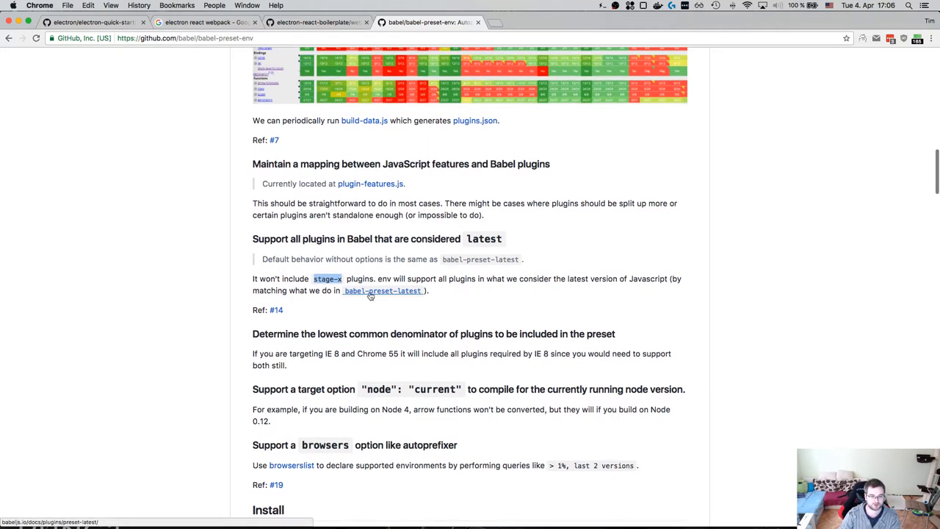
pyautogui.scroll(-3)
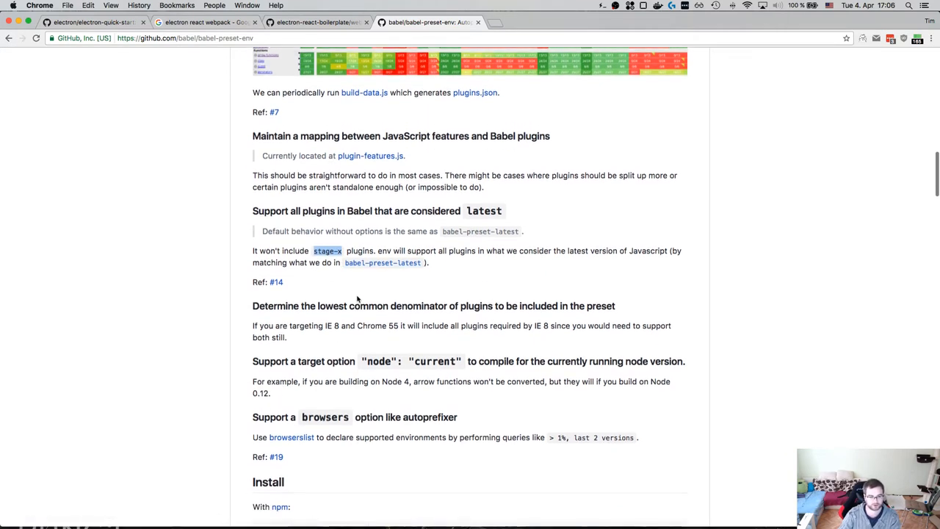
pyautogui.scroll(-3)
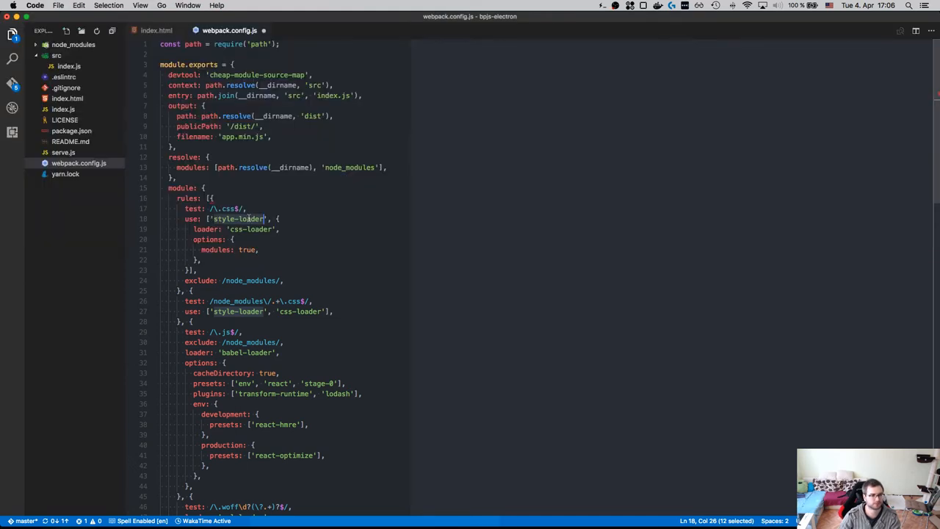
pyautogui.scroll(-3)
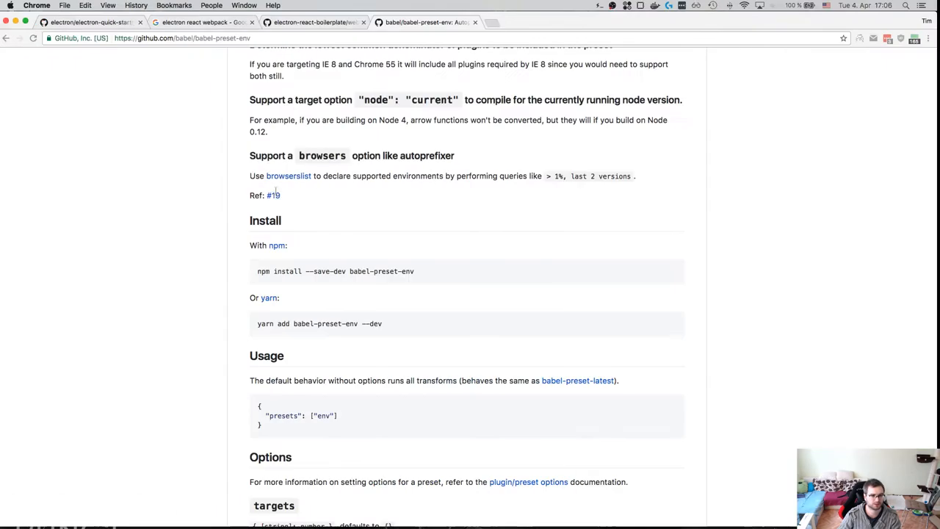
pyautogui.doubleClick(376, 270)
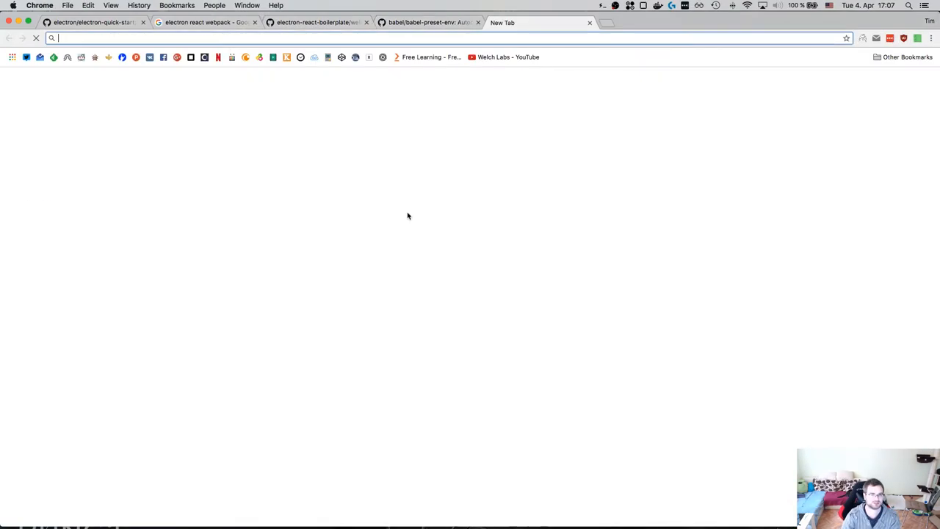
# Step: Visit babeljs.io and browse the Docs menu to Setup, Learn ES2015 and Plugins
pyautogui.write('babeljs.io')
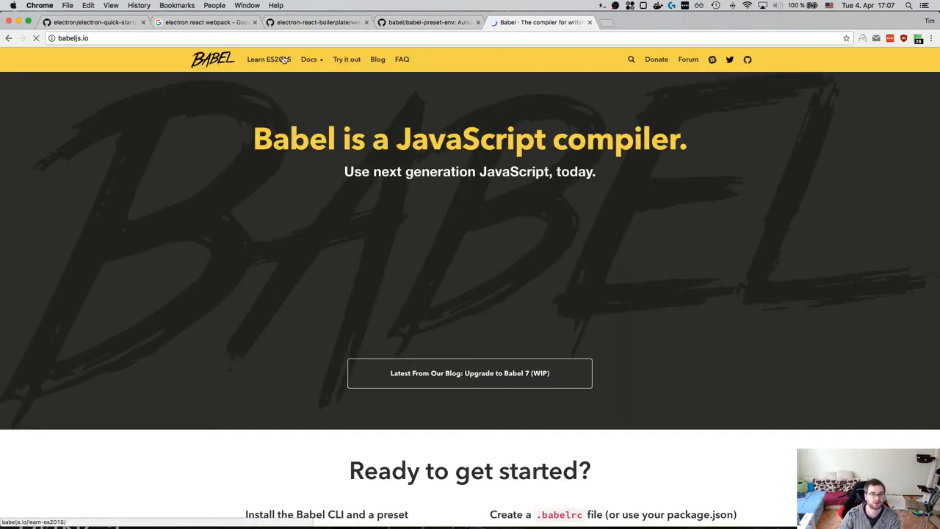
pyautogui.click(309, 59)
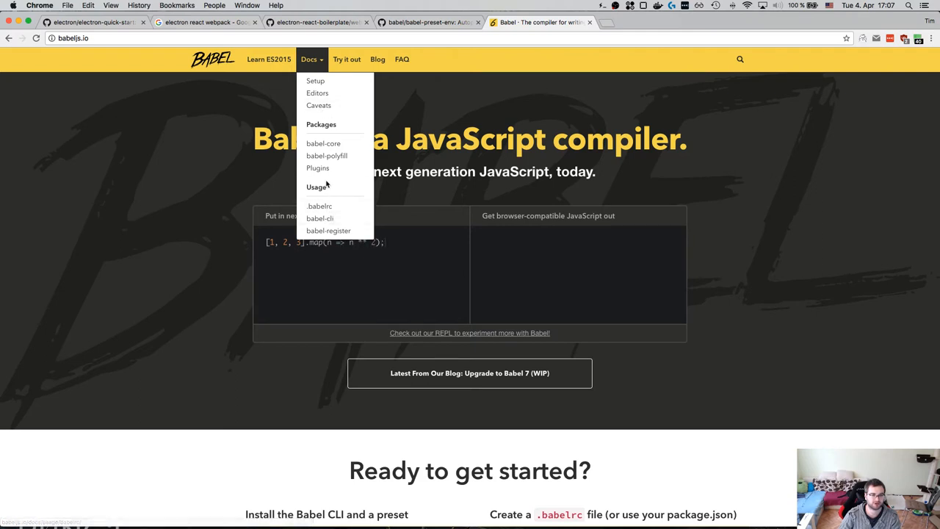
pyautogui.moveTo(314, 81)
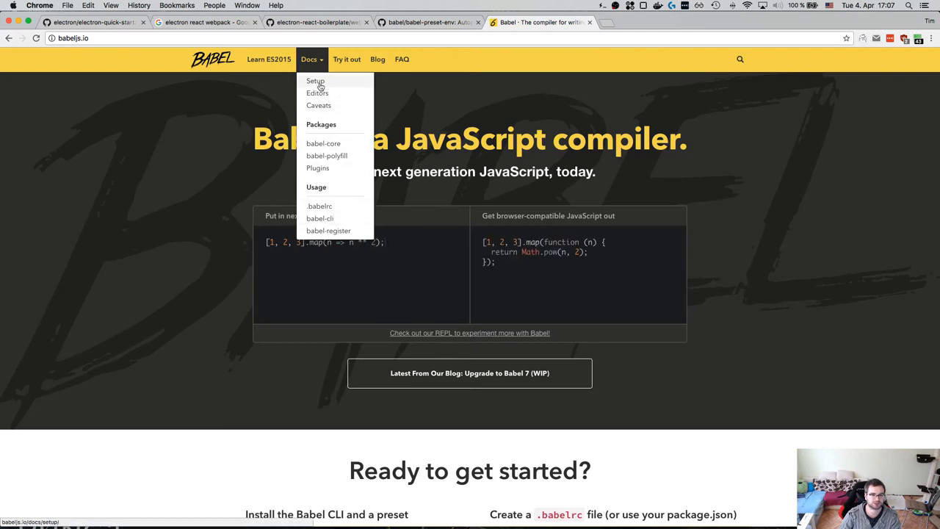
pyautogui.click(314, 81)
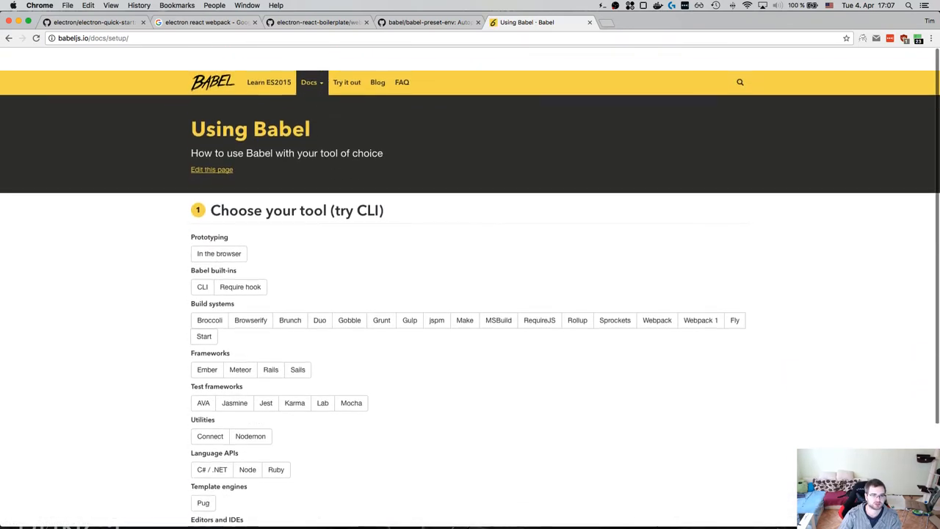
pyautogui.click(309, 82)
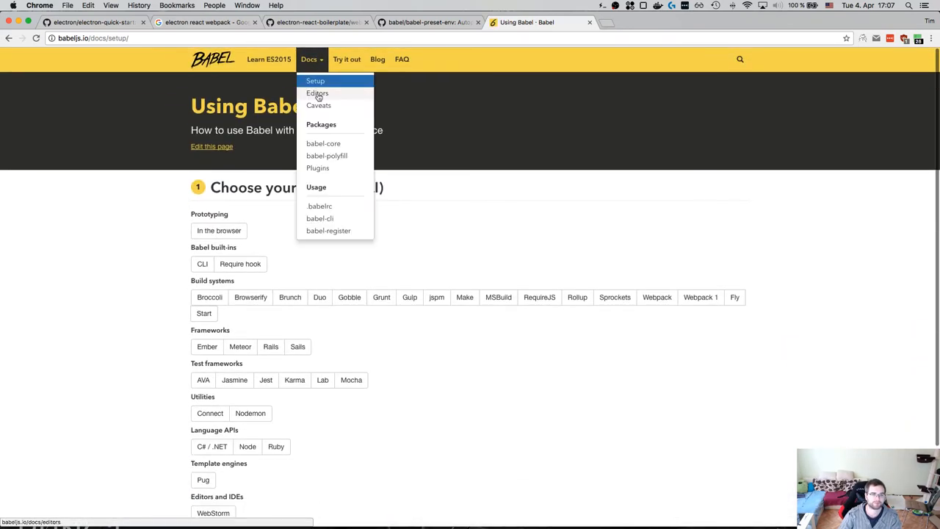
pyautogui.click(268, 59)
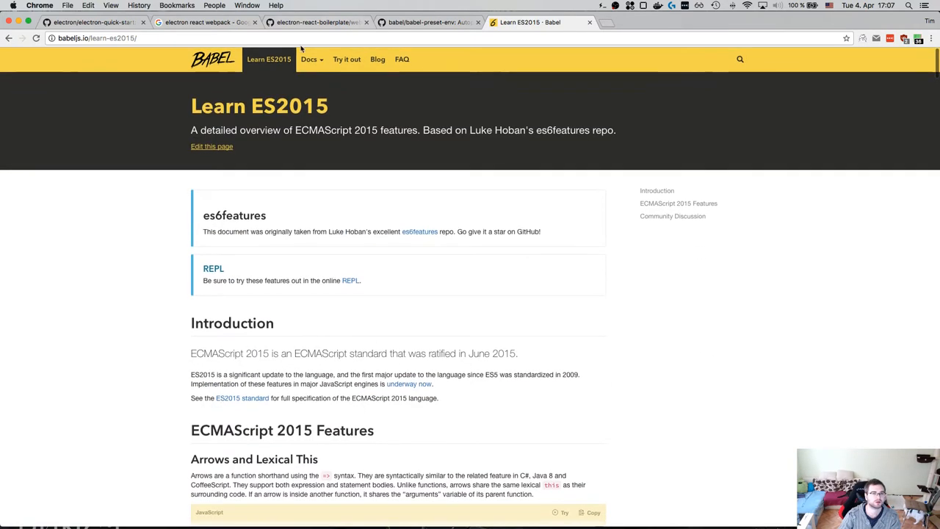
pyautogui.click(309, 59)
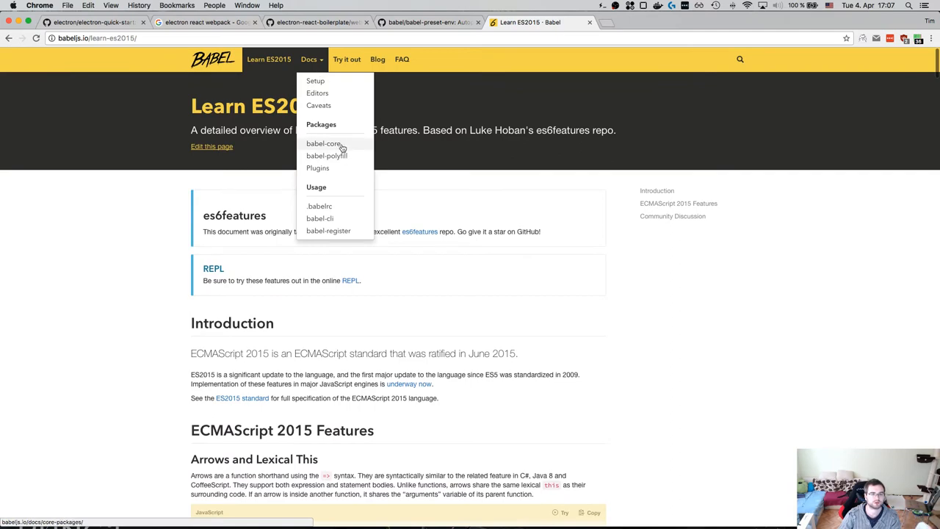
pyautogui.click(317, 168)
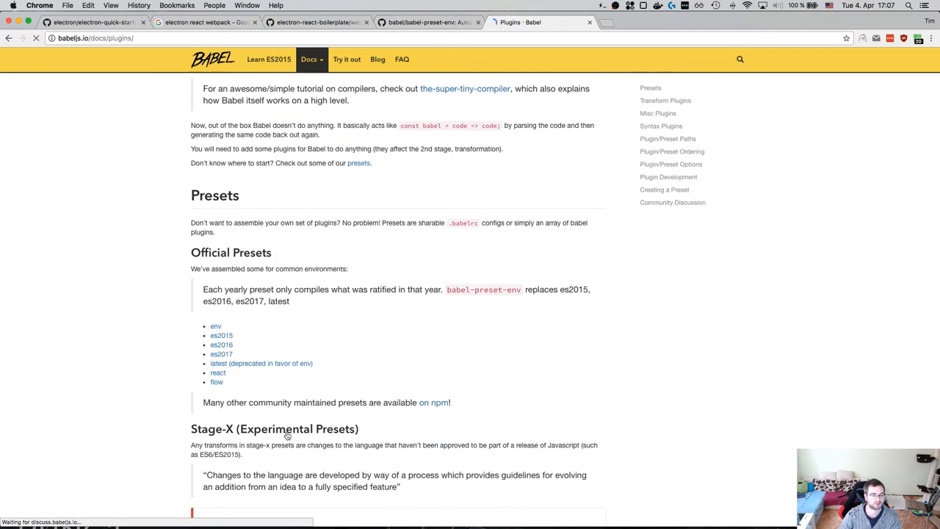
# Step: Open the Stage preset pages from the Plugins list and read the Stage 2 preset's plugins
pyautogui.scroll(-3)
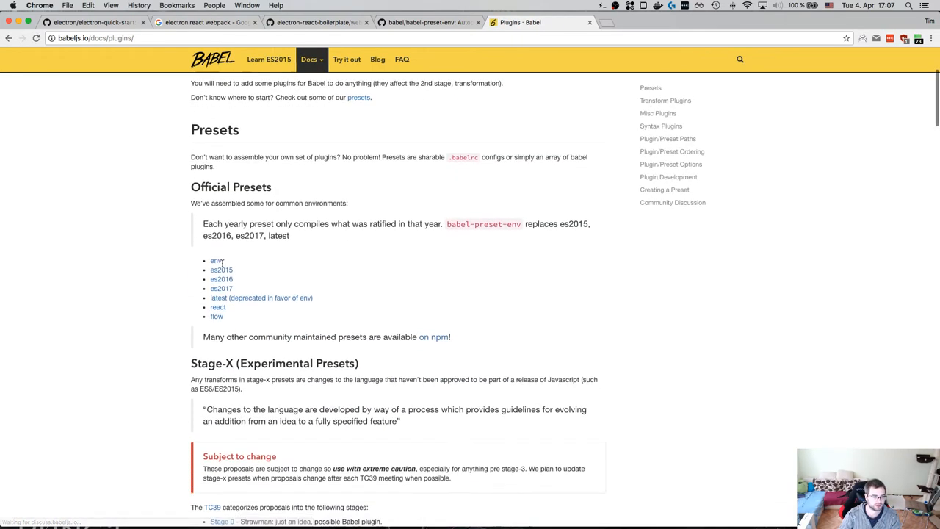
pyautogui.scroll(-3)
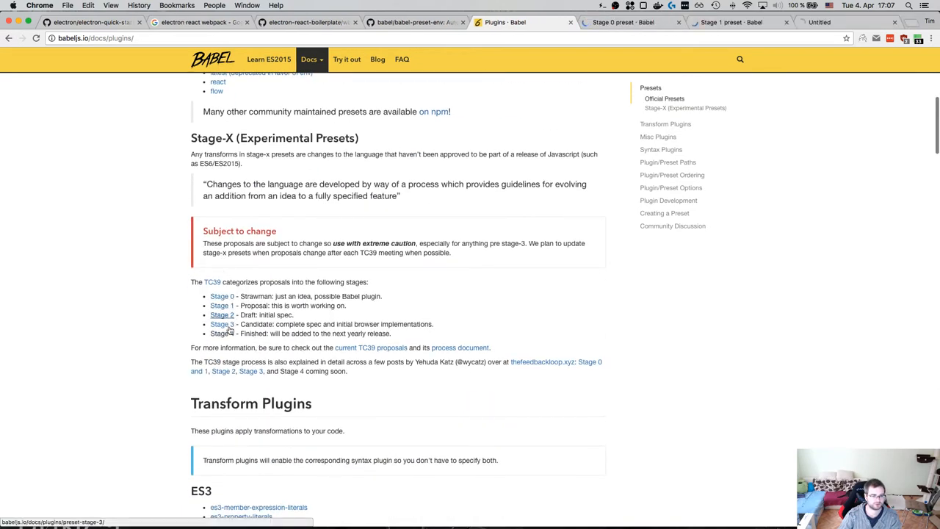
pyautogui.click(222, 296)
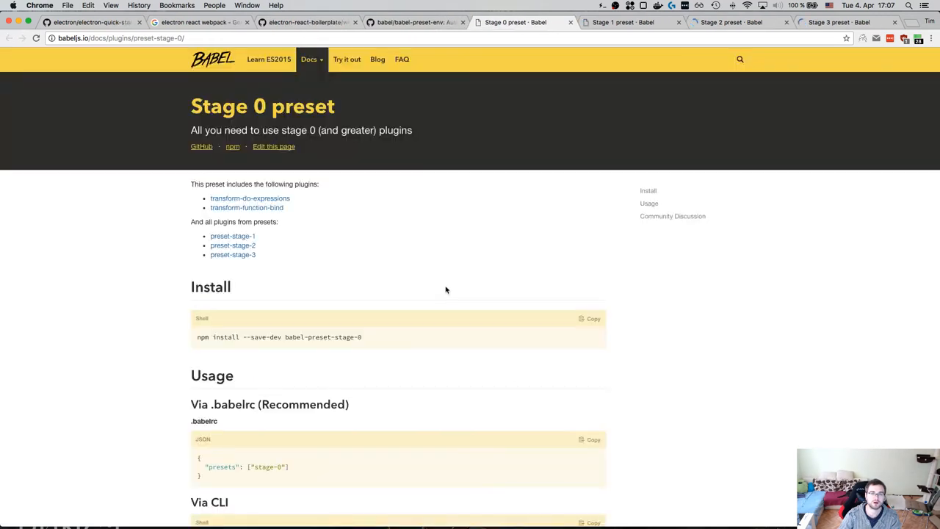
pyautogui.scroll(-3)
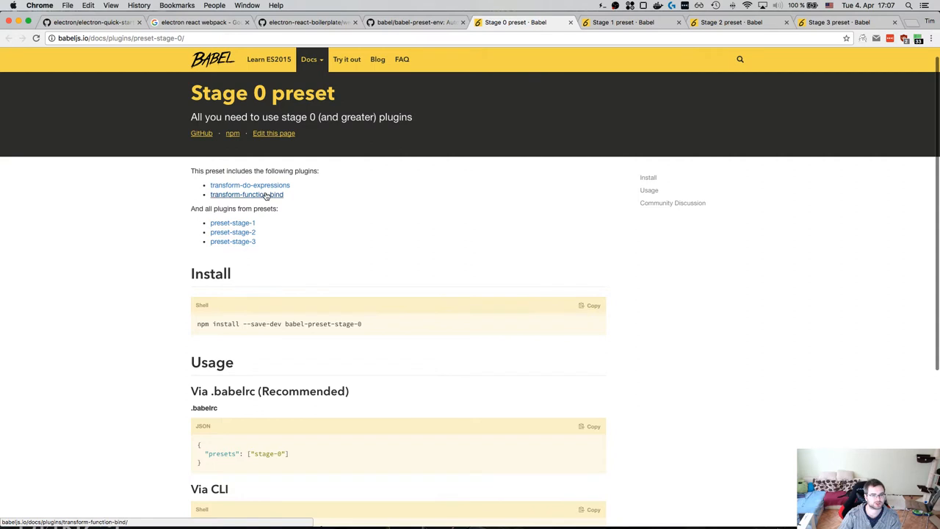
pyautogui.scroll(-3)
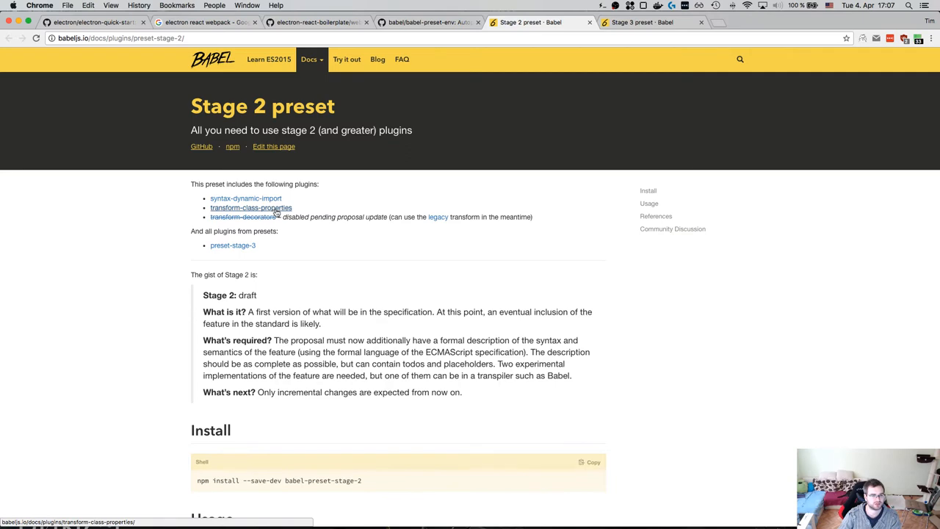
pyautogui.scroll(-3)
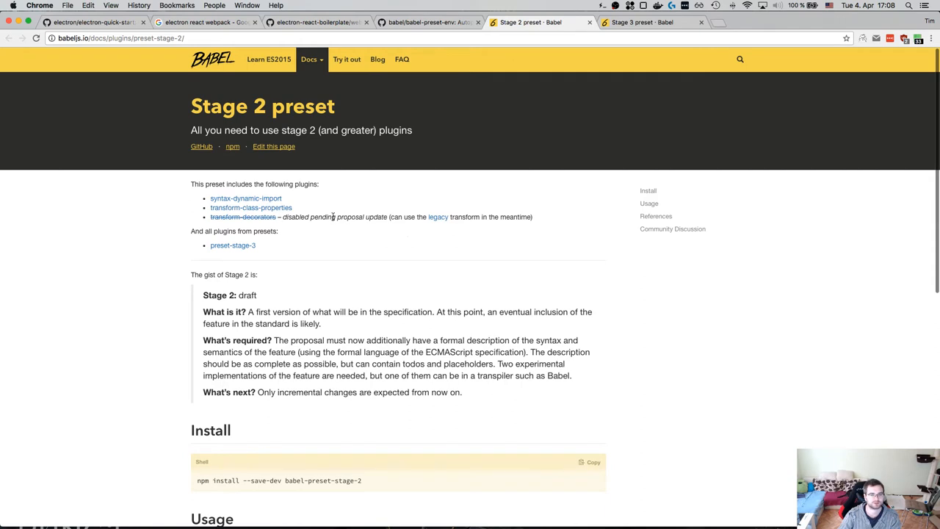
pyautogui.moveTo(399, 227)
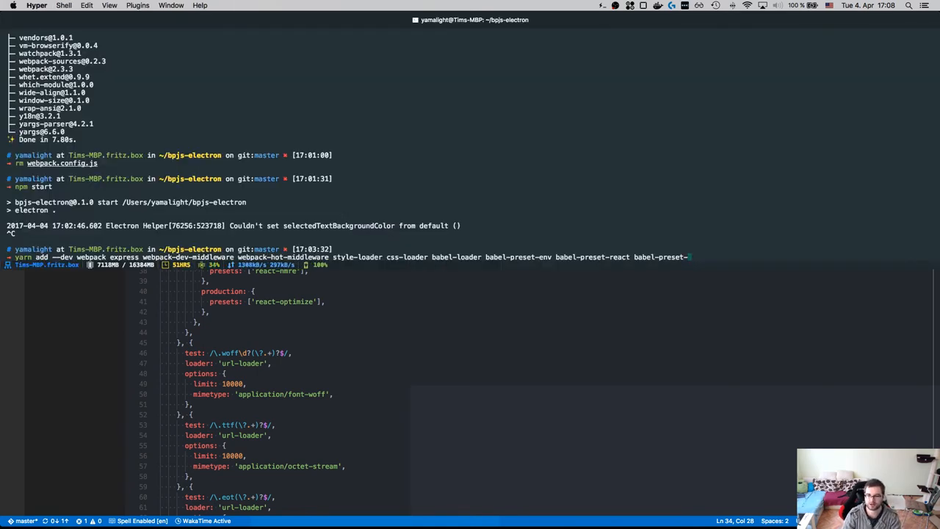
# Step: Add the stage-0 preset, keep only the transform-runtime plugin, and add the babel-plug packages to the yarn command
pyautogui.write("stage-0'],")
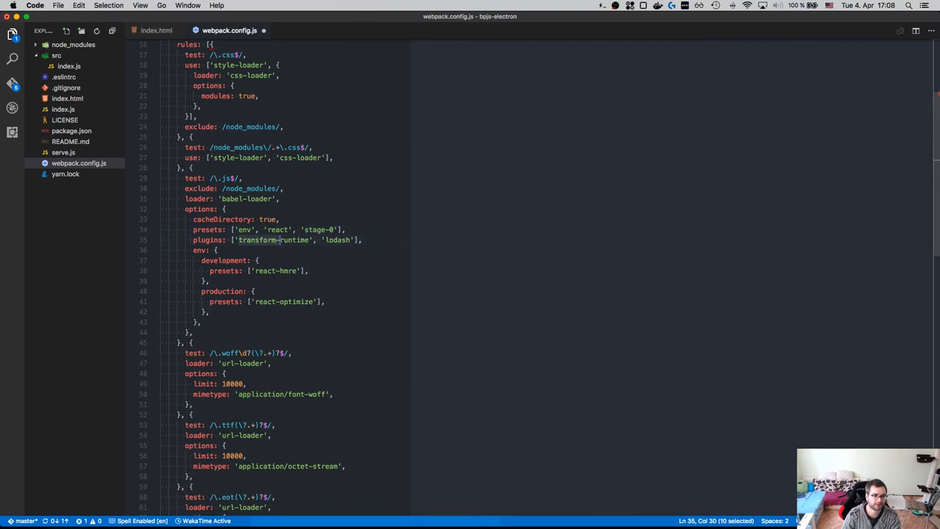
pyautogui.press('cmd+tab')
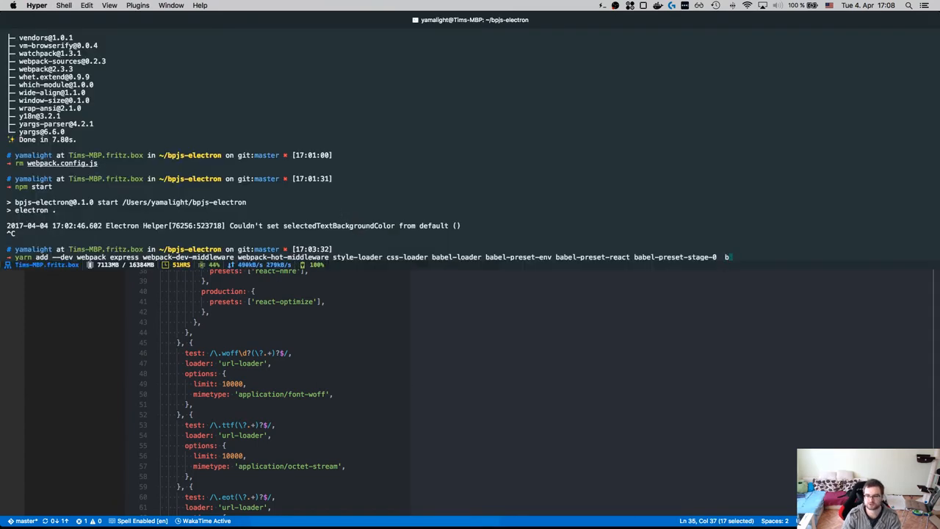
pyautogui.write('abel-plug')
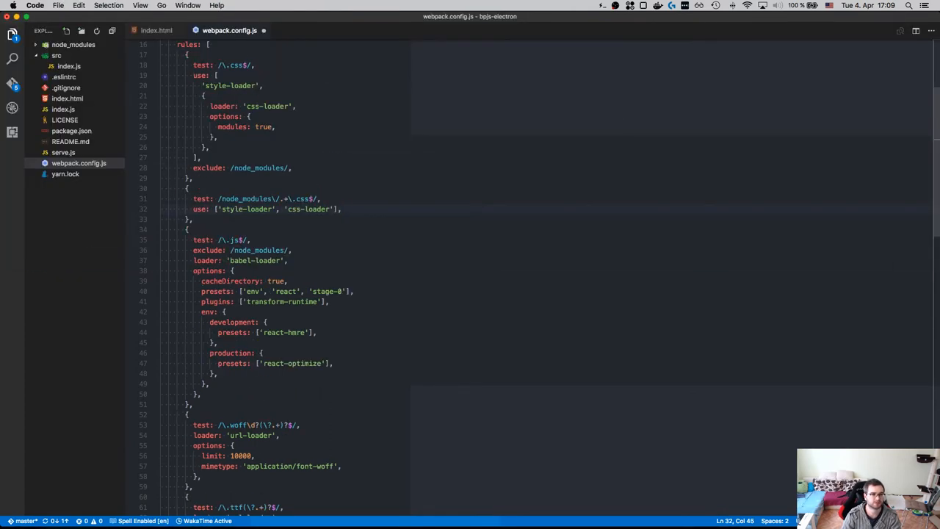
pyautogui.scroll(-3)
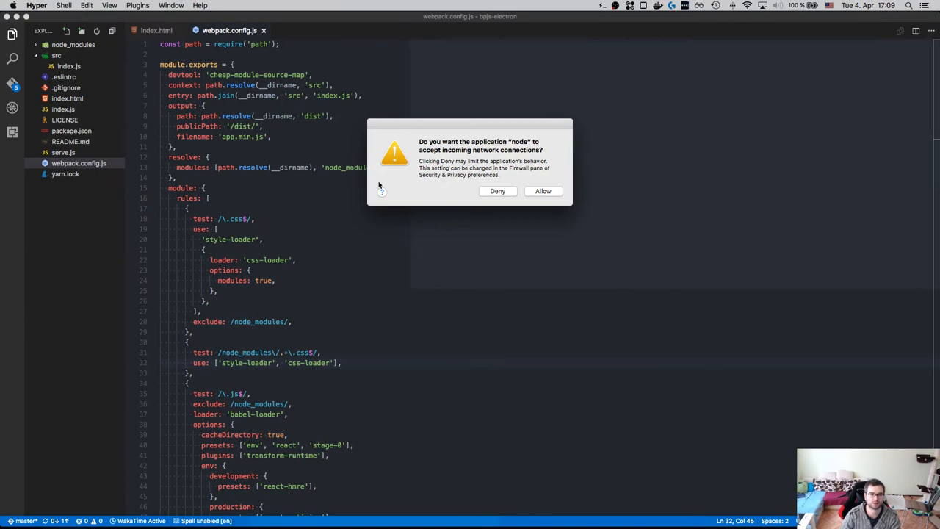
# Step: Allow node's incoming connections and run yarn add babel-core after the missing-module error
pyautogui.click(543, 191)
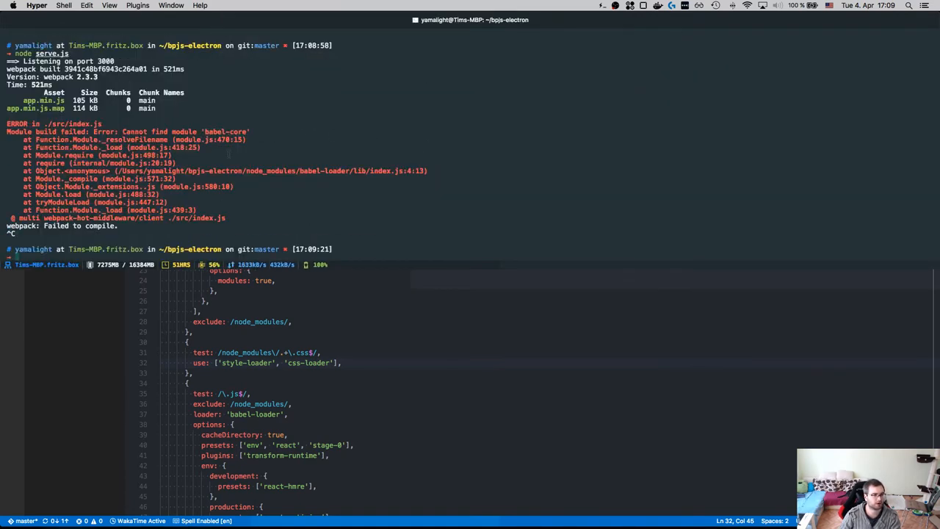
pyautogui.write('yarn ad')
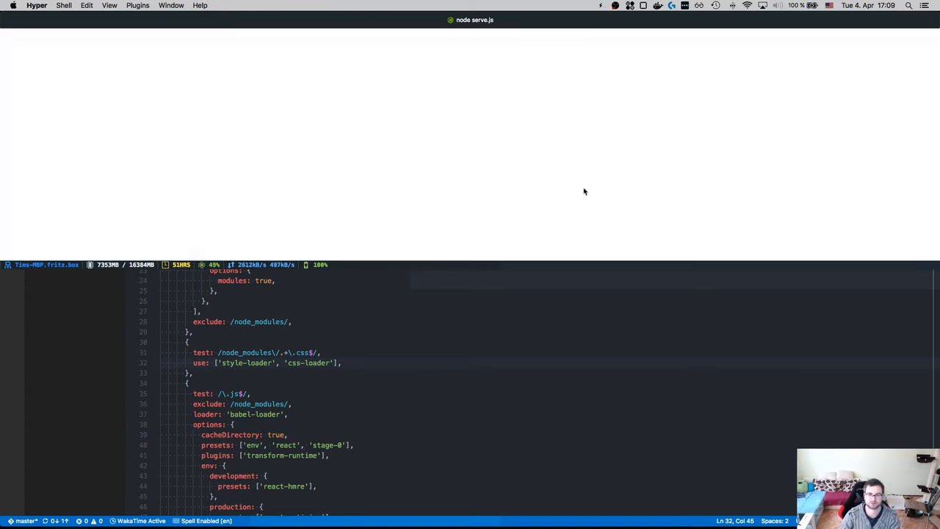
pyautogui.moveTo(435, 21)
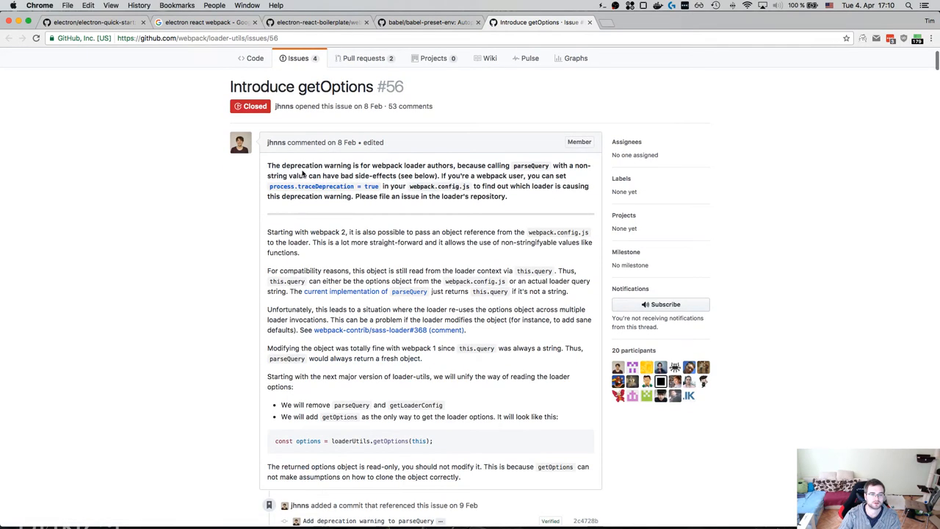
# Step: Read through the loader-utils issue #56 comments on the parseQuery deprecation, then stop the terminal run
pyautogui.scroll(-3)
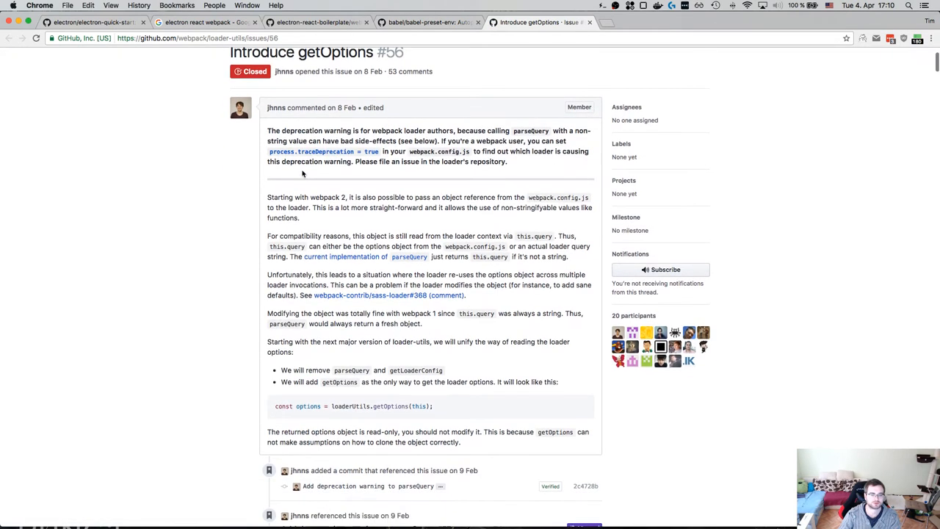
pyautogui.scroll(-3)
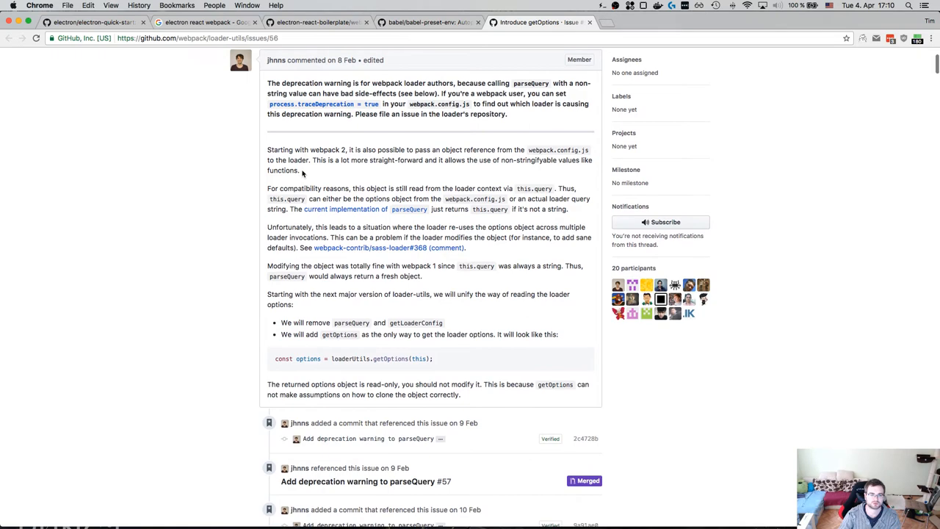
pyautogui.scroll(-3)
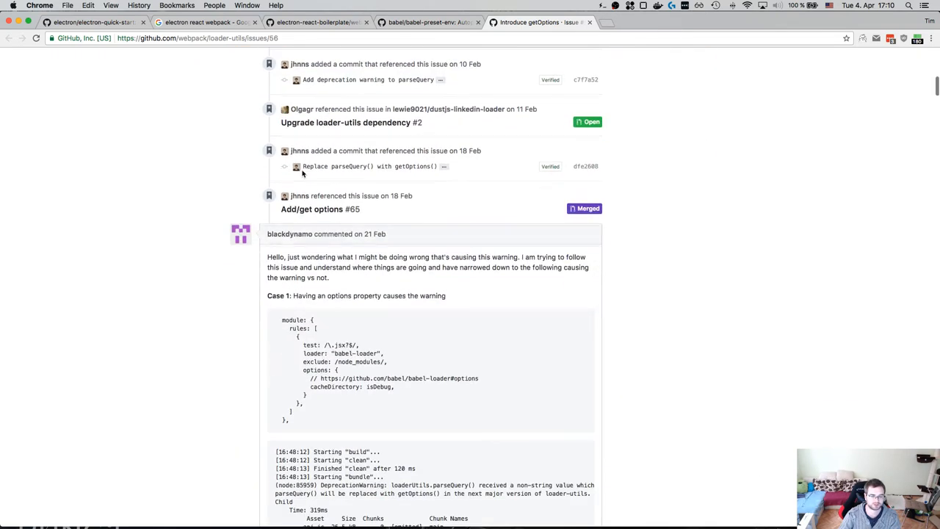
pyautogui.scroll(-3)
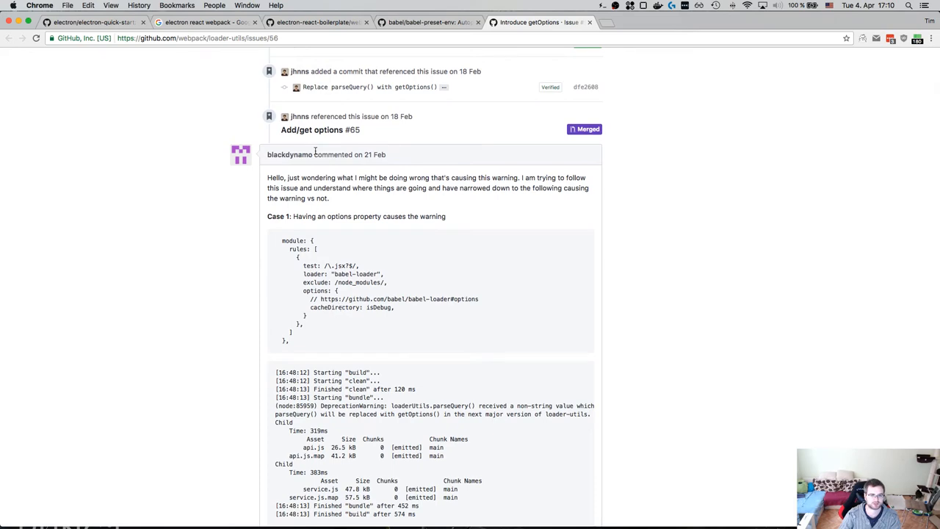
pyautogui.scroll(-3)
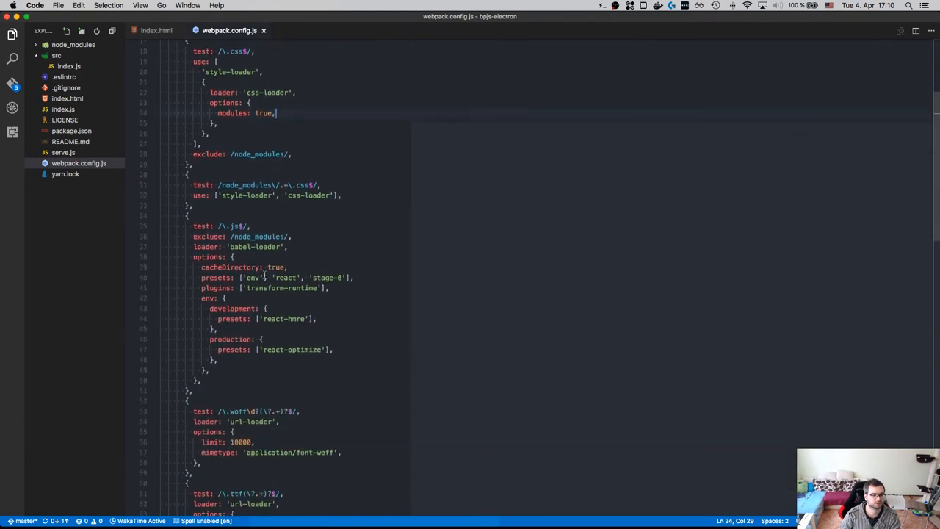
pyautogui.scroll(3)
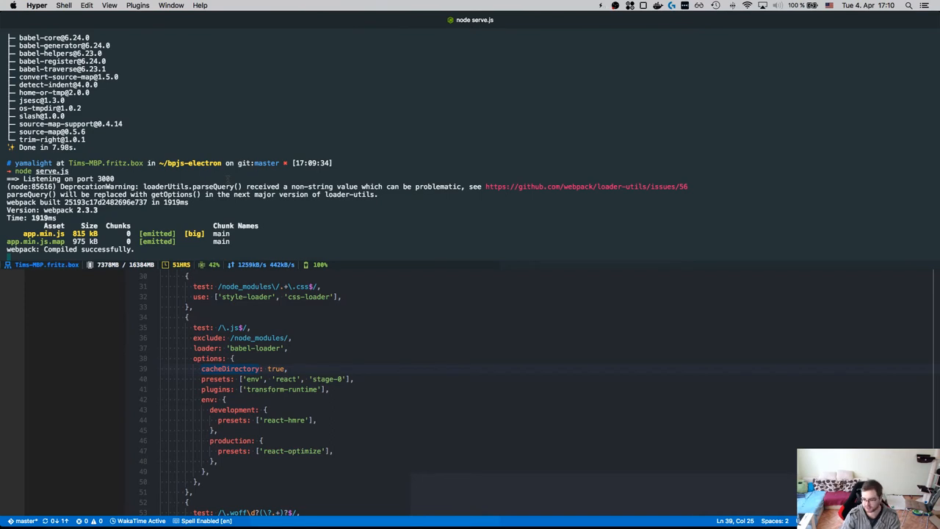
pyautogui.press('ctrl+c')
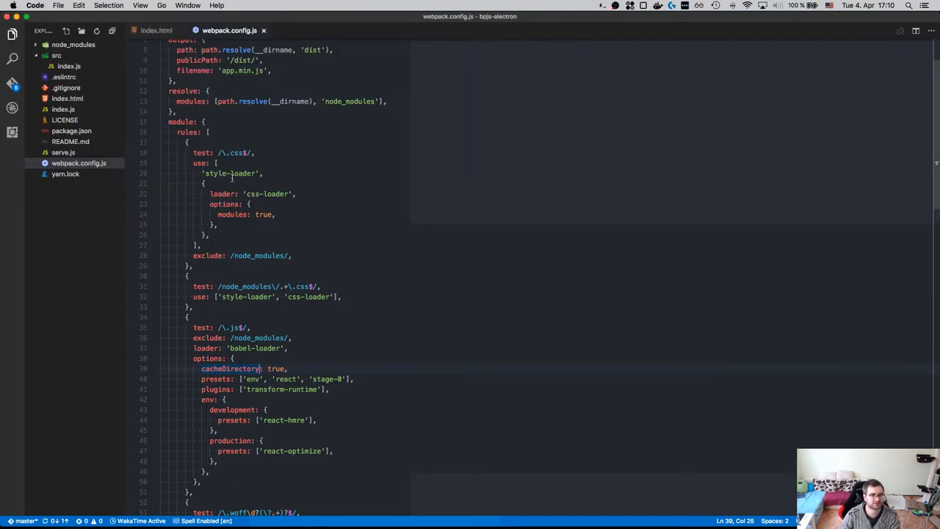
# Step: In serve.js wrap module.exports in an arrow function so the server can be started on demand
pyautogui.click(156, 29)
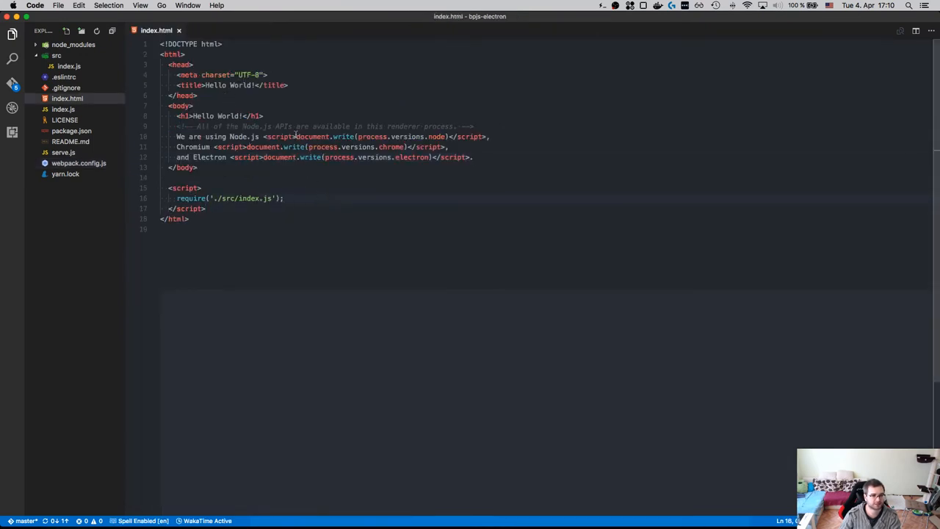
pyautogui.click(63, 151)
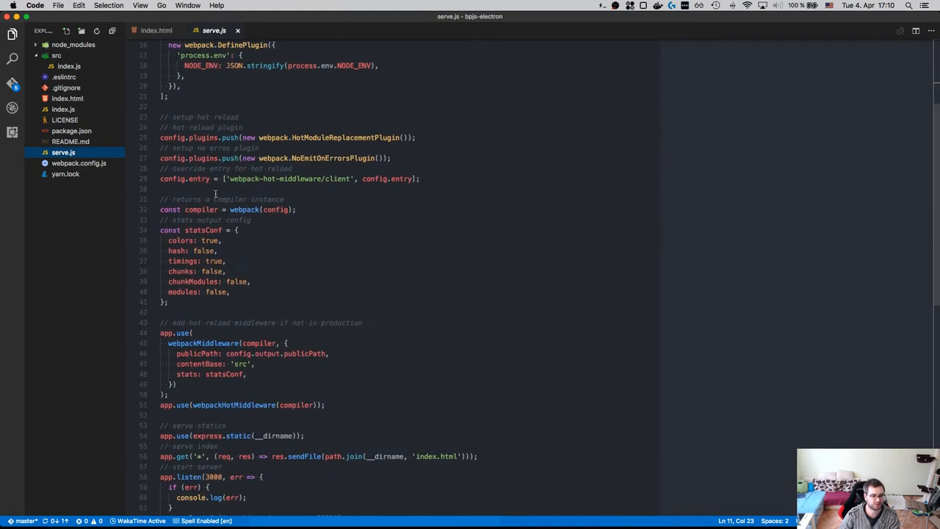
pyautogui.scroll(-3)
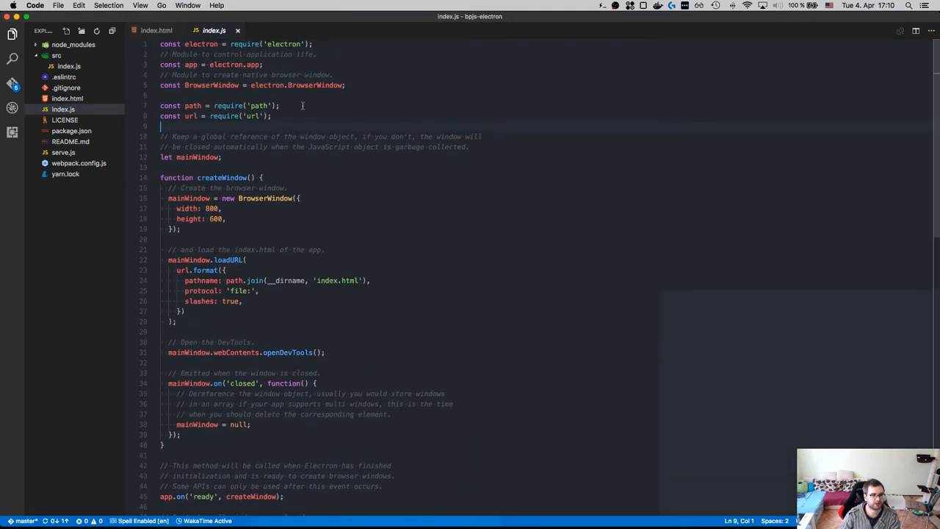
pyautogui.click(63, 151)
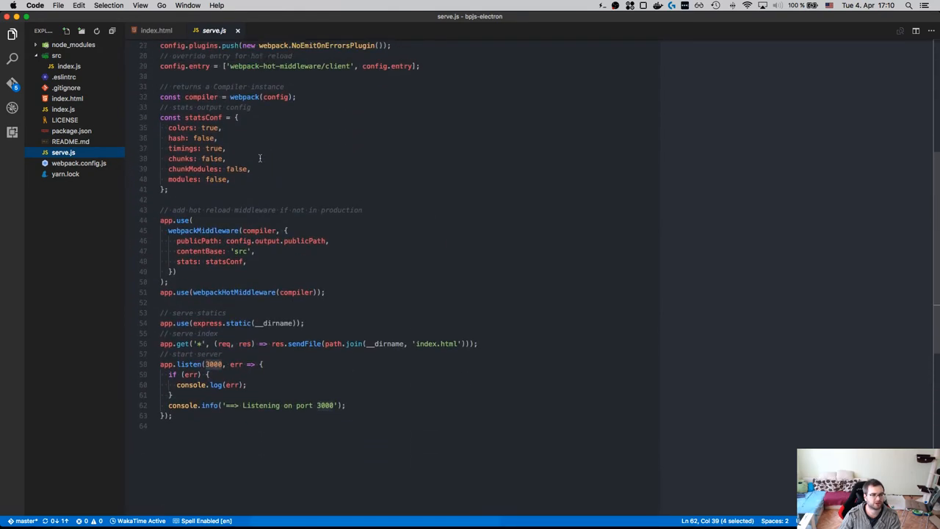
pyautogui.scroll(3)
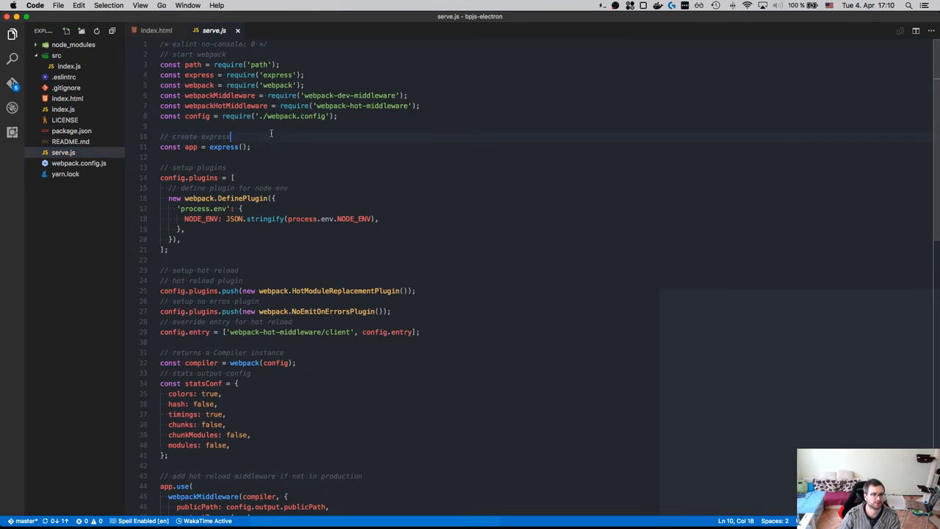
pyautogui.write('module.exports =')
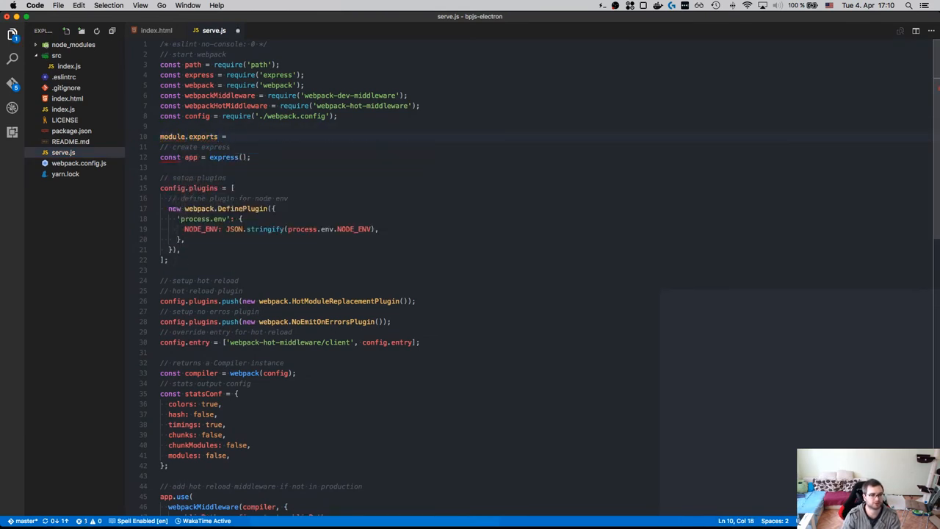
pyautogui.write('() => {')
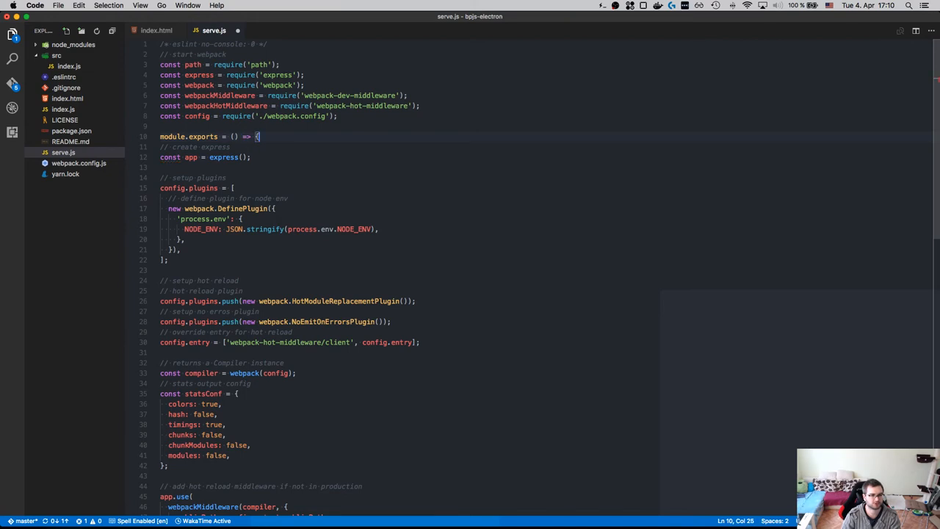
pyautogui.scroll(-3)
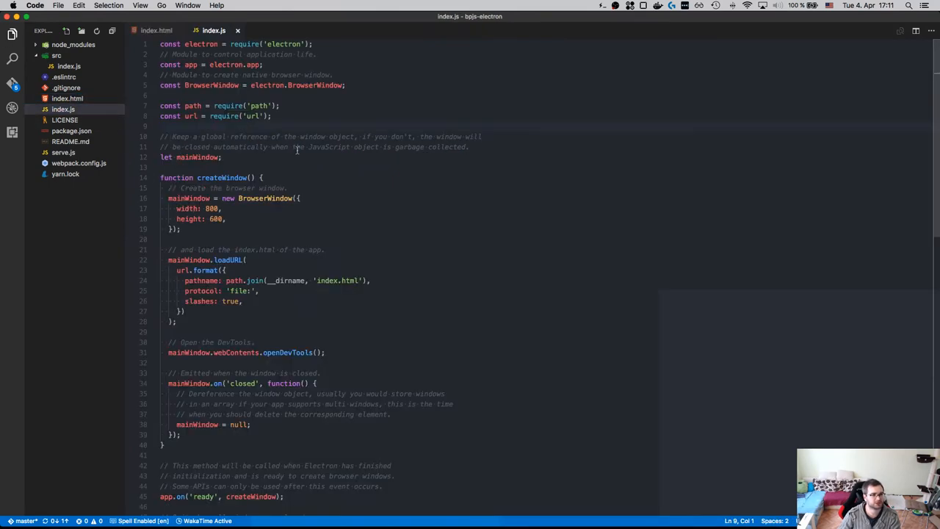
pyautogui.scroll(-3)
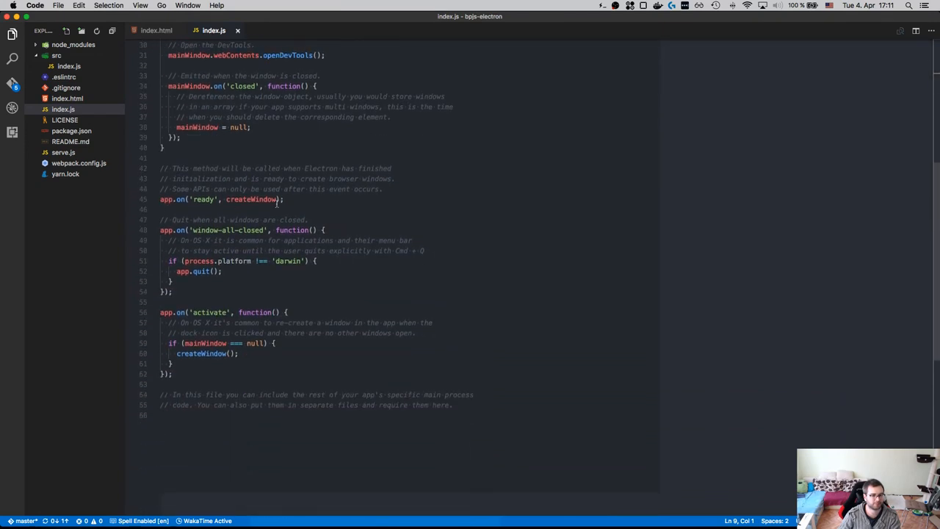
pyautogui.scroll(3)
pyautogui.write("const path = require('path');")
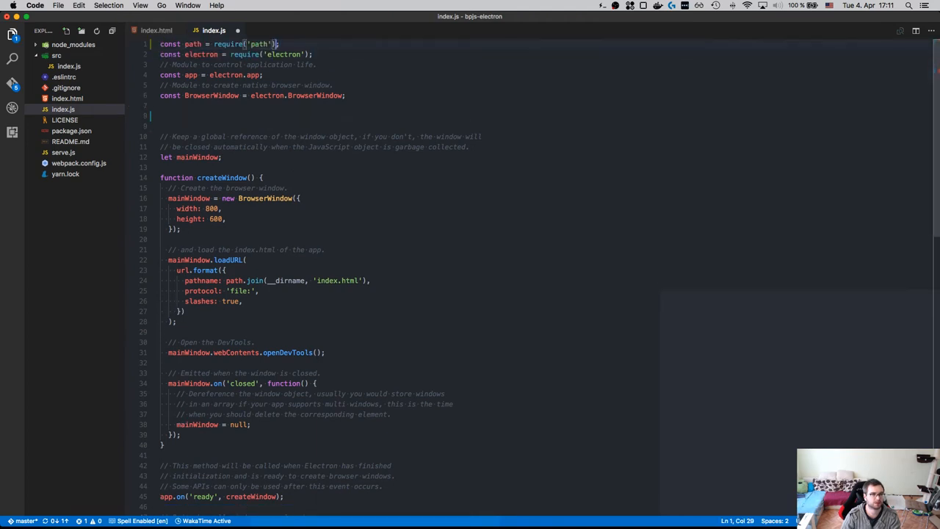
# Step: In index.js add npm/our packages comments, require './serve' as startServer and call startServer() in createWindow
pyautogui.write("const url = require('url');")
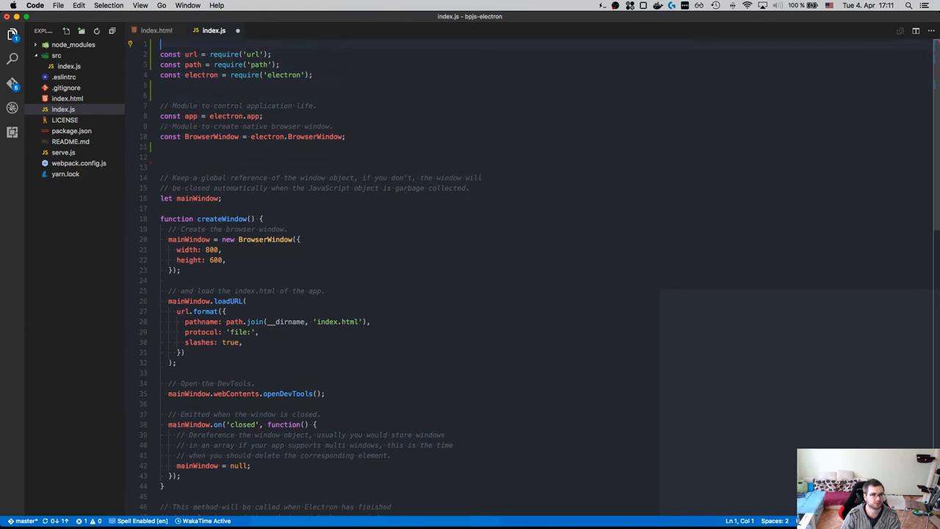
pyautogui.write('// npm packages')
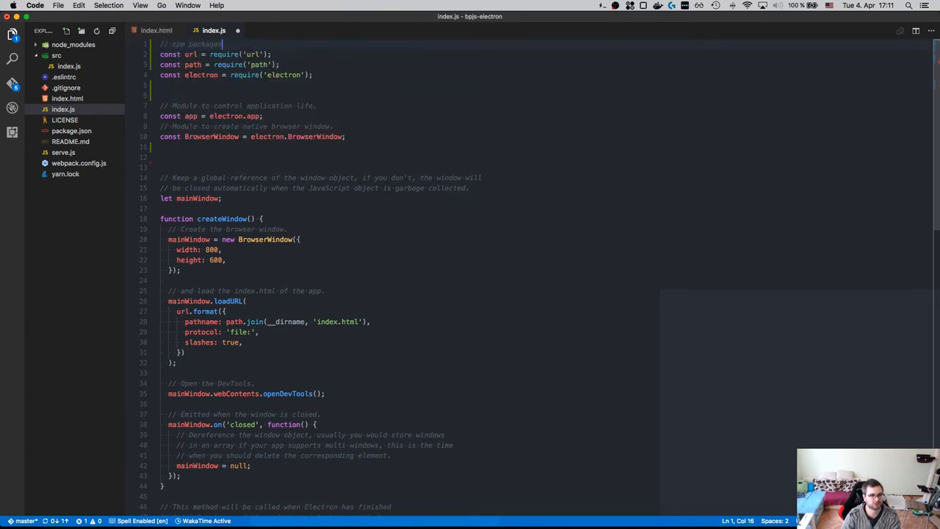
pyautogui.write('// our packages')
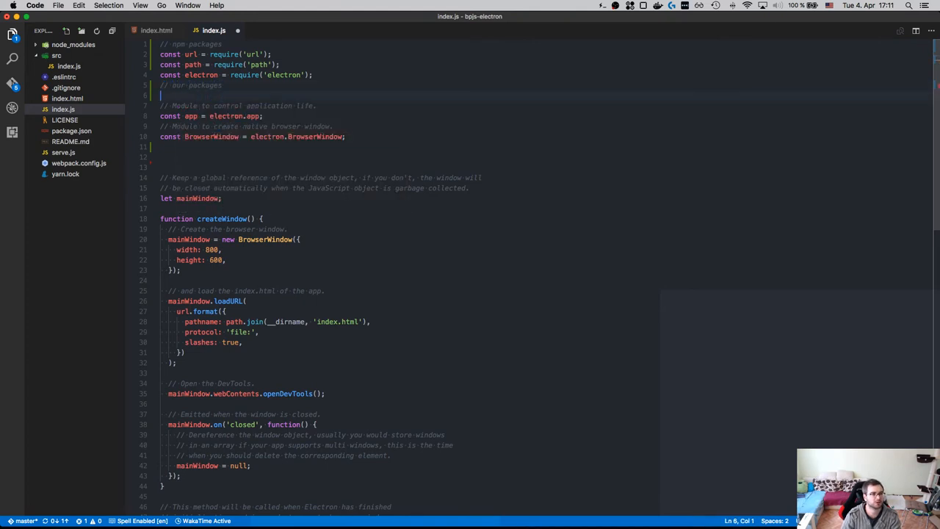
pyautogui.write('const')
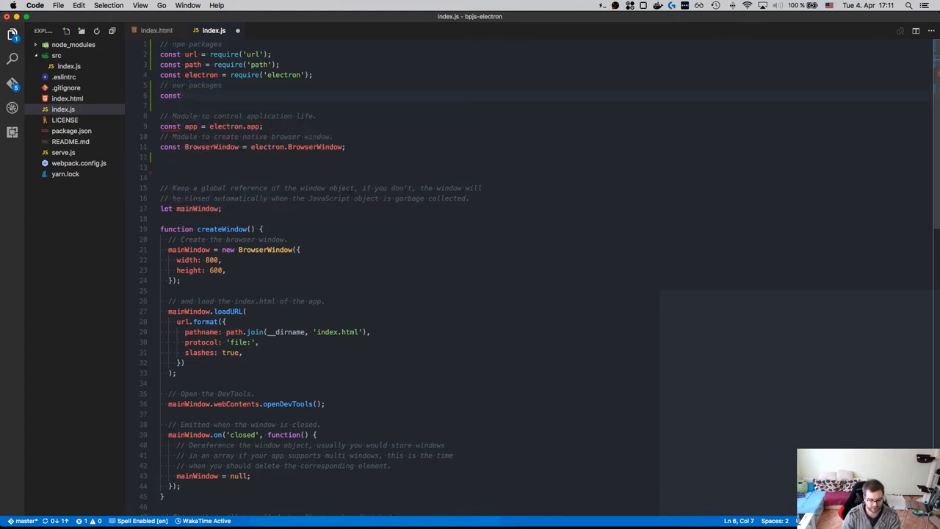
pyautogui.write('startServer')
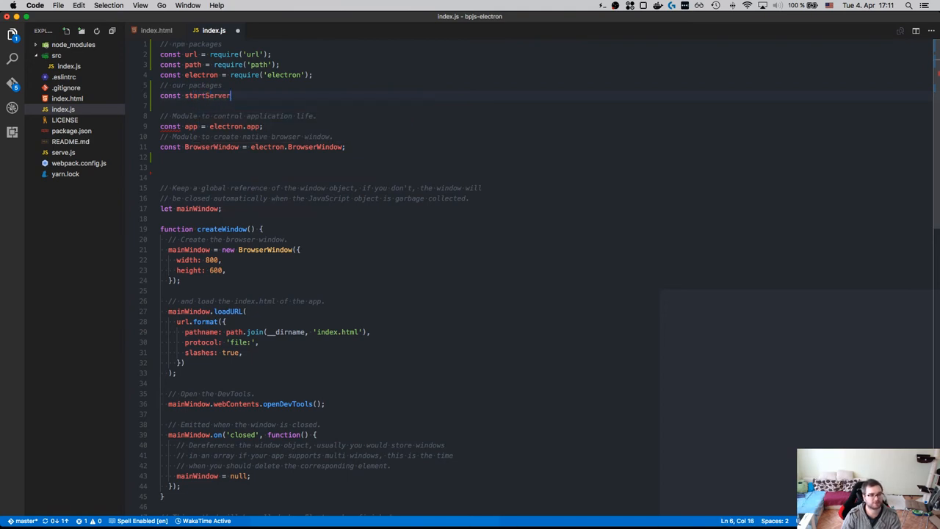
pyautogui.write("require('")
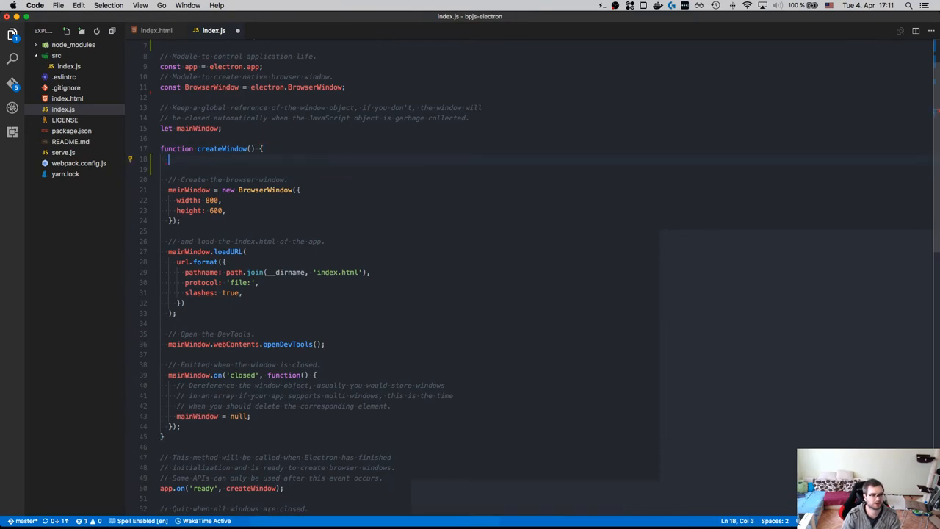
pyautogui.write('startServer();')
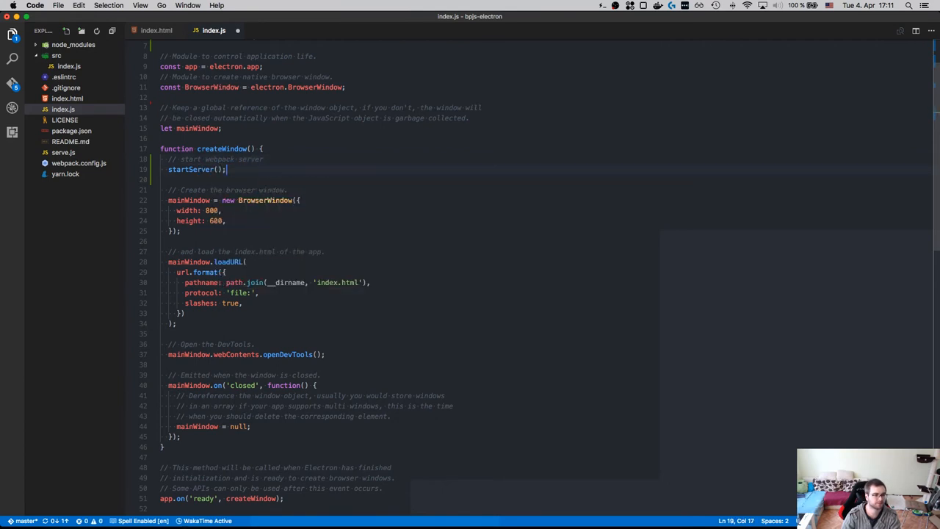
pyautogui.click(155, 29)
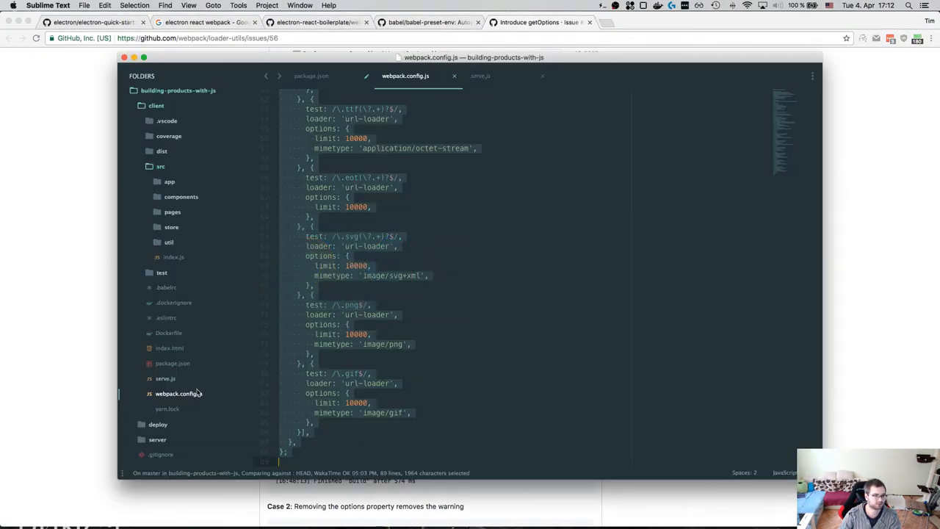
pyautogui.click(169, 347)
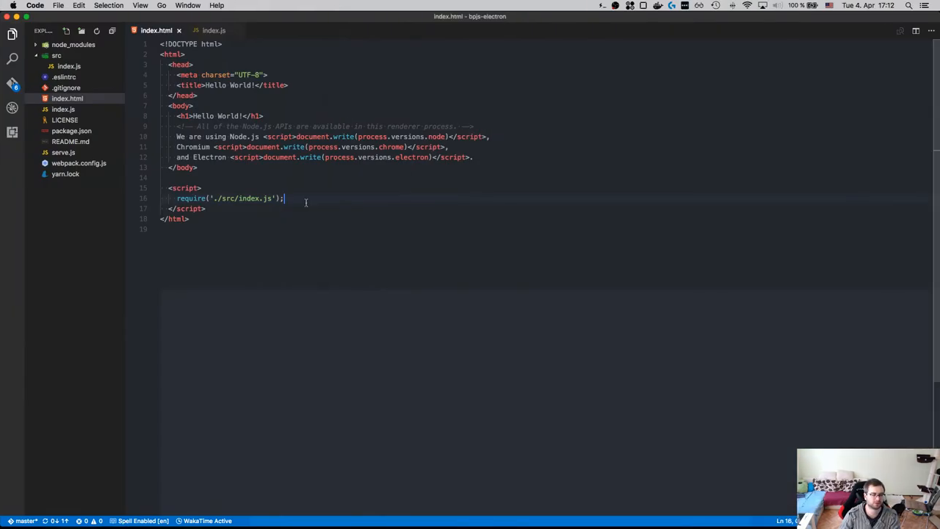
pyautogui.write('<script src="/dist/app.min.js"></script>')
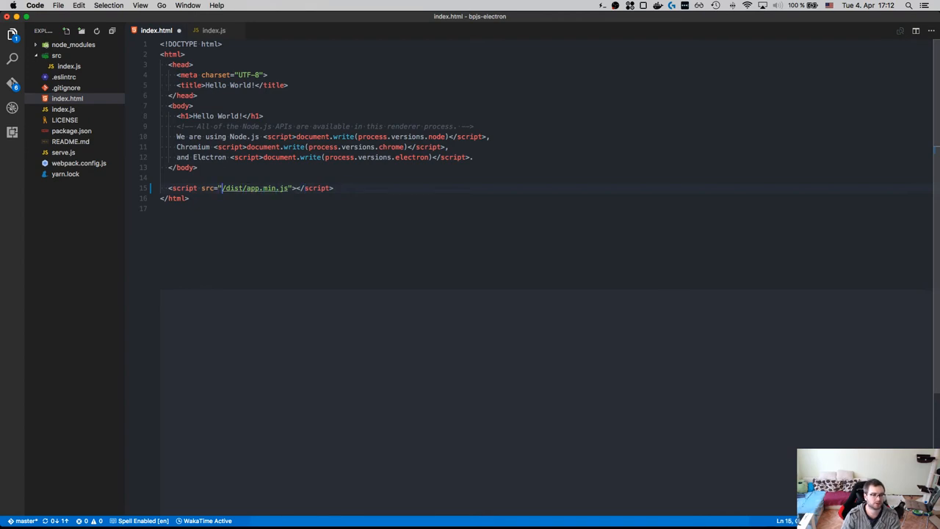
pyautogui.write('http://')
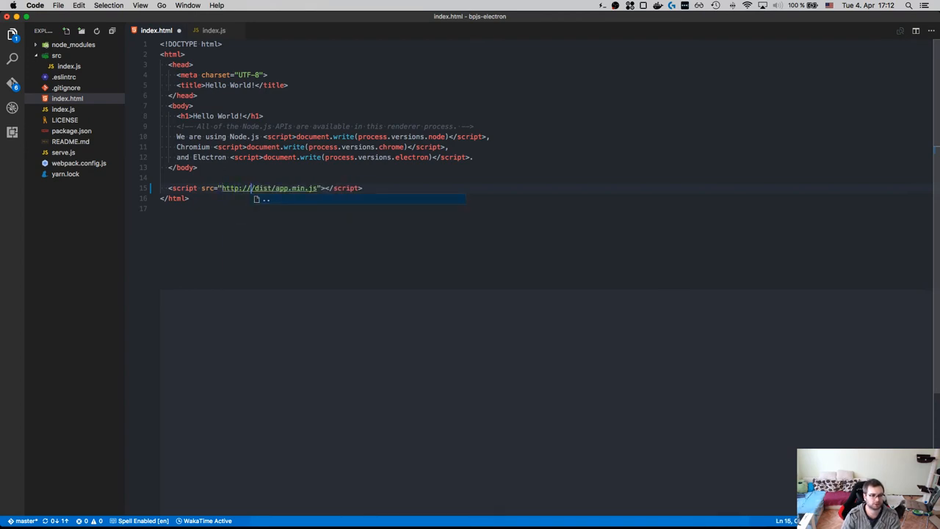
pyautogui.write('localhost:3000')
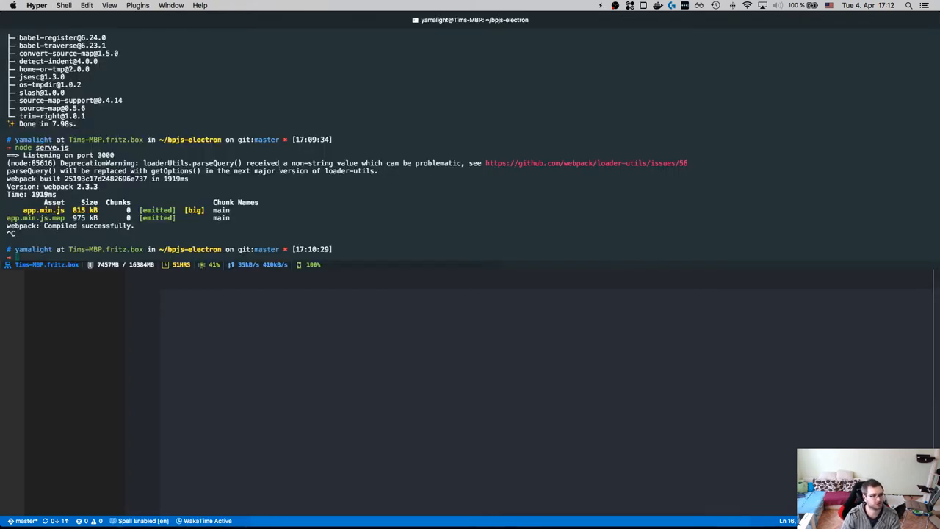
# Step: Launch the Electron app with npm start
pyautogui.write('npm start')
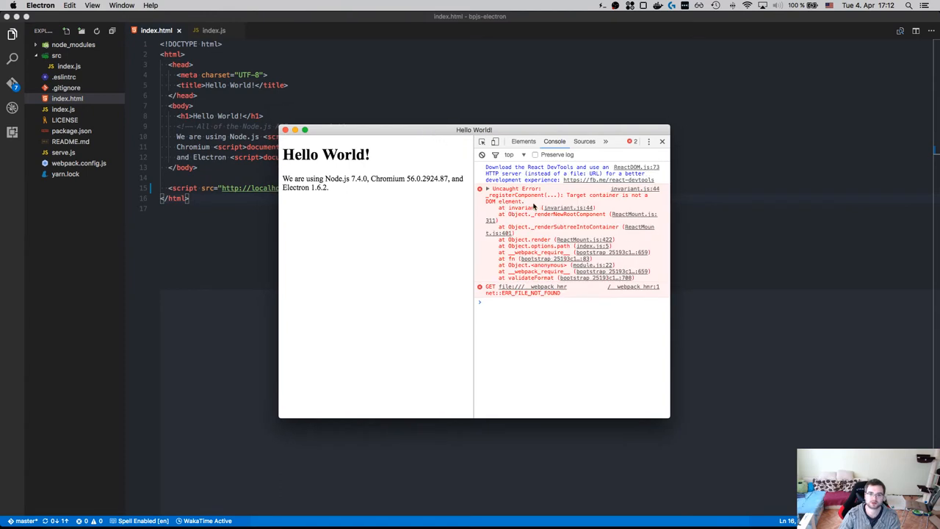
pyautogui.moveTo(531, 203)
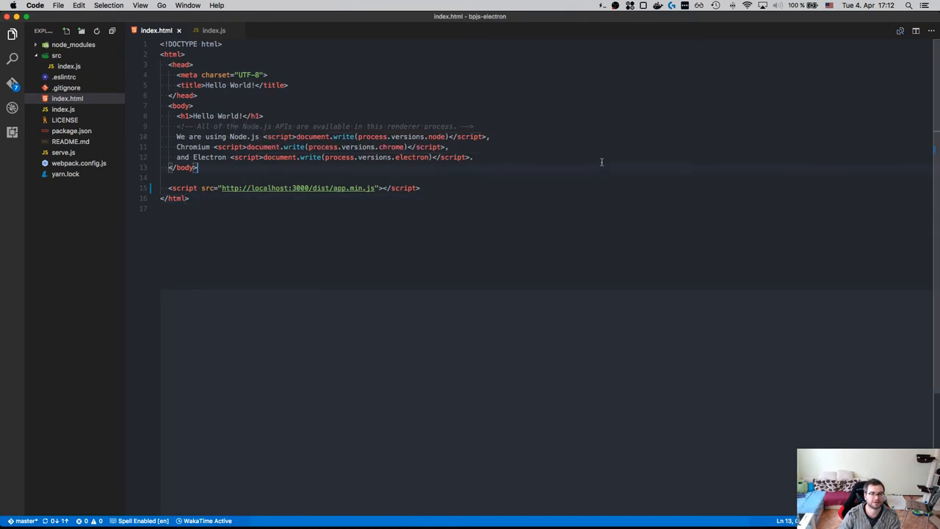
# Step: Add <div id="app"></div> inside the body of index.html and save it
pyautogui.write('<')
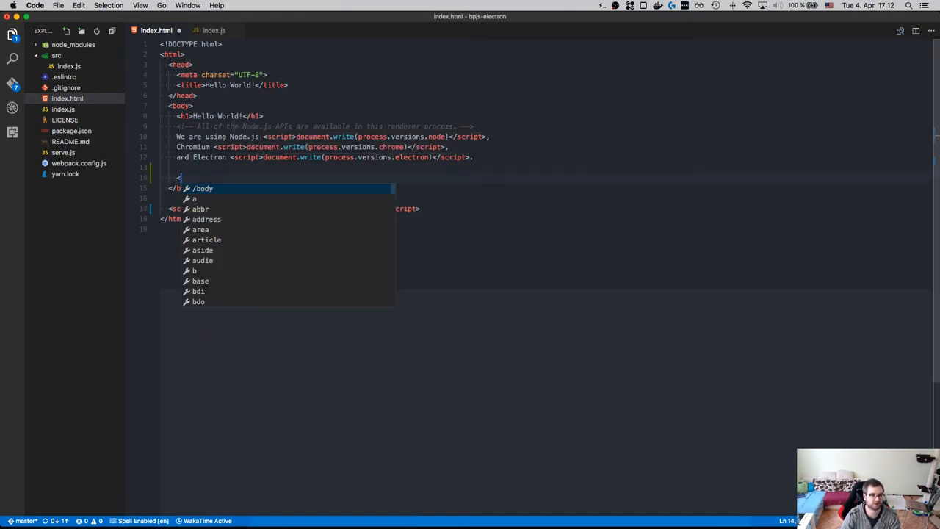
pyautogui.write('div id')
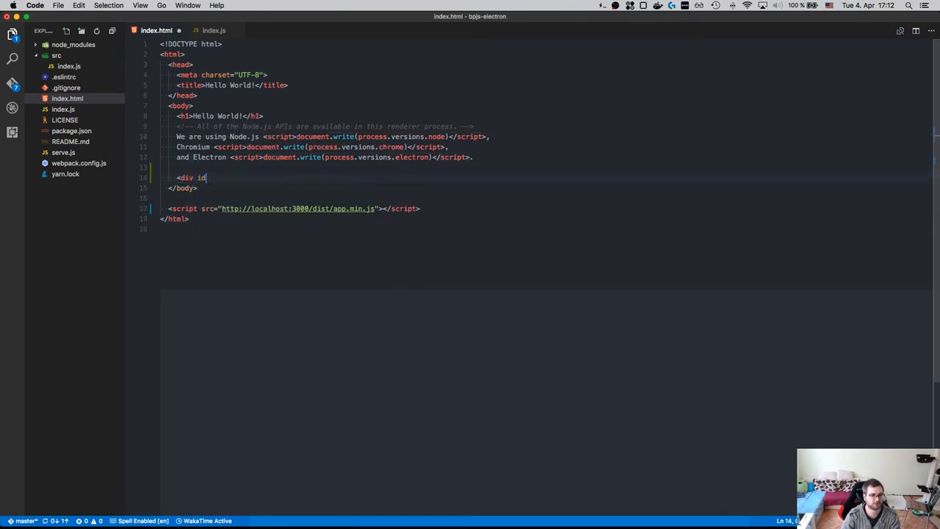
pyautogui.write('="app"></d')
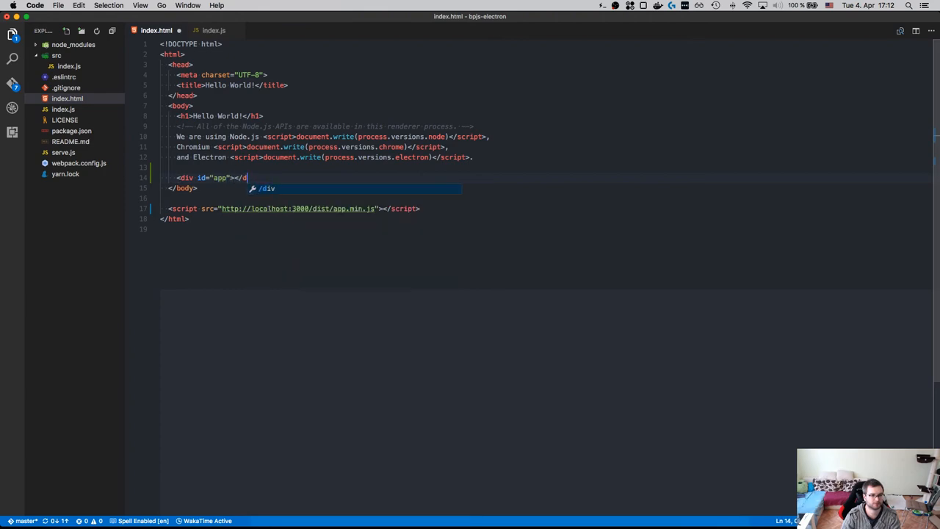
pyautogui.press('cmd+tab')
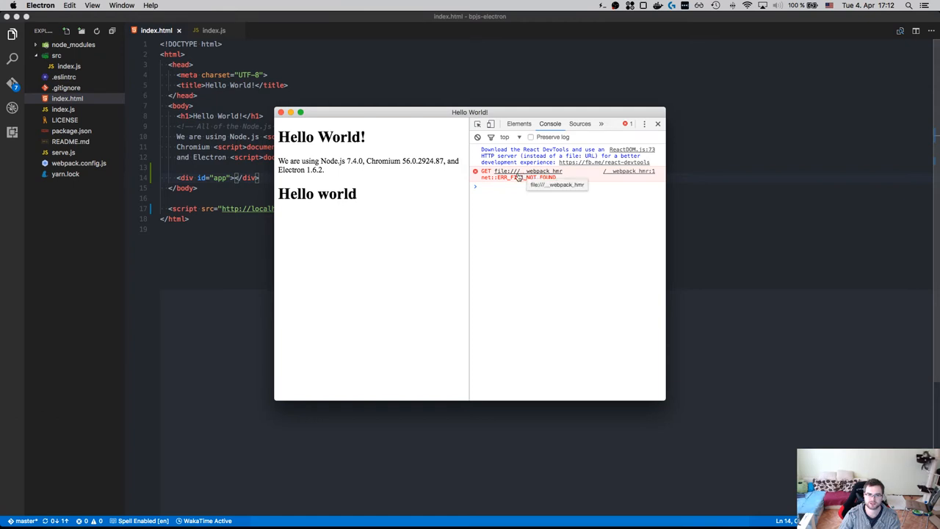
# Step: Inspect the failed __webpack_hmr request from the console error in the Network tab
pyautogui.click(579, 124)
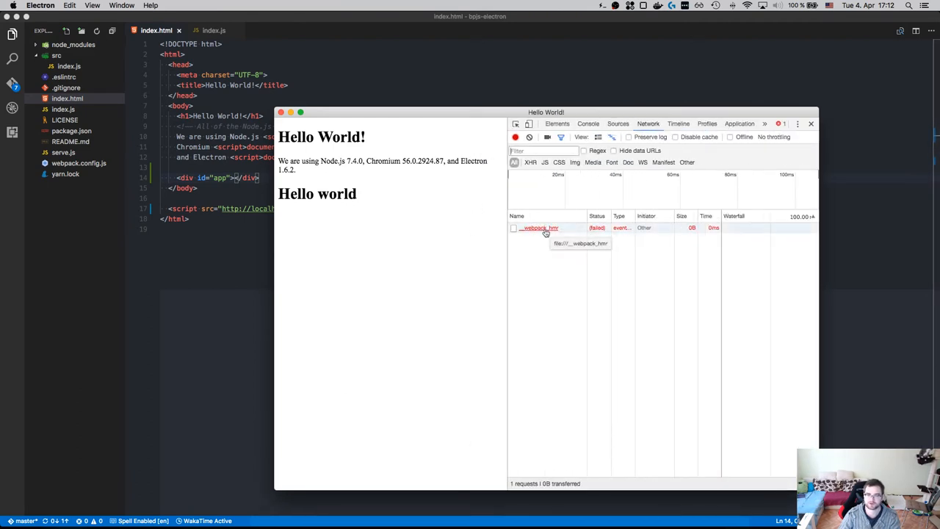
pyautogui.click(541, 227)
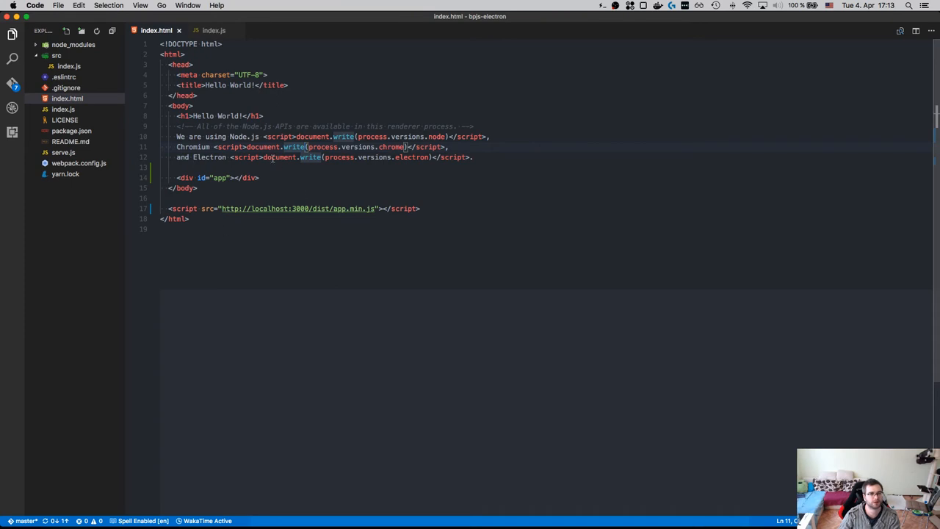
# Step: Compare index.js with index.html's server URL to decide what the main window should load
pyautogui.click(61, 109)
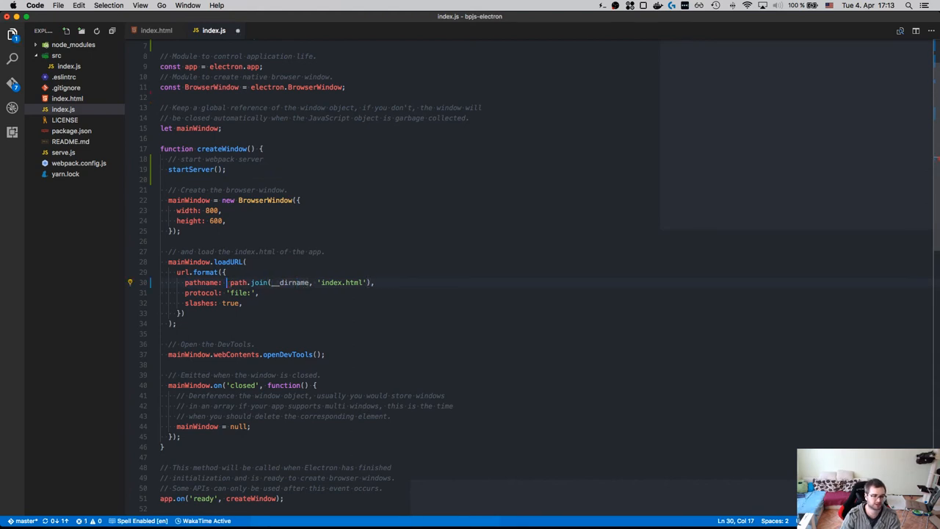
pyautogui.click(155, 29)
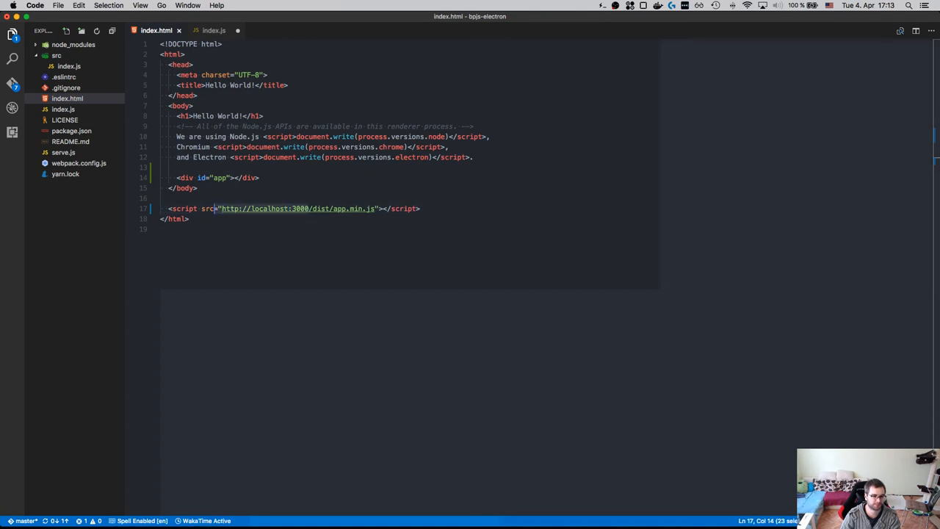
pyautogui.click(215, 29)
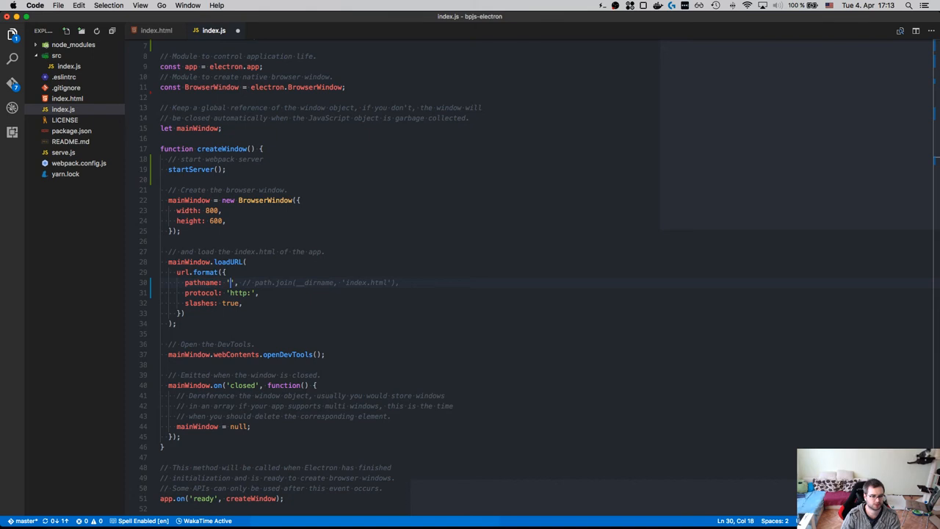
pyautogui.write('localhost')
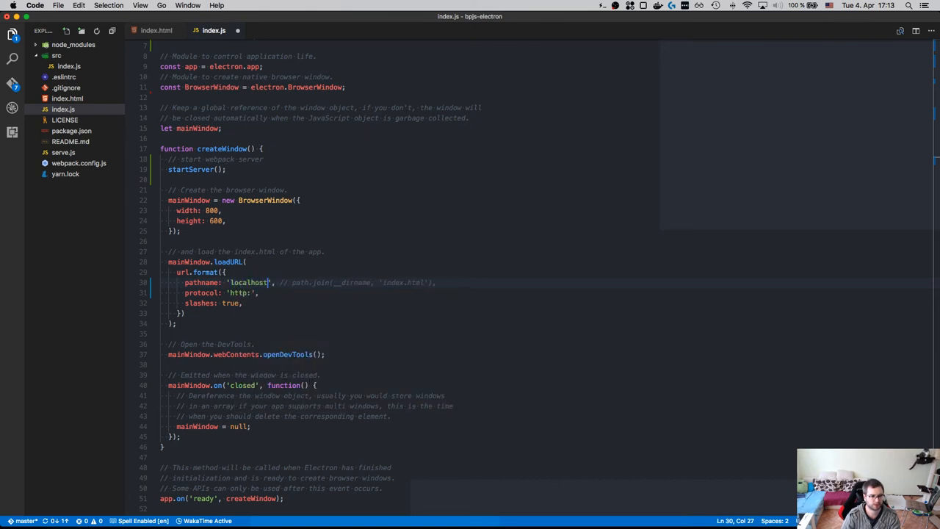
pyautogui.write(':')
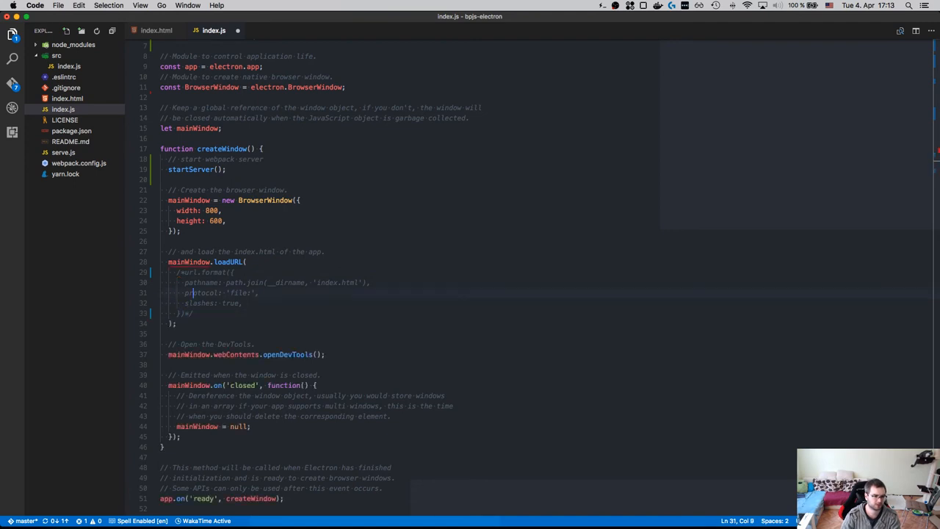
pyautogui.write("'http'")
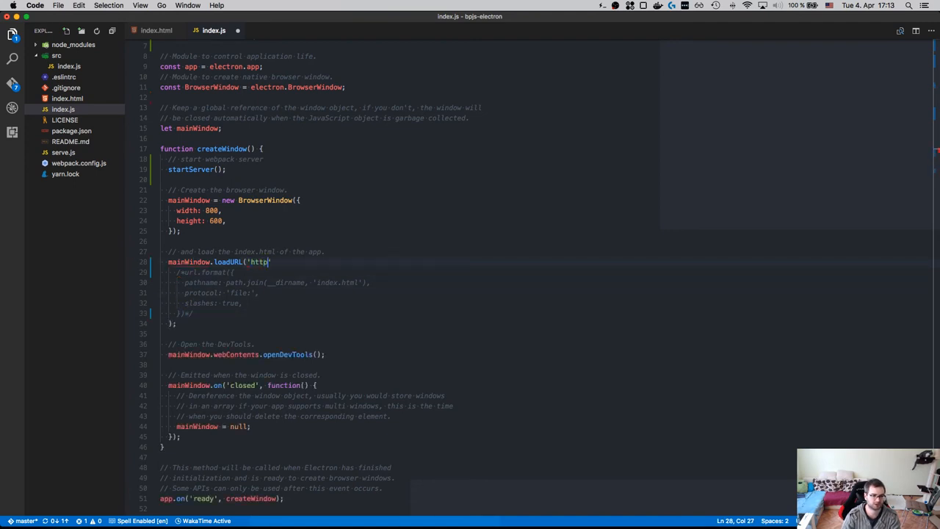
pyautogui.write('://localhost:')
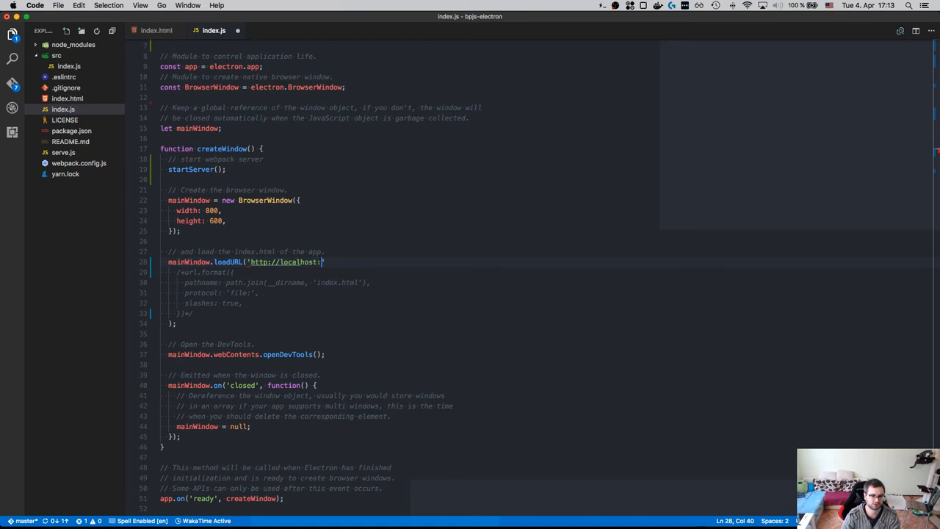
pyautogui.write('3000/index.htm')
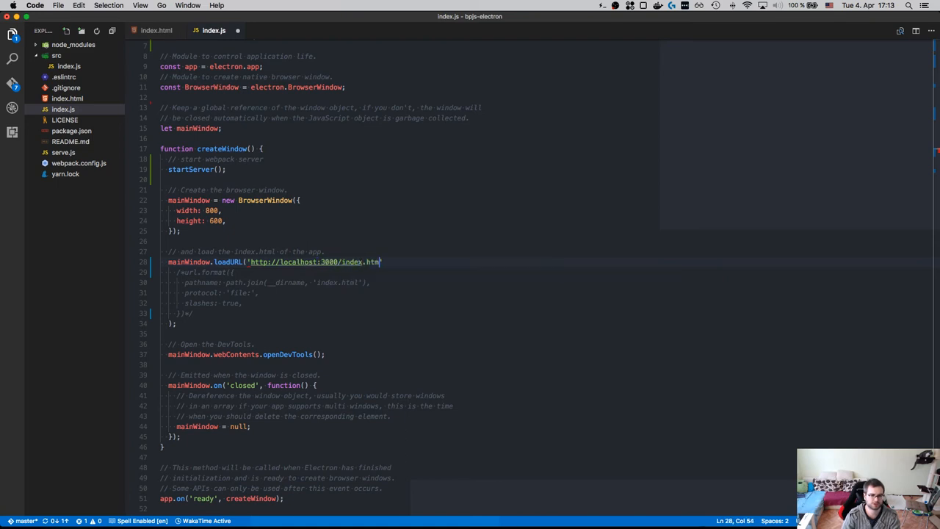
pyautogui.write("');")
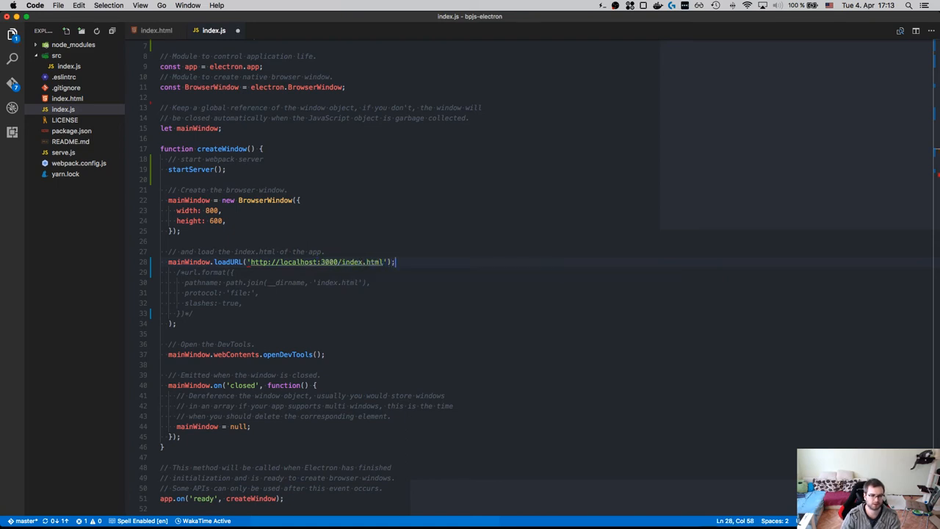
pyautogui.write('// });')
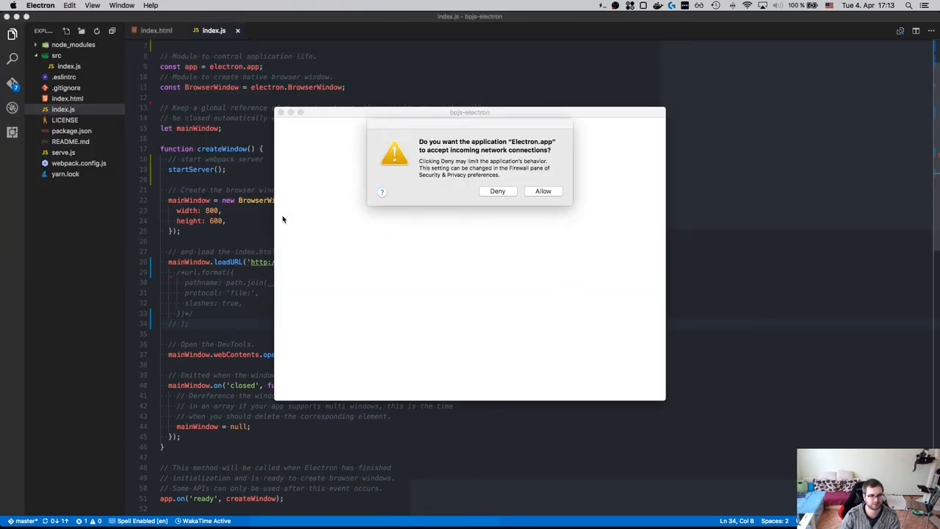
# Step: Allow the relaunched Electron app's incoming network connections in the macOS prompt
pyautogui.click(543, 191)
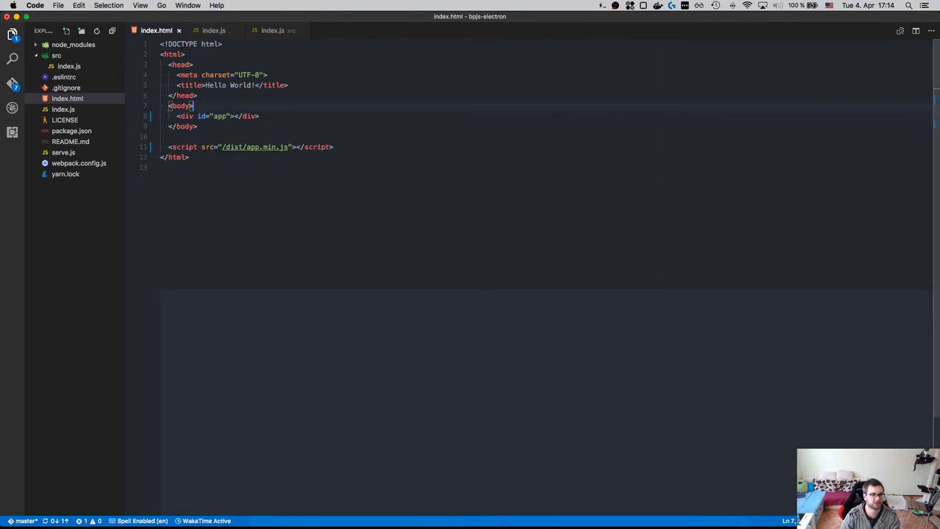
pyautogui.click(274, 29)
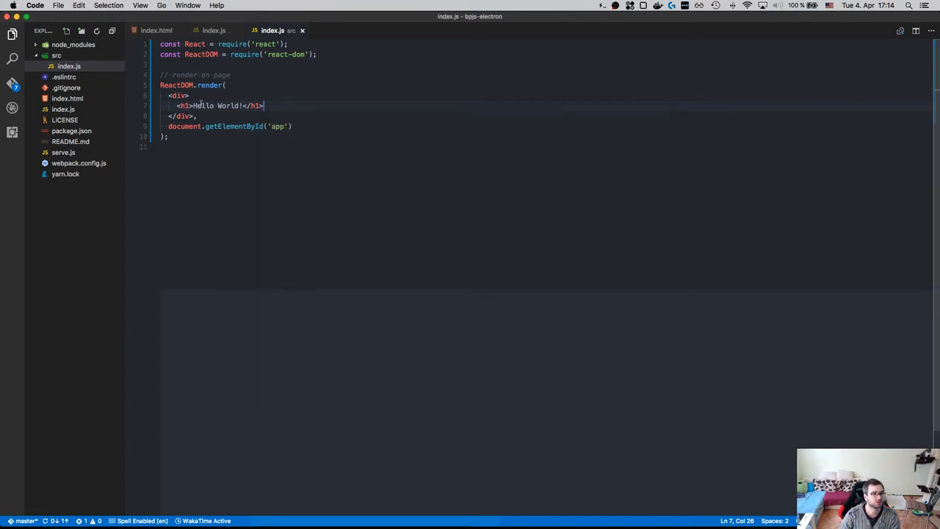
pyautogui.click(213, 29)
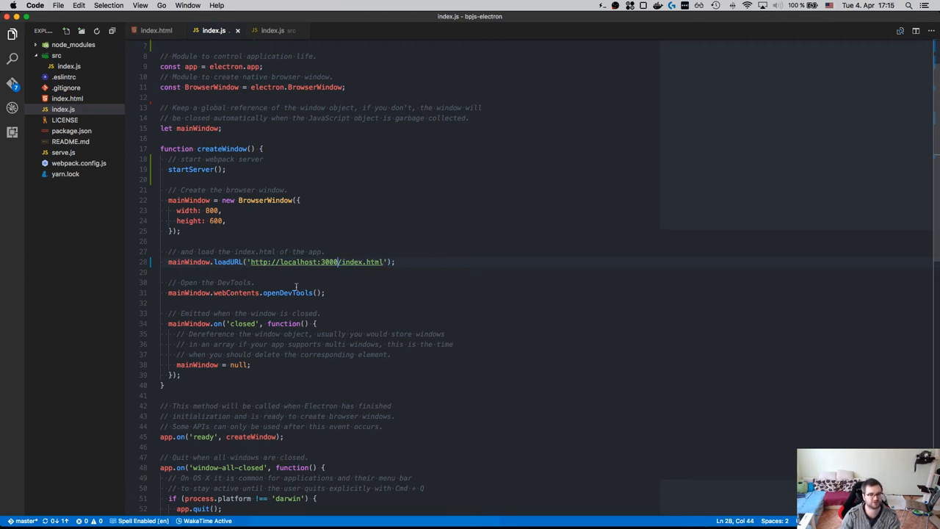
pyautogui.scroll(-3)
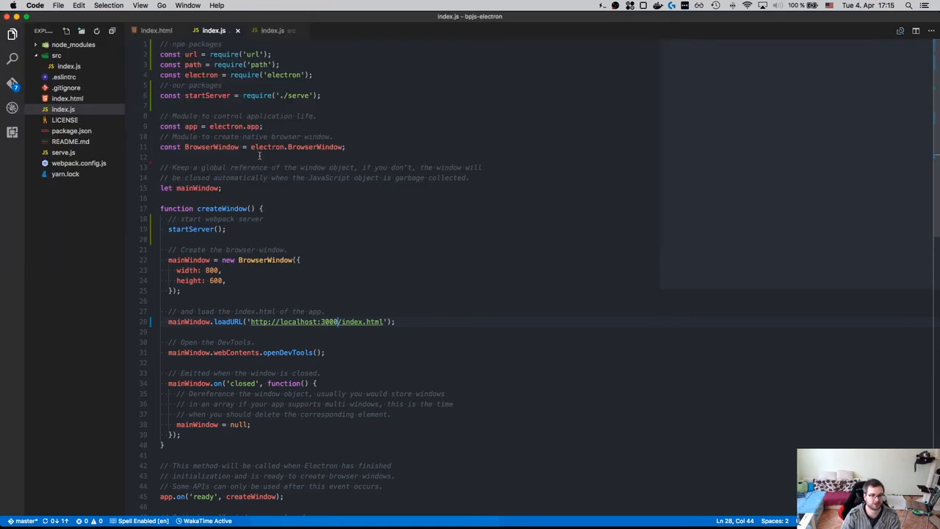
pyautogui.press('cmd+tab')
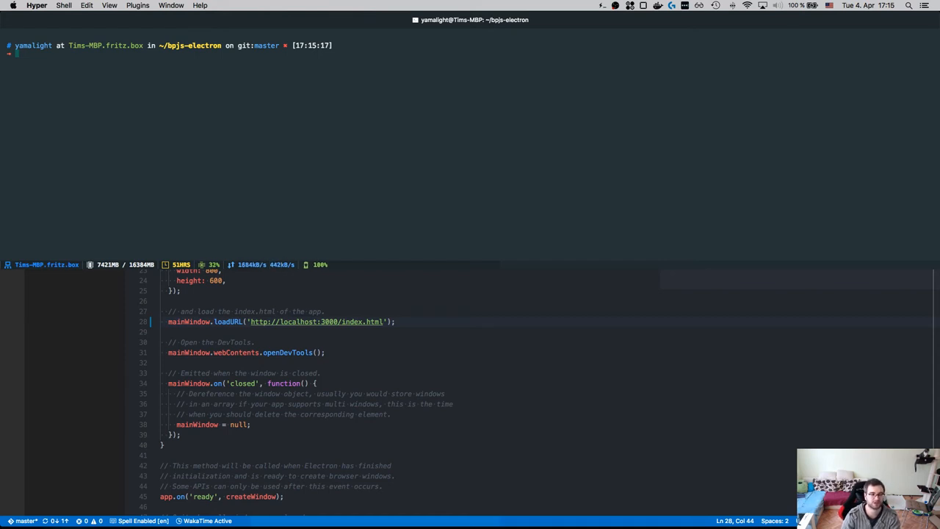
# Step: Review git status and diff, stage everything and commit 'Add basic React and webpack setup'
pyautogui.write('git st')
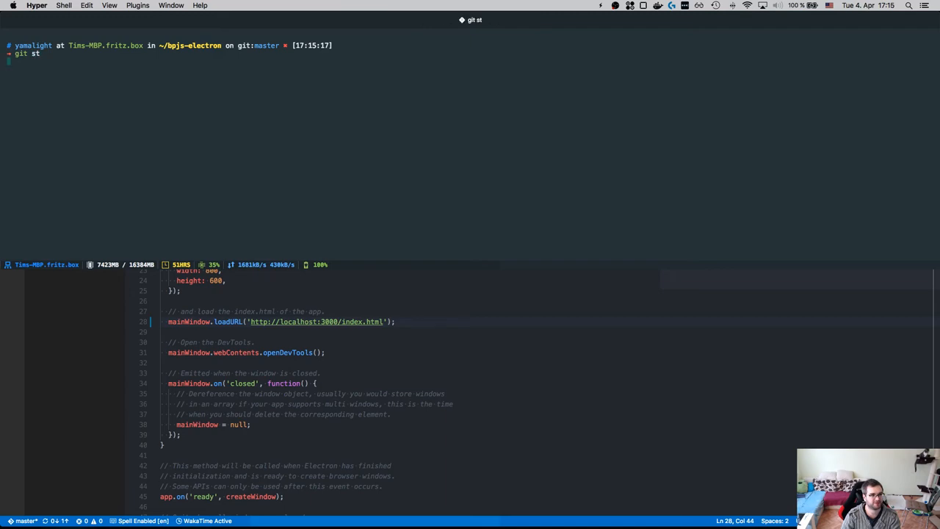
pyautogui.write('git diff')
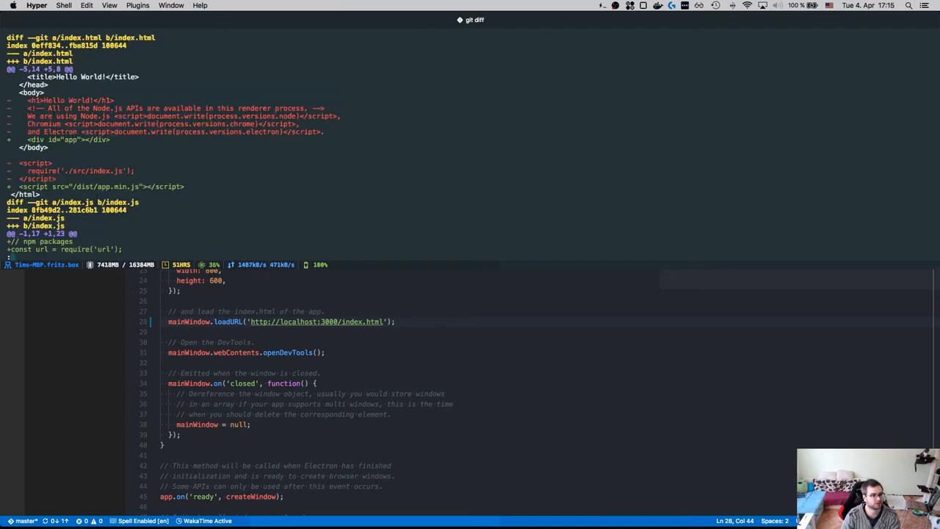
pyautogui.scroll(-3)
pyautogui.write("git ci -m 'Add basic React and webpack setu")
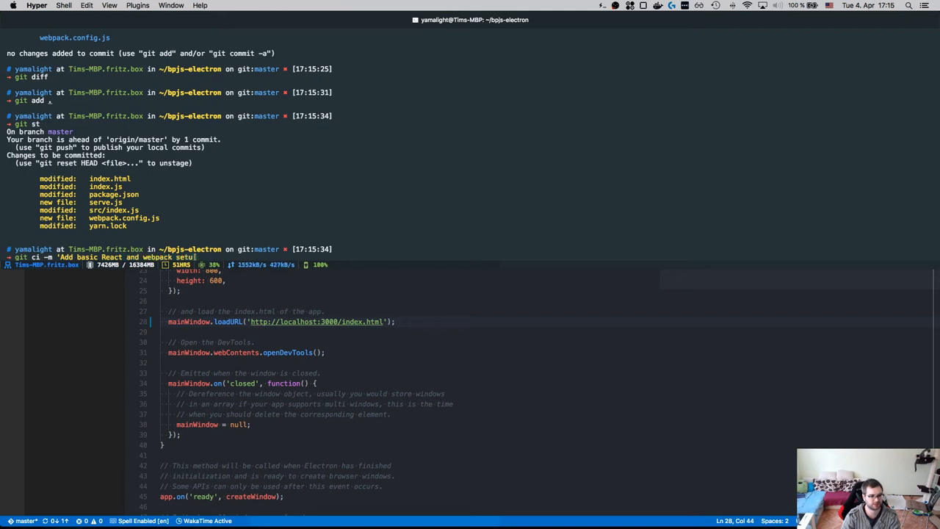
pyautogui.press('Return')
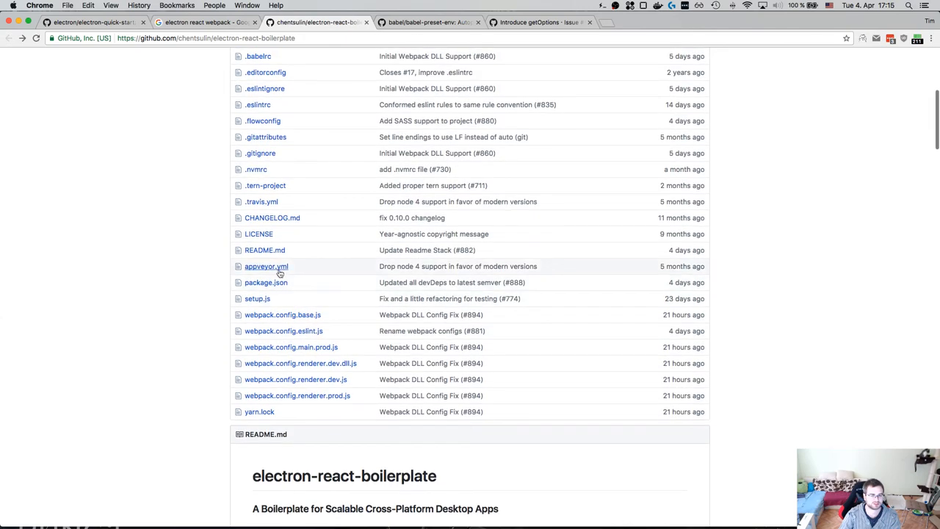
# Step: Read through the boilerplate's setup.js file on GitHub
pyautogui.click(257, 298)
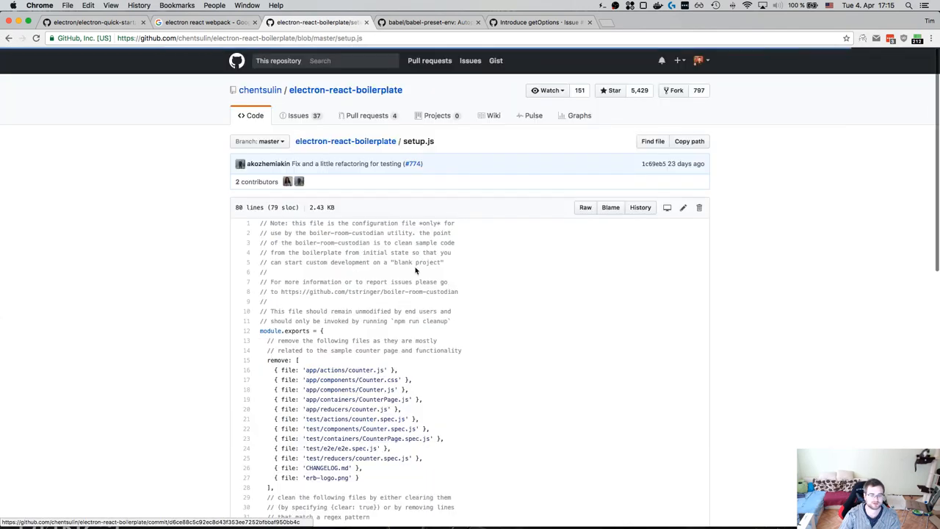
pyautogui.scroll(-3)
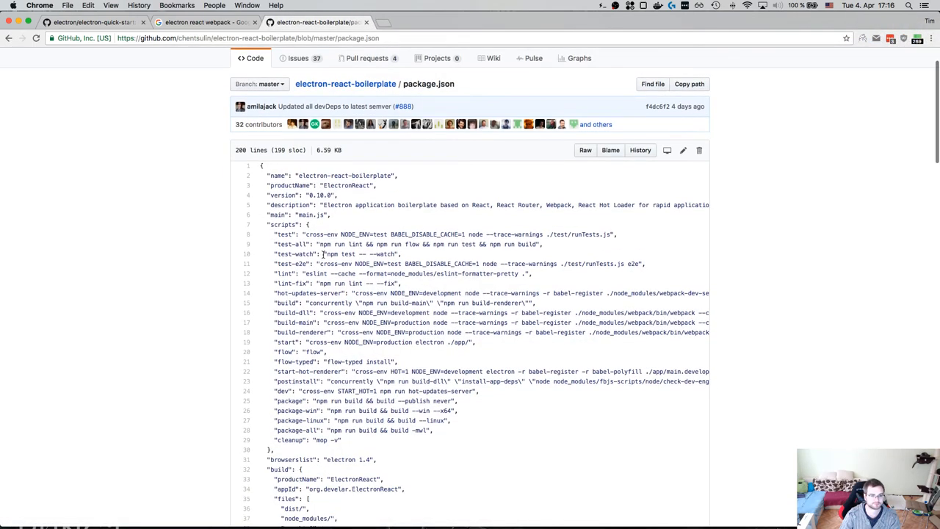
pyautogui.scroll(-3)
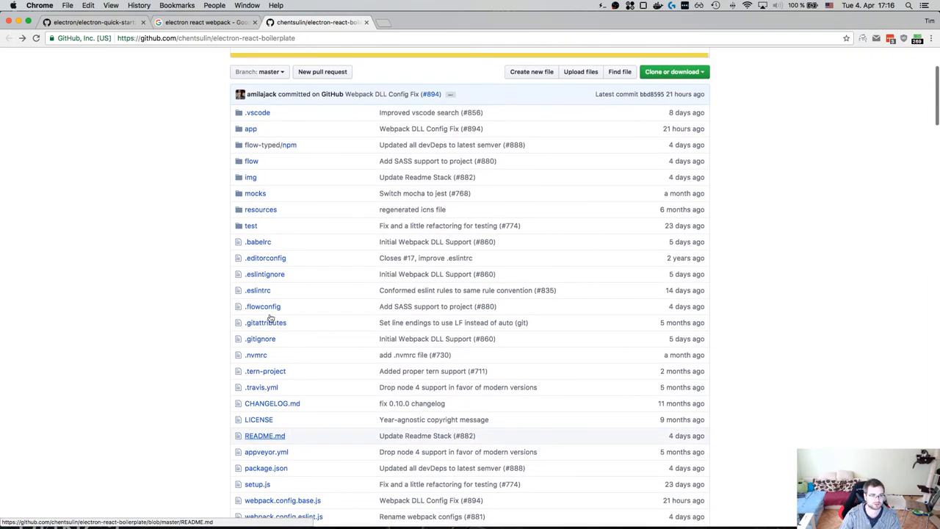
pyautogui.scroll(-3)
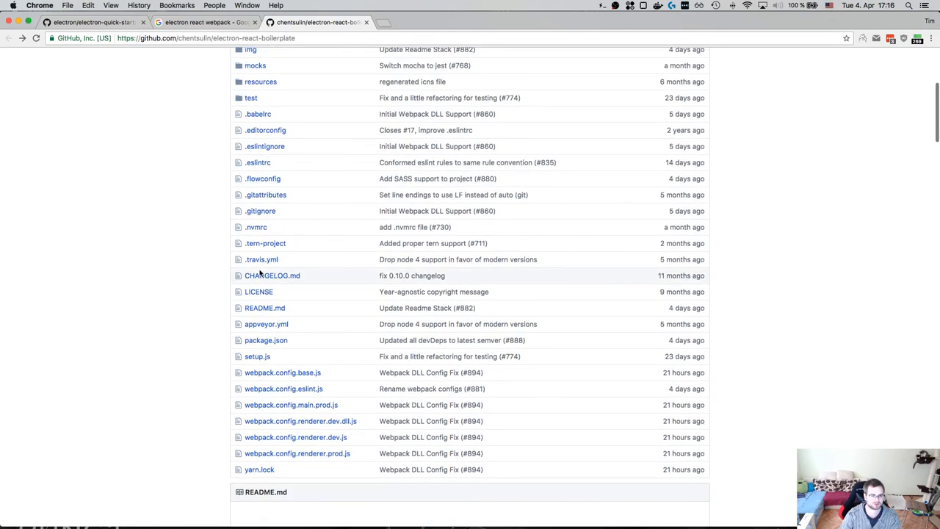
pyautogui.scroll(-3)
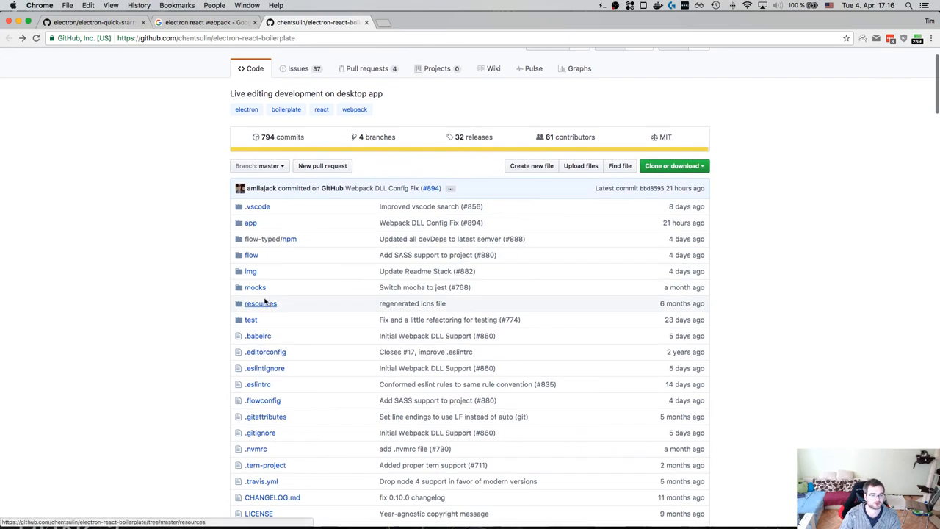
# Step: Browse the boilerplate's app folder code, noting the globalPaths usage
pyautogui.click(250, 224)
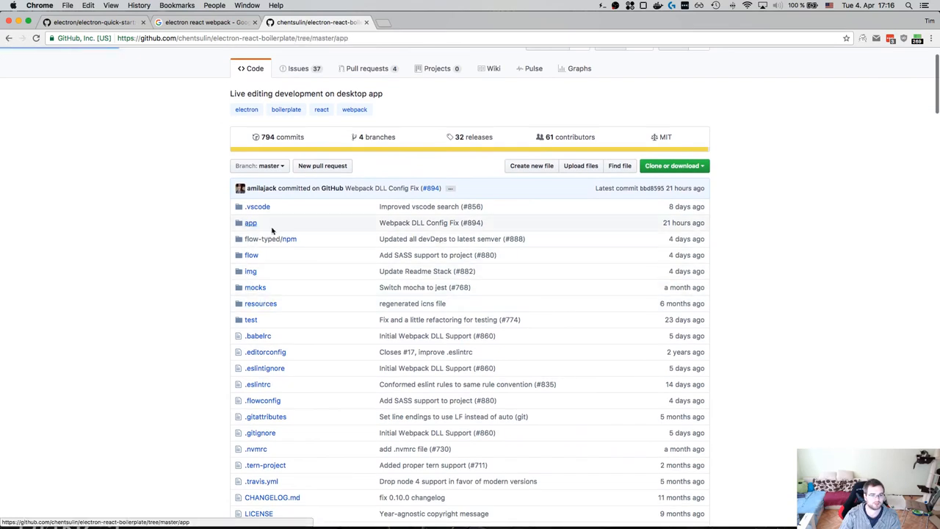
pyautogui.click(250, 223)
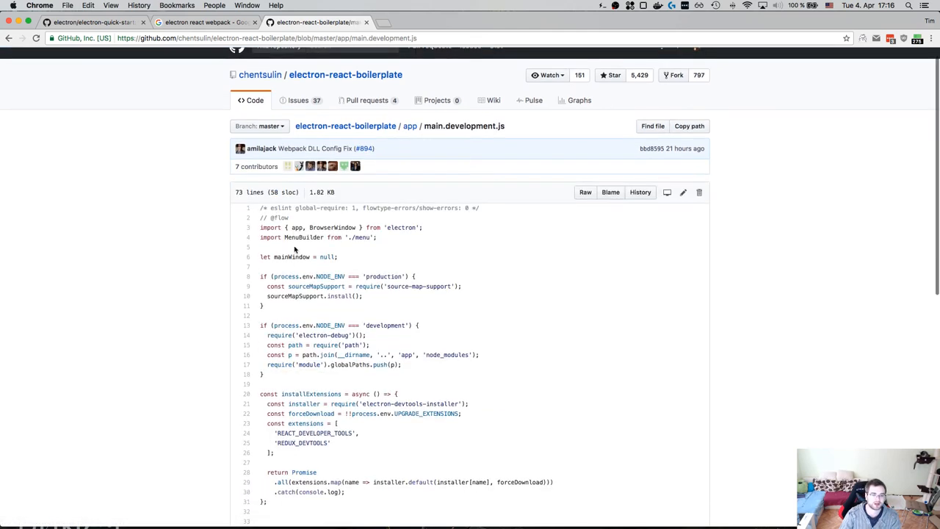
pyautogui.scroll(-3)
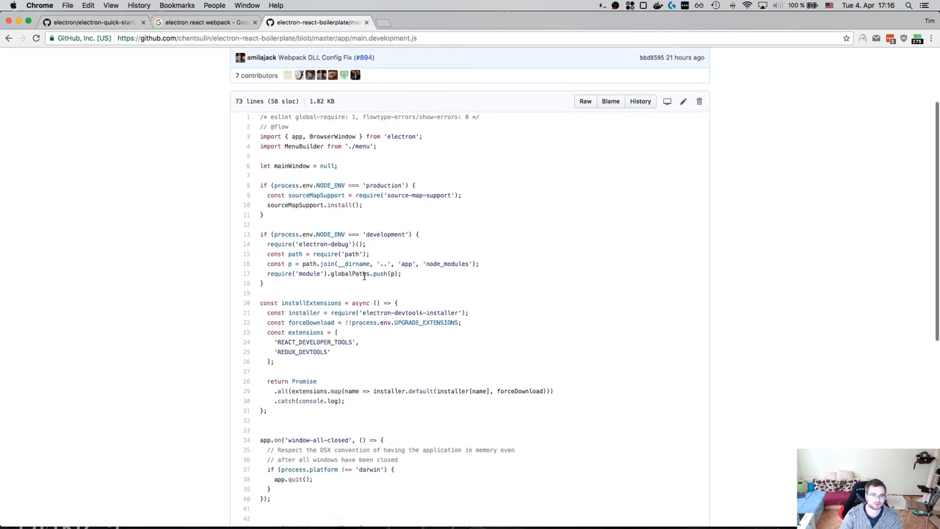
pyautogui.scroll(-3)
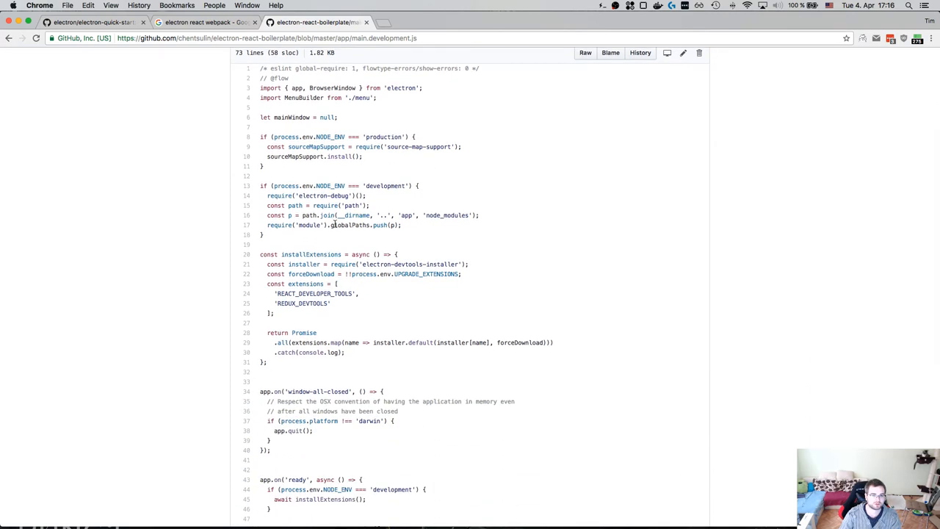
pyautogui.doubleClick(323, 195)
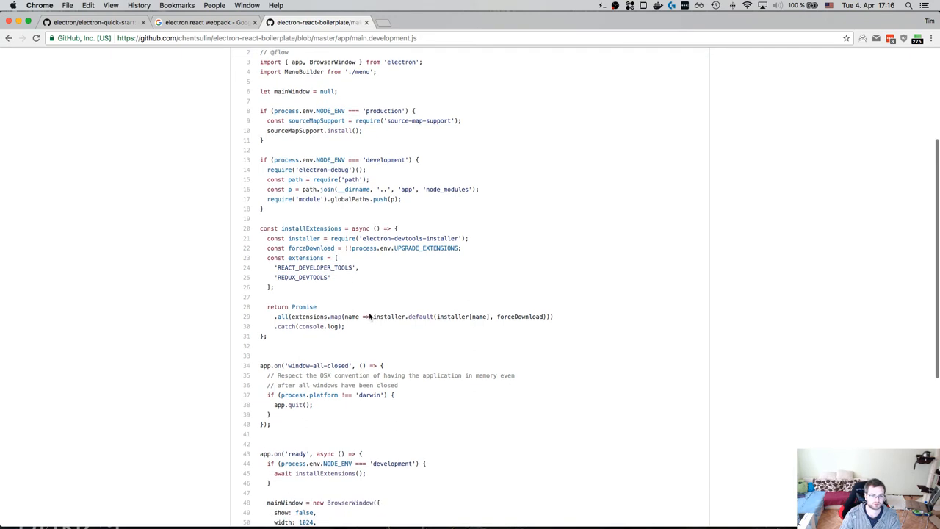
pyautogui.scroll(-3)
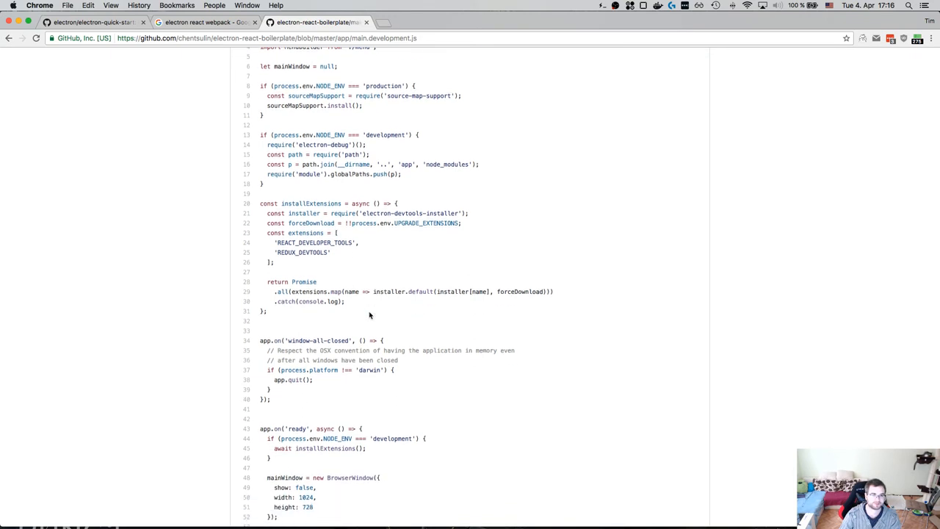
pyautogui.scroll(-3)
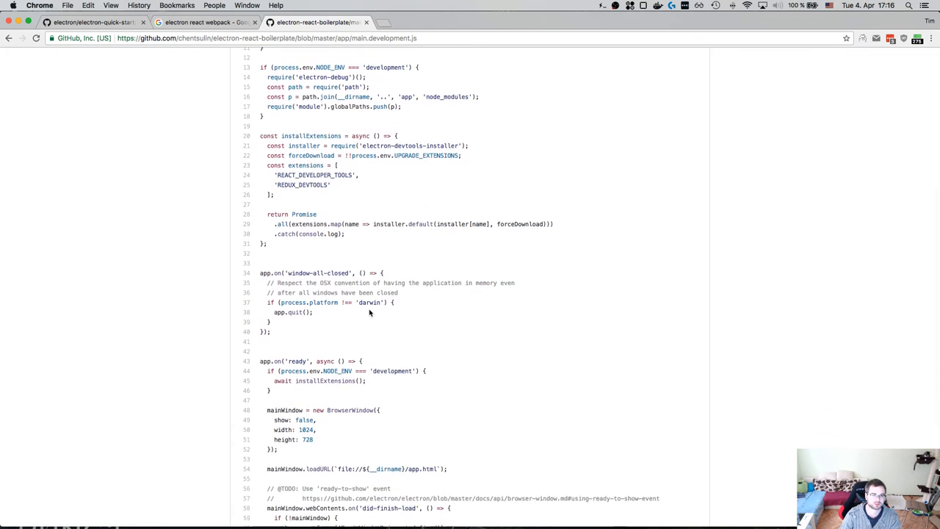
pyautogui.scroll(-3)
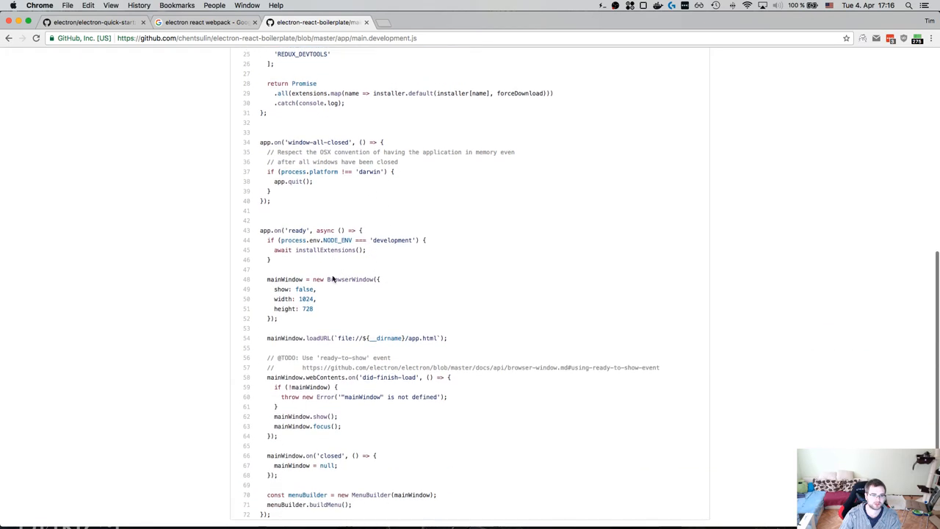
pyautogui.scroll(-3)
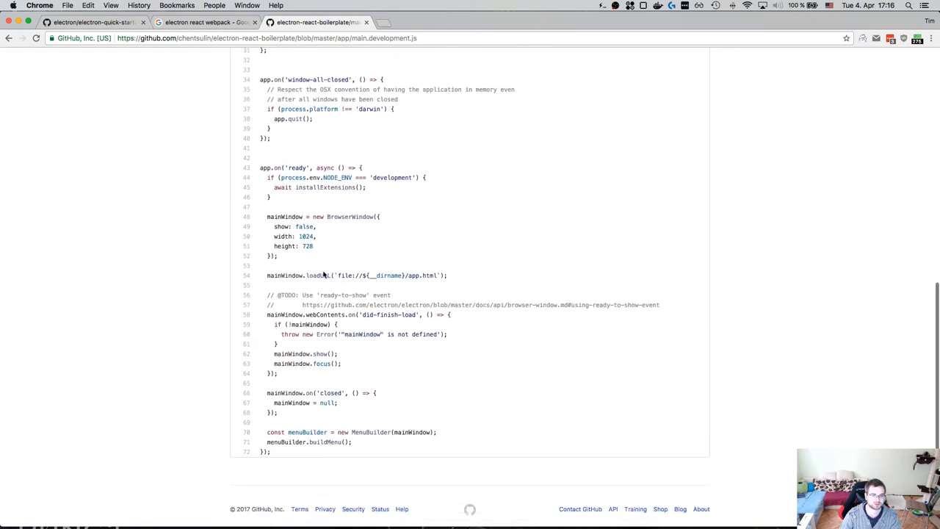
pyautogui.doubleClick(383, 274)
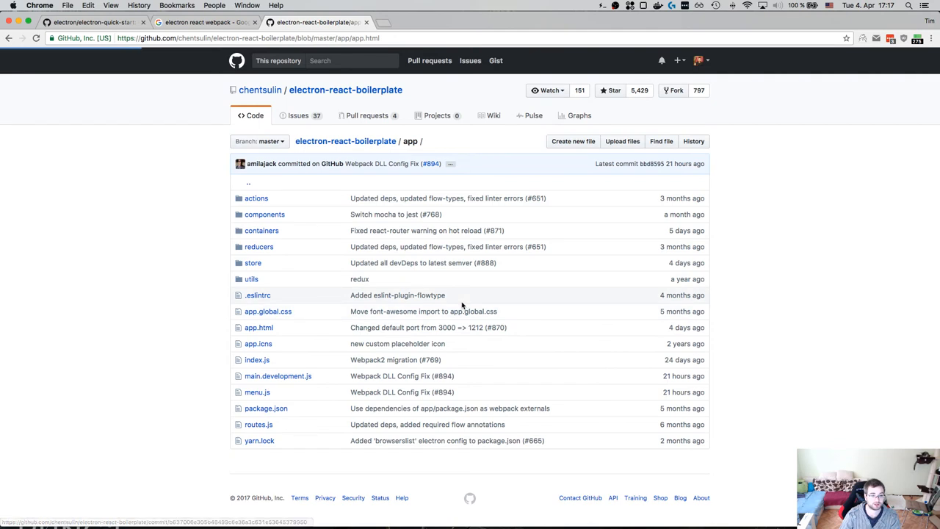
# Step: Read app/app.html and return to the app folder listing
pyautogui.click(259, 326)
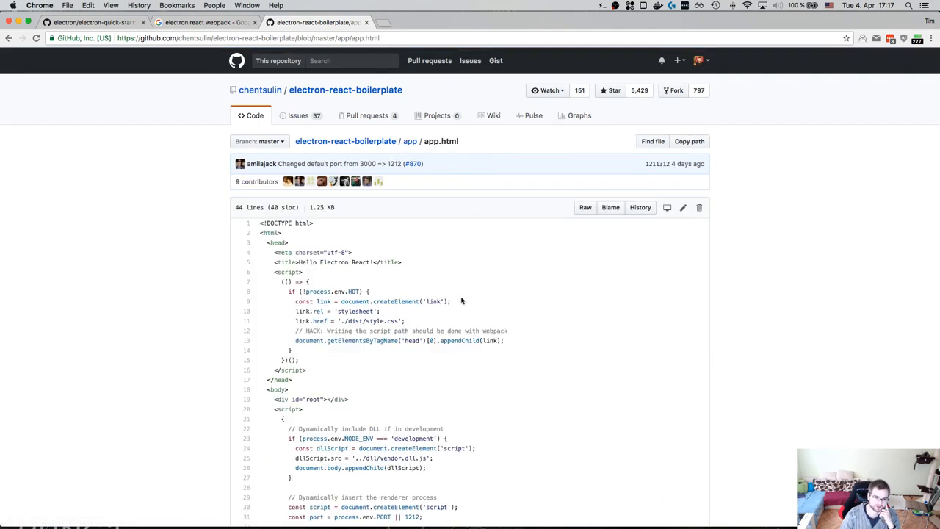
pyautogui.scroll(-3)
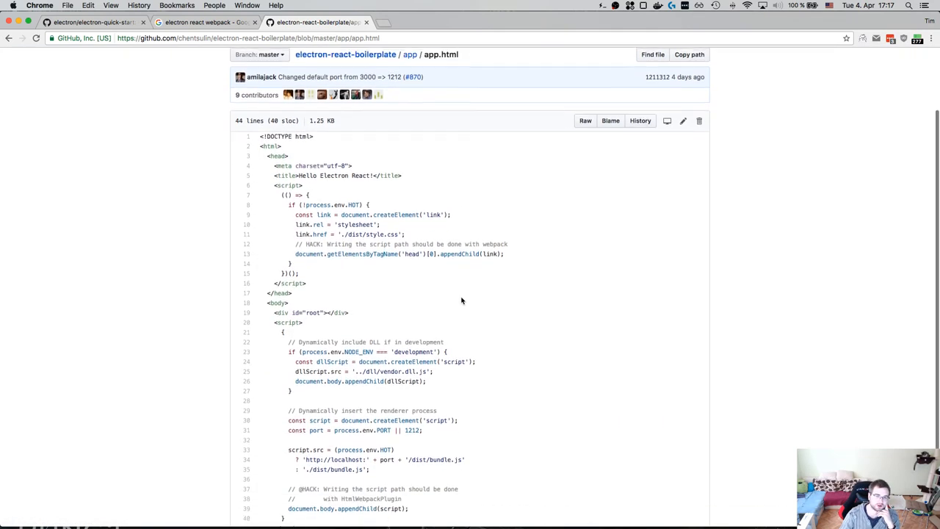
pyautogui.scroll(-3)
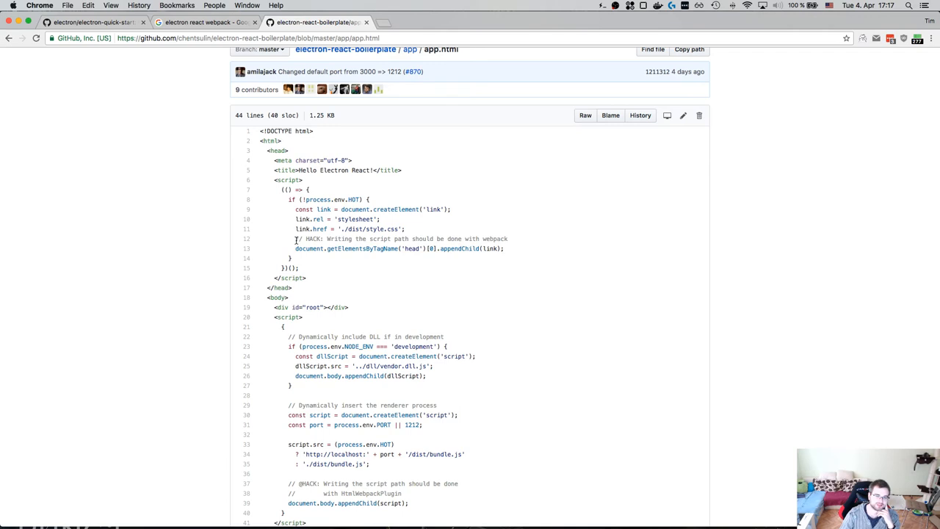
pyautogui.moveTo(323, 200)
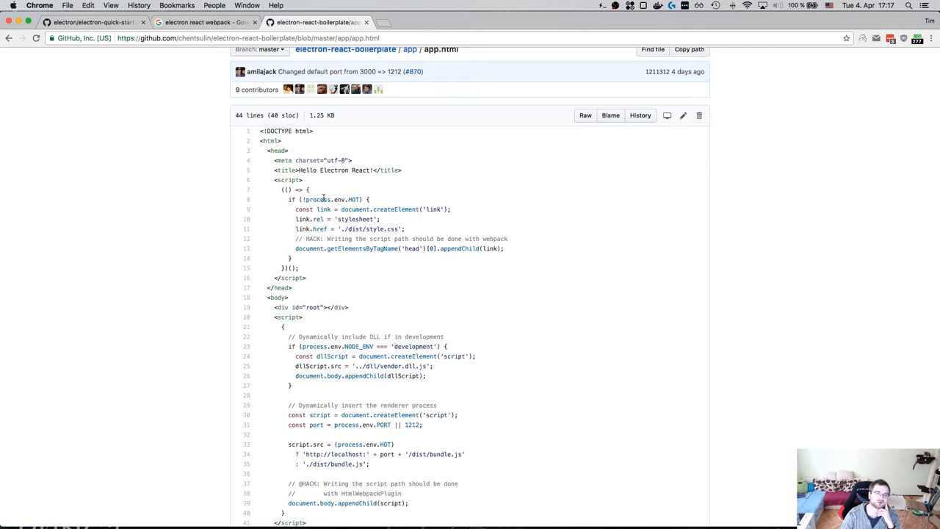
pyautogui.scroll(-3)
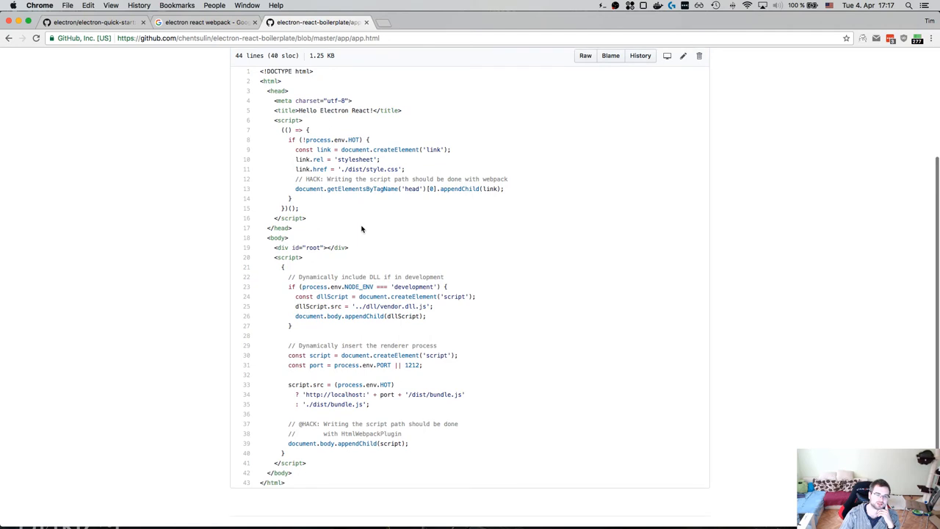
pyautogui.scroll(-3)
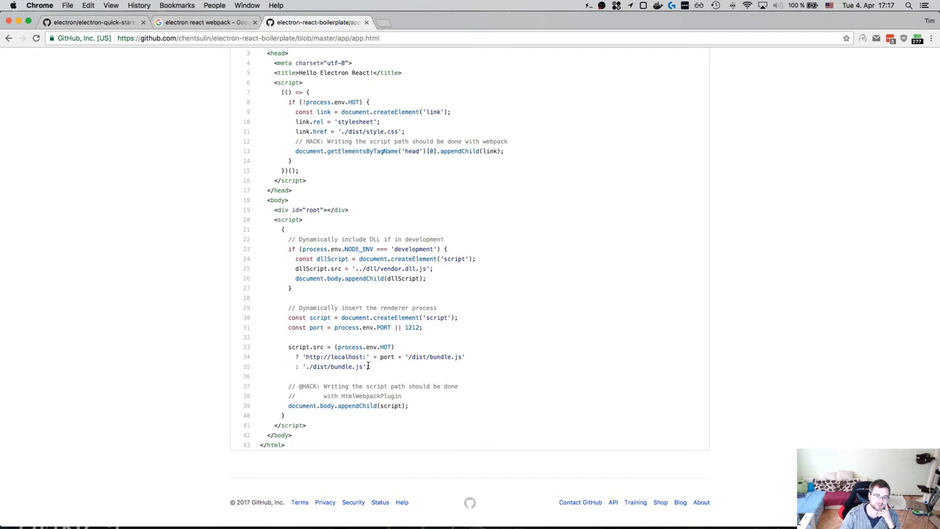
pyautogui.moveTo(365, 357)
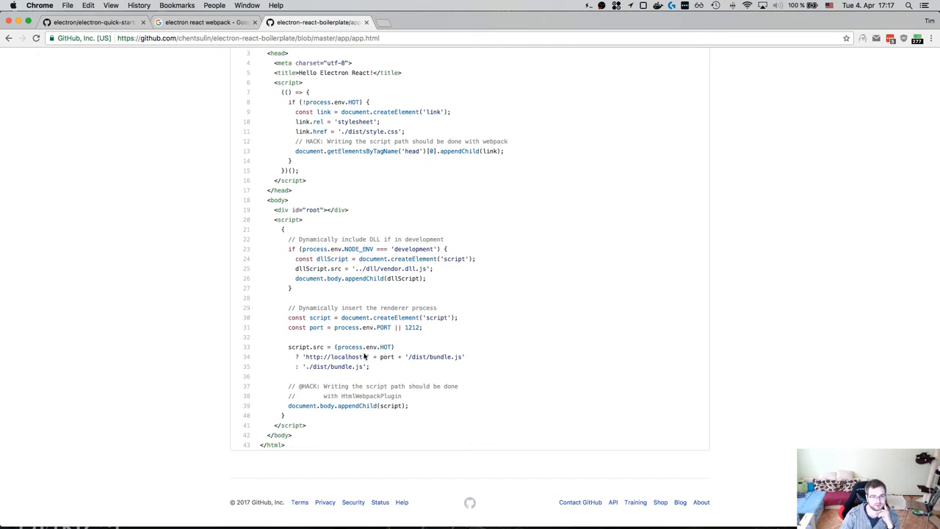
pyautogui.moveTo(356, 262)
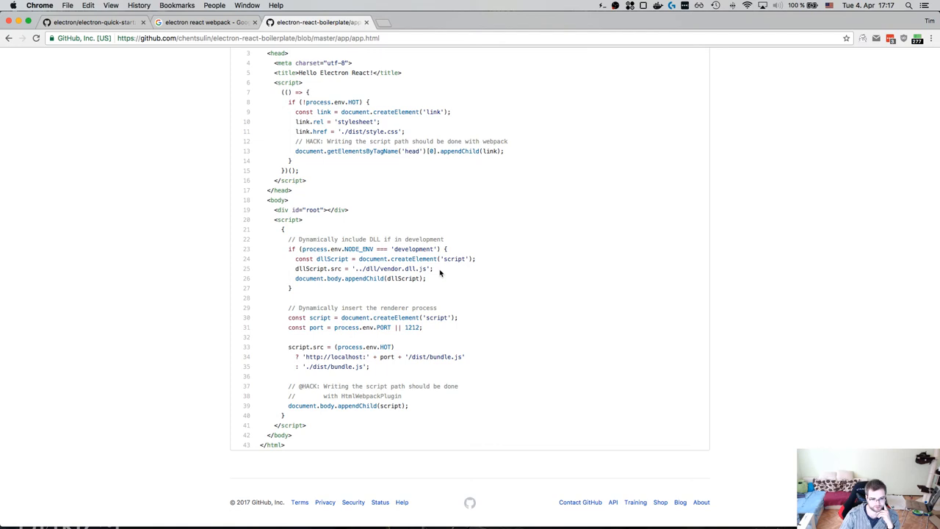
pyautogui.doubleClick(338, 368)
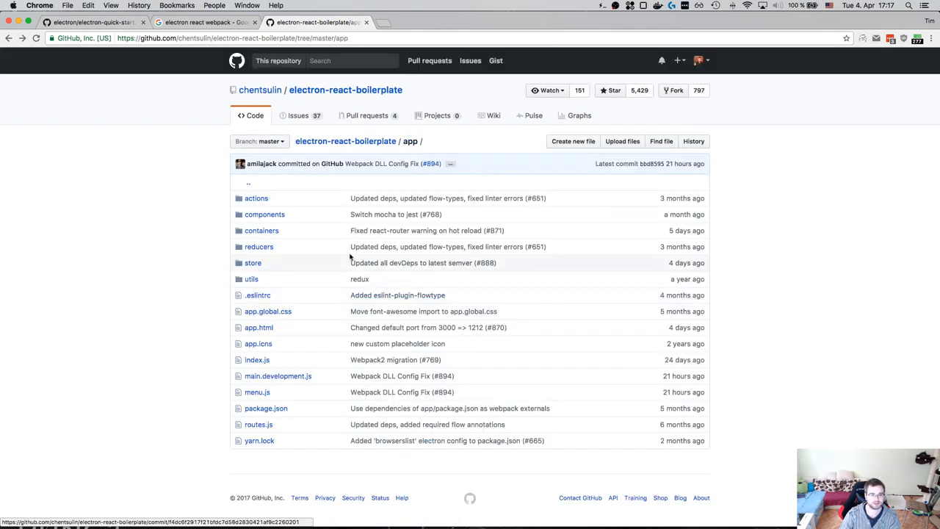
# Step: Visit the React Router documentation site and read the web Quick Start guide
pyautogui.click(345, 141)
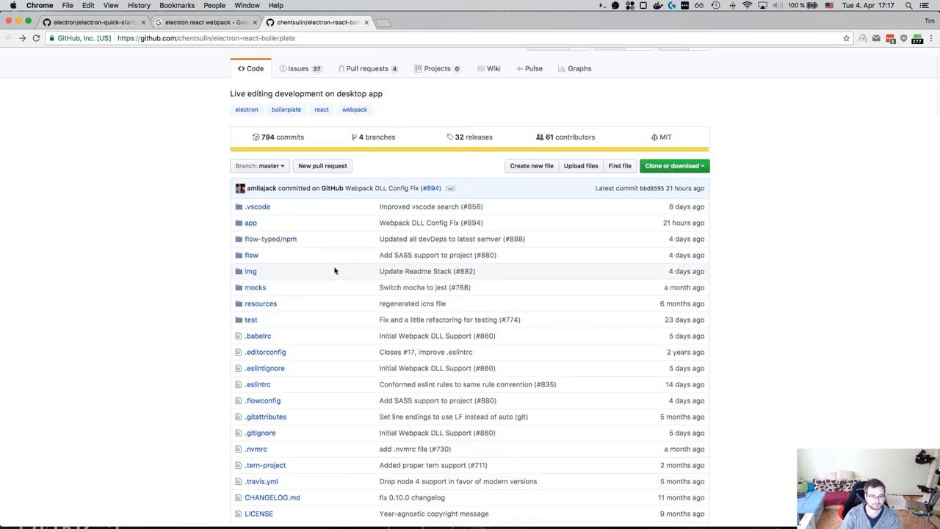
pyautogui.scroll(-3)
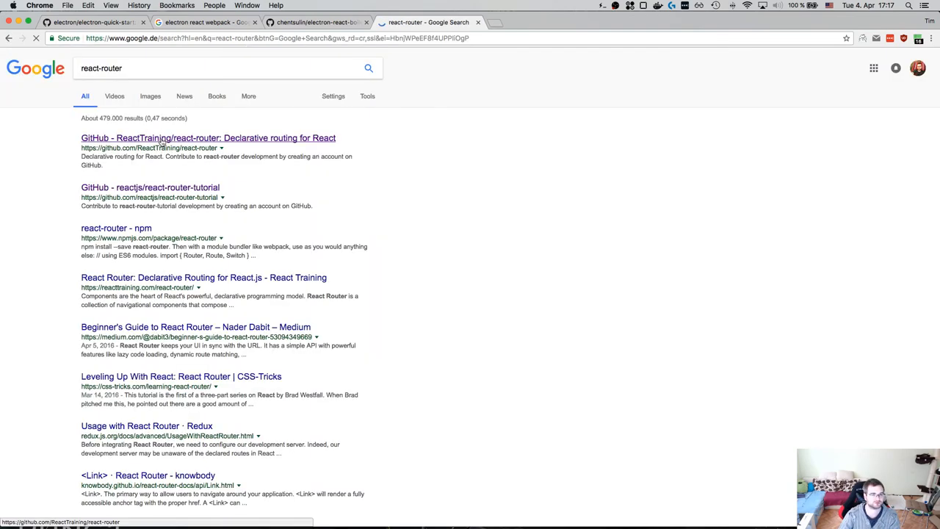
pyautogui.click(208, 138)
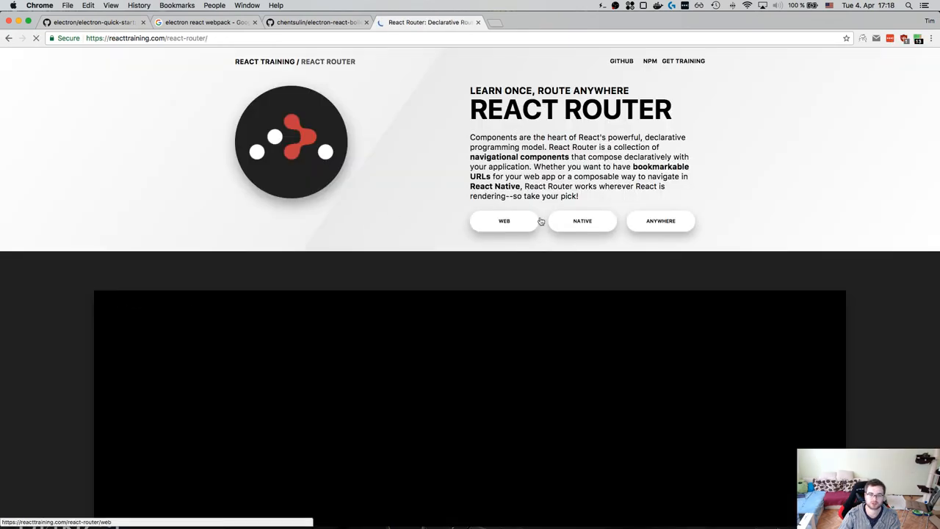
pyautogui.click(504, 221)
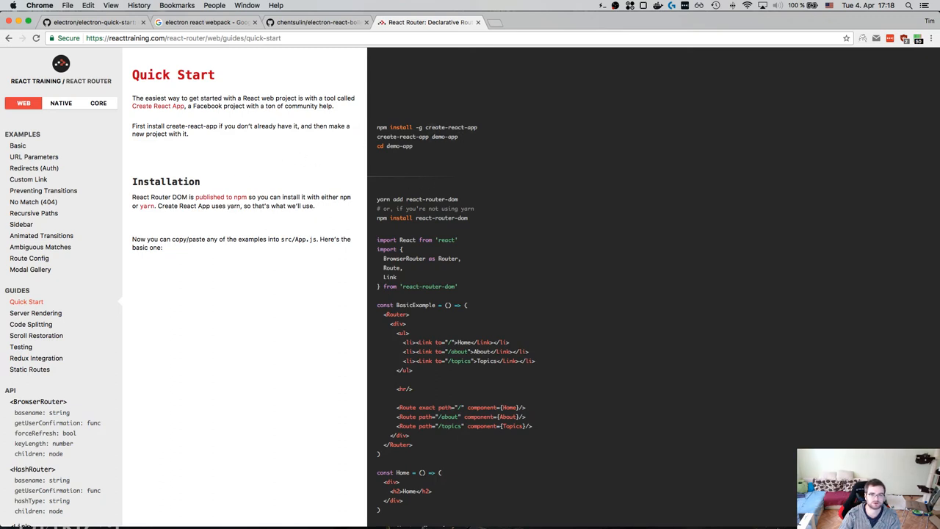
pyautogui.moveTo(215, 149)
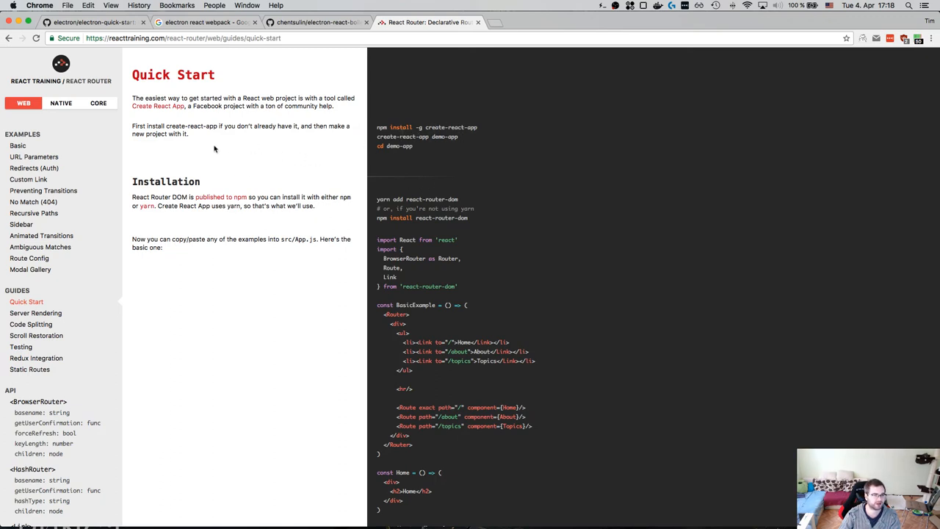
pyautogui.moveTo(27, 303)
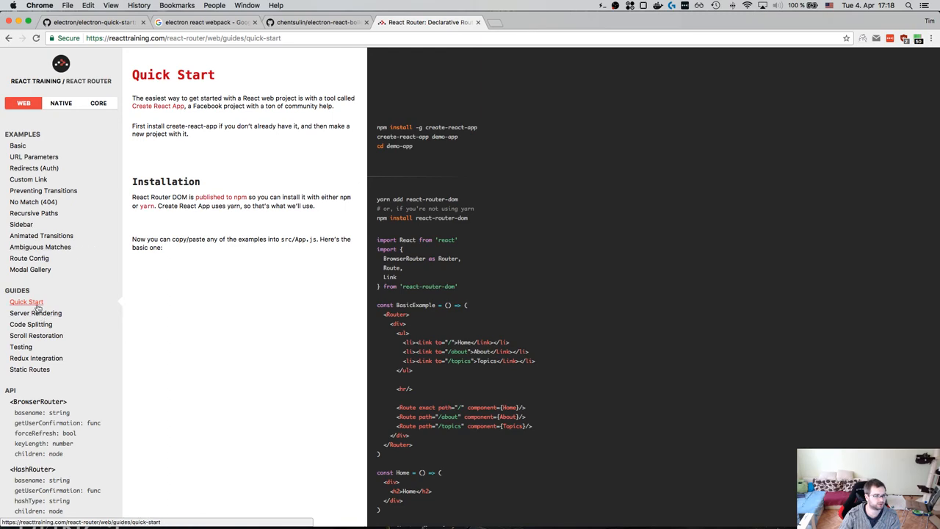
pyautogui.scroll(-3)
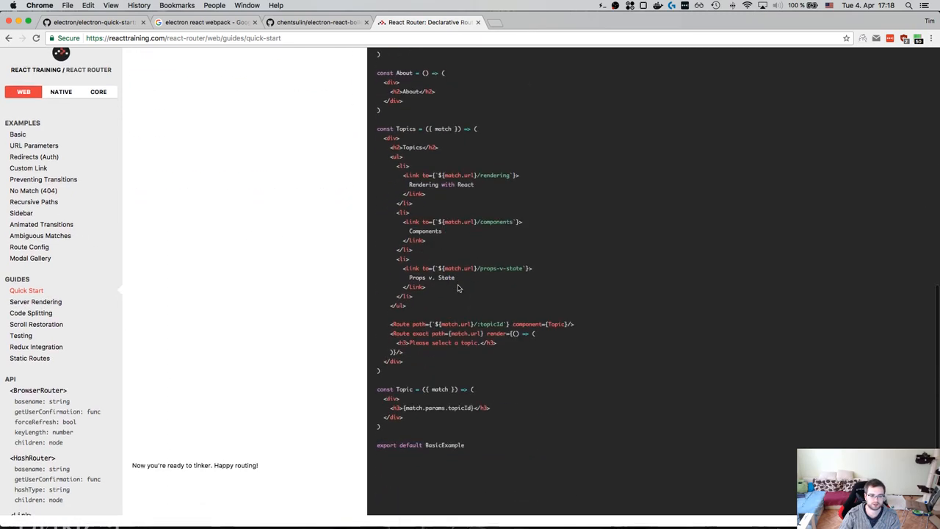
pyautogui.scroll(3)
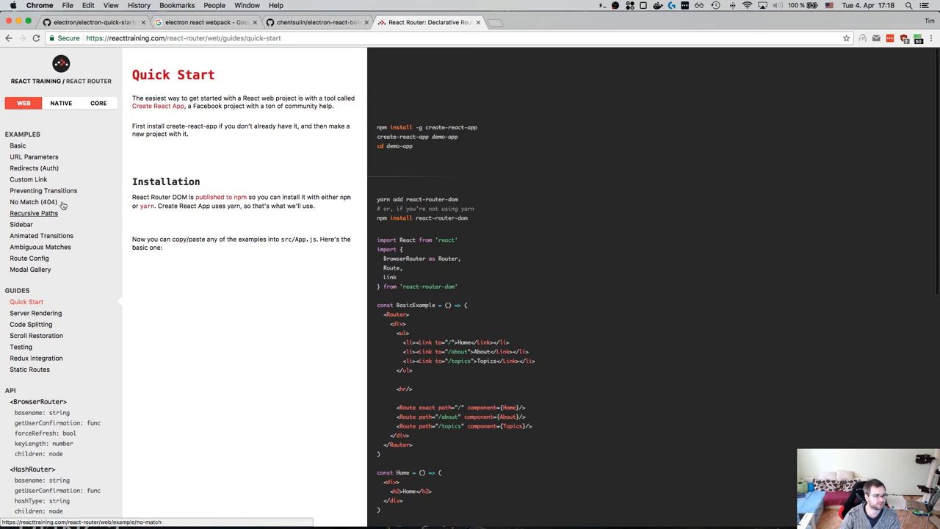
pyautogui.click(18, 146)
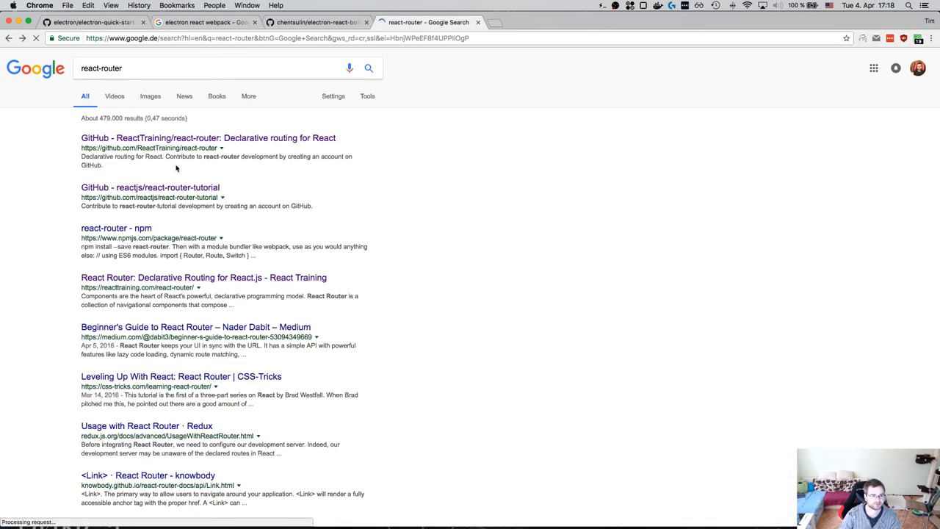
# Step: Open the ReactTraining/react-router GitHub repo and its react-router-dom package README
pyautogui.click(209, 138)
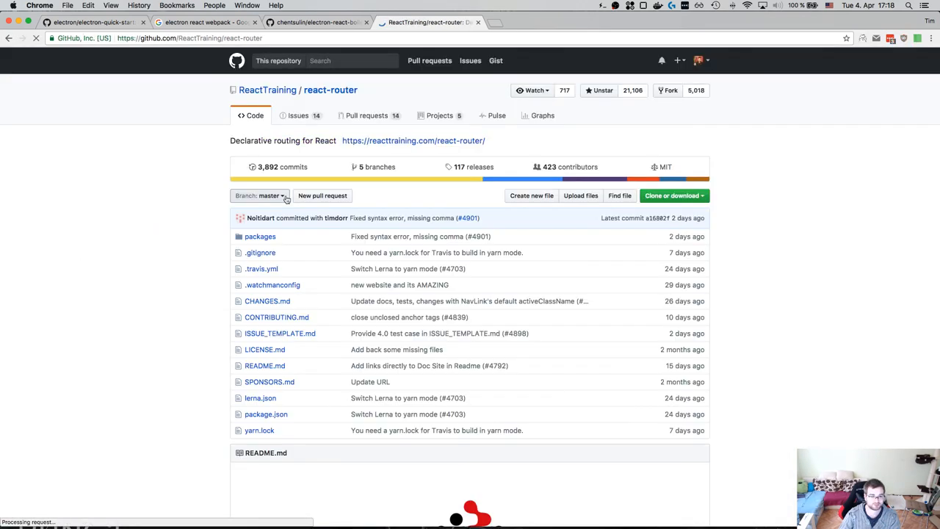
pyautogui.scroll(-3)
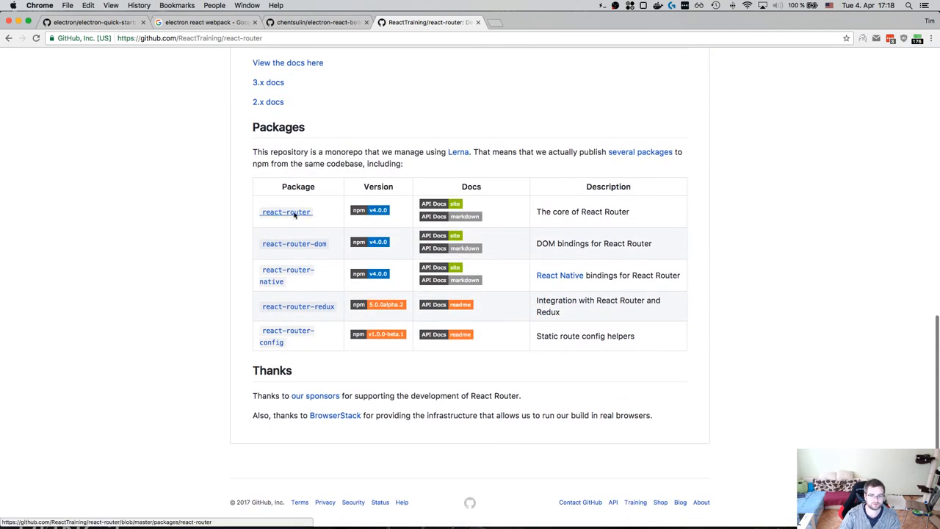
pyautogui.click(285, 211)
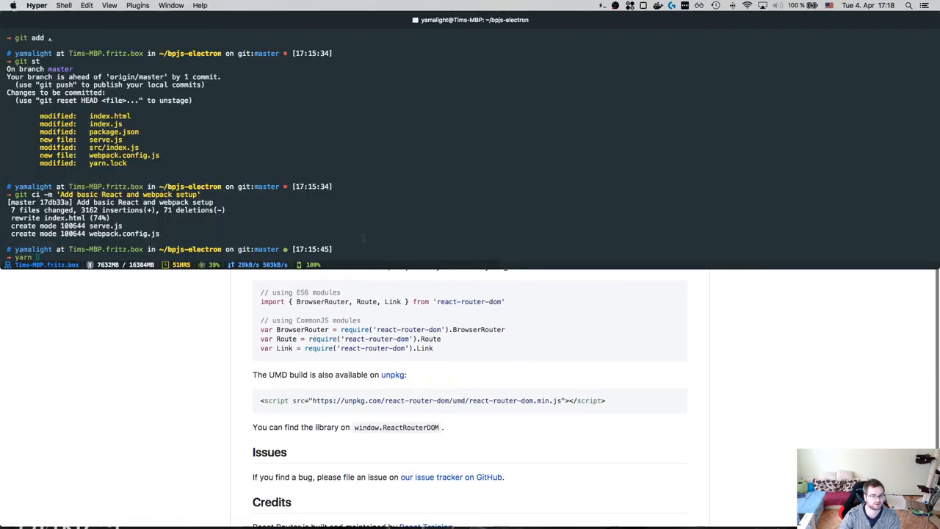
# Step: Type 'yarn add react-router' in Hyper, check react-router-dom install notes, switch to Sublime Text
pyautogui.write('add ya')
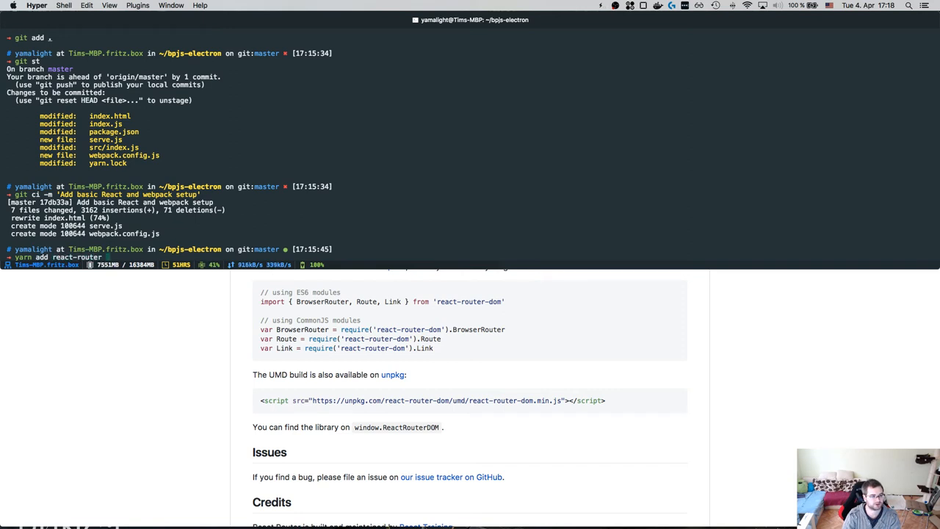
pyautogui.write('react-router')
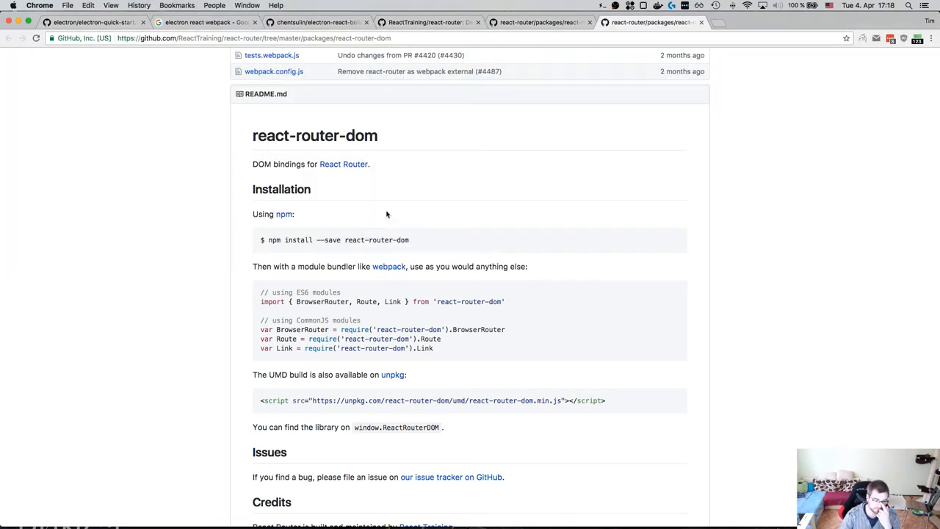
pyautogui.moveTo(520, 307)
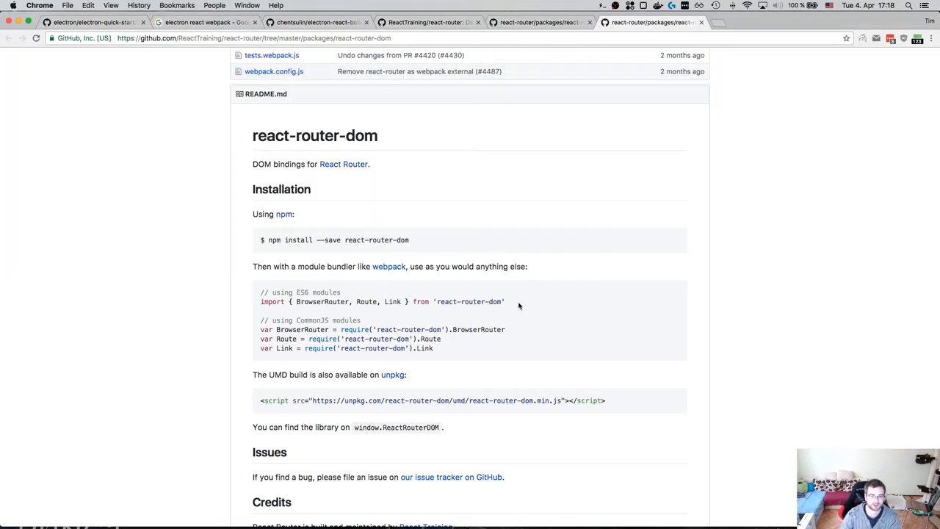
pyautogui.doubleClick(272, 292)
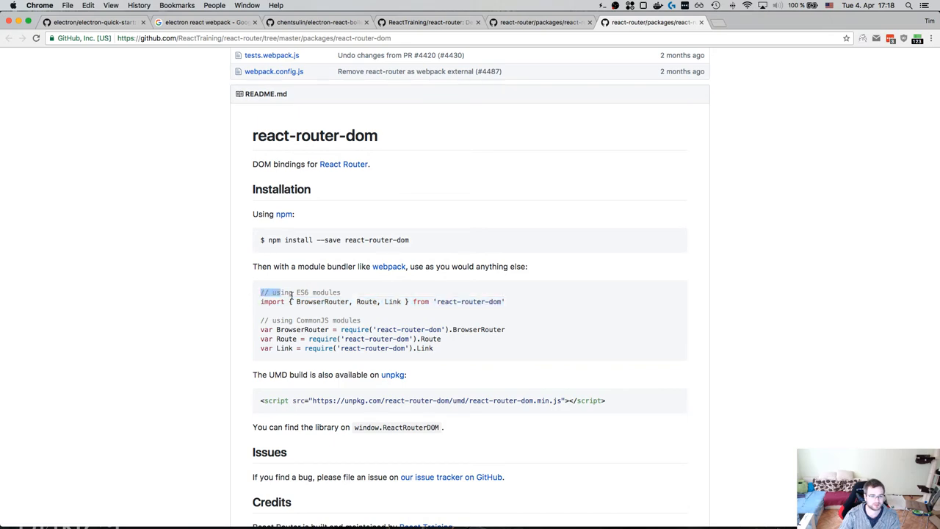
pyautogui.scroll(-3)
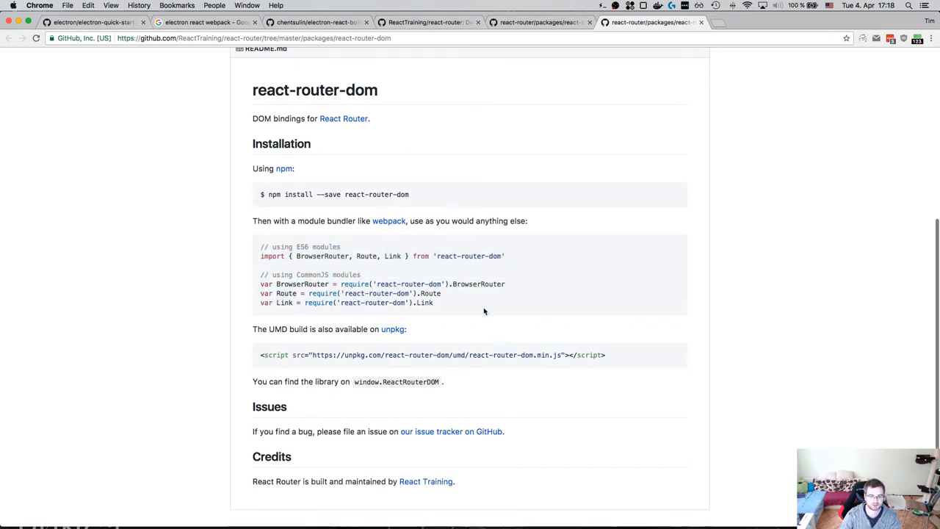
pyautogui.scroll(3)
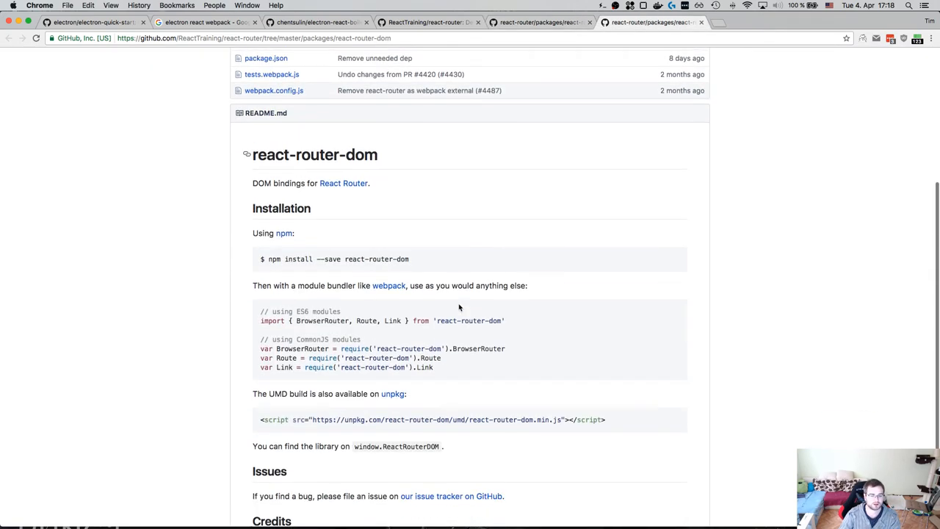
pyautogui.press('cmd+tab')
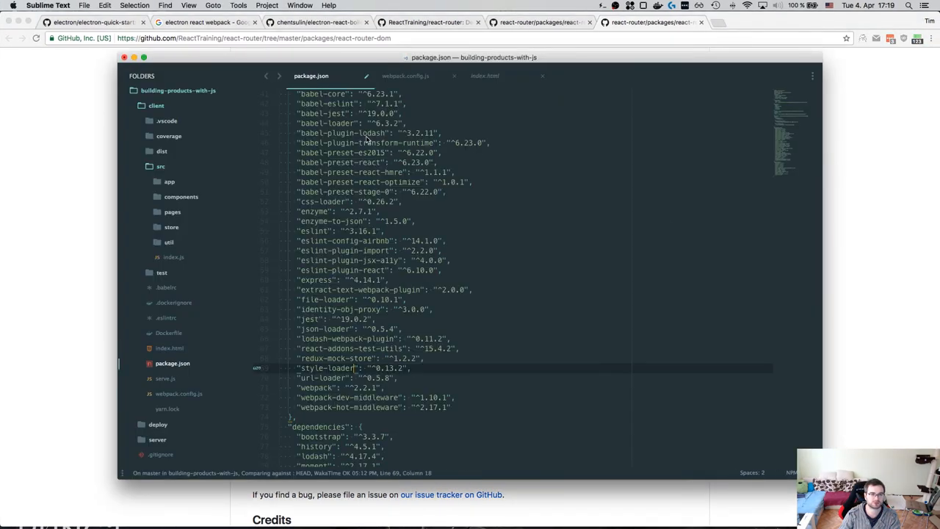
# Step: View the reference client's index.js router imports, then its package.json searching 'rea'
pyautogui.press('cmd+n')
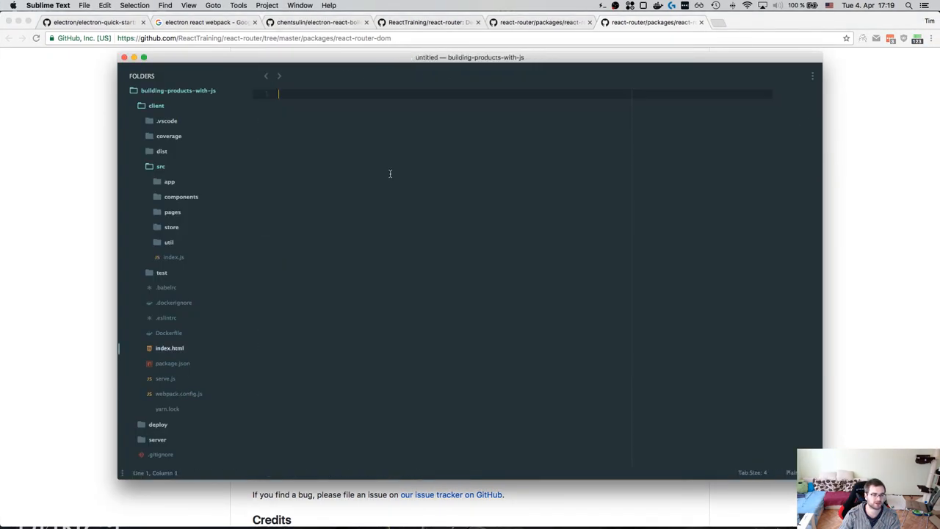
pyautogui.click(161, 166)
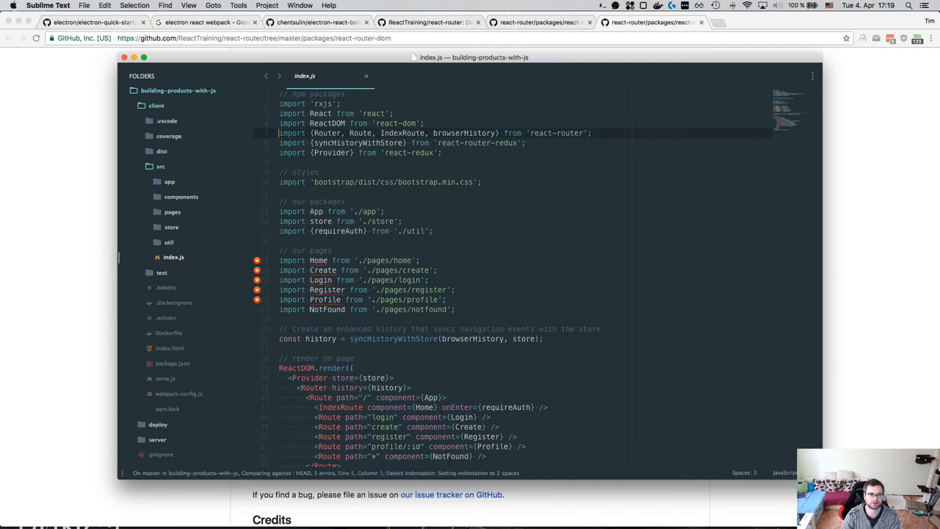
pyautogui.click(173, 363)
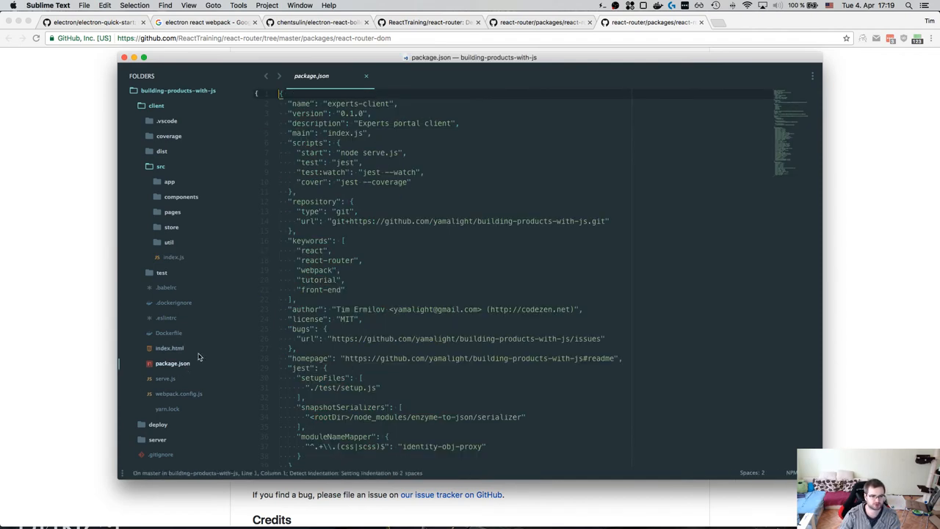
pyautogui.write('rea')
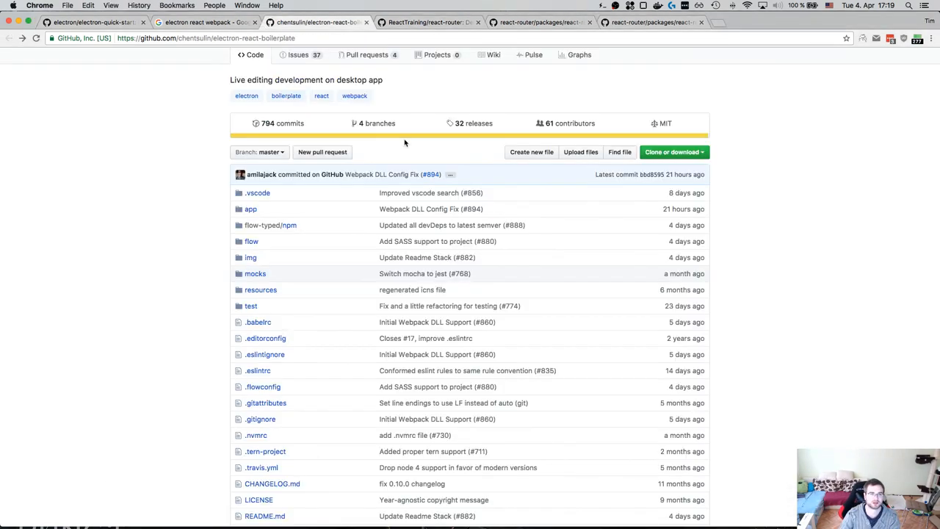
# Step: Return to the React Router Quick Start and confirm react-router and react-router-dom installed
pyautogui.click(429, 22)
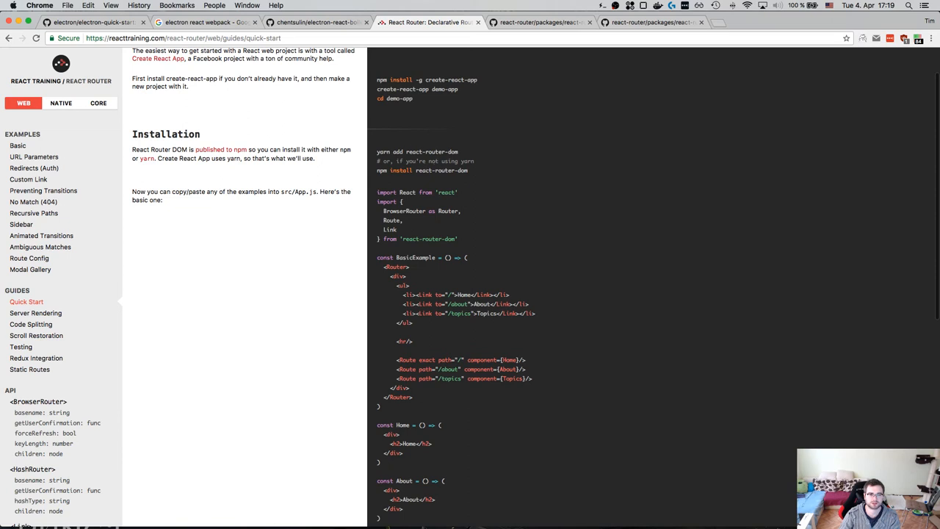
pyautogui.moveTo(438, 183)
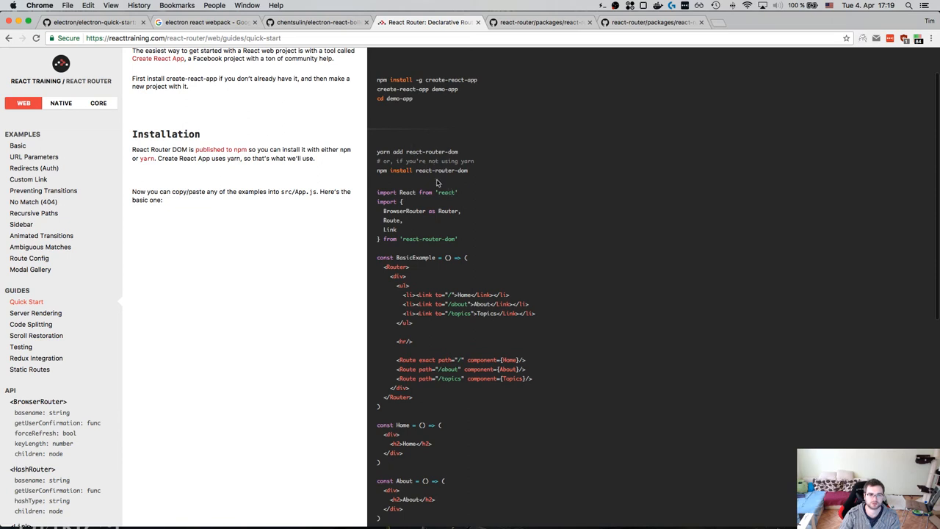
pyautogui.moveTo(444, 150)
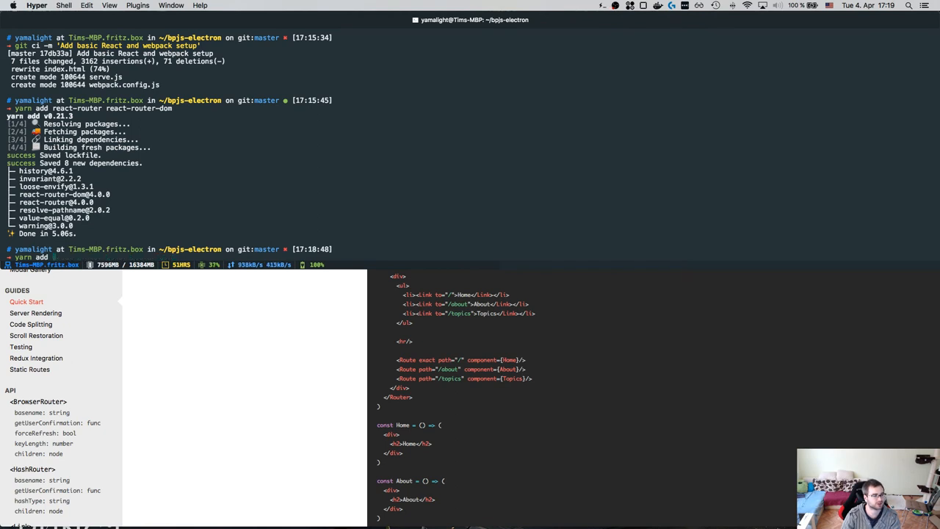
pyautogui.write('remove')
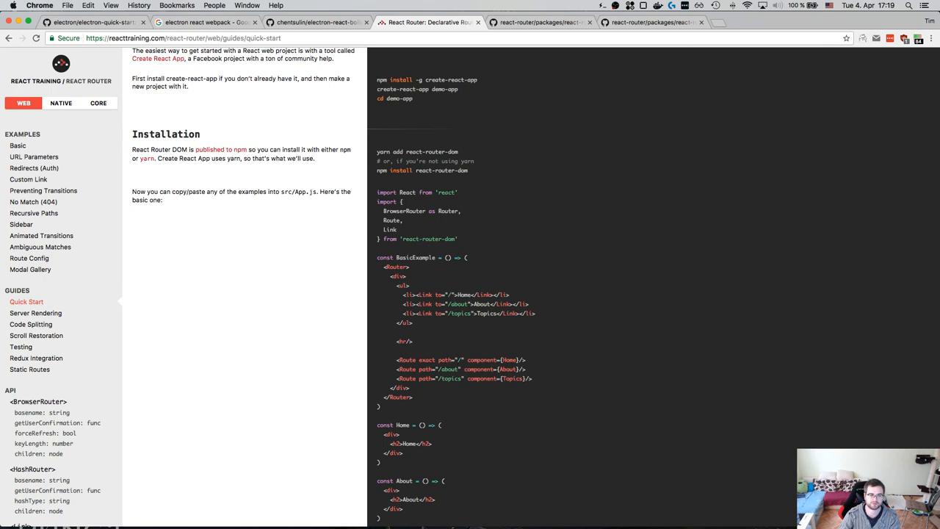
pyautogui.moveTo(378, 201); pyautogui.dragTo(457, 238)
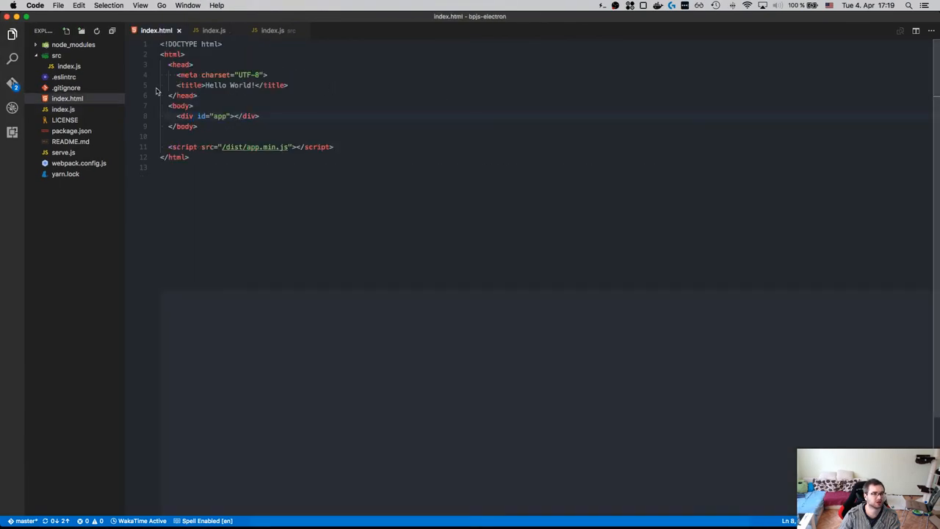
# Step: Replace the require lines with import statements for React and ReactDOM
pyautogui.click(273, 29)
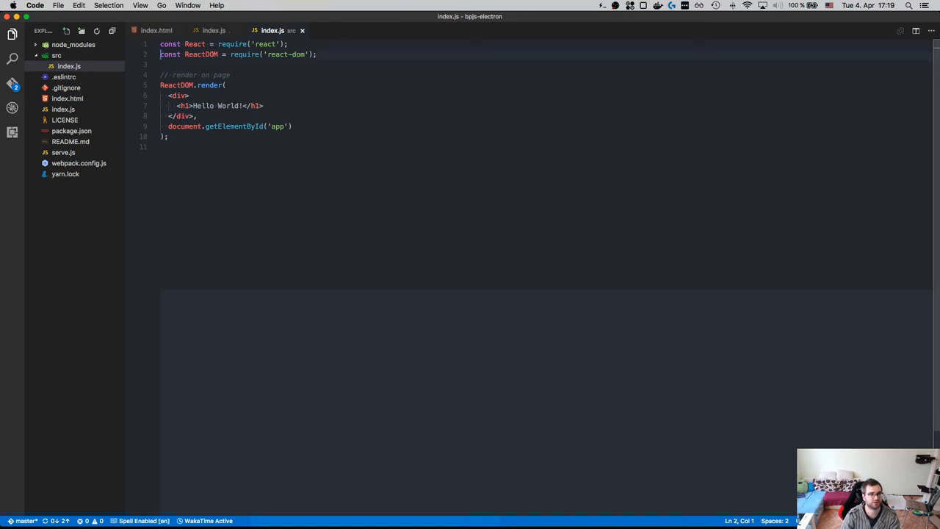
pyautogui.write('impor')
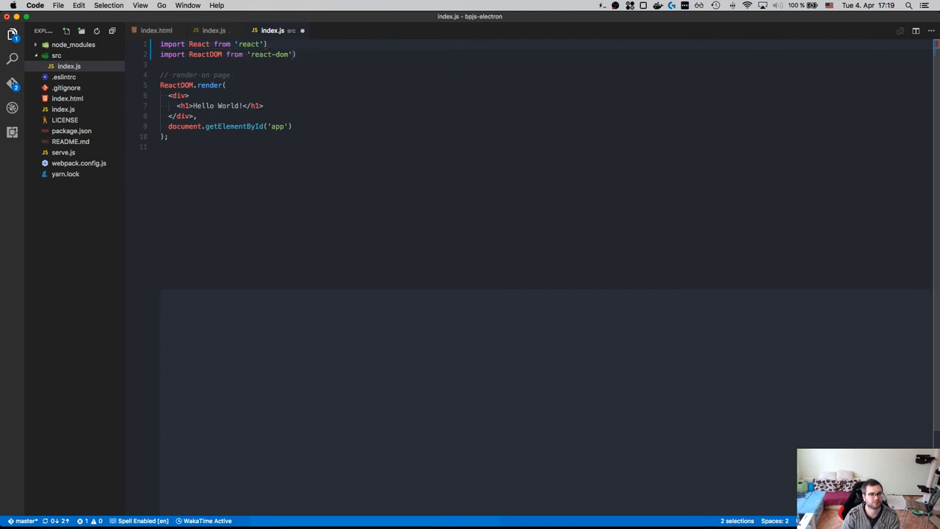
pyautogui.write('import {')
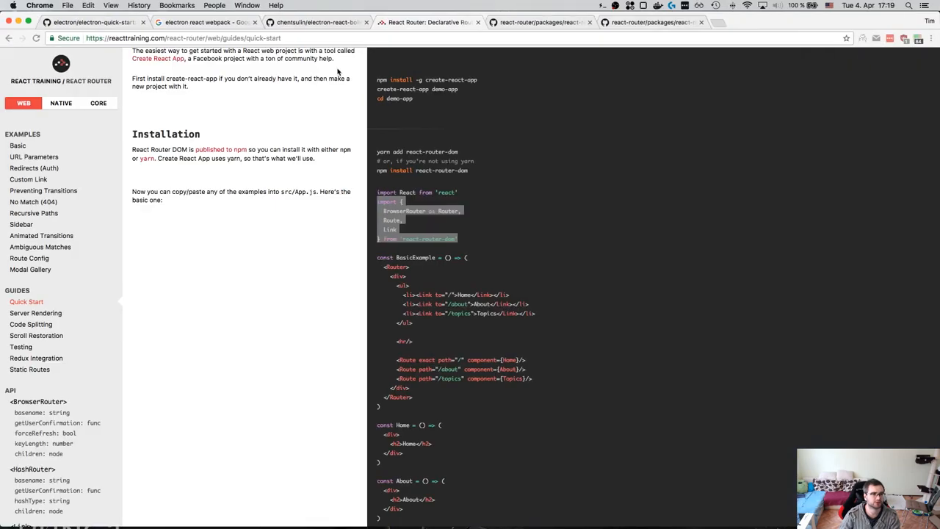
# Step: Copy the BrowserRouter, Route and Link import block from the Quick Start
pyautogui.scroll(-3)
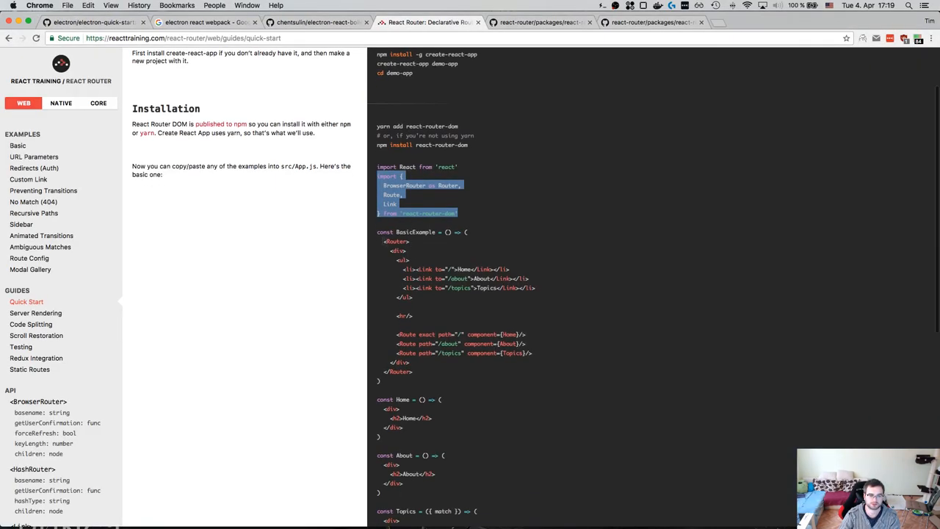
pyautogui.press('cmd+tab')
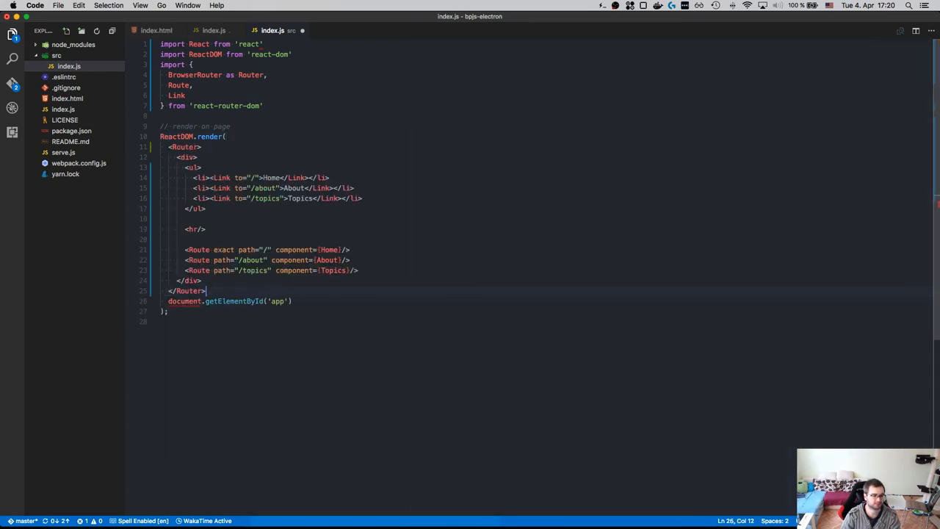
# Step: Create home.js and other.js in src, each exporting a Hello World component
pyautogui.click(68, 29)
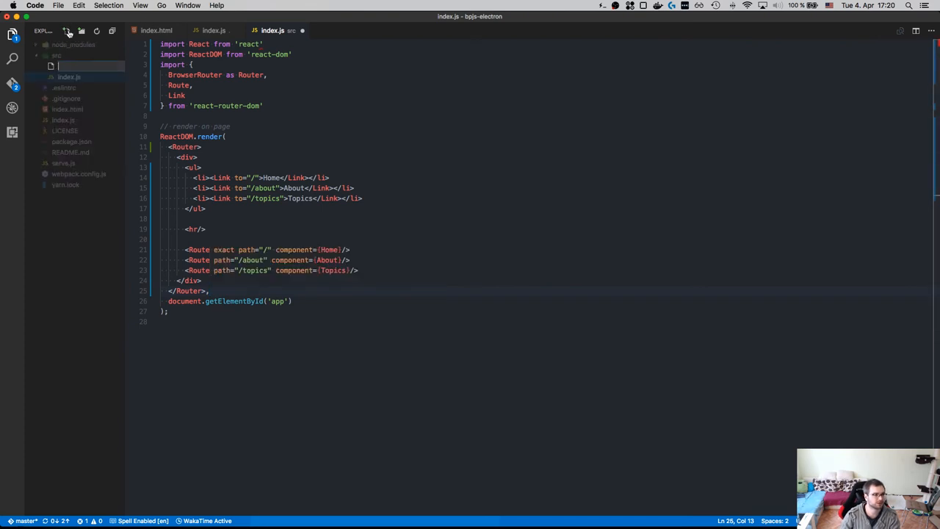
pyautogui.write('home.js')
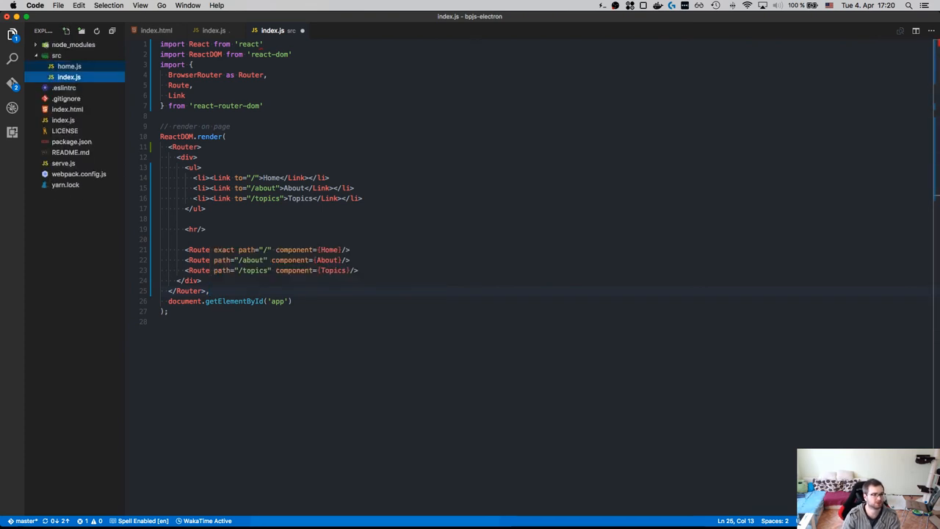
pyautogui.click(69, 65)
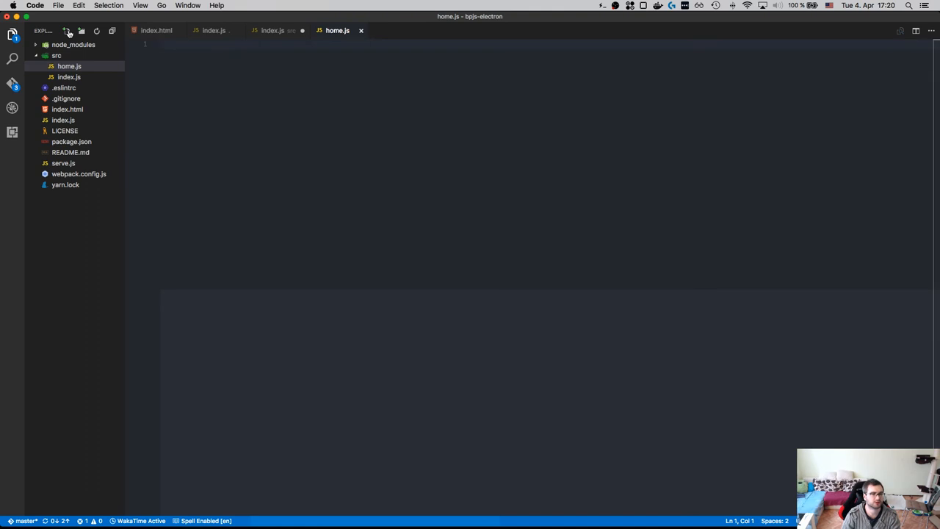
pyautogui.write('export default () => (')
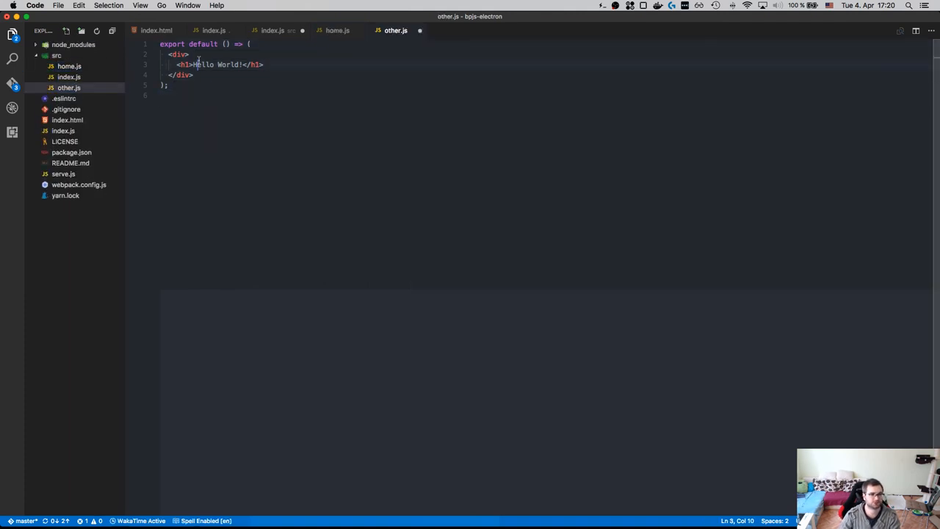
pyautogui.write('Other')
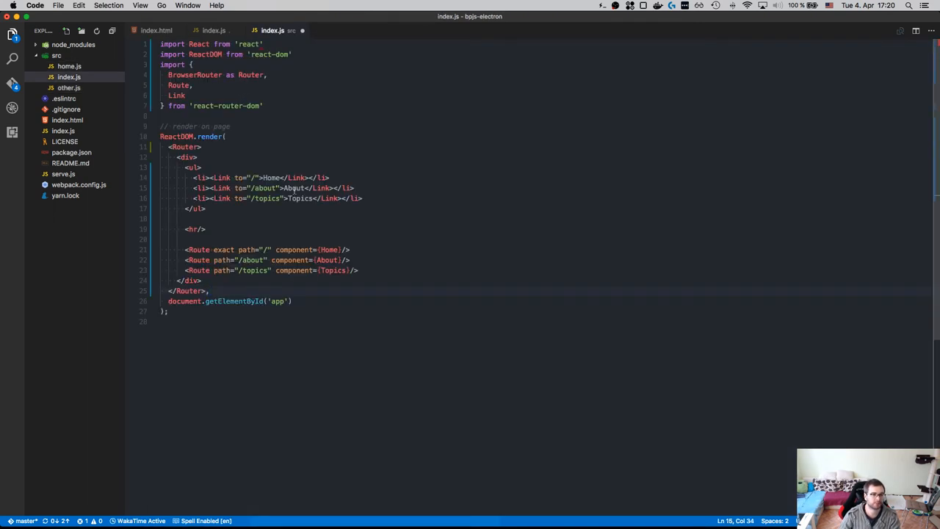
# Step: Route / and /other to imported Home and Other components, then beautify index.js
pyautogui.write('Other')
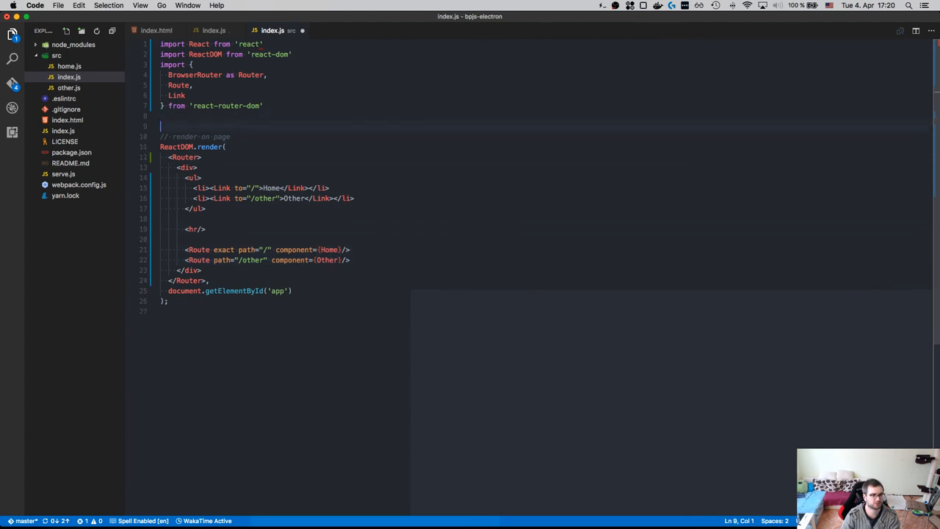
pyautogui.write("import Home from './home';")
pyautogui.write("import Other from '")
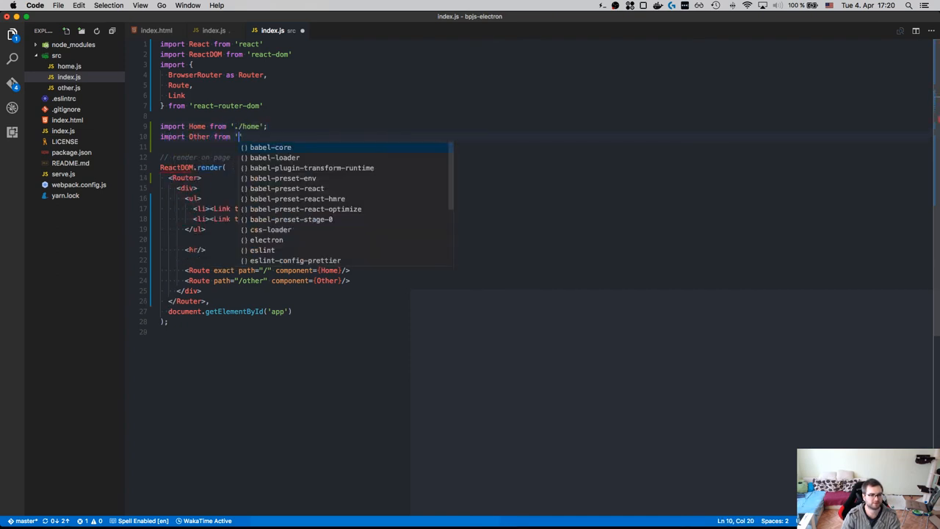
pyautogui.write("./other';")
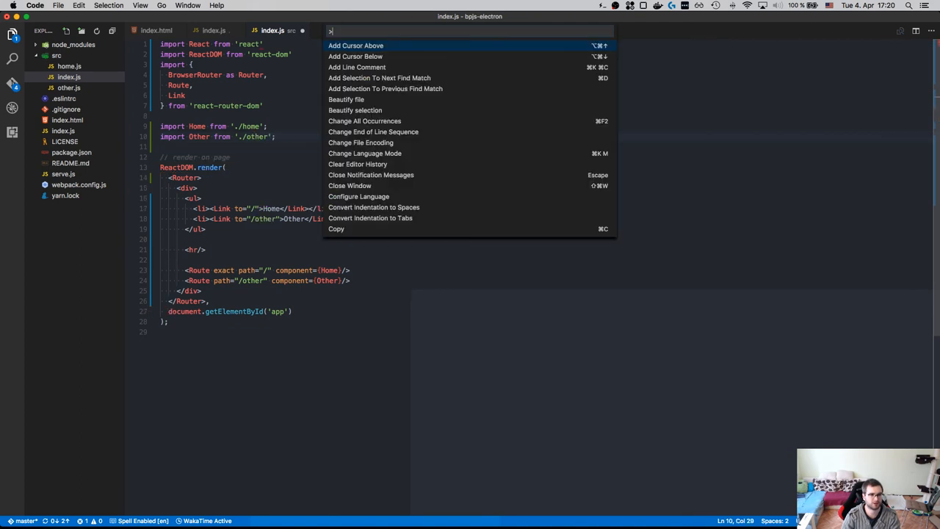
pyautogui.click(346, 100)
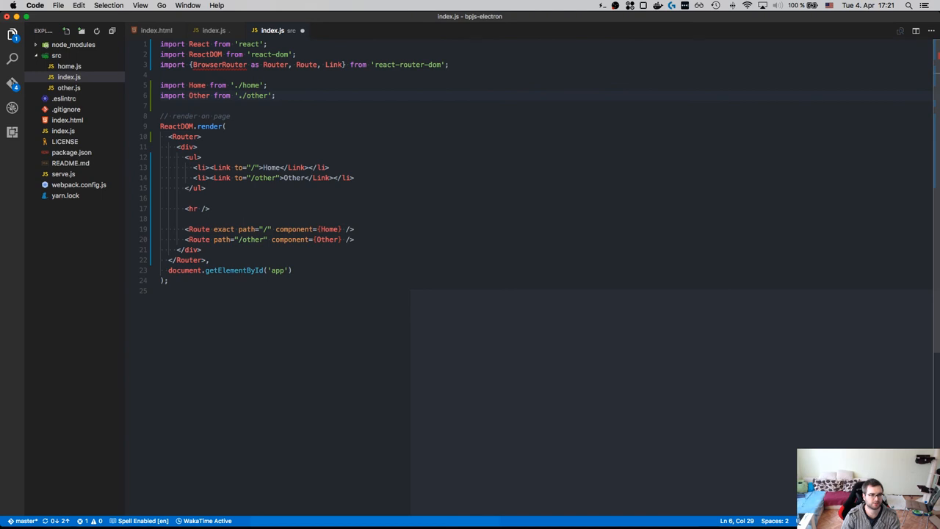
pyautogui.click(202, 135)
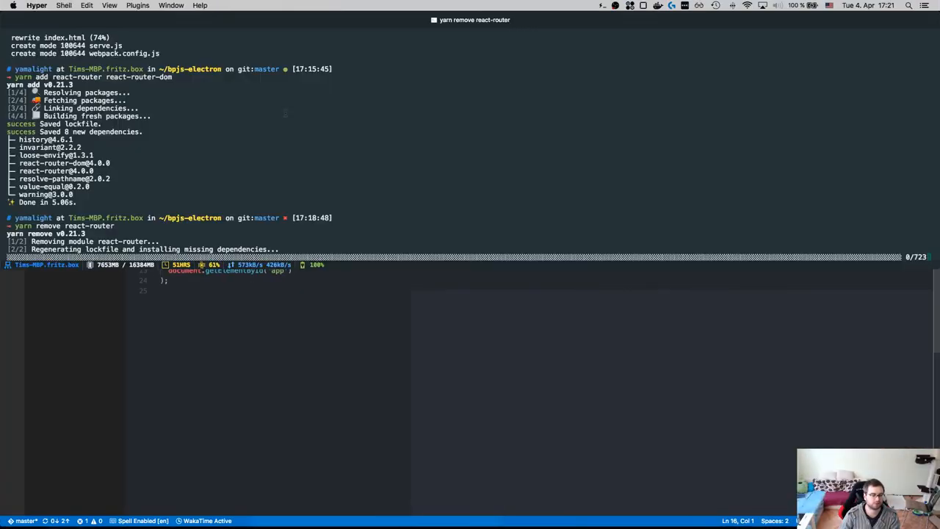
# Step: Launch the app with npm start, deny the incoming-connections prompt, and return to the editor
pyautogui.write('npm start')
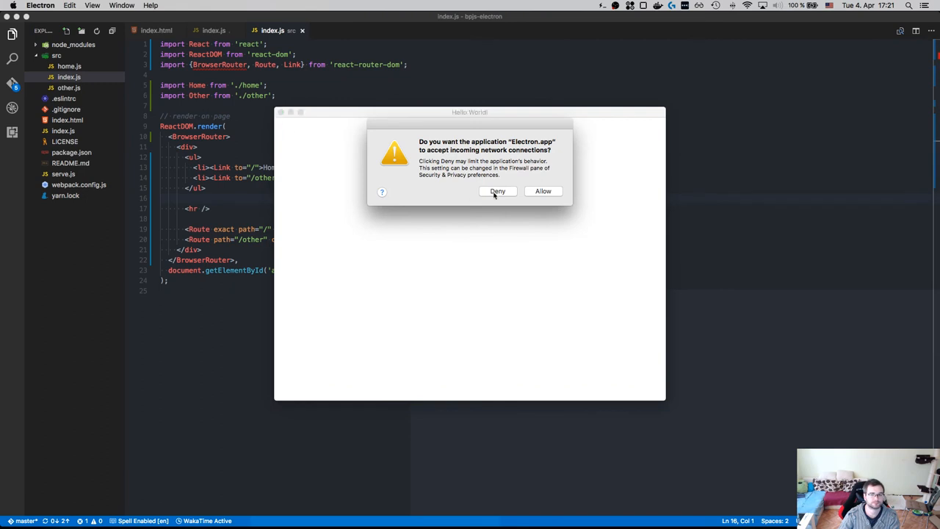
pyautogui.click(497, 191)
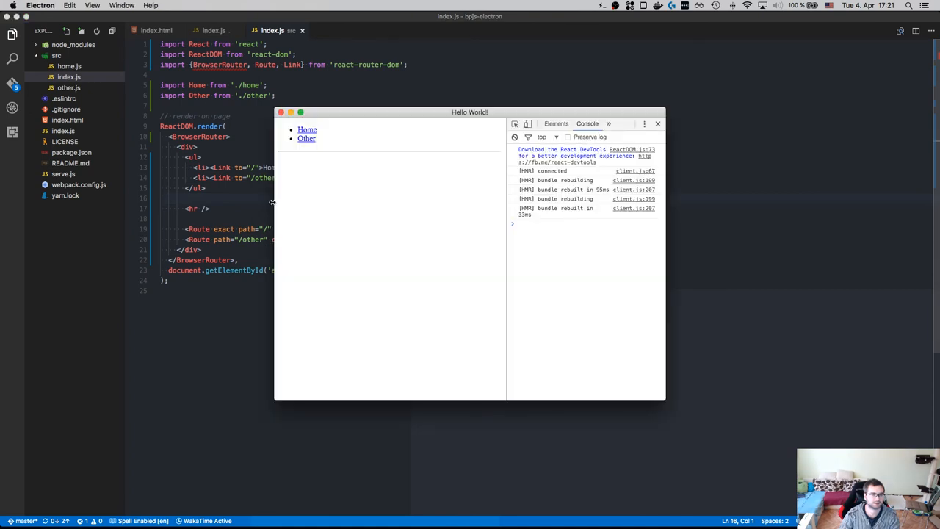
pyautogui.click(307, 130)
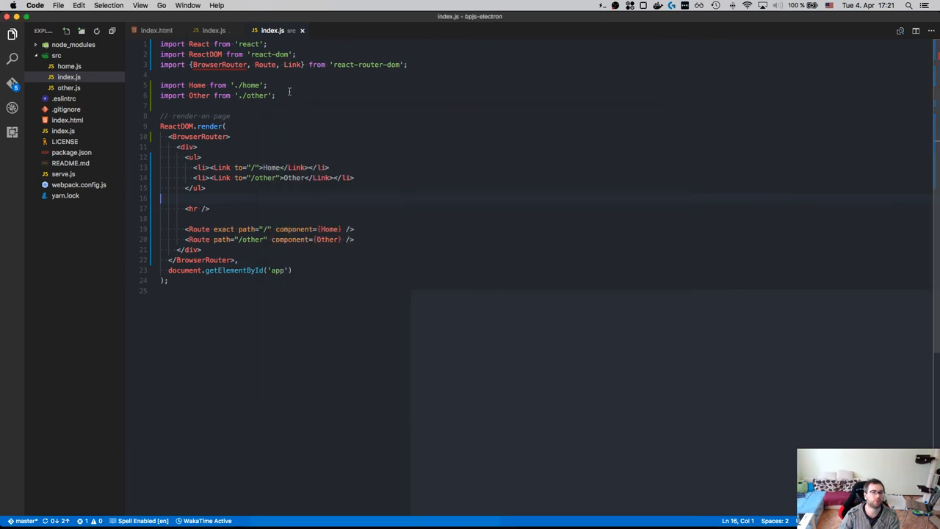
# Step: Add import React from 'react'; to the top of home.js and other.js
pyautogui.click(69, 66)
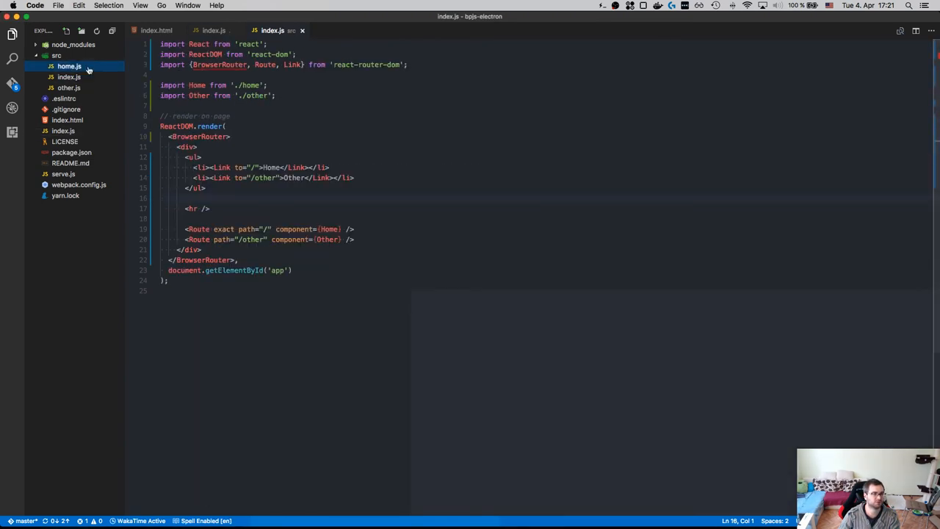
pyautogui.click(69, 66)
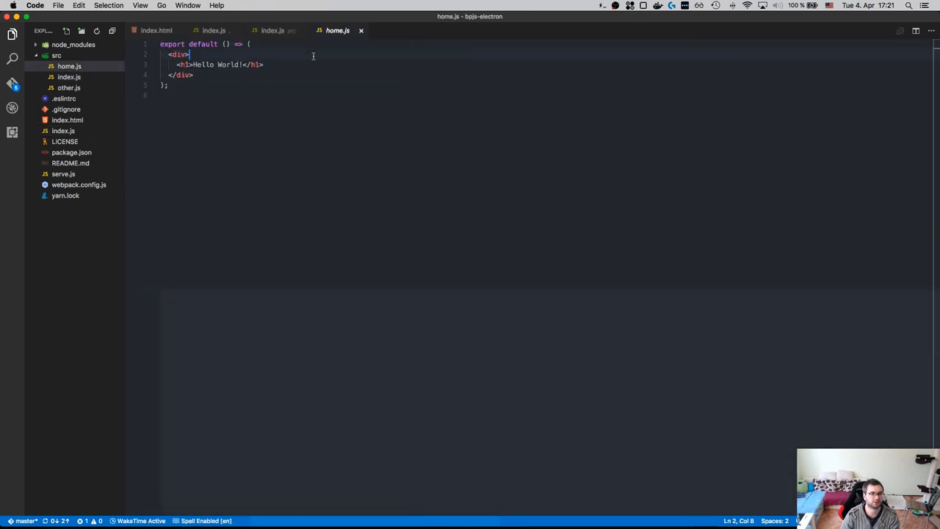
pyautogui.write("import React from 'react';")
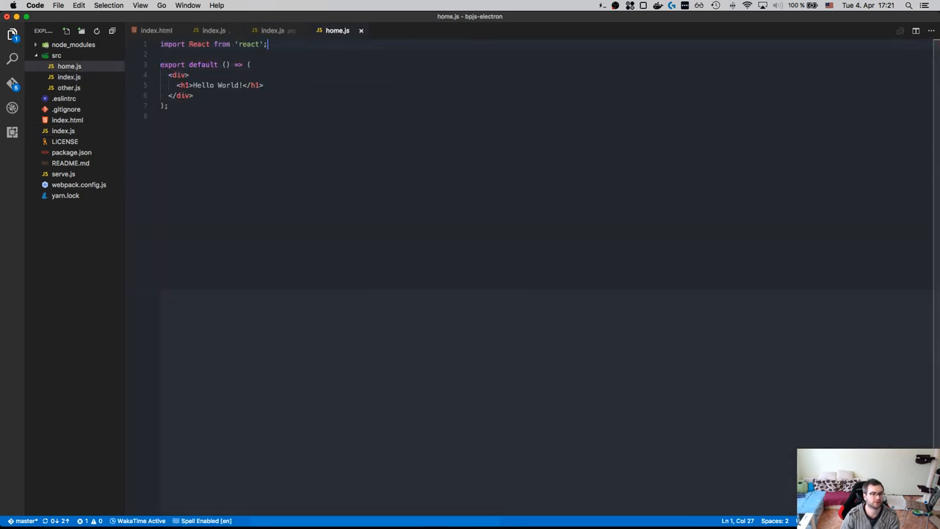
pyautogui.click(68, 89)
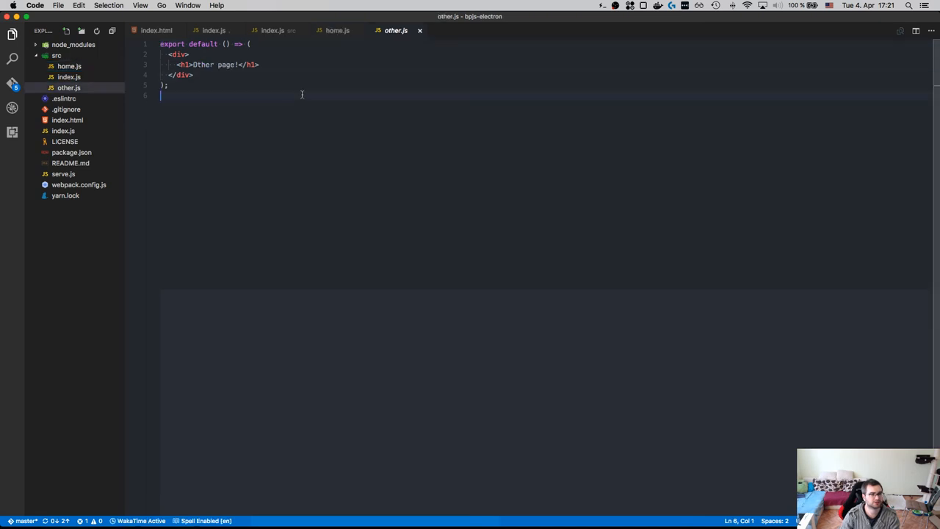
pyautogui.write("import React from 'react';")
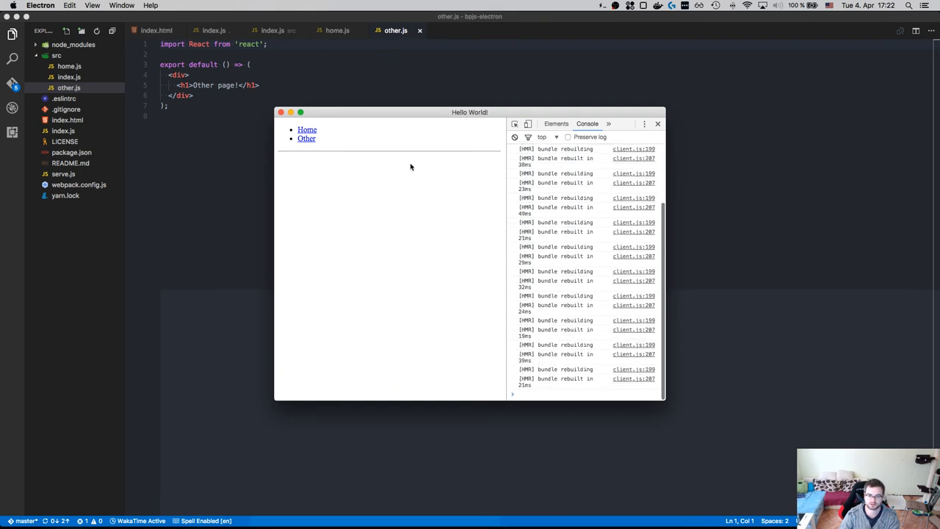
# Step: Bring index.js back into the editor and select a word in its router code
pyautogui.click(307, 129)
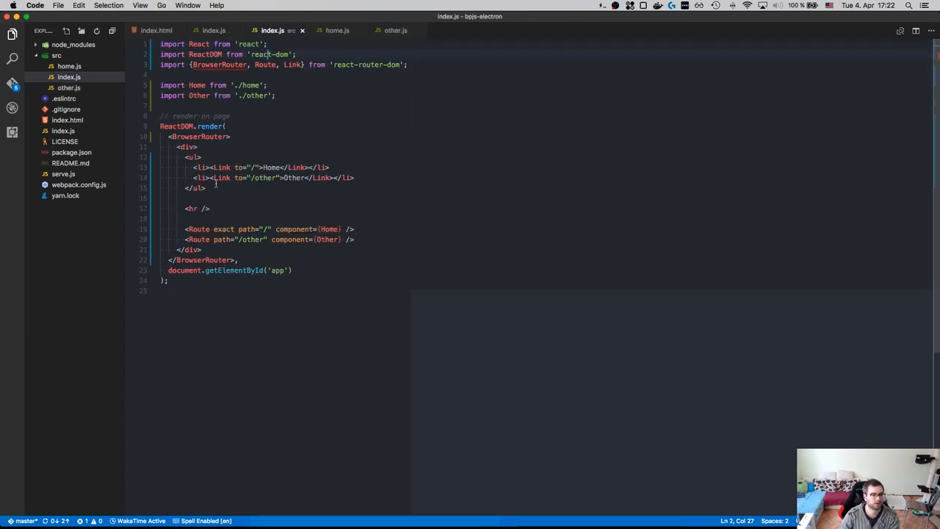
pyautogui.doubleClick(223, 229)
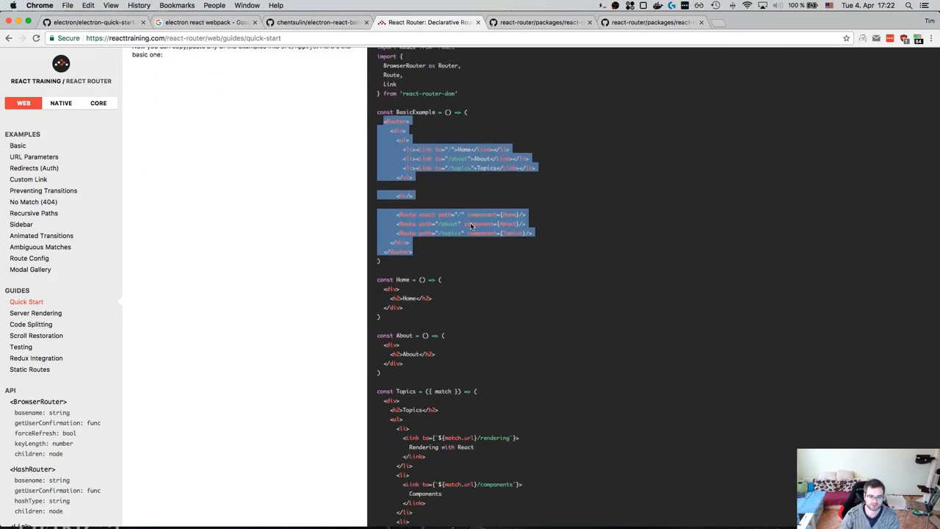
# Step: Browse the React Router docs sidebar down to the basic routing example
pyautogui.scroll(-3)
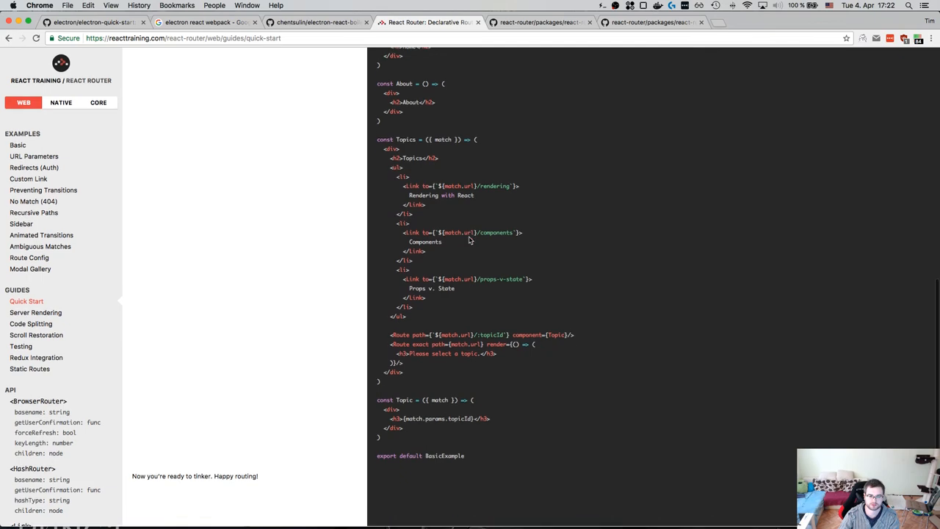
pyautogui.scroll(-3)
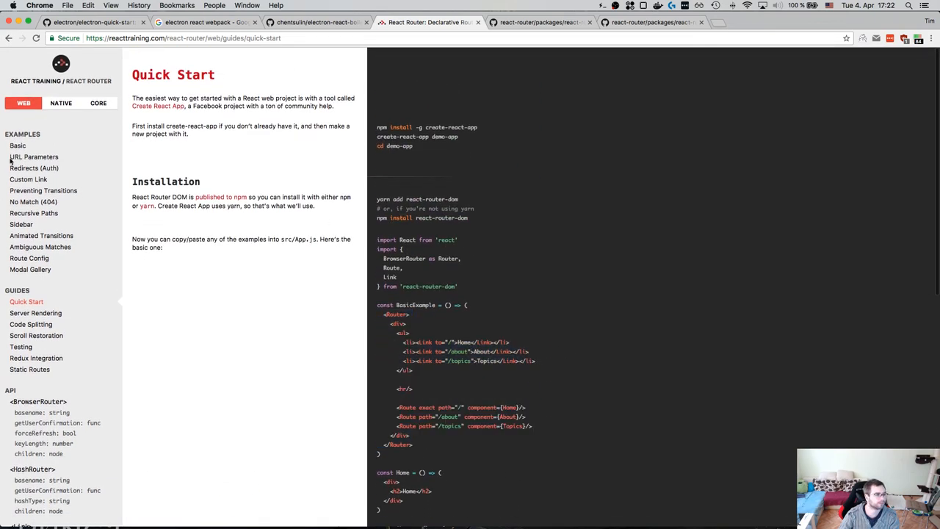
pyautogui.moveTo(34, 167)
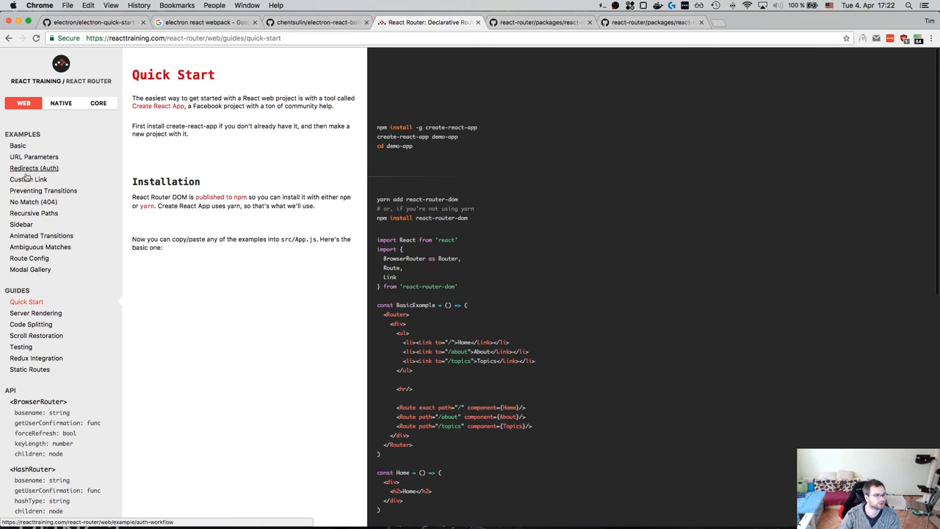
pyautogui.click(18, 146)
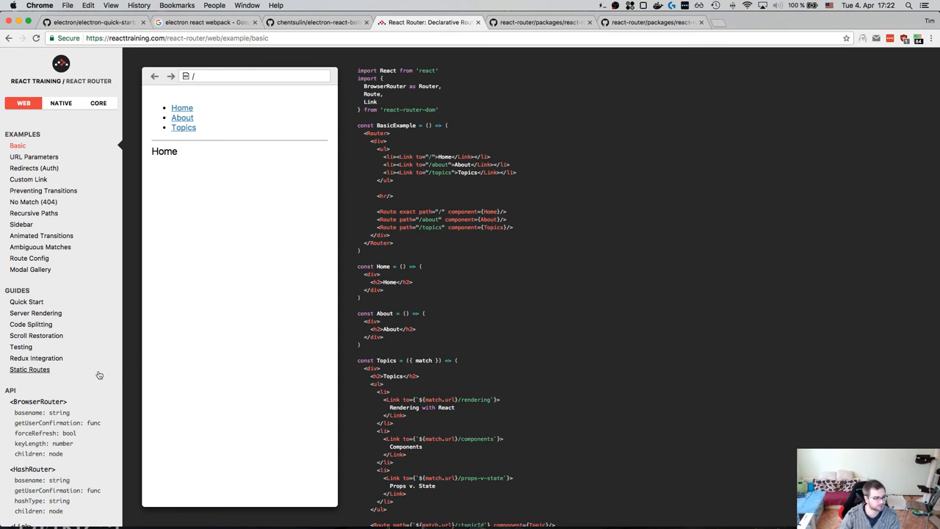
pyautogui.scroll(-3)
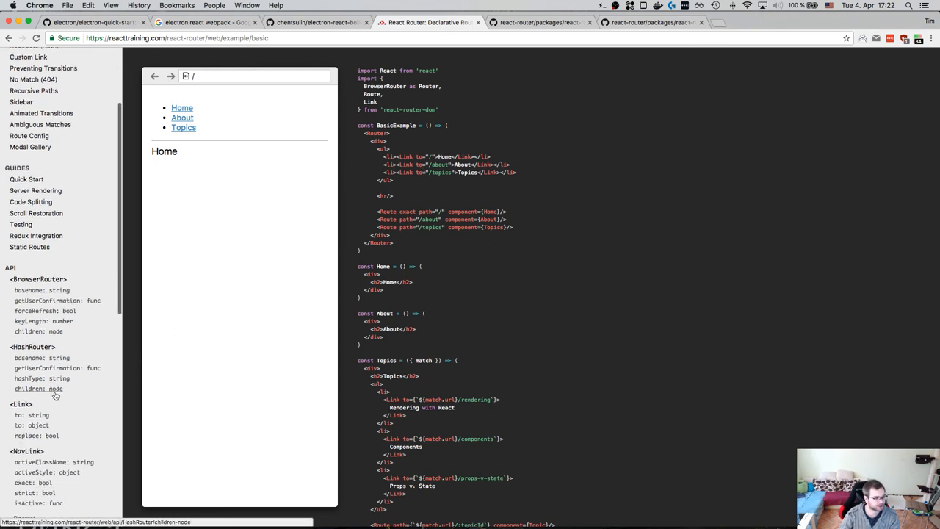
pyautogui.scroll(-3)
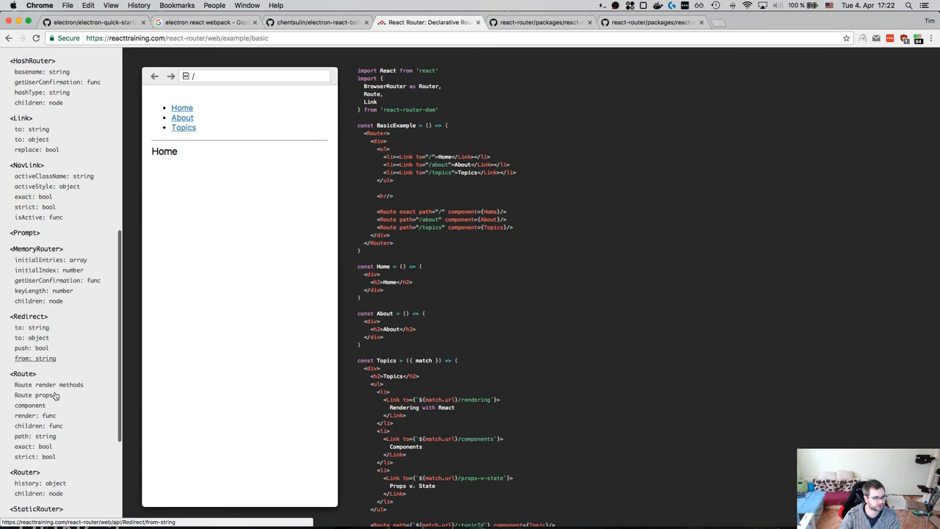
# Step: Read the Route render methods and Route props documentation
pyautogui.click(22, 373)
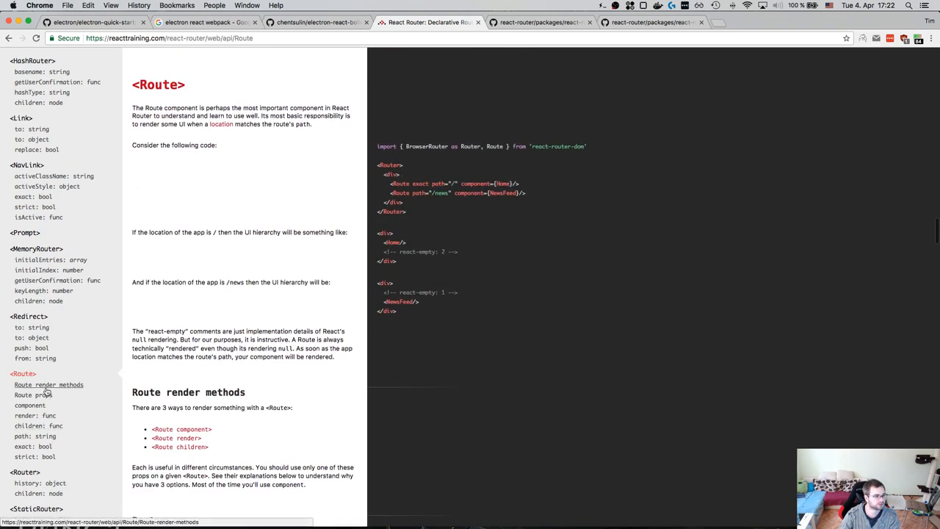
pyautogui.click(33, 394)
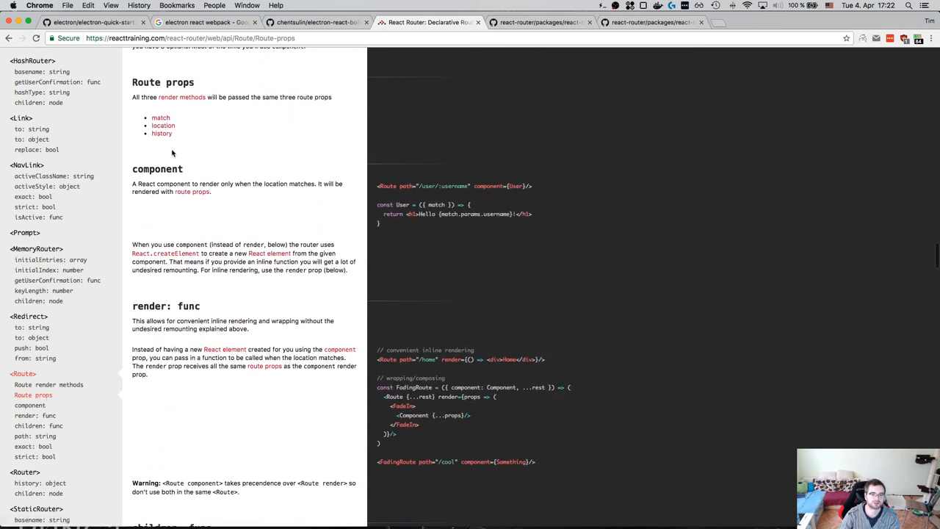
pyautogui.moveTo(177, 204)
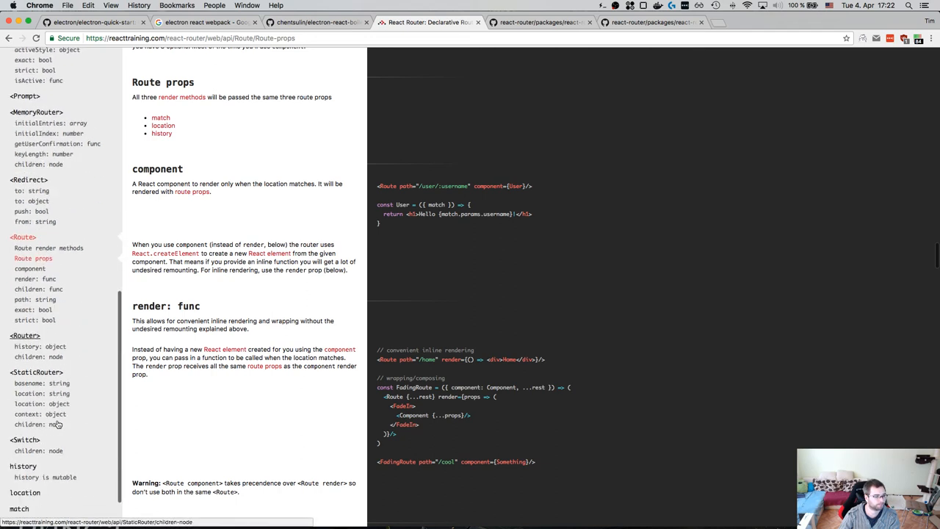
pyautogui.scroll(-3)
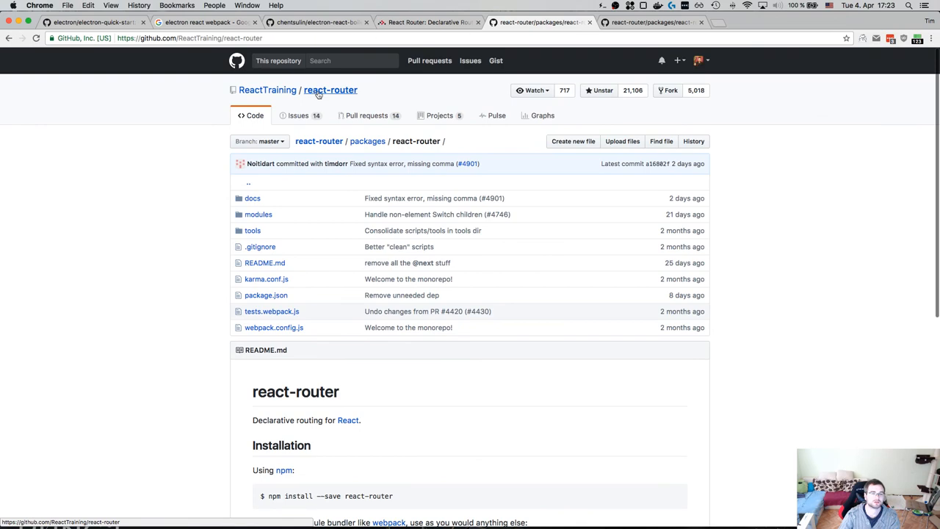
# Step: On GitHub, browse into react-router's packages/react-router-dom/docs/api folder
pyautogui.rightClick(649, 22)
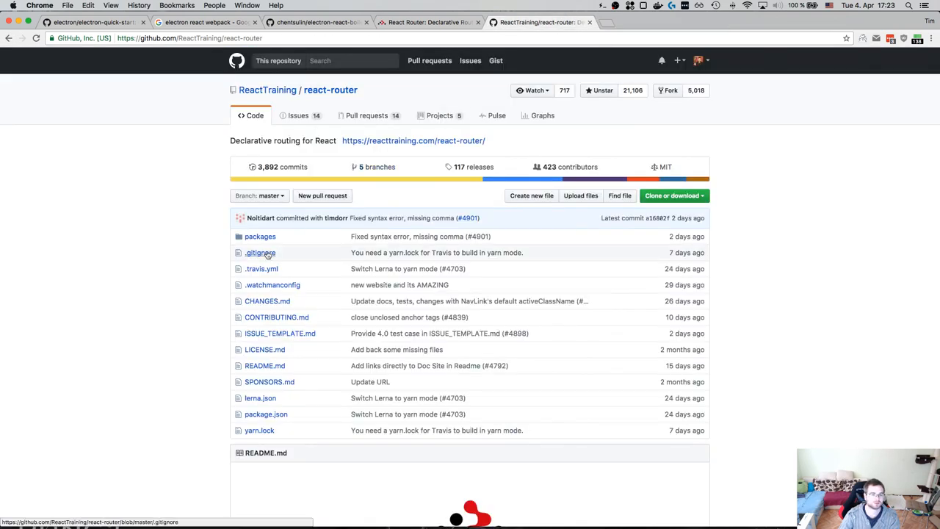
pyautogui.click(260, 235)
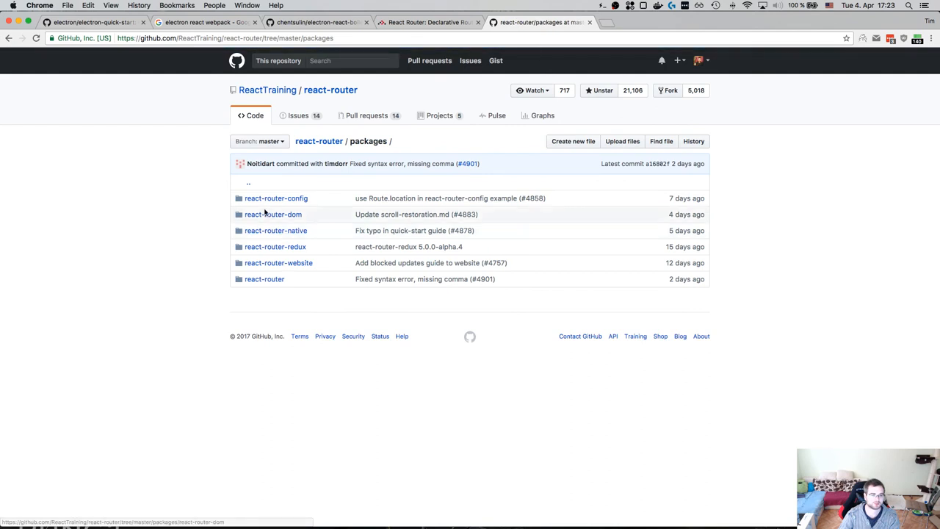
pyautogui.click(273, 215)
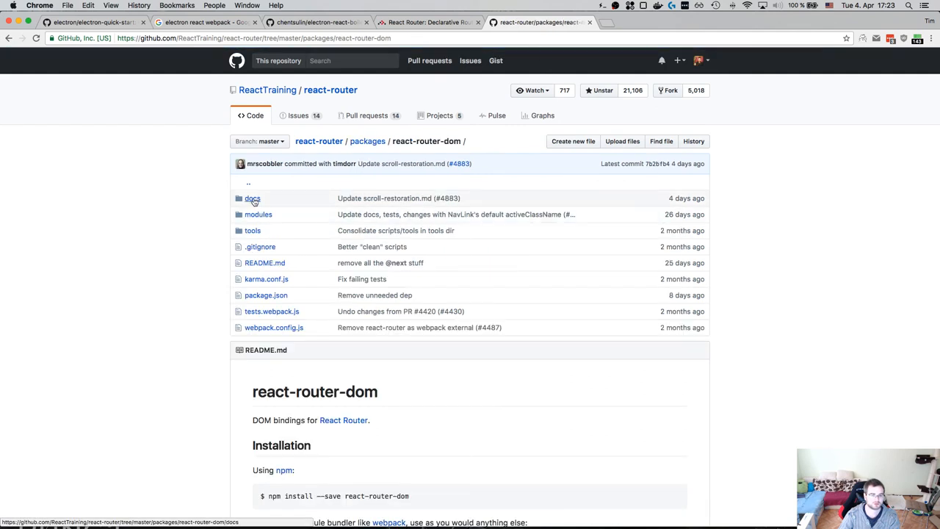
pyautogui.click(253, 197)
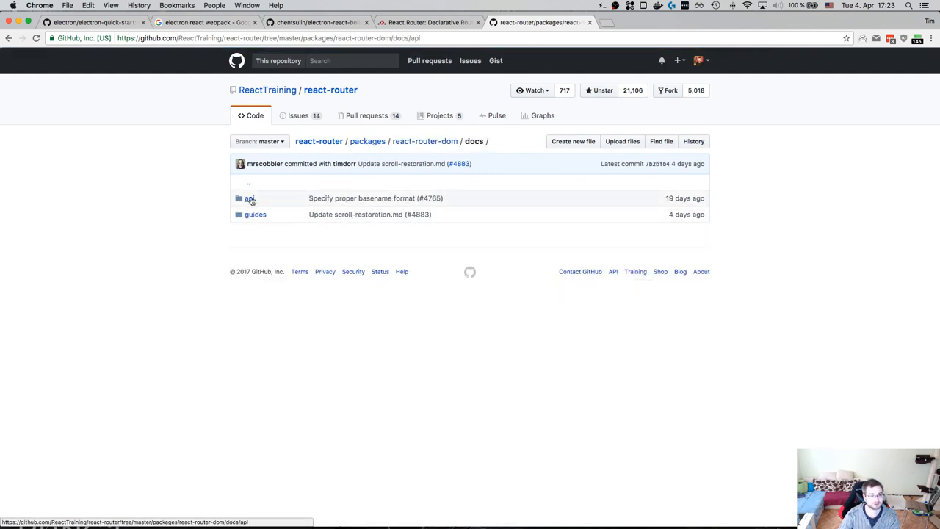
pyautogui.click(250, 197)
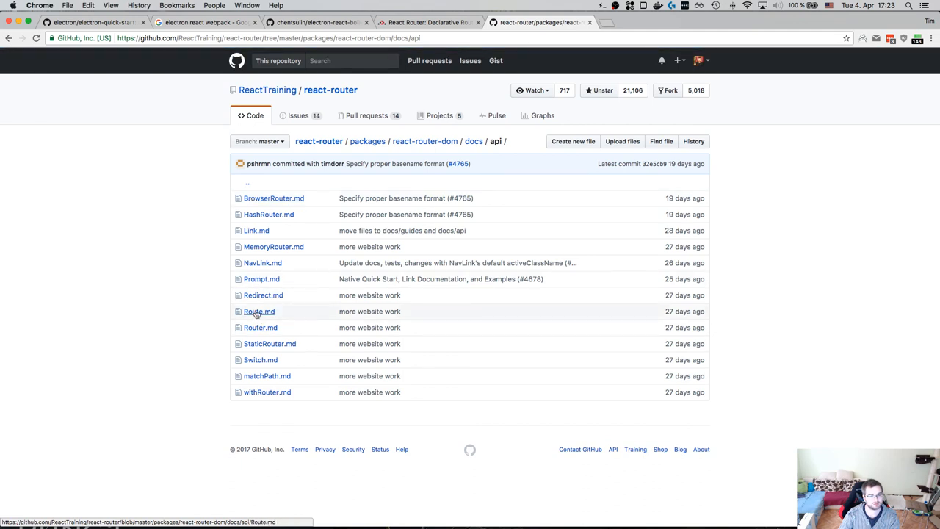
# Step: Read Route.md and its core Route link, then Router.md, and switch back to the Electron app
pyautogui.click(259, 312)
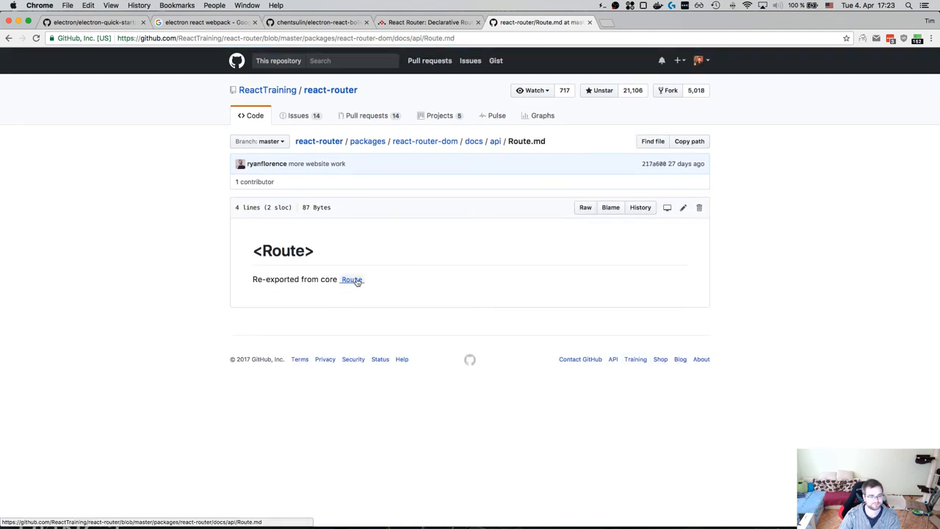
pyautogui.click(351, 280)
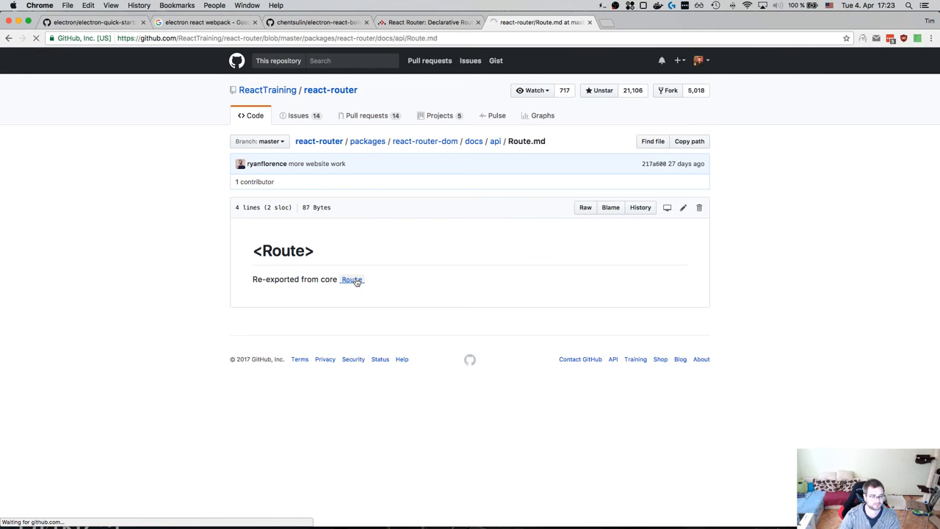
pyautogui.click(351, 279)
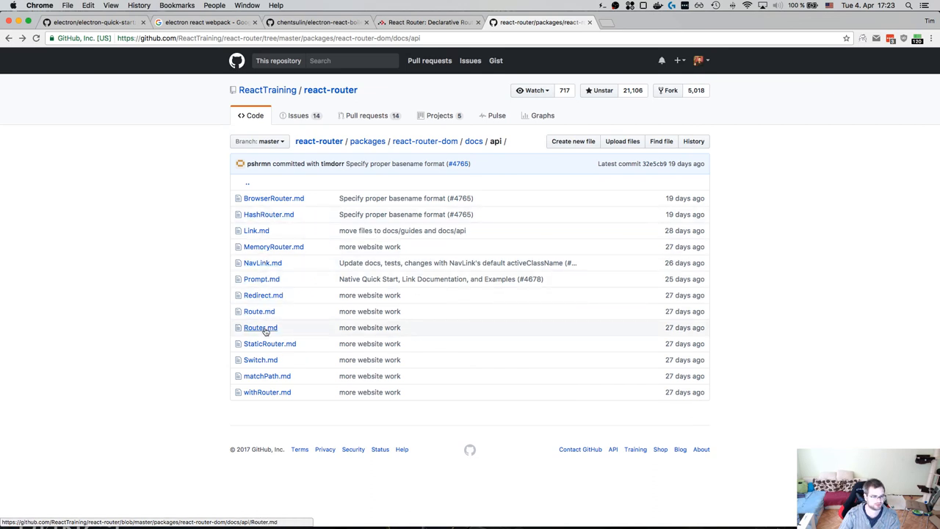
pyautogui.click(262, 327)
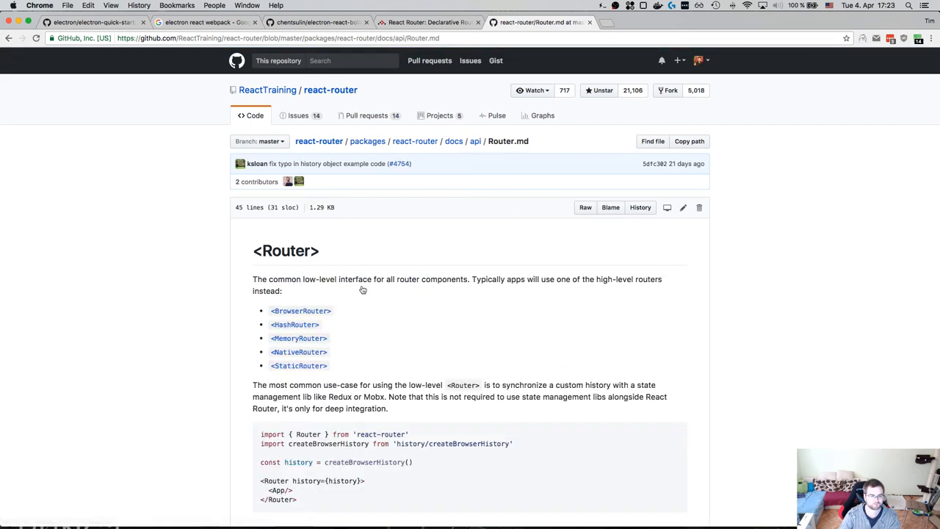
pyautogui.write('defa')
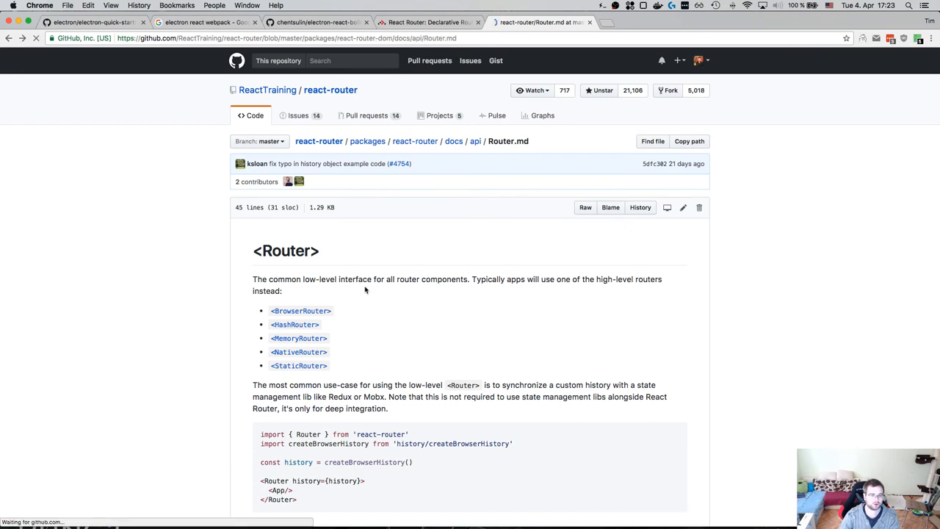
pyautogui.press('cmd+tab')
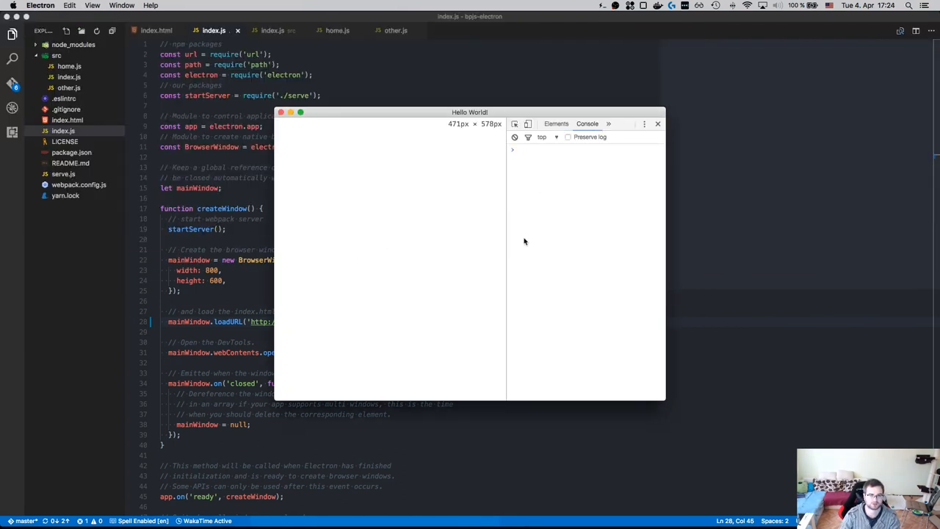
# Step: Navigate the app to the Other page and back to Home via the router links
pyautogui.click(306, 138)
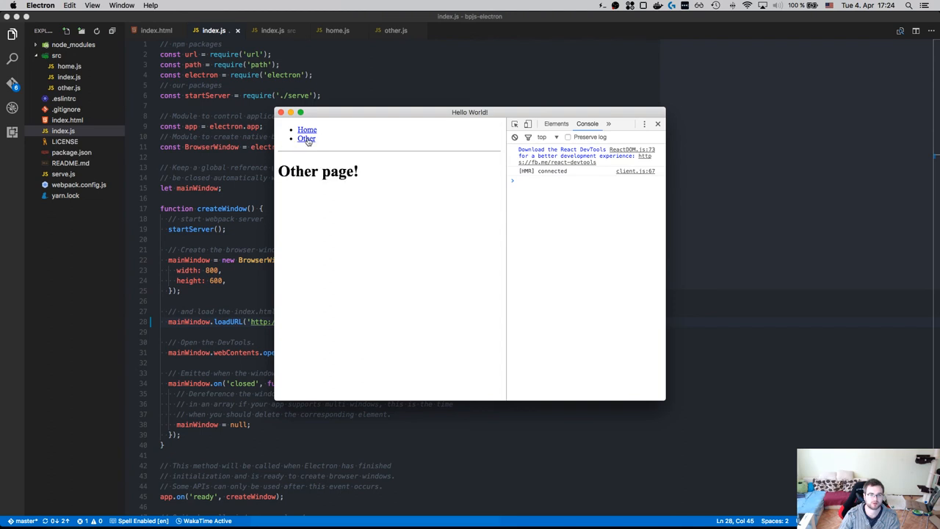
pyautogui.click(307, 129)
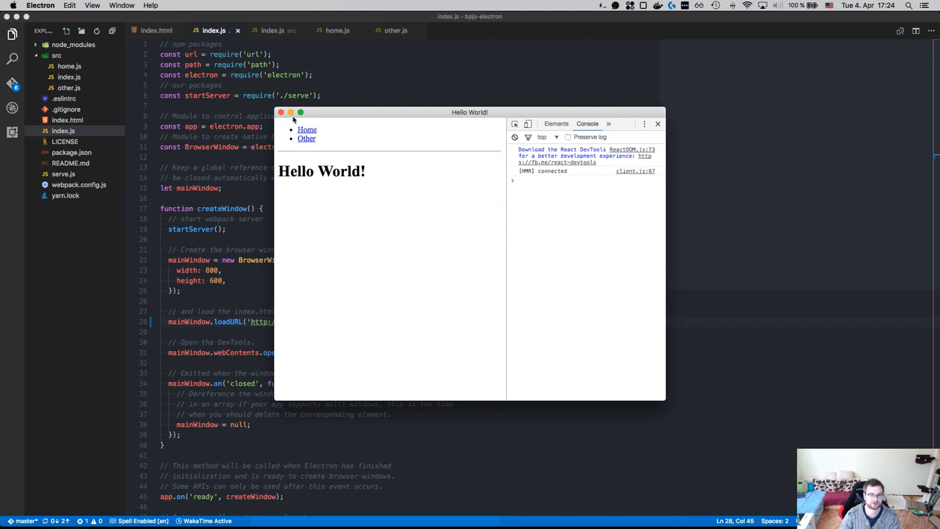
pyautogui.moveTo(463, 273)
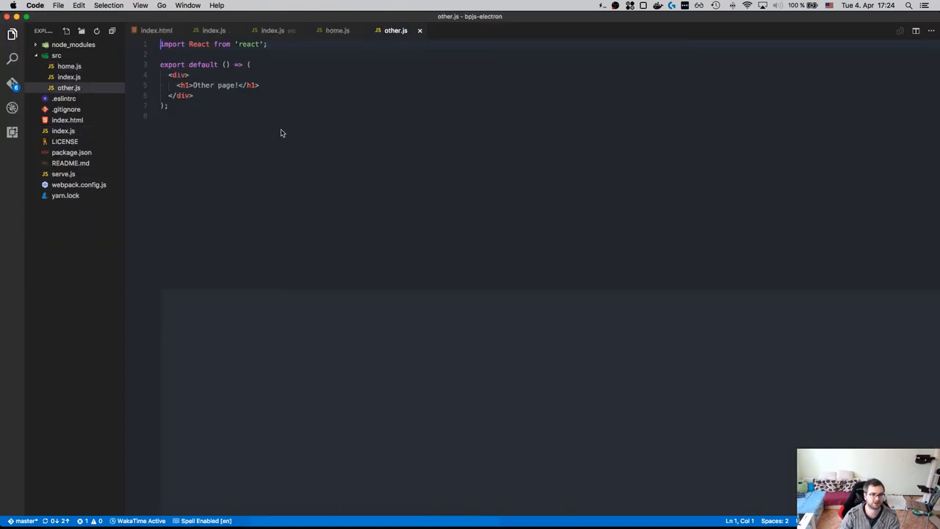
# Step: Run npm run lint in Hyper, then bring src/index.js up in VS Code
pyautogui.click(214, 29)
pyautogui.write('git')
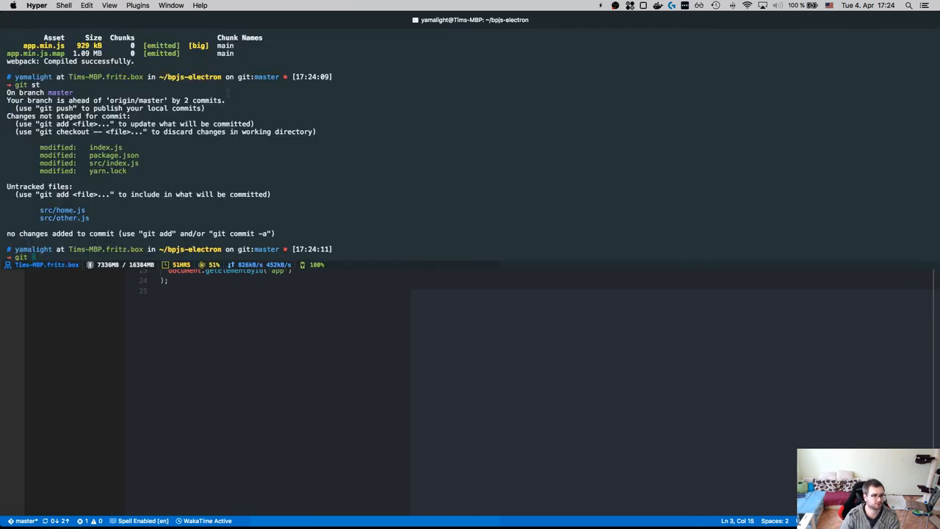
pyautogui.write('npm run lint')
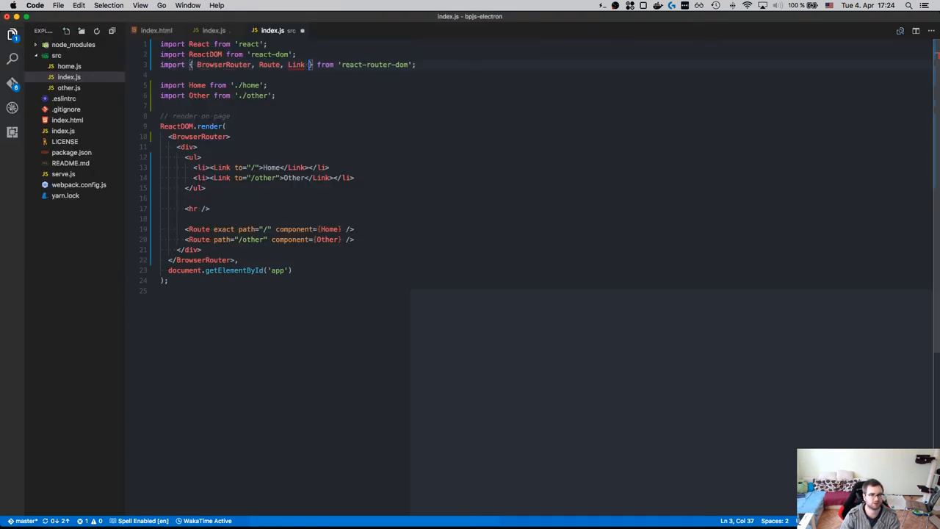
pyautogui.write('for')
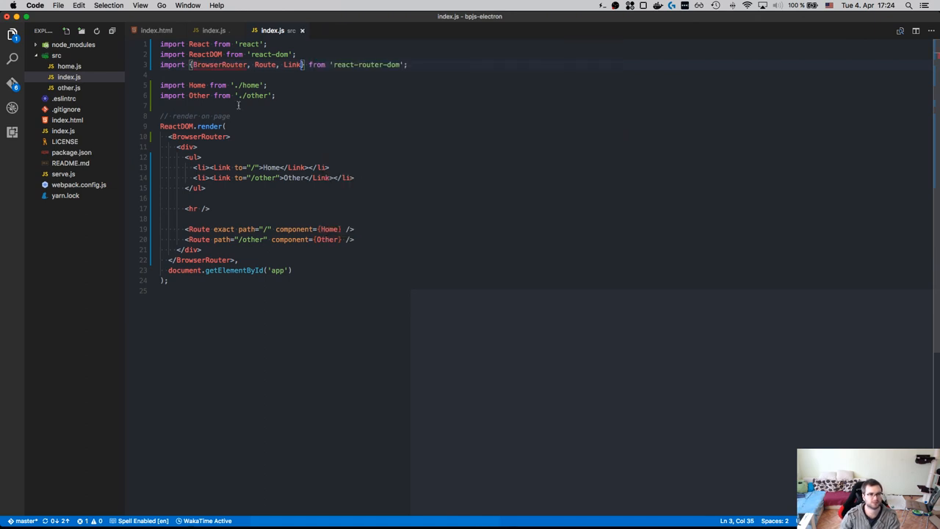
pyautogui.click(65, 98)
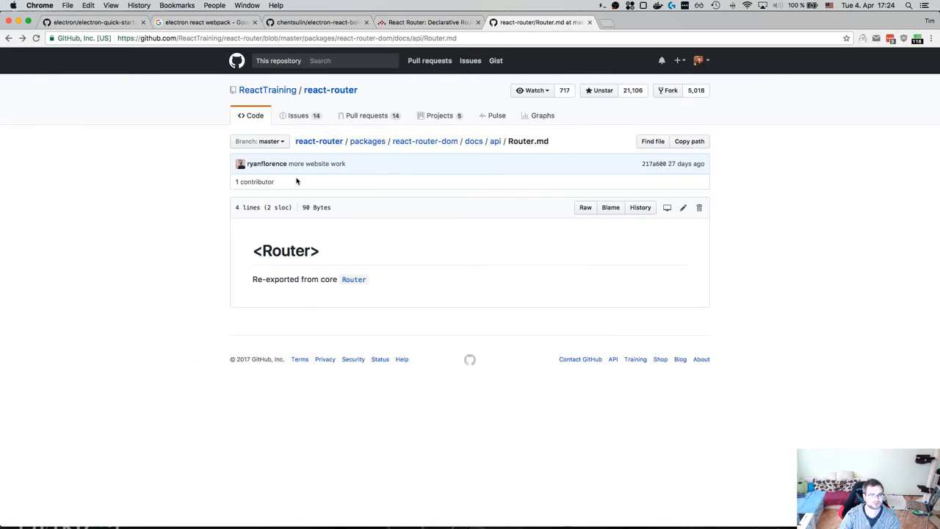
# Step: Search GitHub for prettier and read through the eslint-plugin-prettier, eslint-config-prettier and prettier READMEs
pyautogui.write('prettier/')
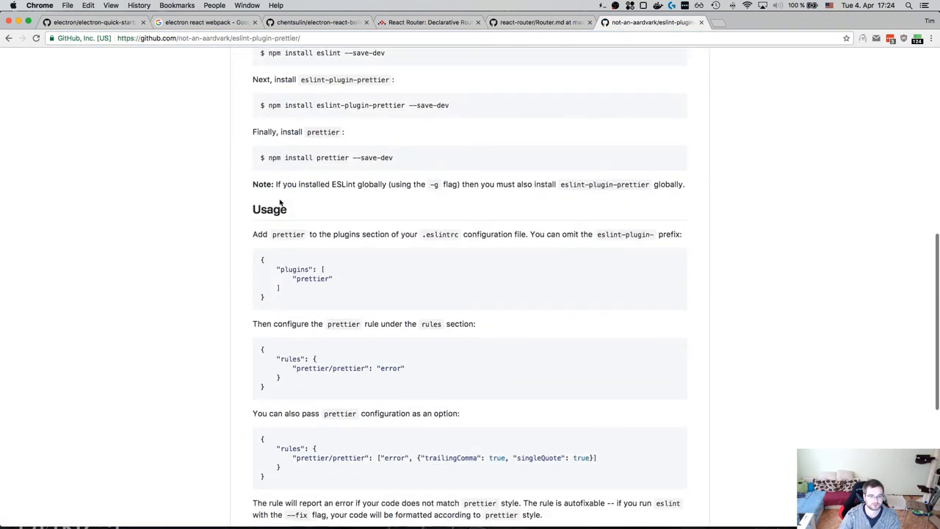
pyautogui.scroll(-3)
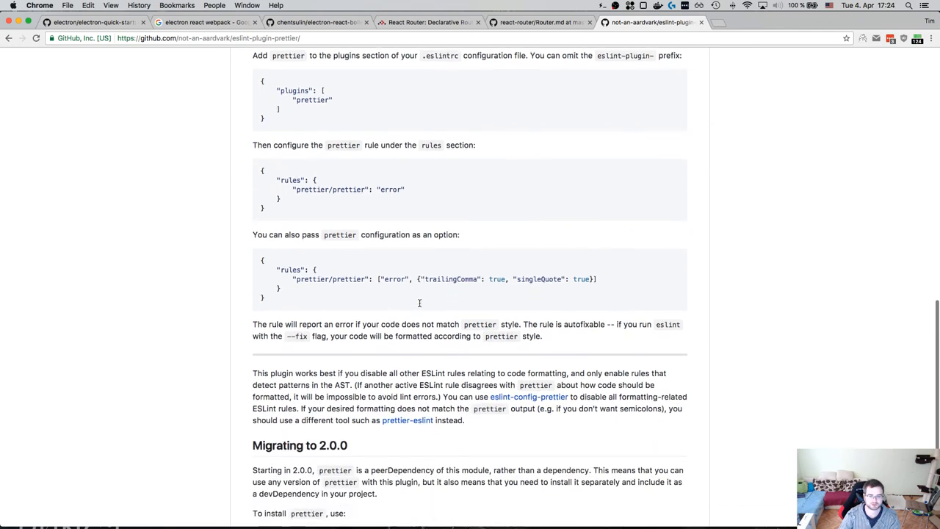
pyautogui.scroll(-3)
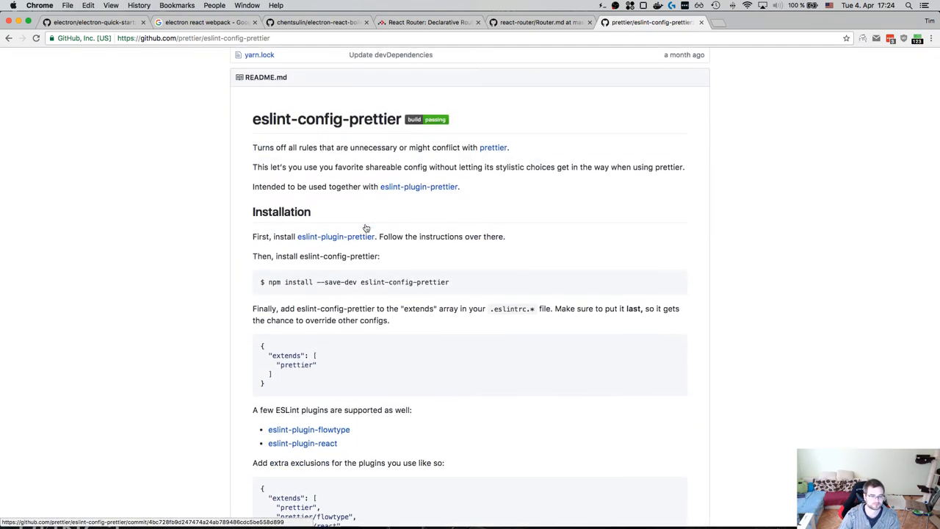
pyautogui.scroll(-3)
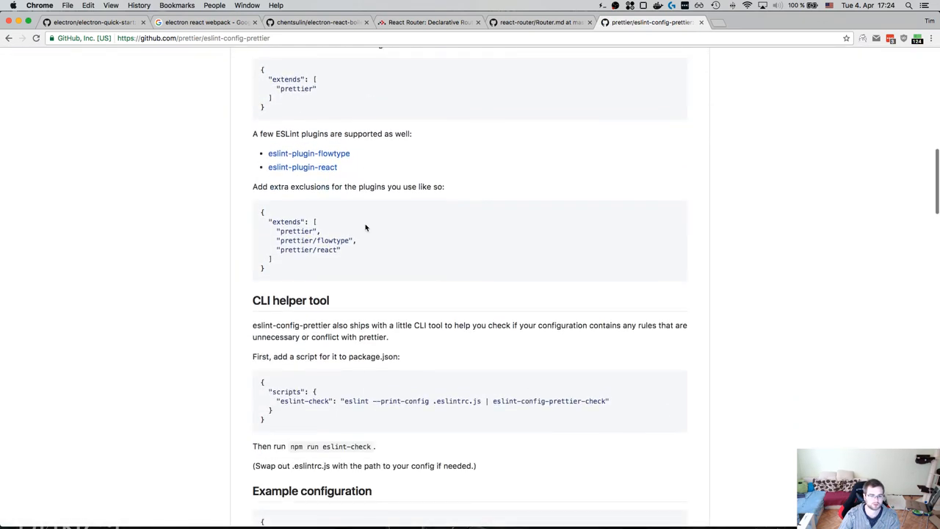
pyautogui.scroll(-3)
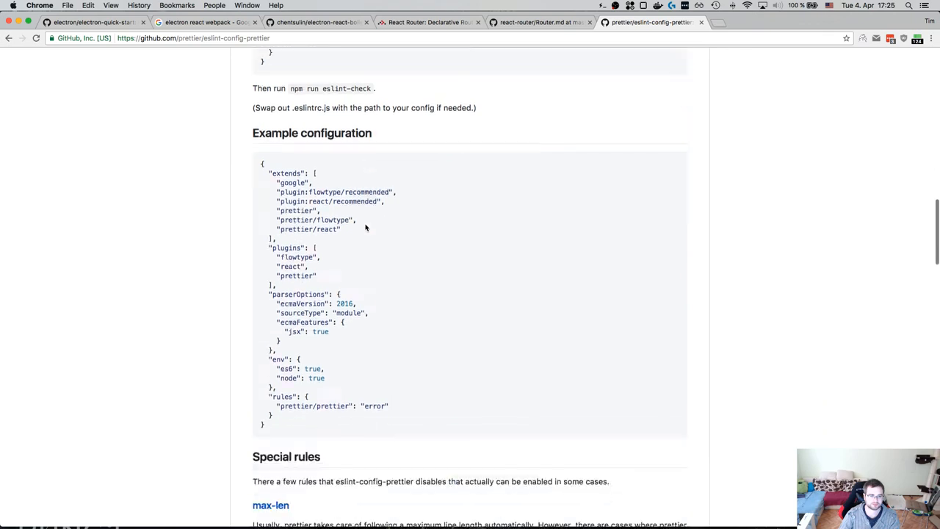
pyautogui.scroll(-3)
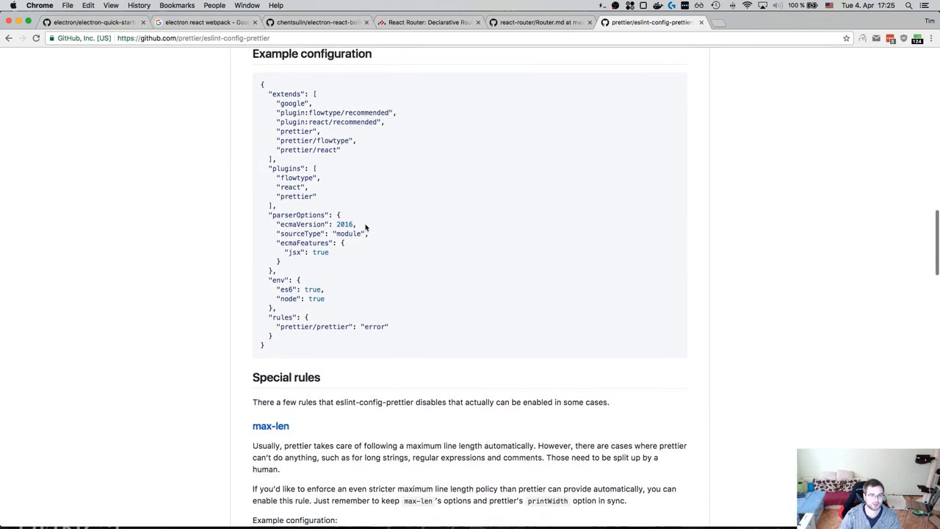
pyautogui.scroll(-3)
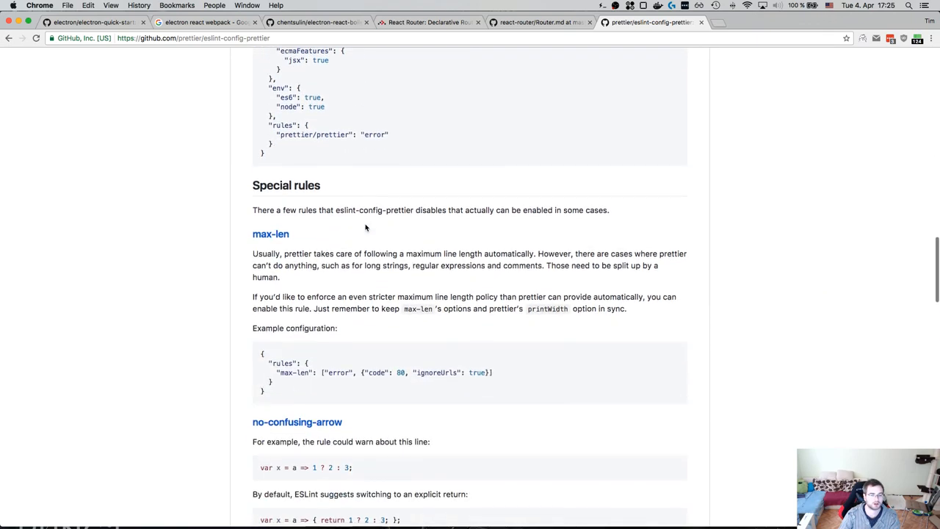
pyautogui.scroll(-3)
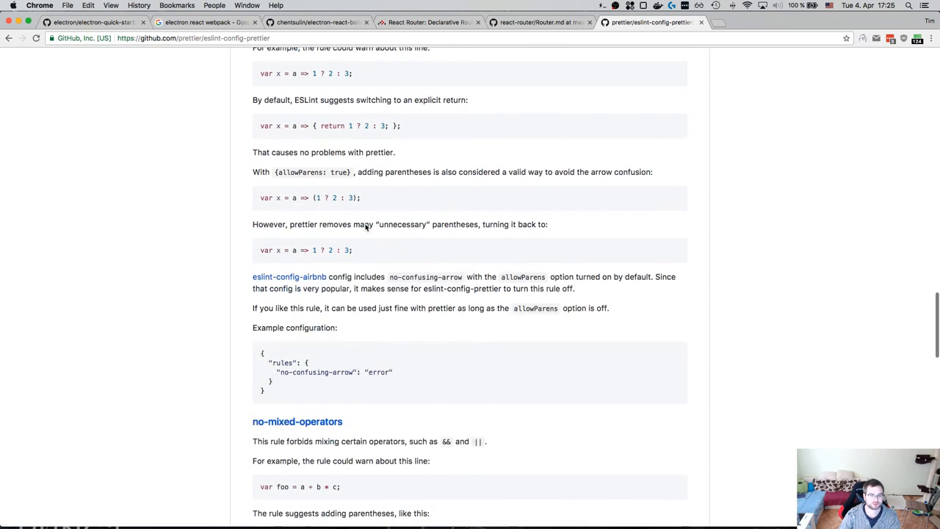
pyautogui.scroll(-3)
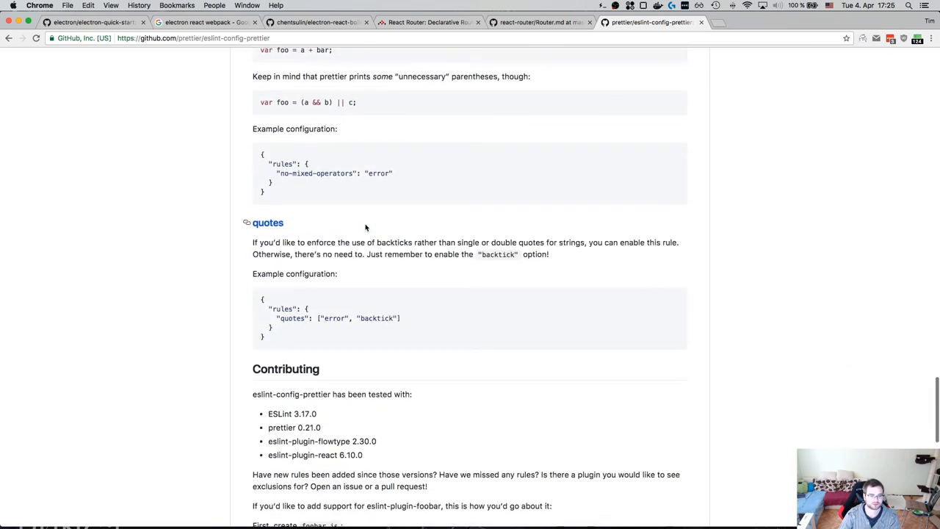
pyautogui.scroll(-3)
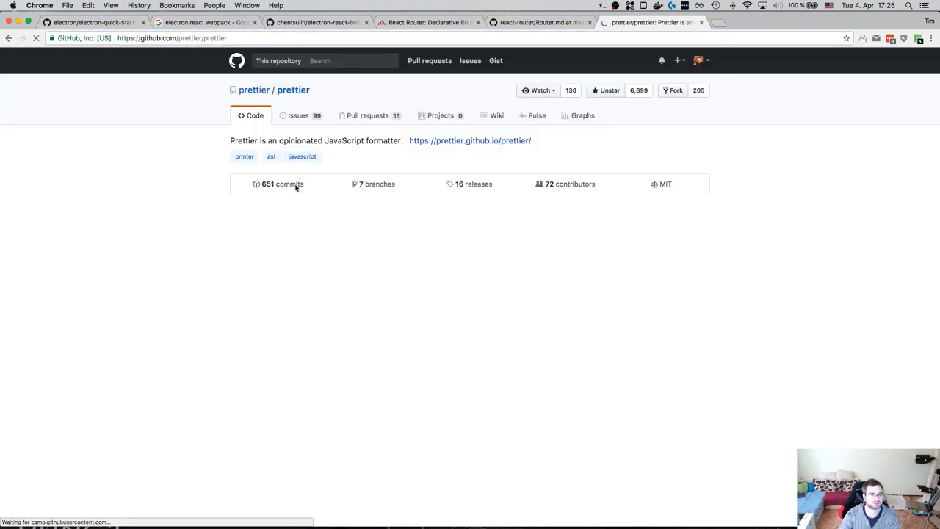
pyautogui.scroll(-3)
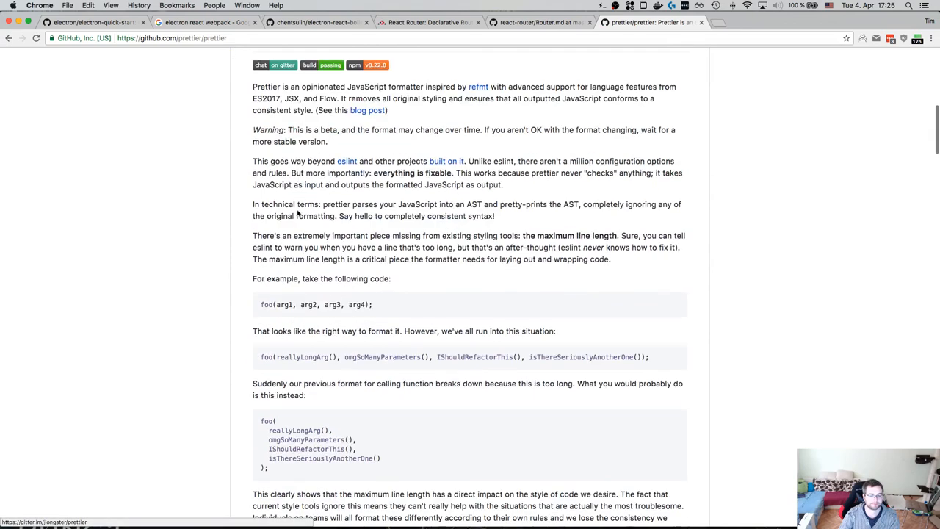
pyautogui.scroll(-3)
pyautogui.write('>c')
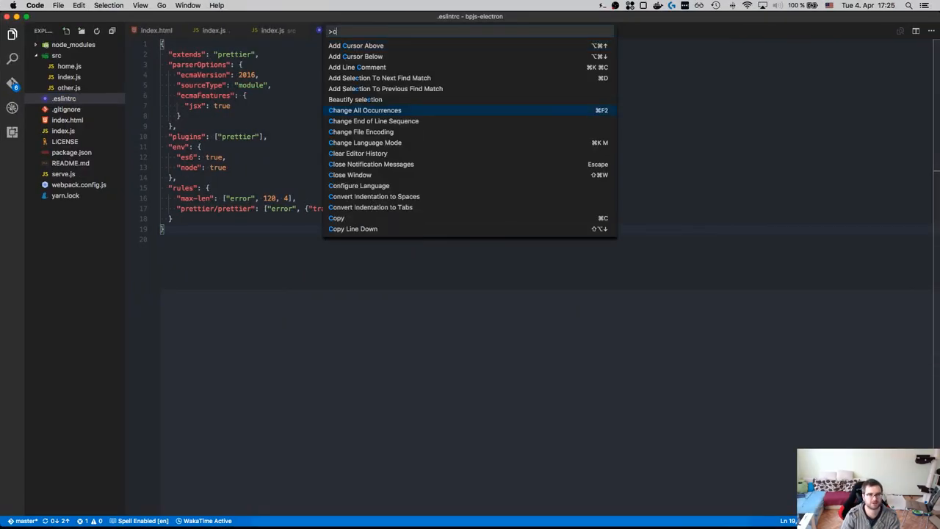
# Step: Open the VS Code user settings via the Command Palette and check the prettier settings
pyautogui.press('Backspace')
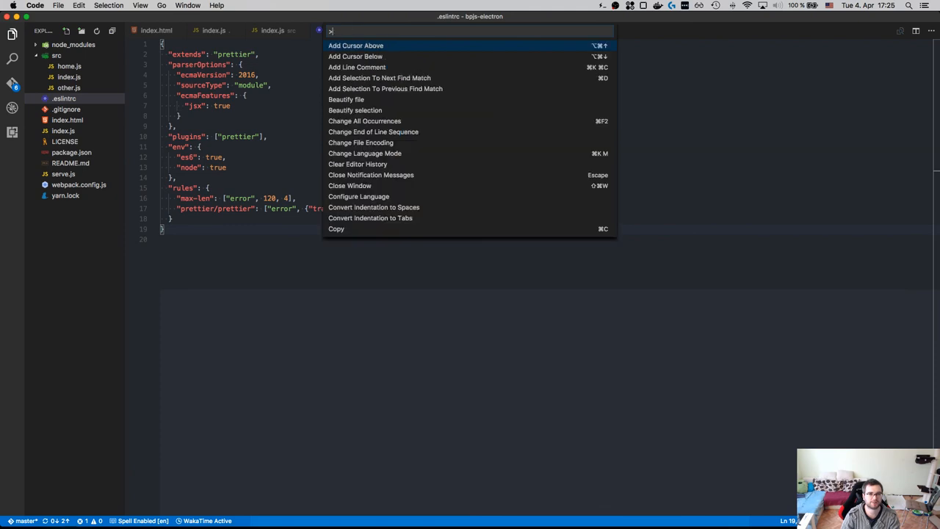
pyautogui.write('setti')
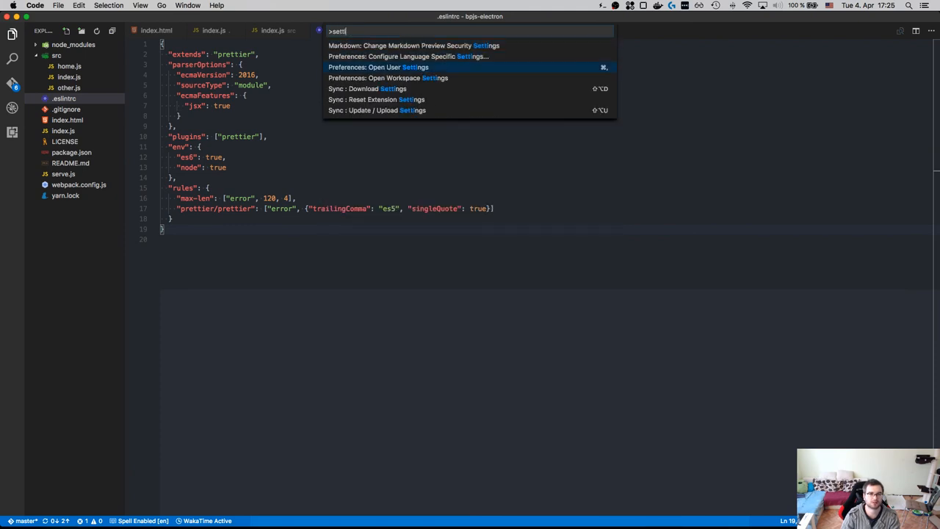
pyautogui.click(379, 67)
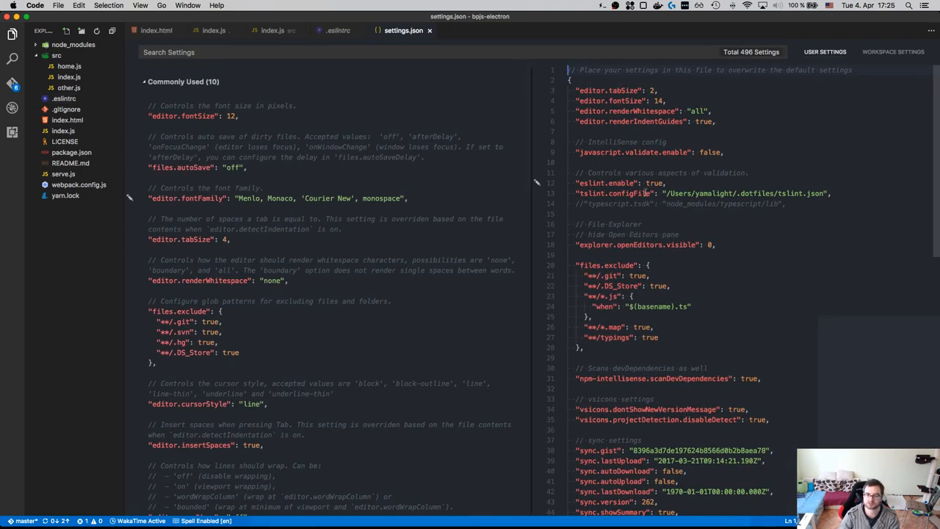
pyautogui.scroll(-3)
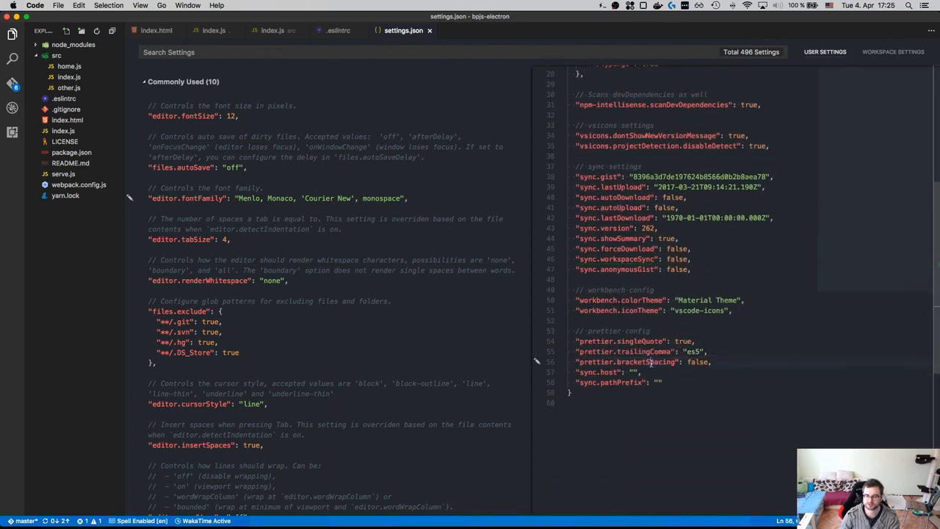
# Step: Add a bracketSpacing option to the prettier/prettier rule in .eslintrc
pyautogui.click(338, 29)
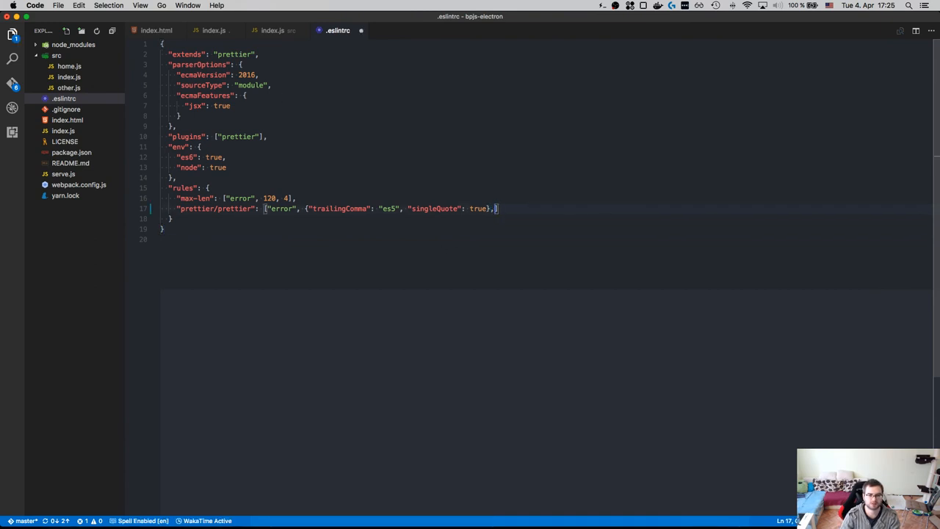
pyautogui.write(', "bracketSpacing')
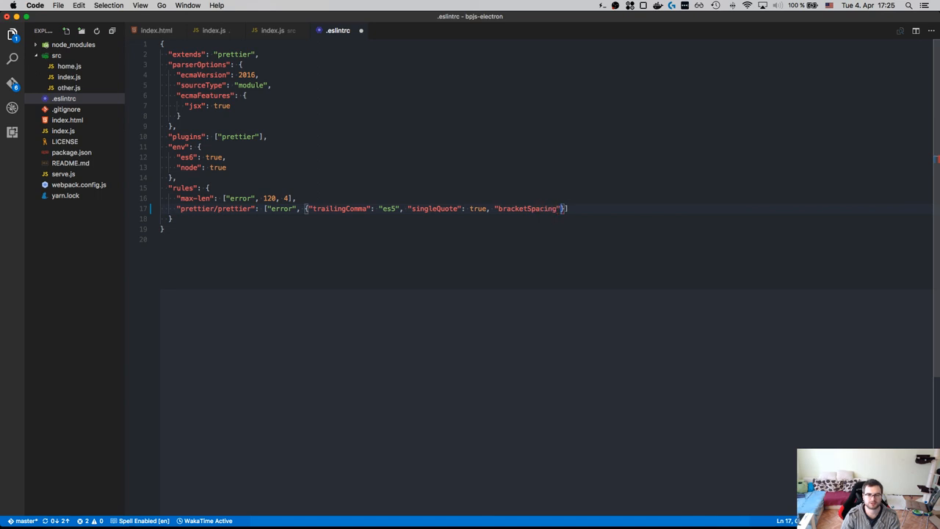
pyautogui.click(215, 29)
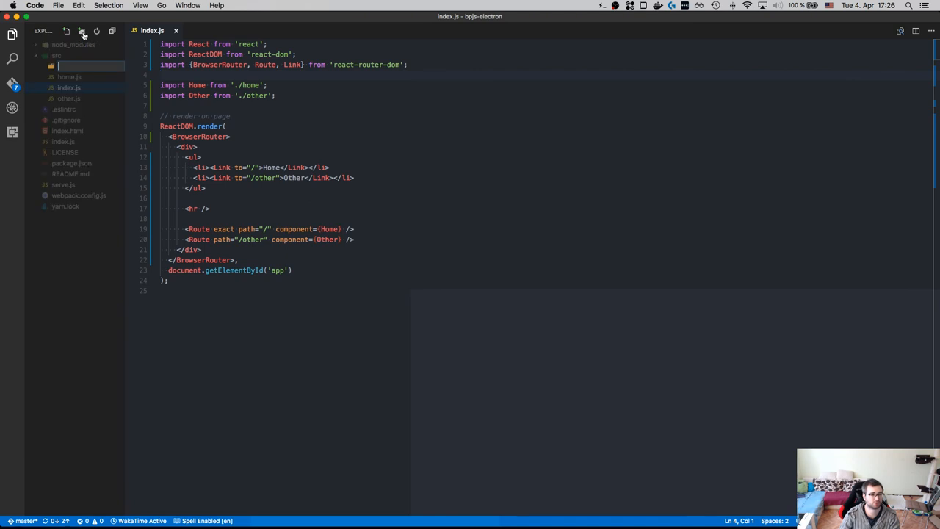
# Step: Create a src/pages folder and move home.js and other.js into it
pyautogui.write('pages')
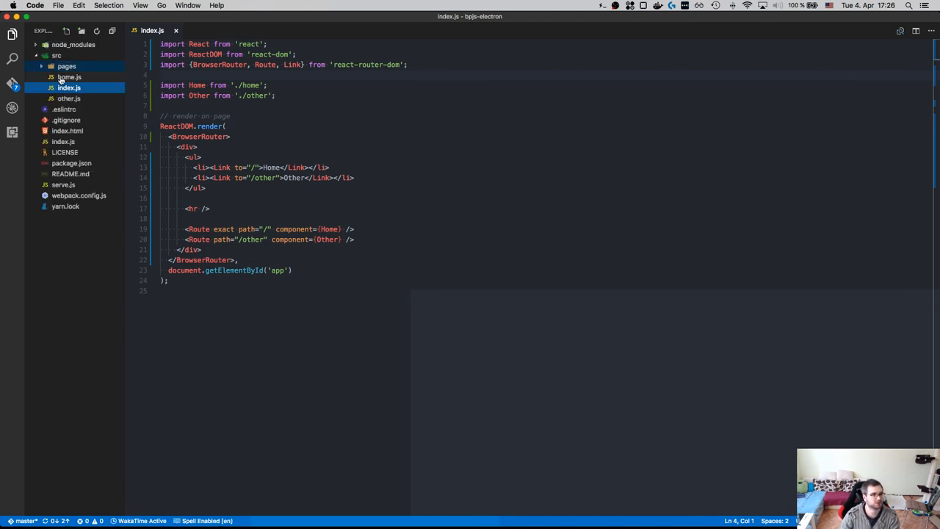
pyautogui.click(66, 66)
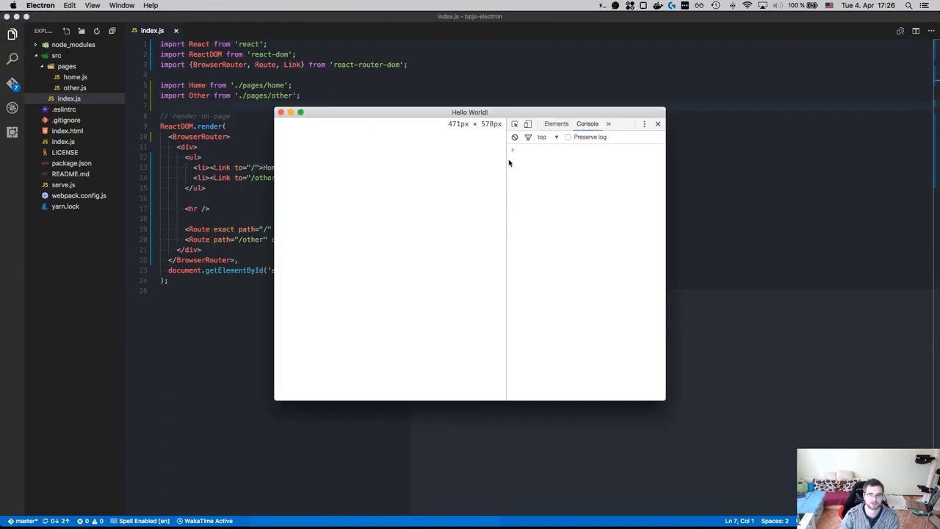
# Step: Verify the Electron app still switches between the Other and Home pages
pyautogui.click(306, 138)
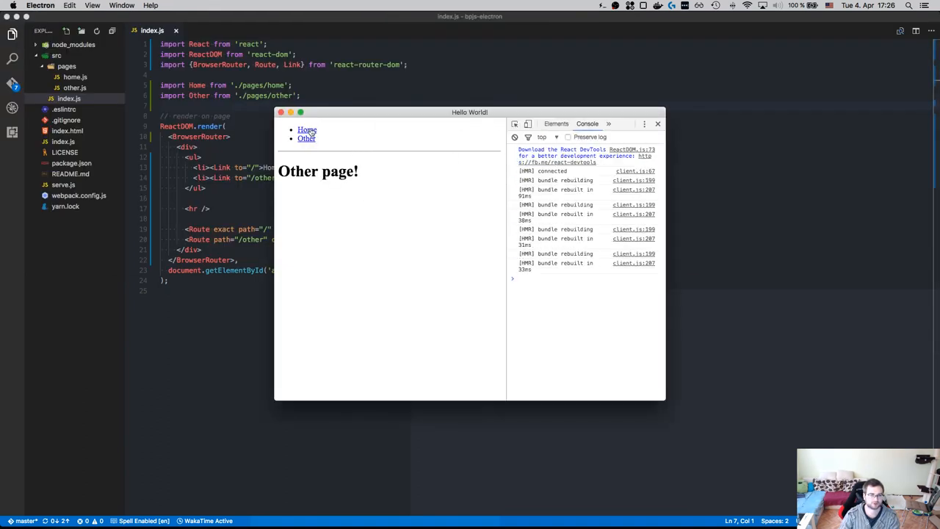
pyautogui.click(307, 129)
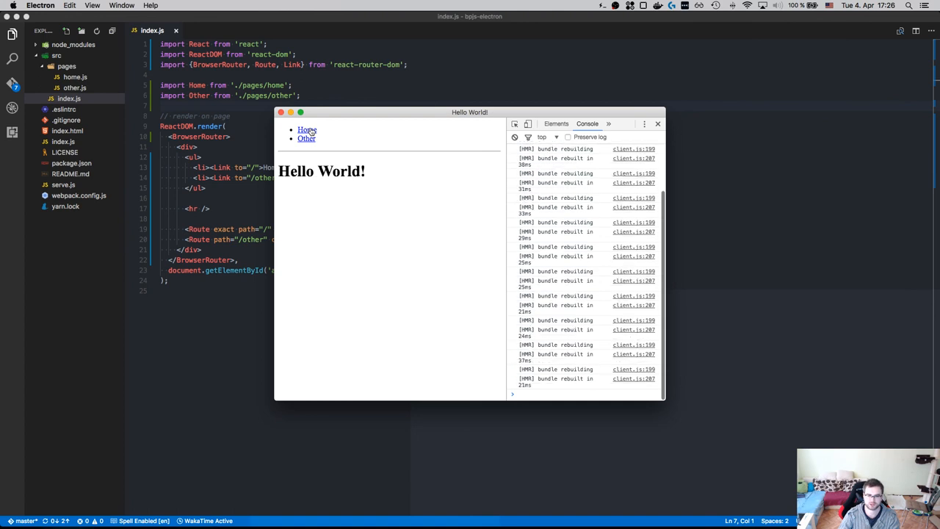
pyautogui.click(305, 138)
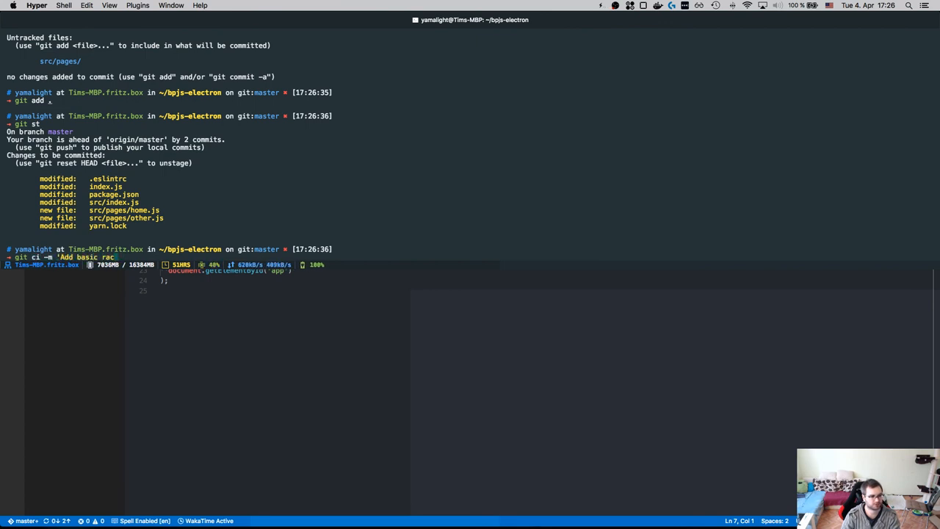
# Step: Commit the staged changes with the message 'Add basic react-router setup'
pyautogui.write("react-router setup'")
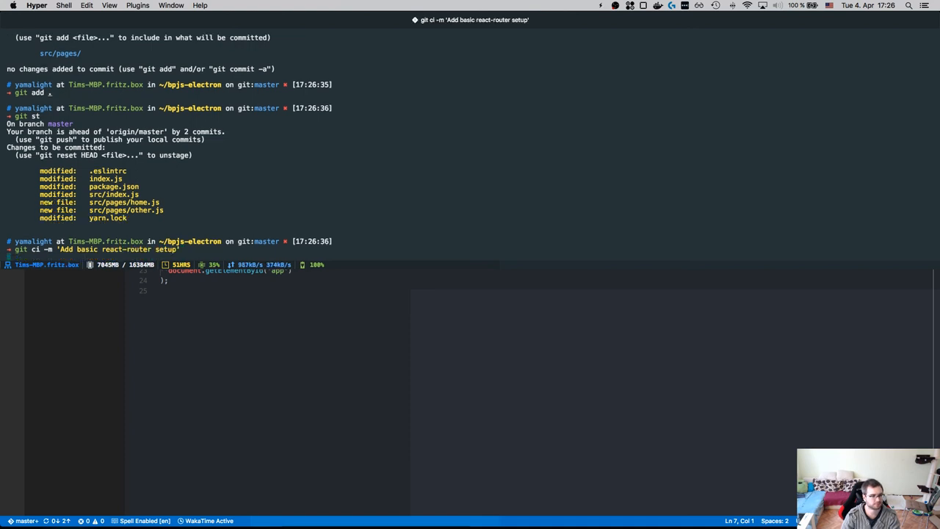
pyautogui.press('enter')
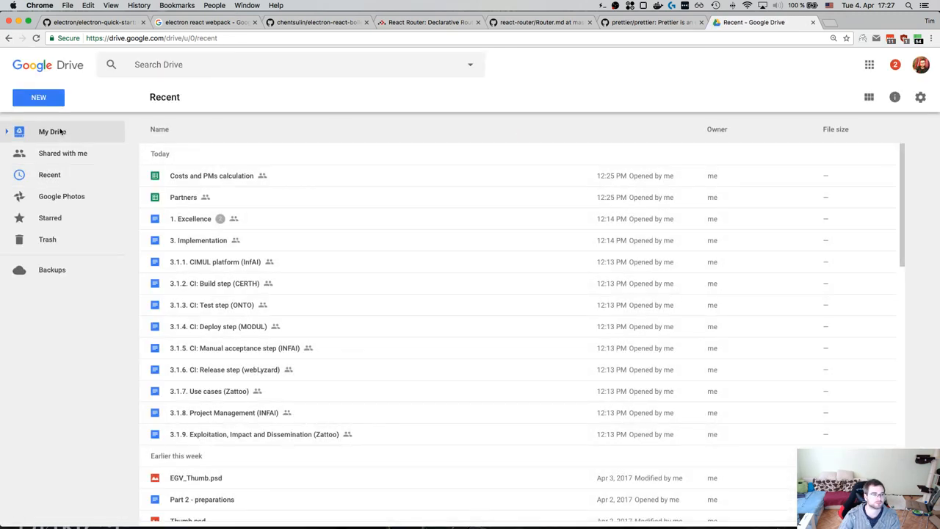
# Step: Navigate My Drive > Youtube > Electron to the project description, then return to the React Router docs and editor
pyautogui.click(53, 132)
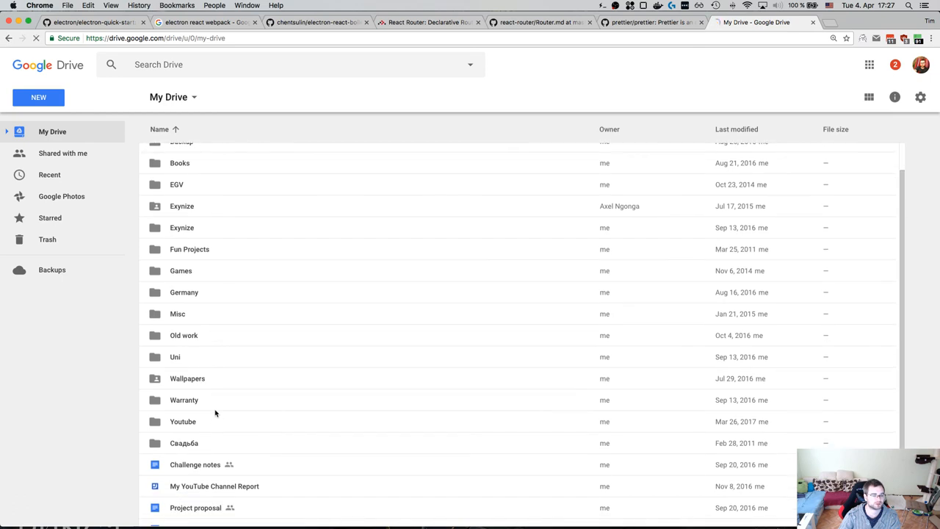
pyautogui.doubleClick(182, 421)
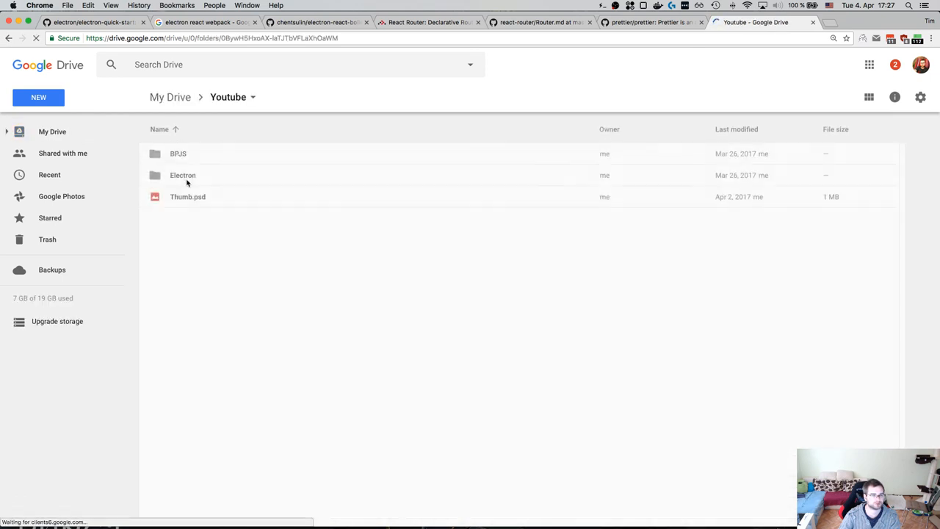
pyautogui.doubleClick(182, 175)
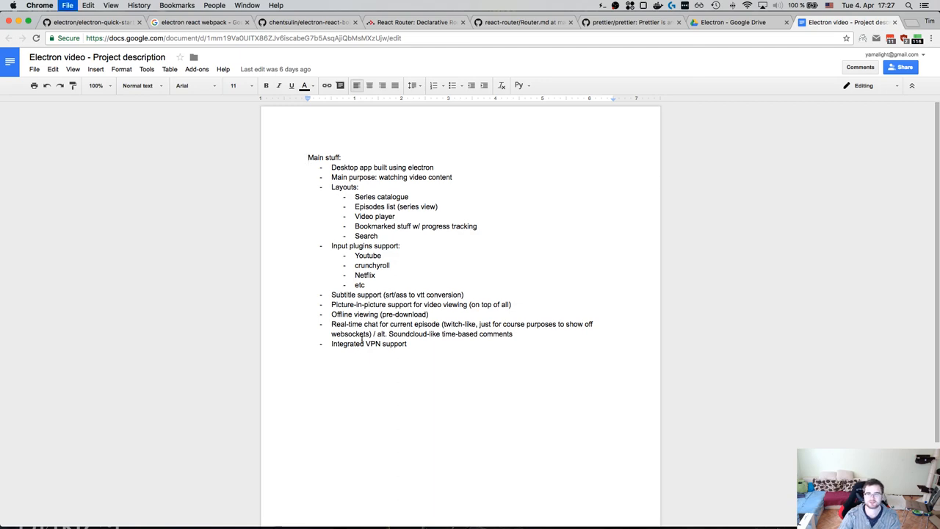
pyautogui.click(414, 22)
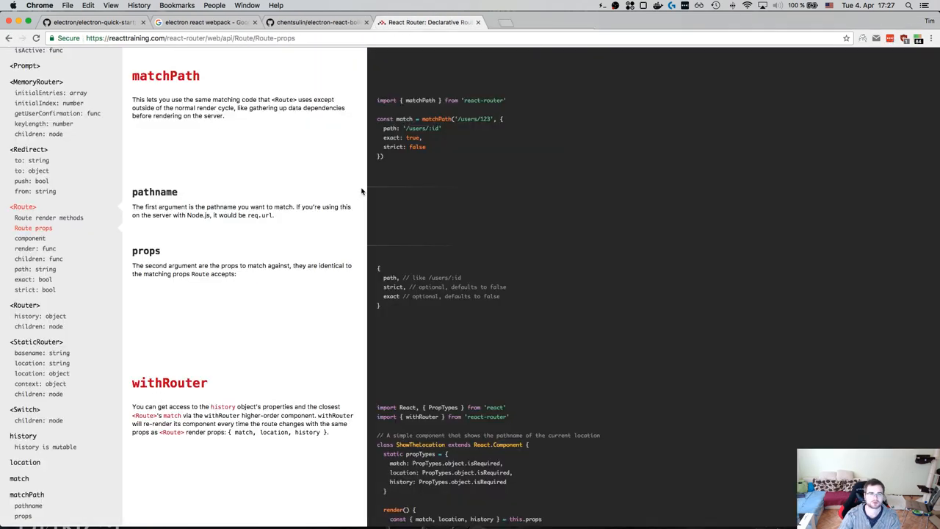
pyautogui.click(91, 22)
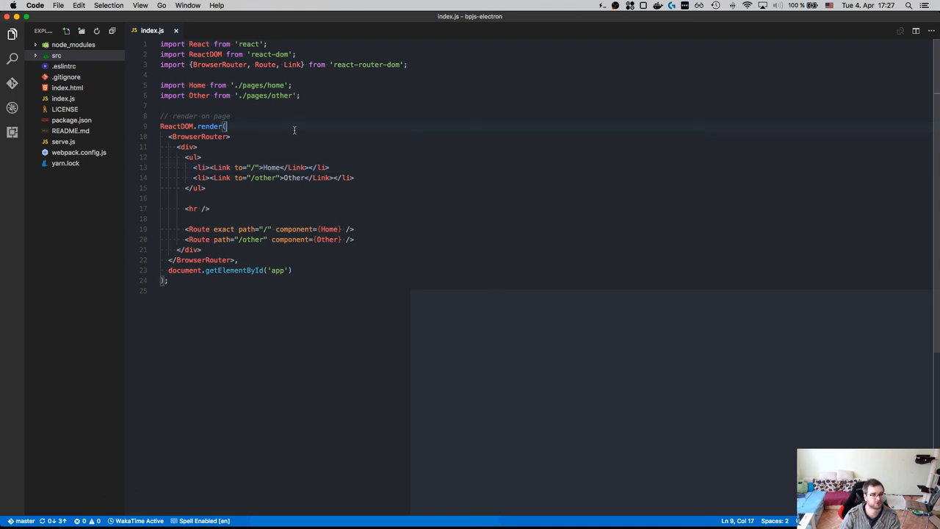
# Step: Switch from index.js in the editor to Chrome showing the electron-quick-start GitHub page
pyautogui.press('cmd+tab')
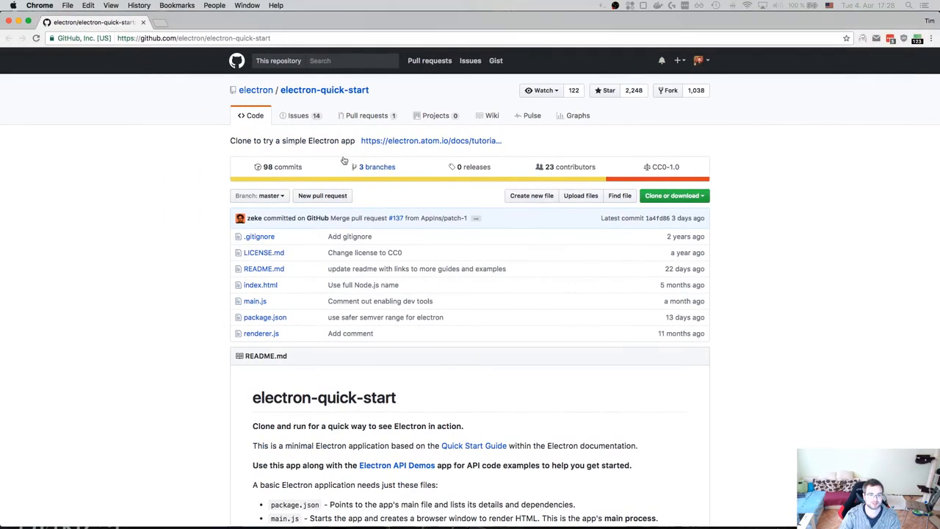
# Step: Go to the GitHub home feed and open the bpjs-electron repository with its latest commit
pyautogui.click(377, 167)
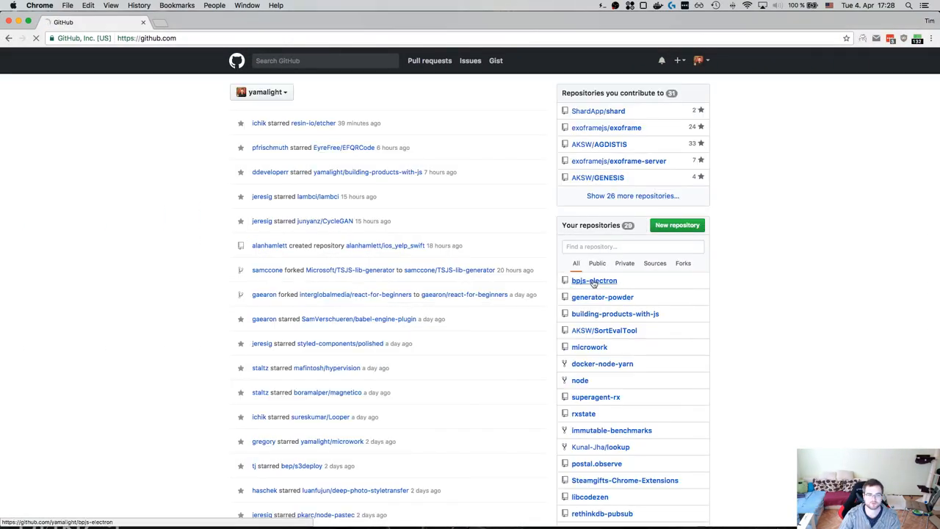
pyautogui.click(593, 279)
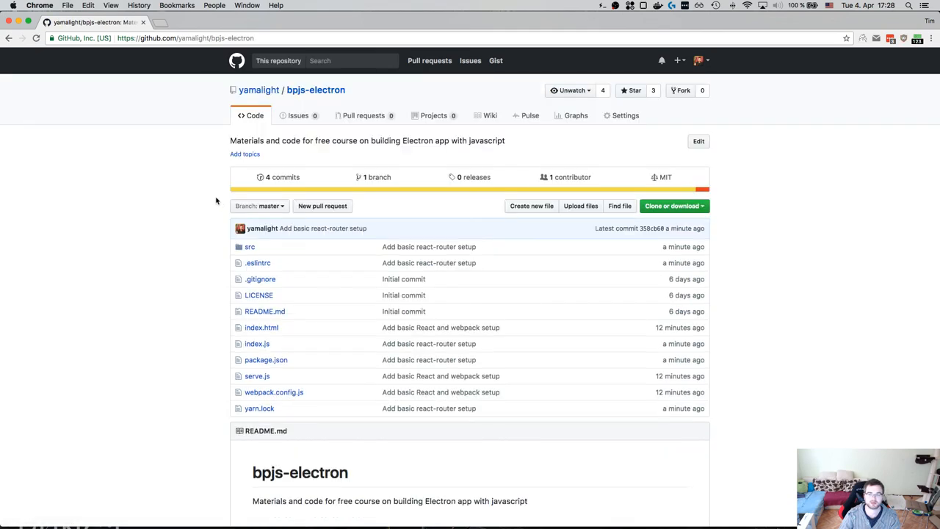